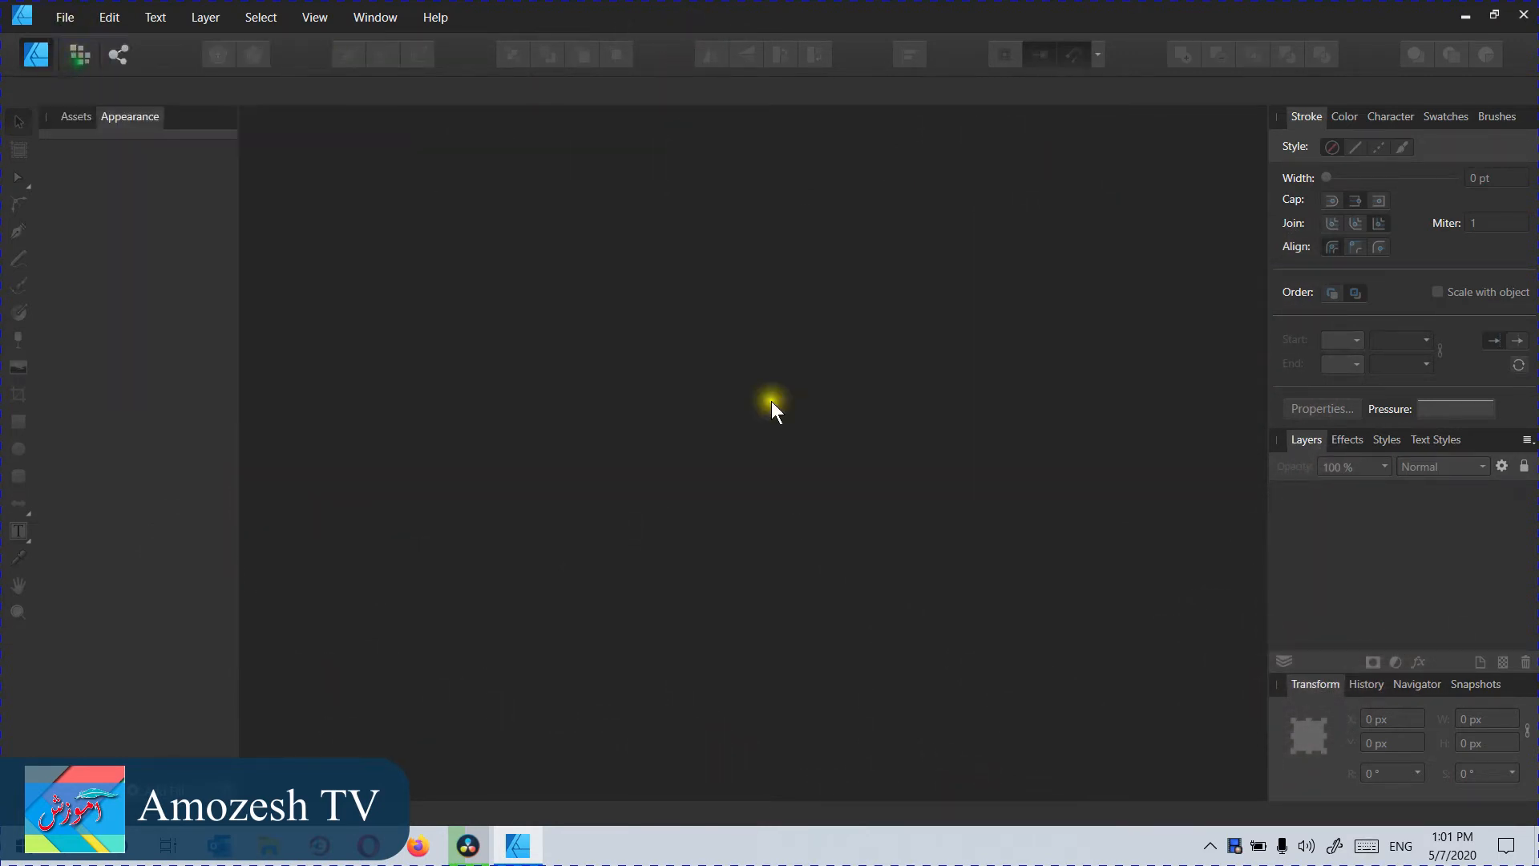
Step: Create a new Print document using the A4 landscape preset
click(64, 17)
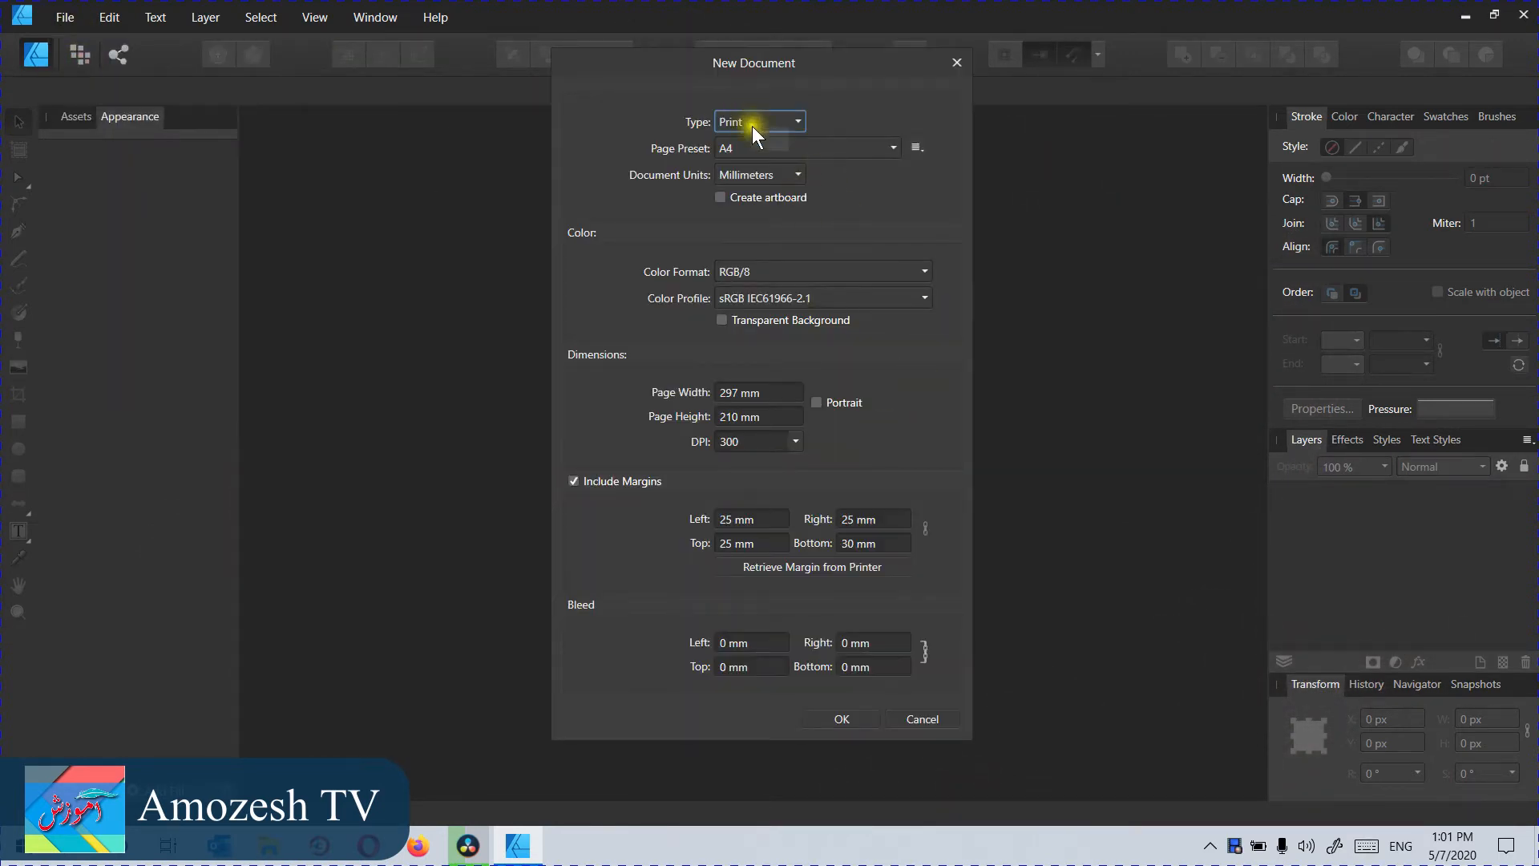
click(721, 197)
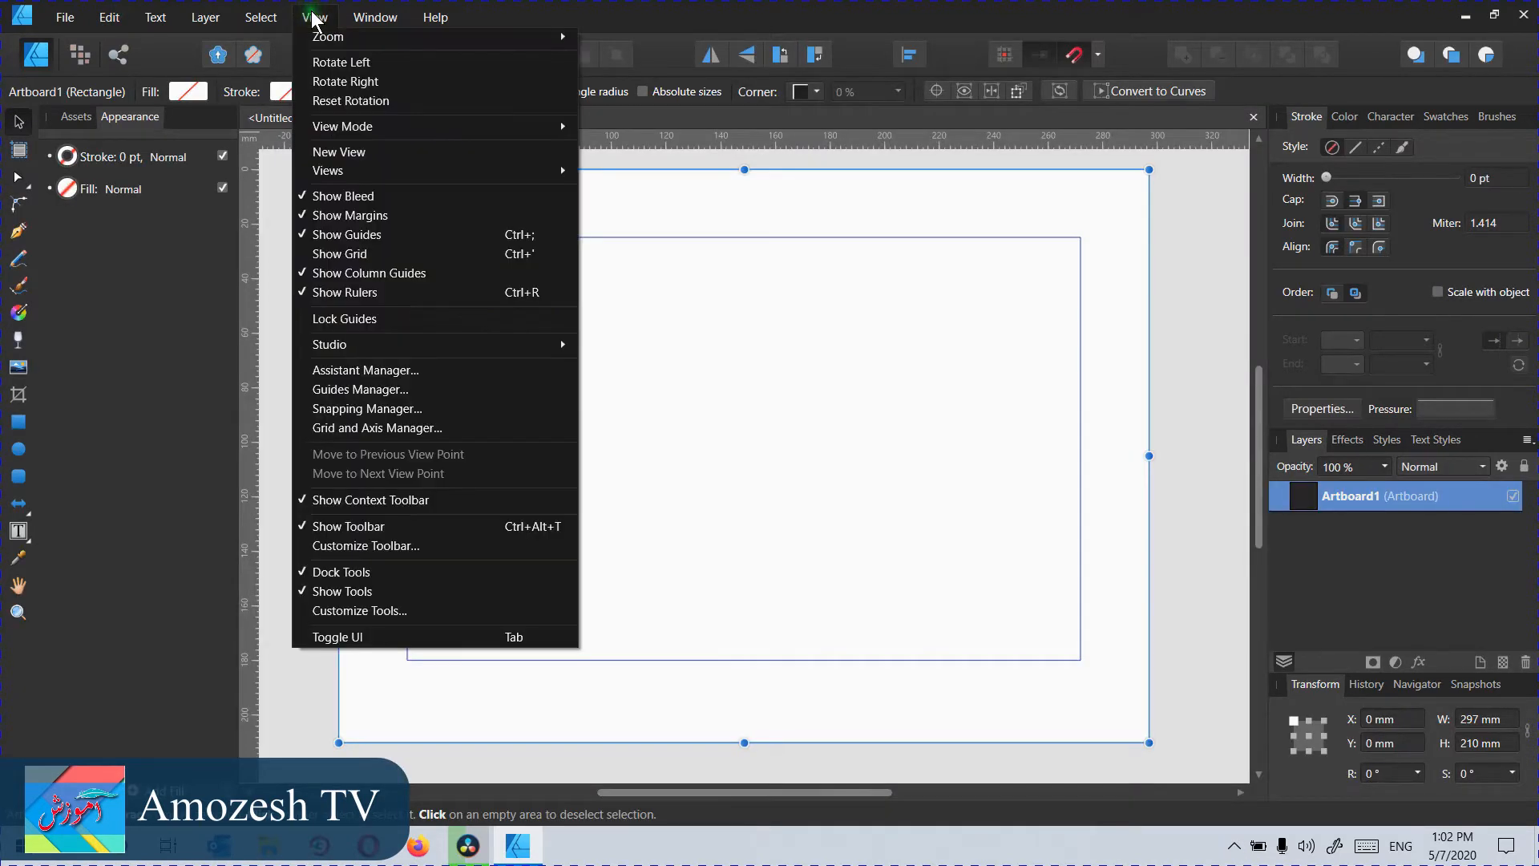
mouse_move(358, 201)
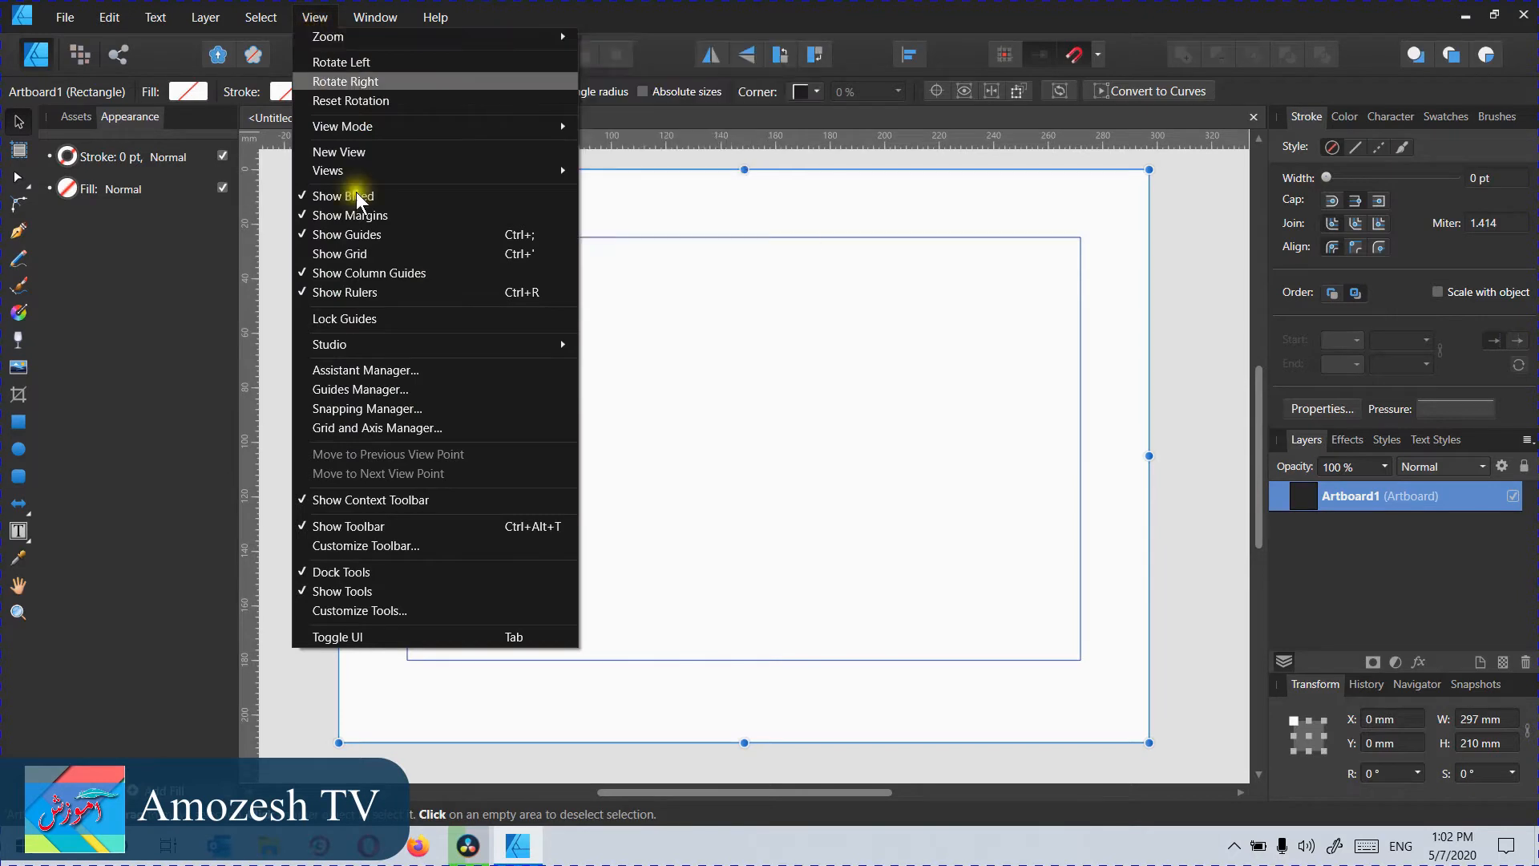
mouse_move(368, 292)
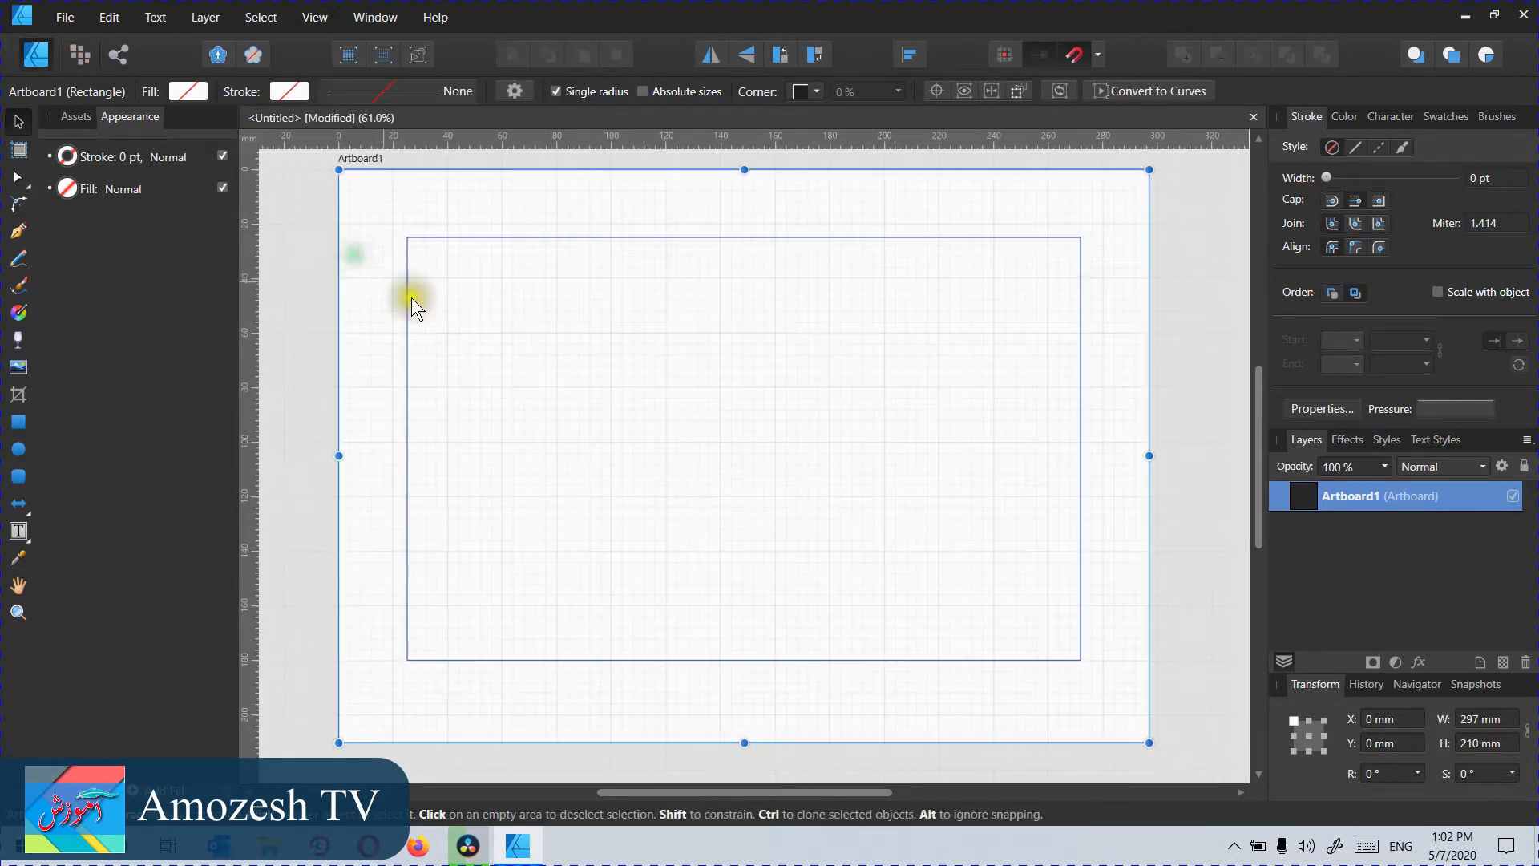
Step: Turn on the artboard grid and show the Isometric studio panel
click(314, 17)
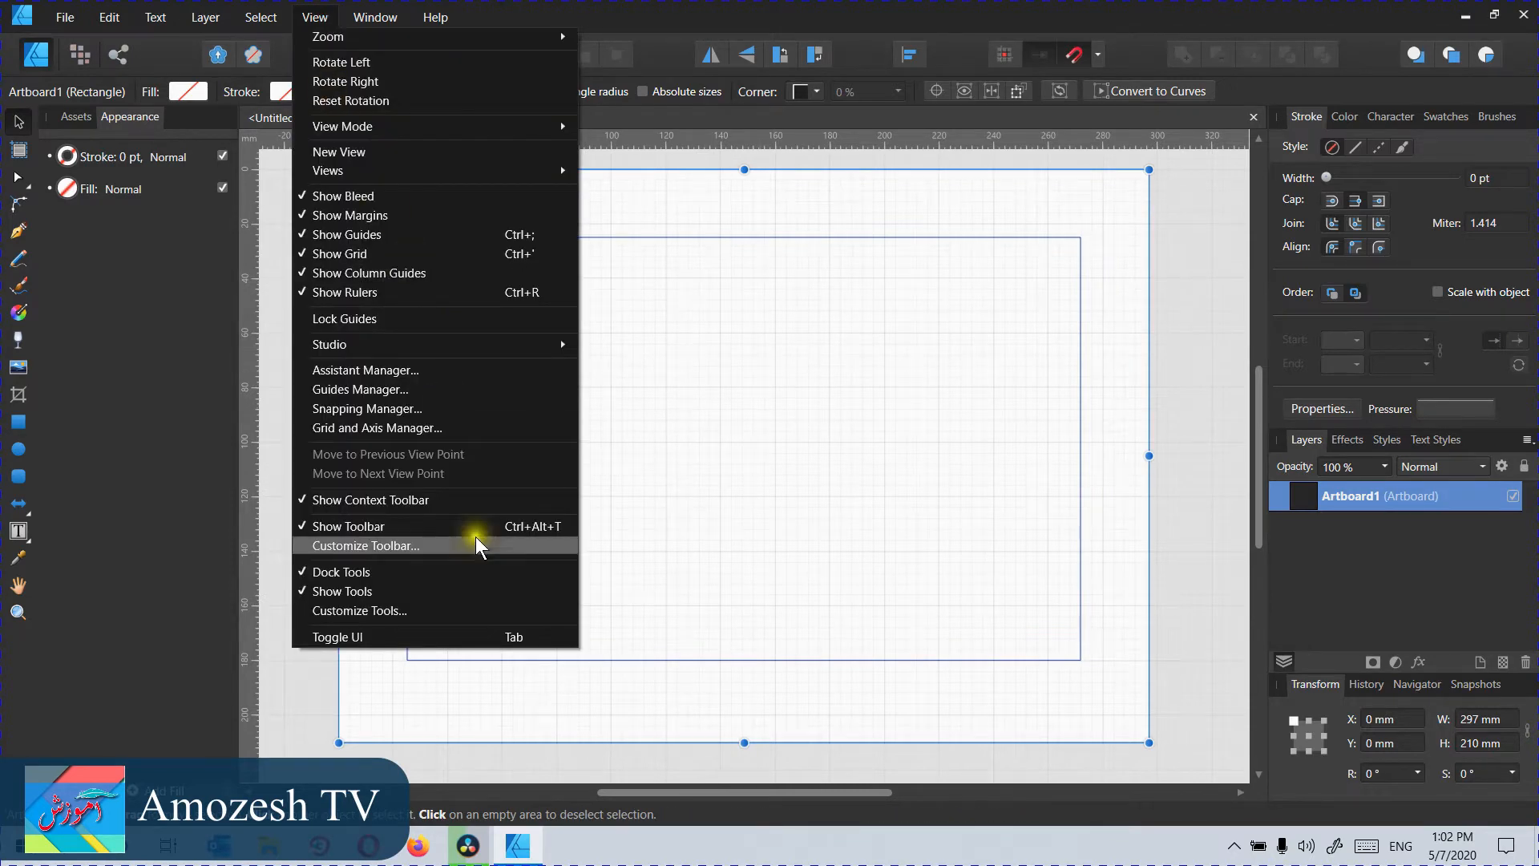
mouse_move(329, 344)
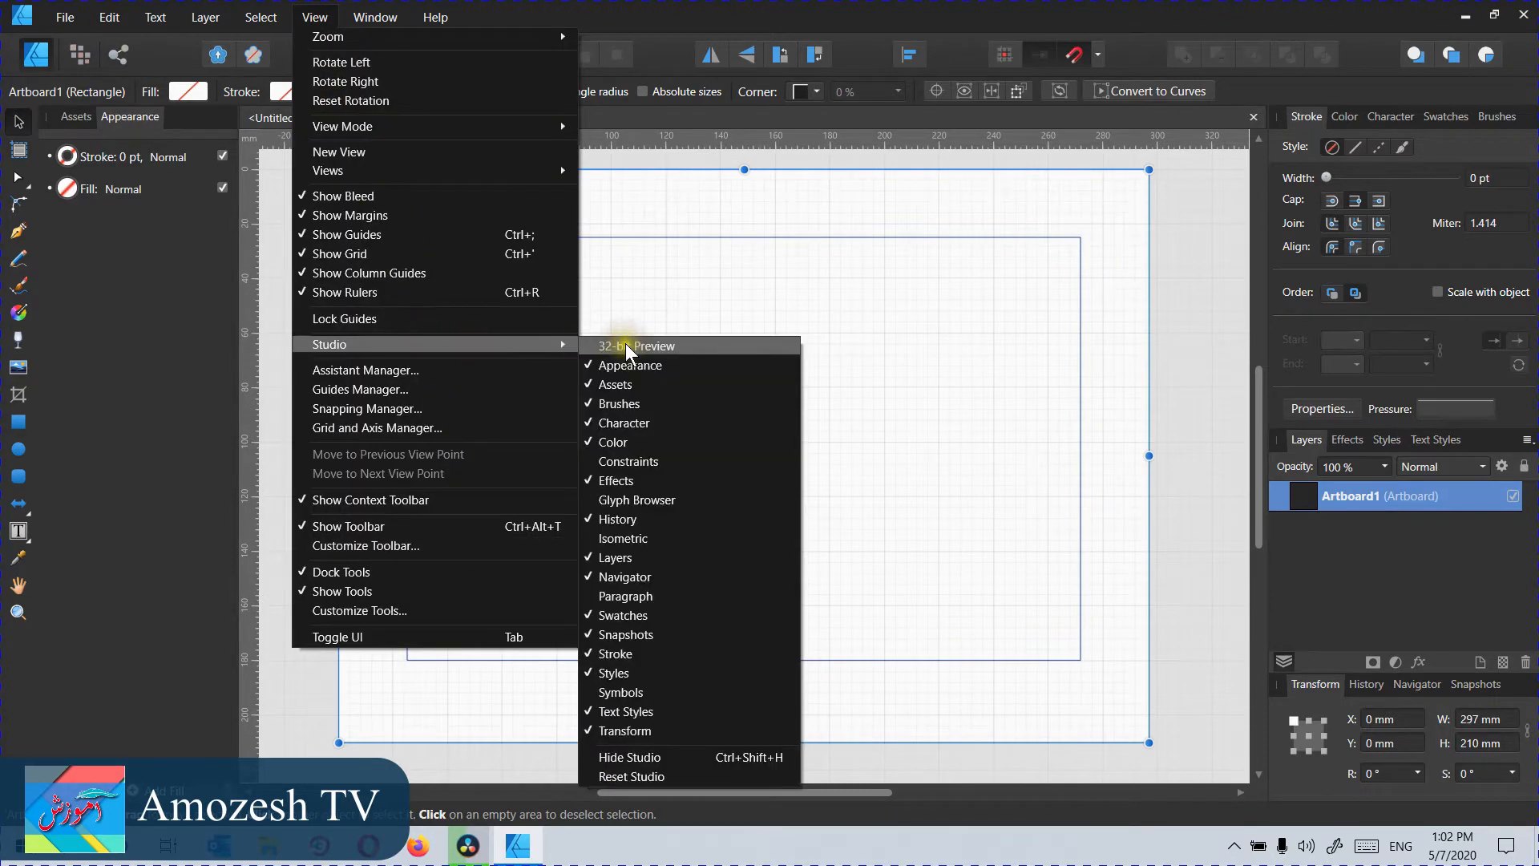
click(624, 538)
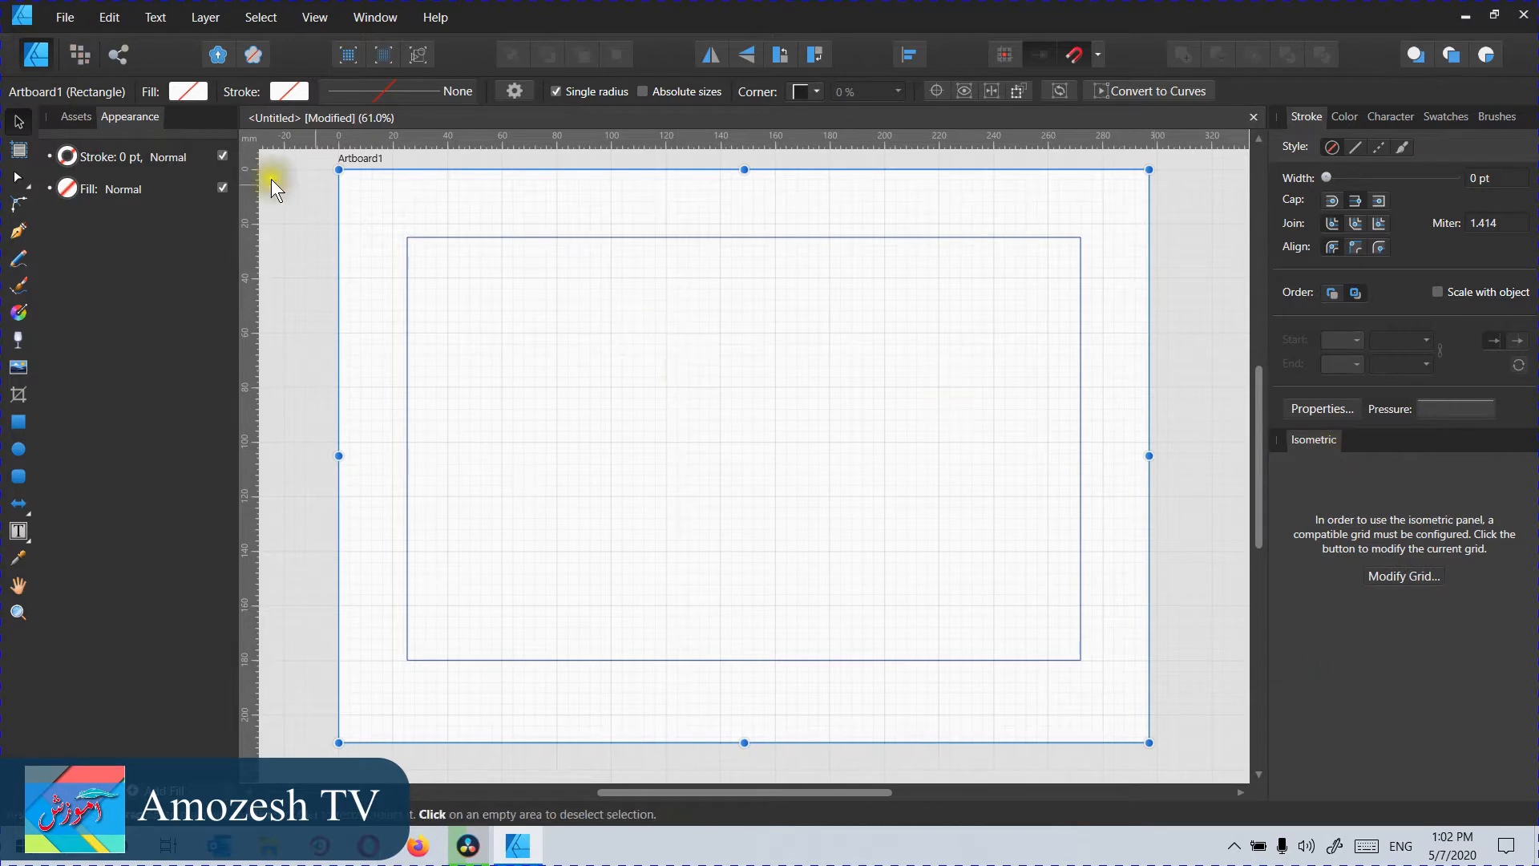
click(315, 17)
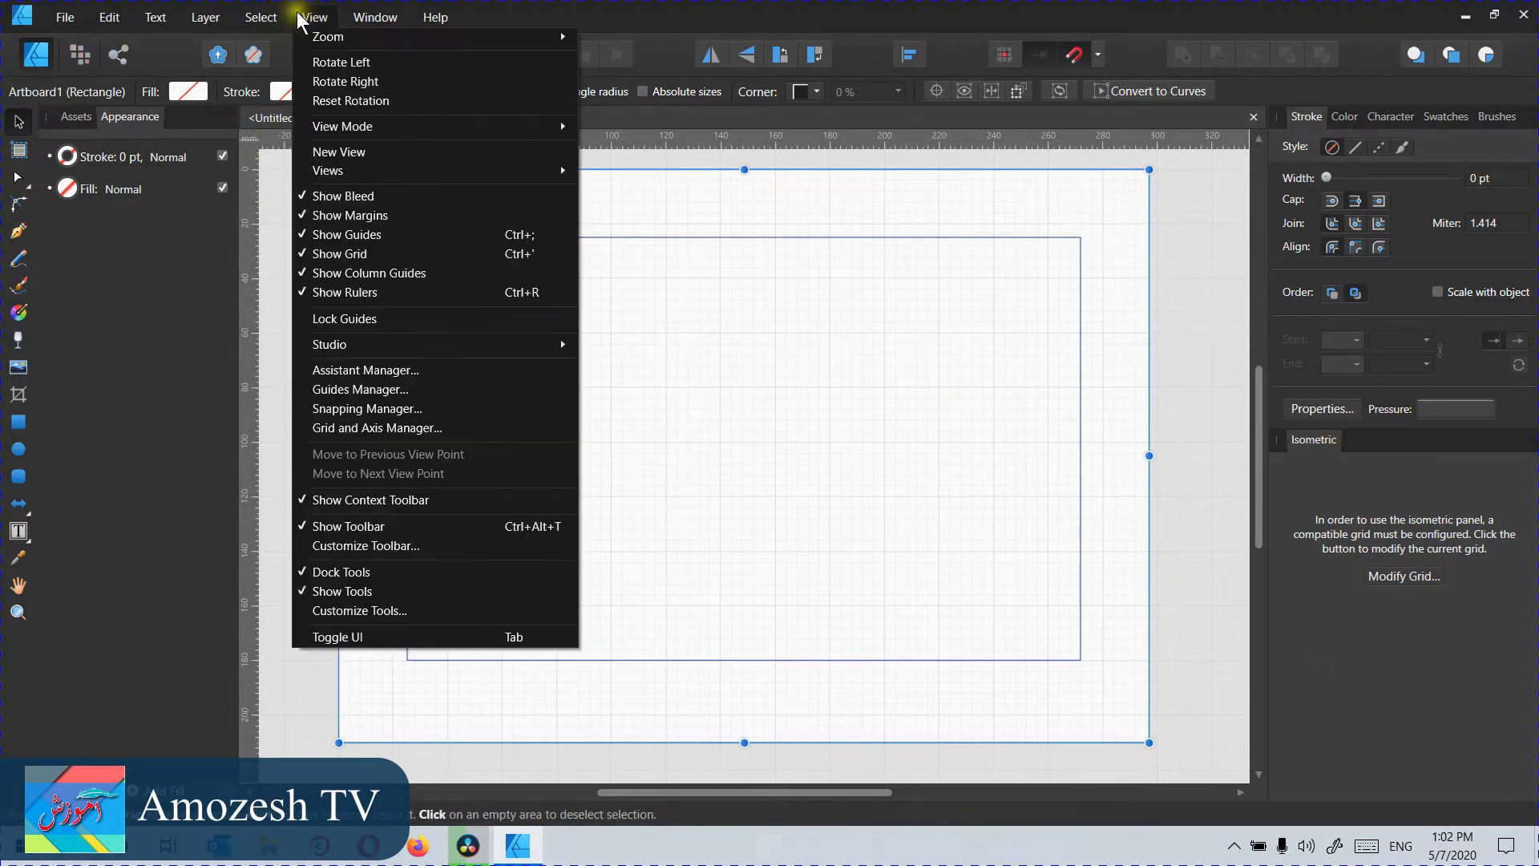
mouse_move(377, 427)
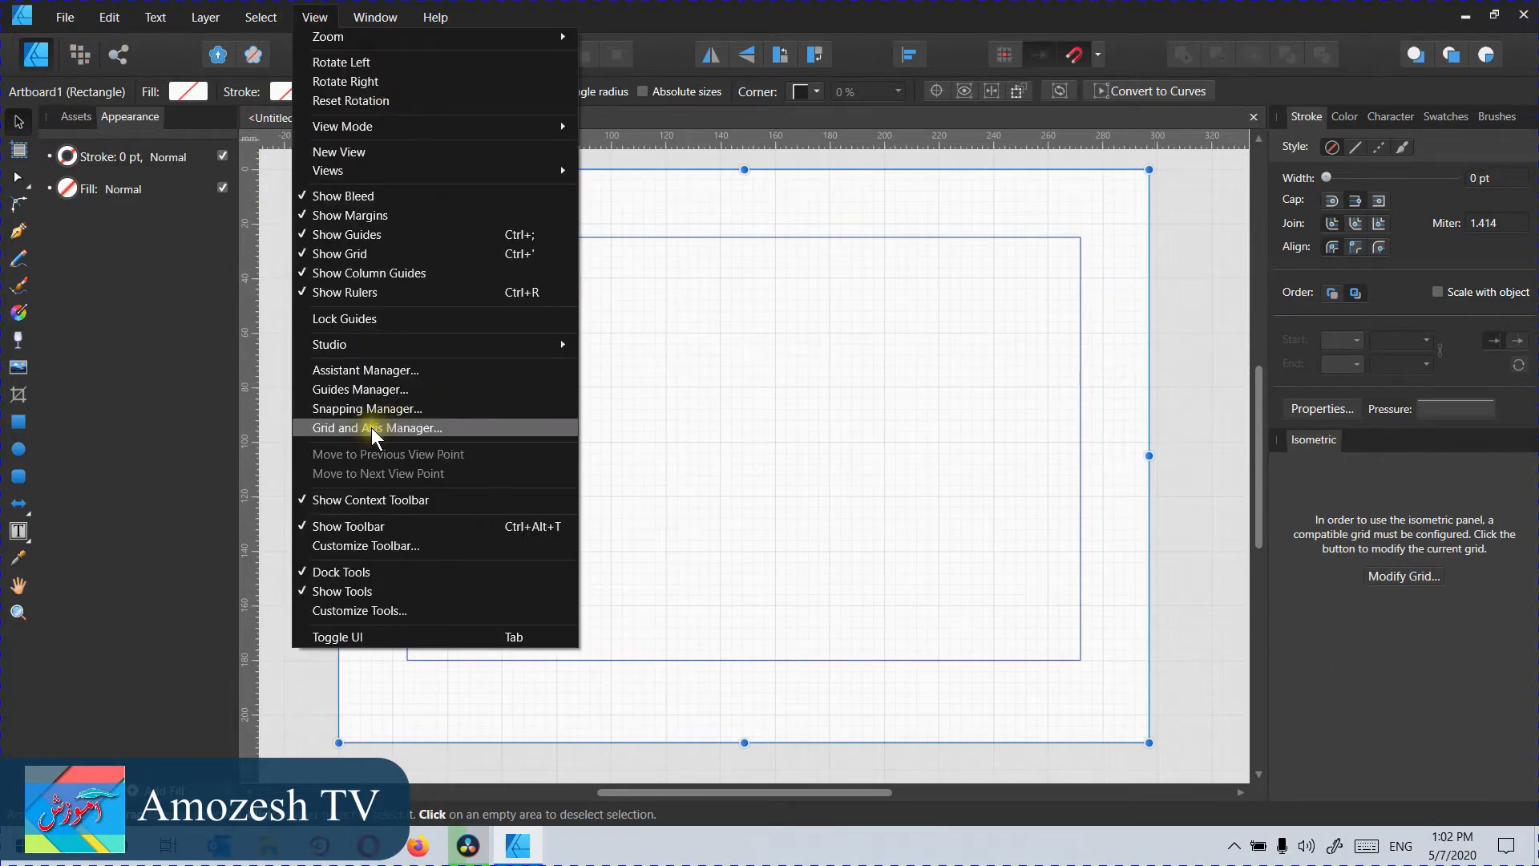
Step: Apply the 1cm Isometric Cube preset in the Grid and Axis Manager
click(377, 427)
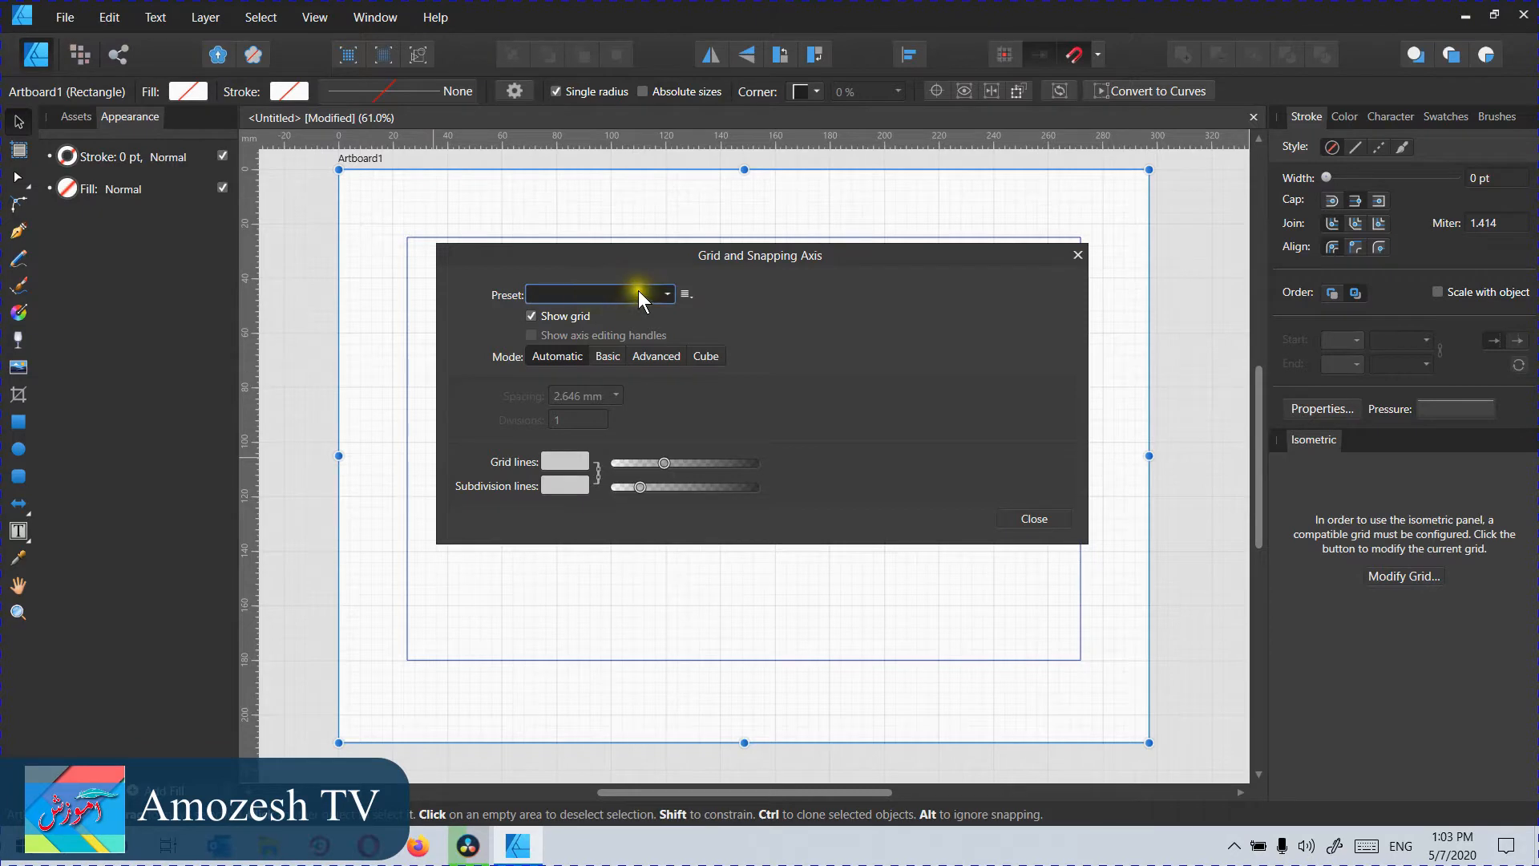
click(665, 294)
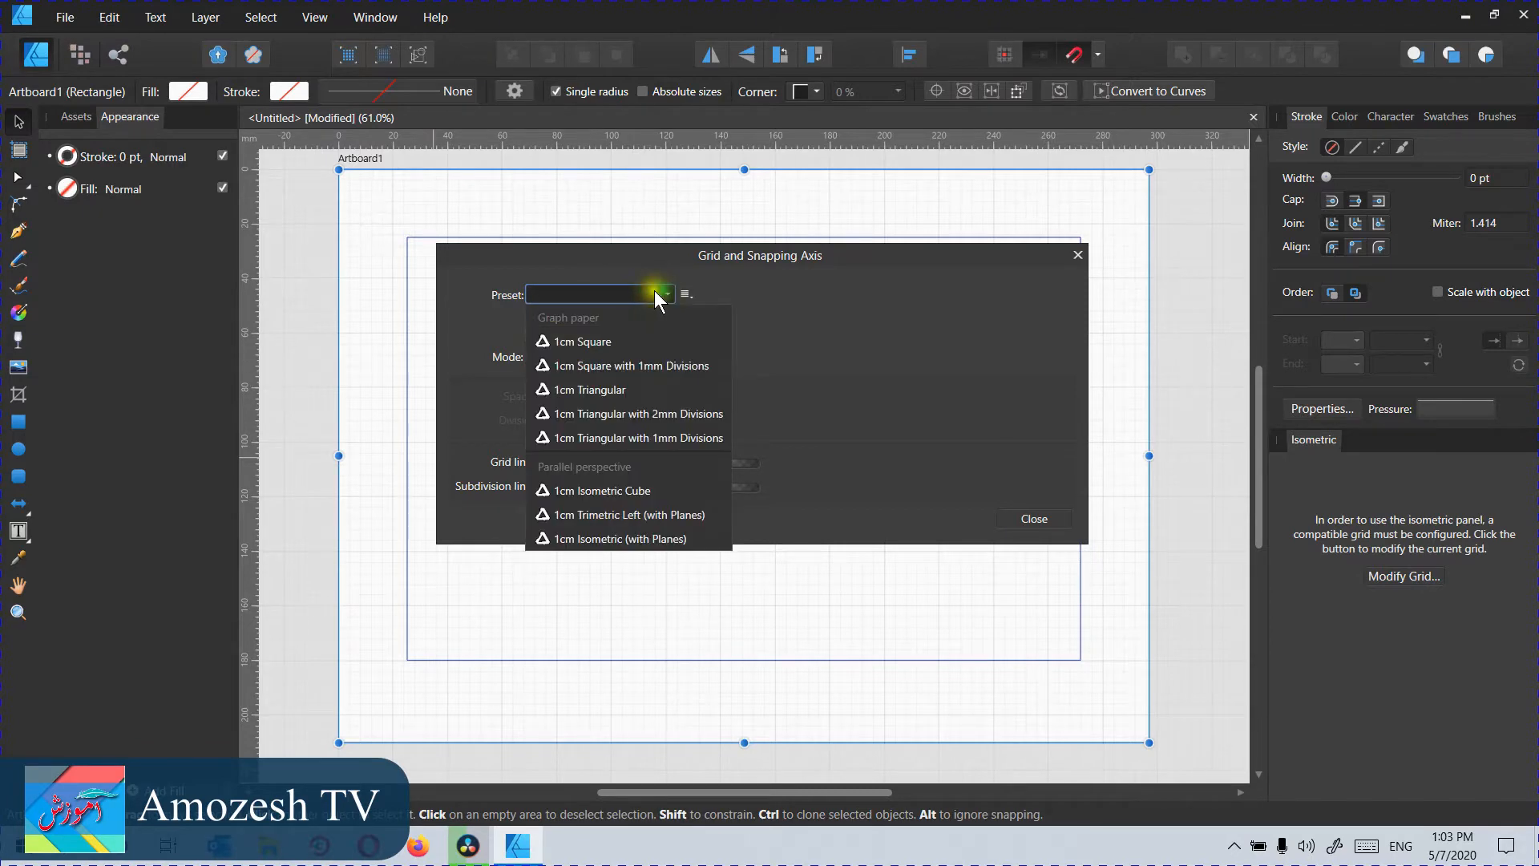
click(592, 490)
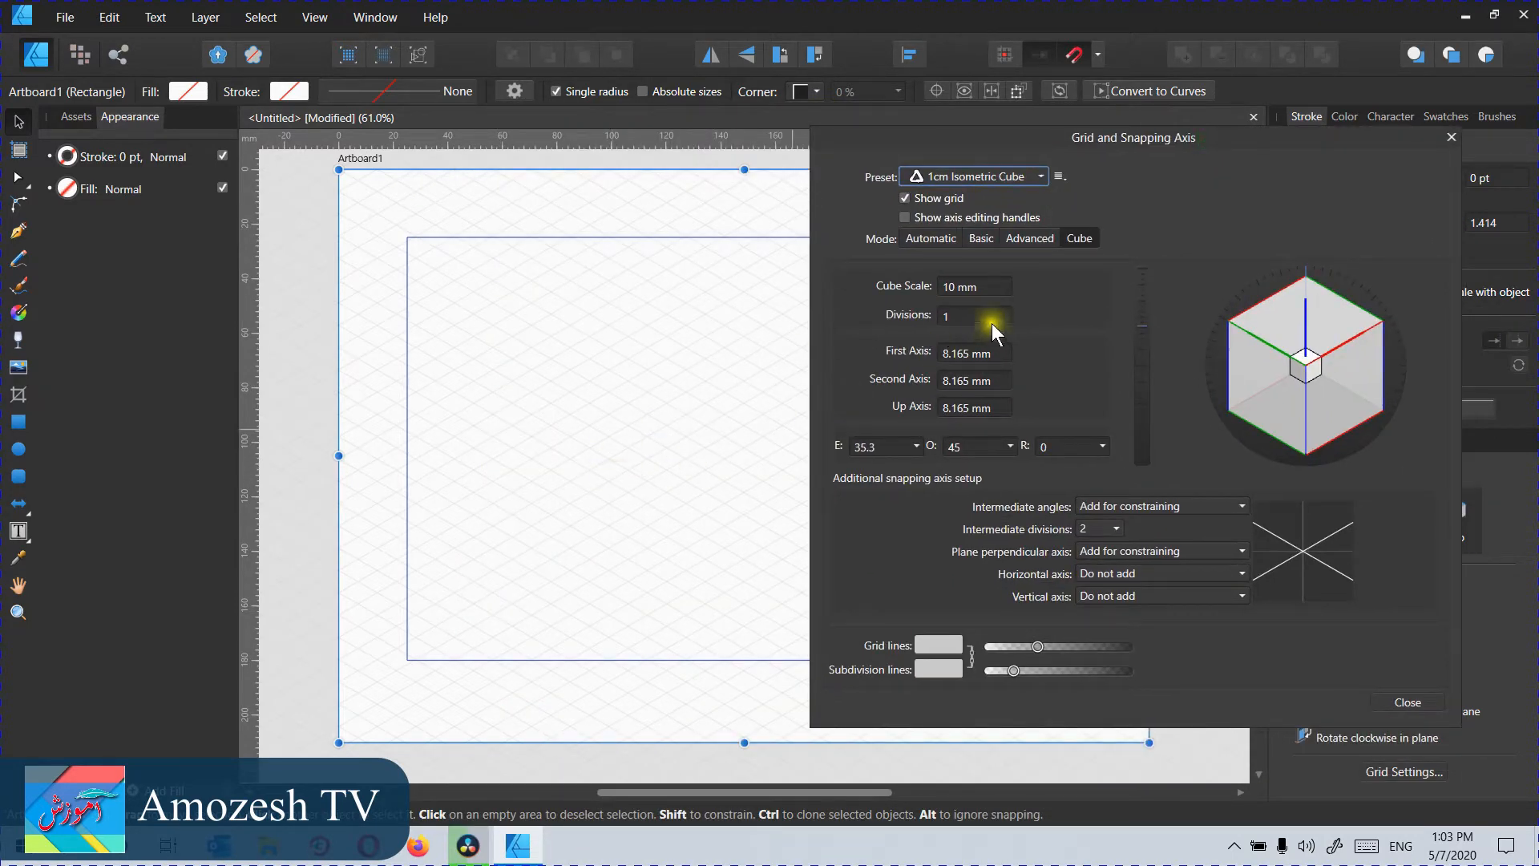
mouse_move(525, 523)
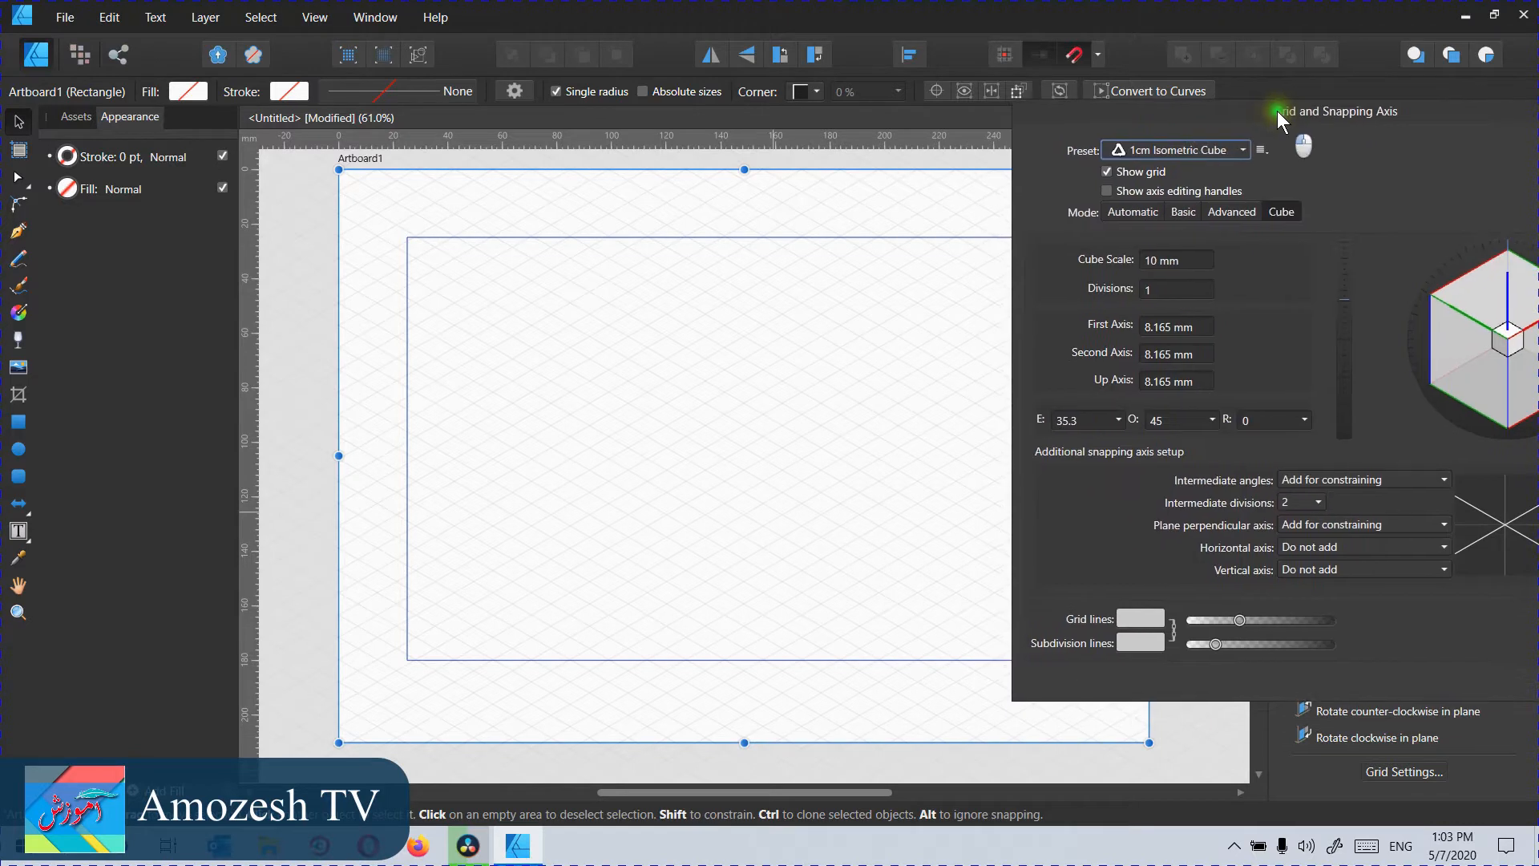
mouse_move(1166, 288)
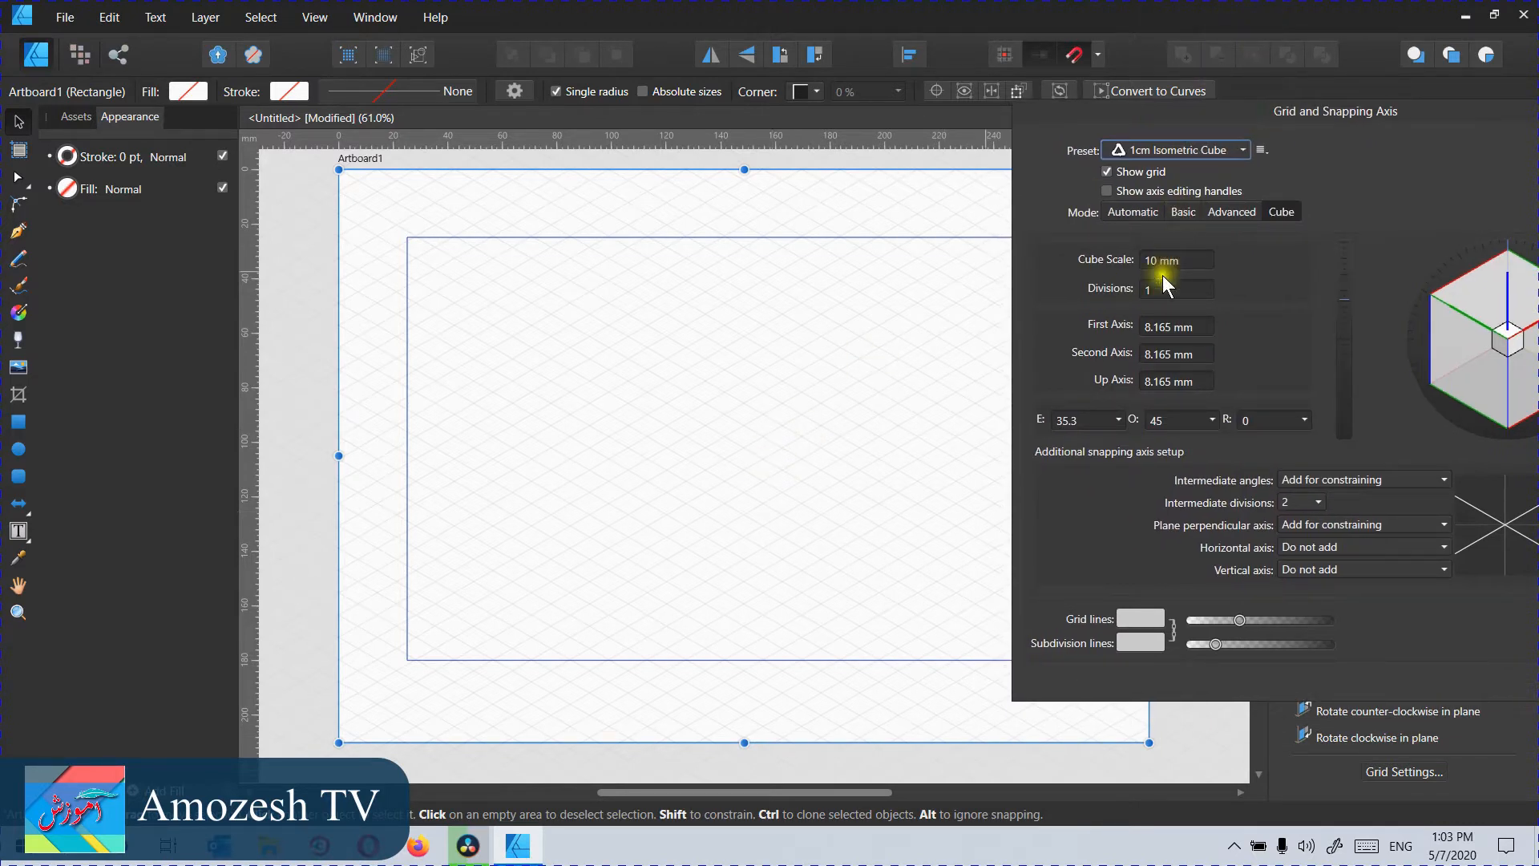
triple_click(1176, 288)
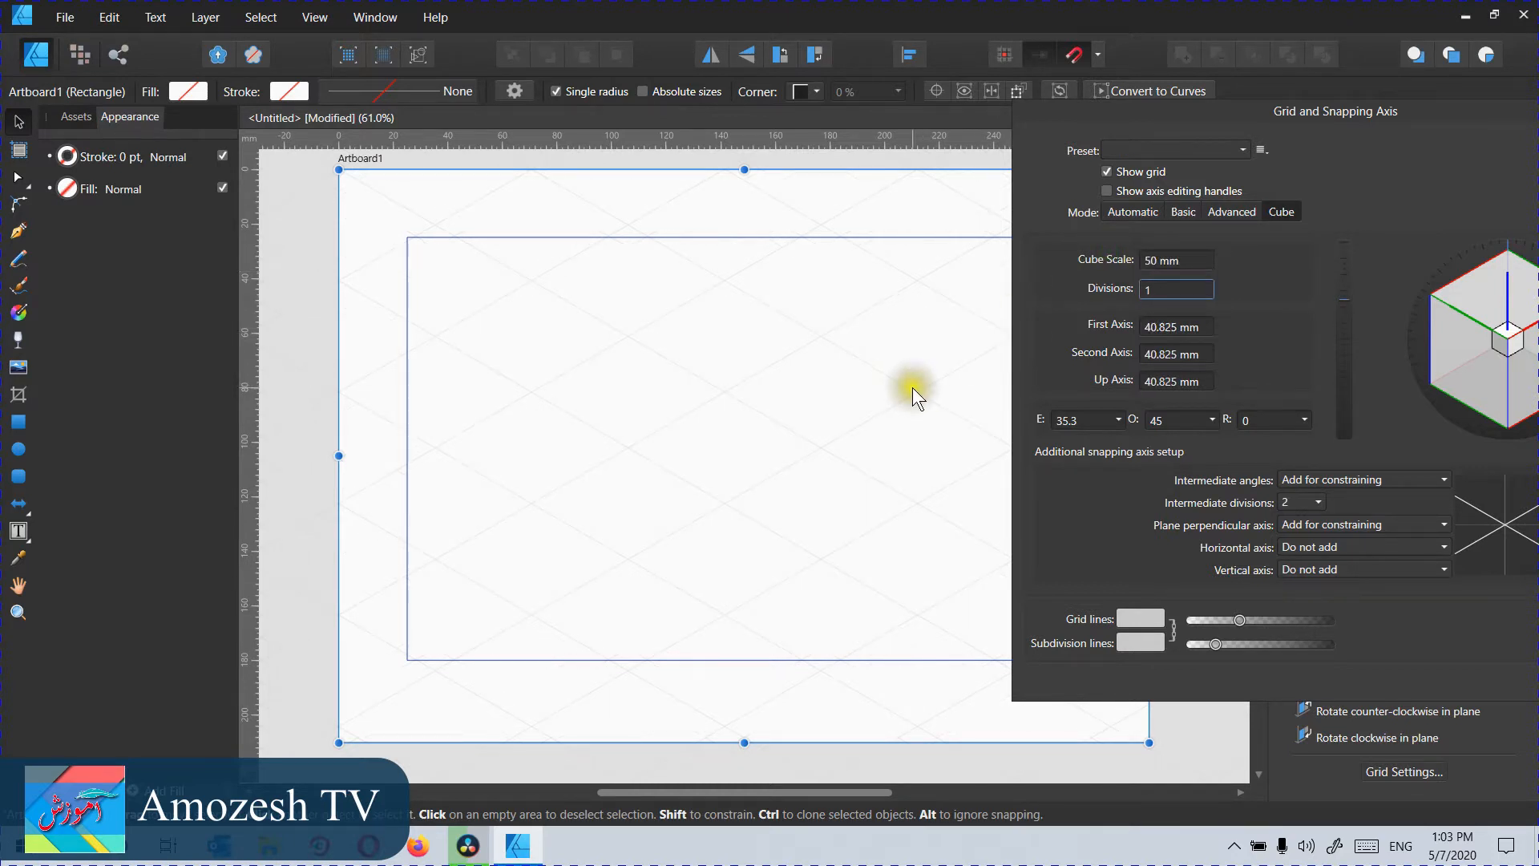
mouse_move(915, 398)
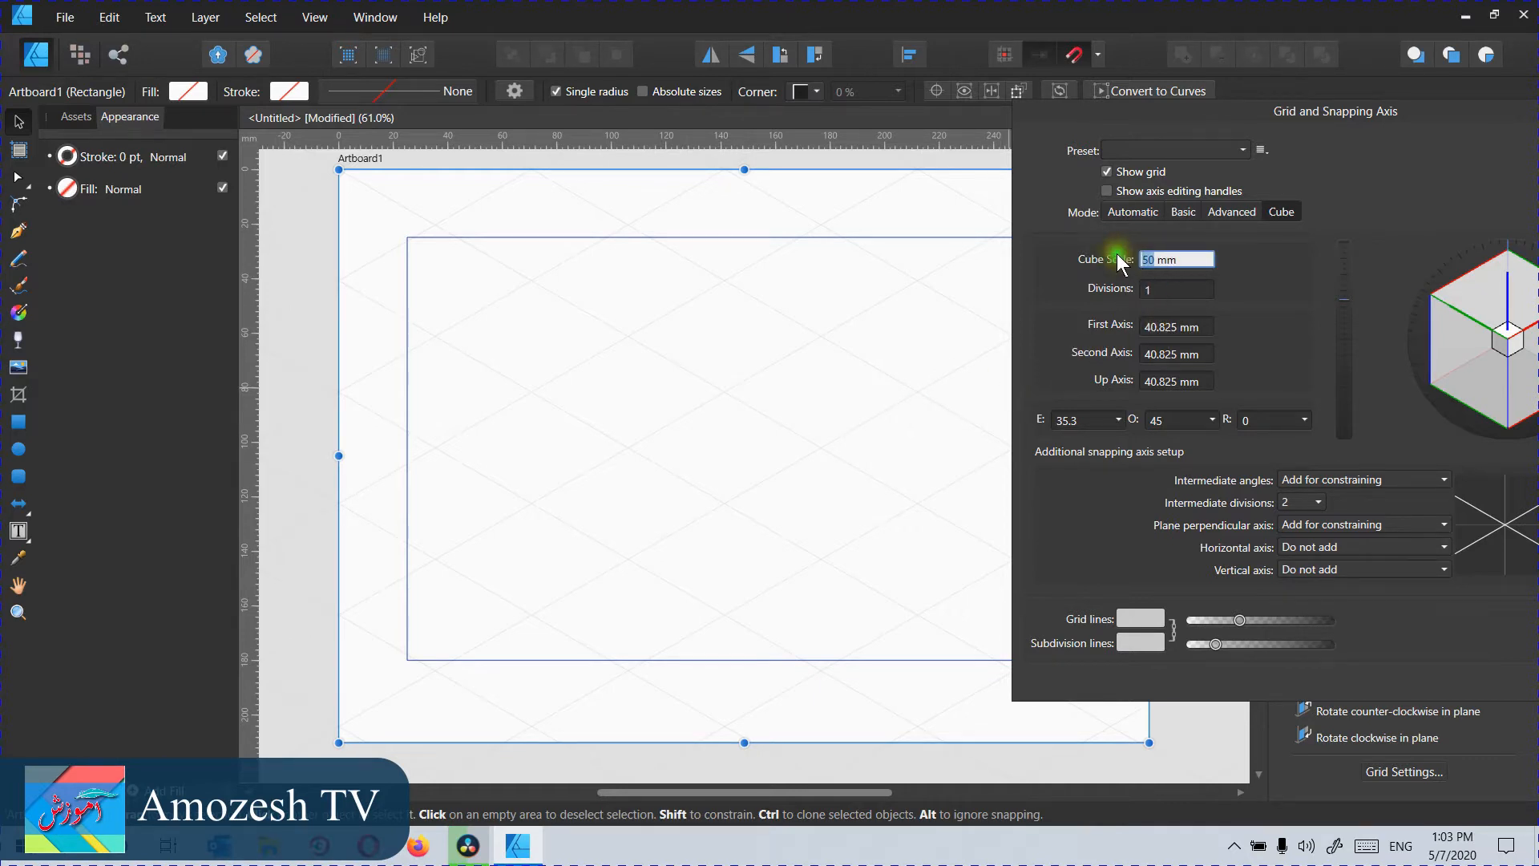
text(20 mm)
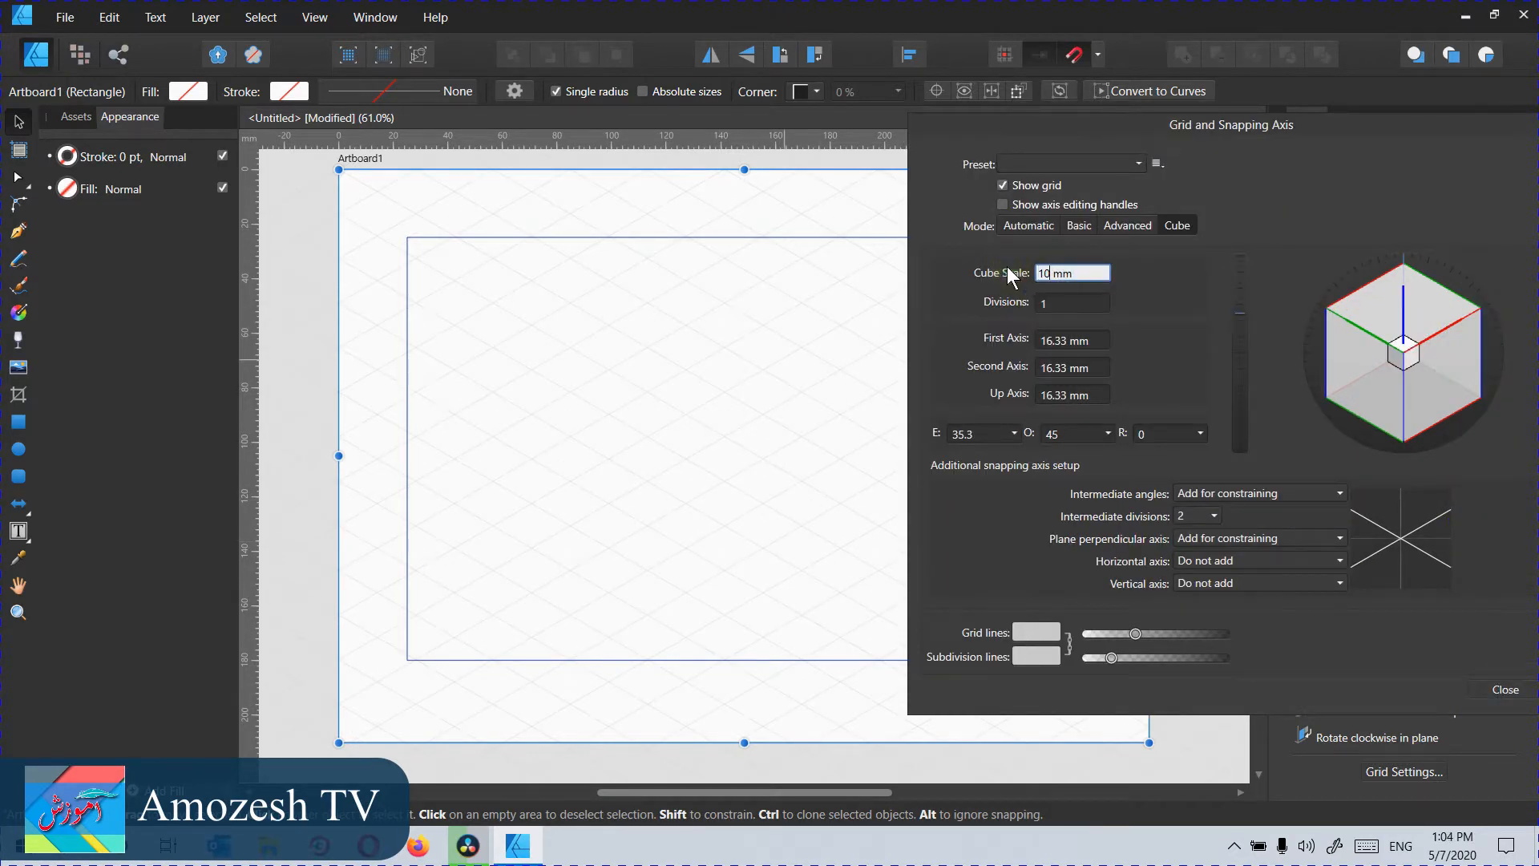
click(1067, 163)
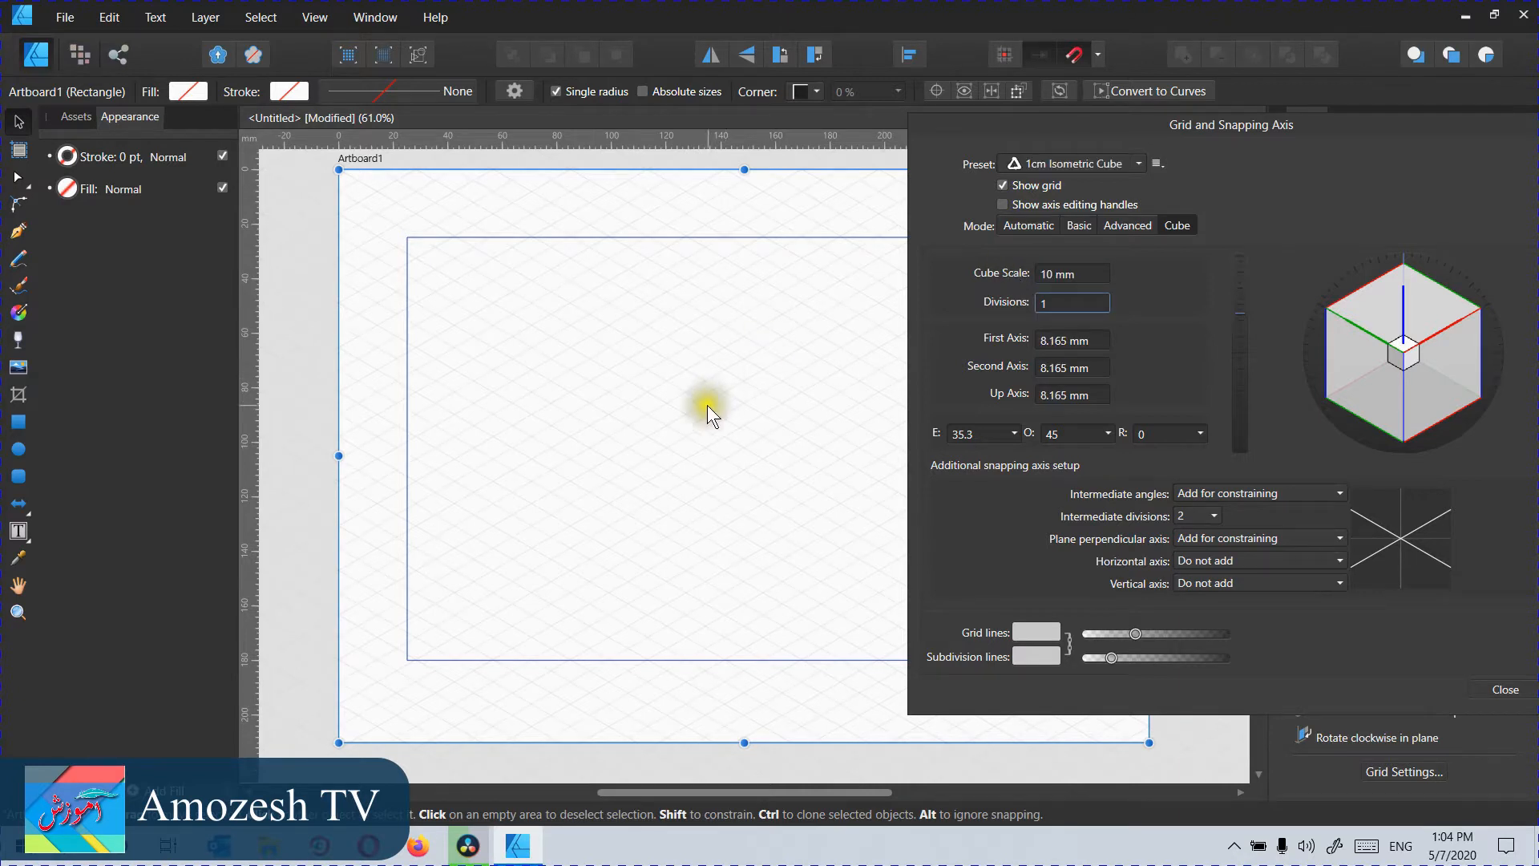
mouse_move(682, 448)
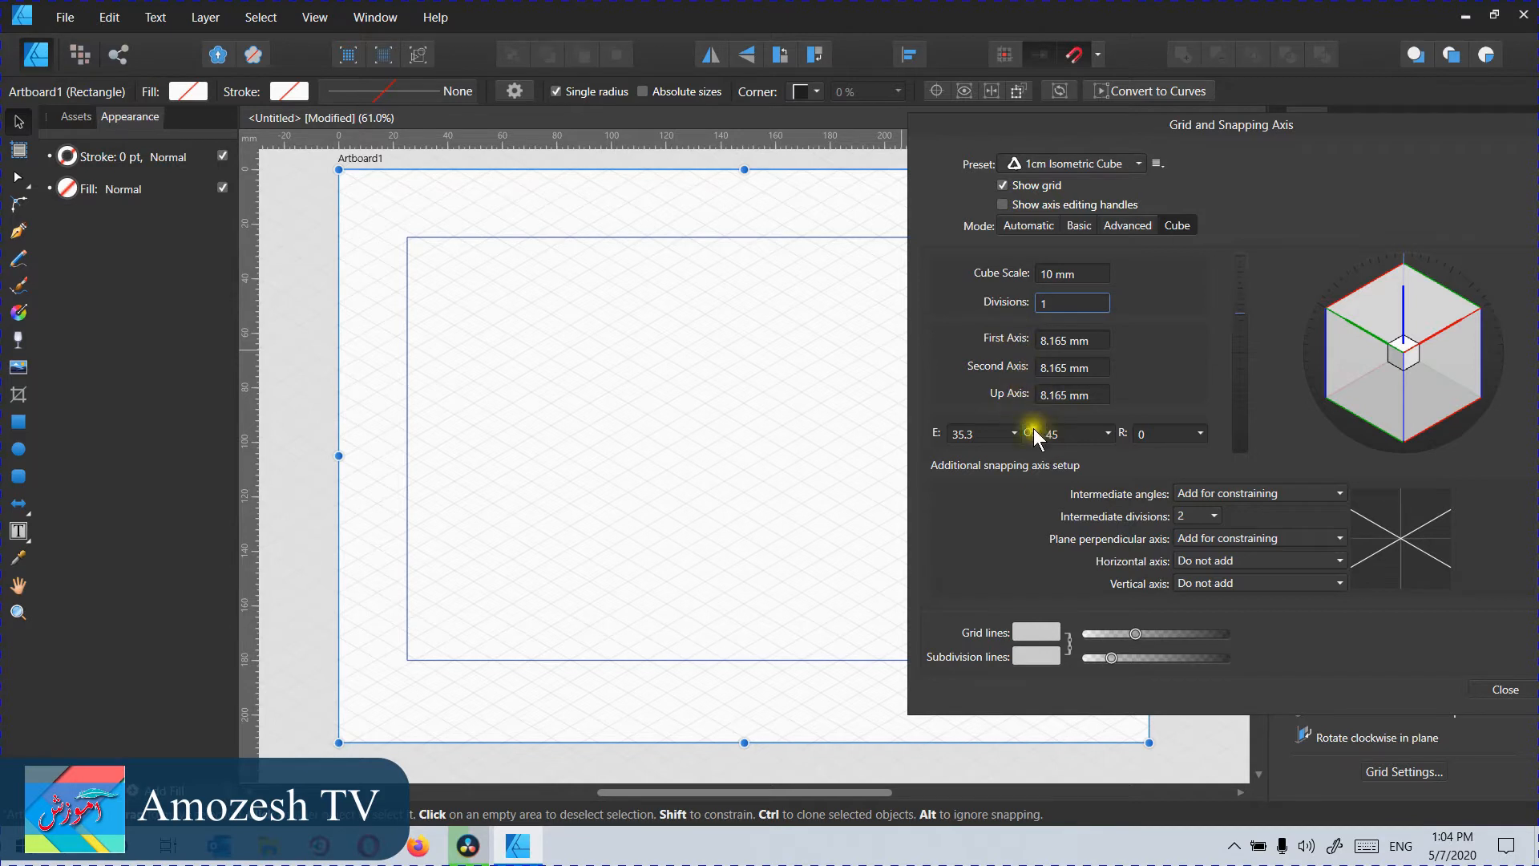
mouse_move(1060, 564)
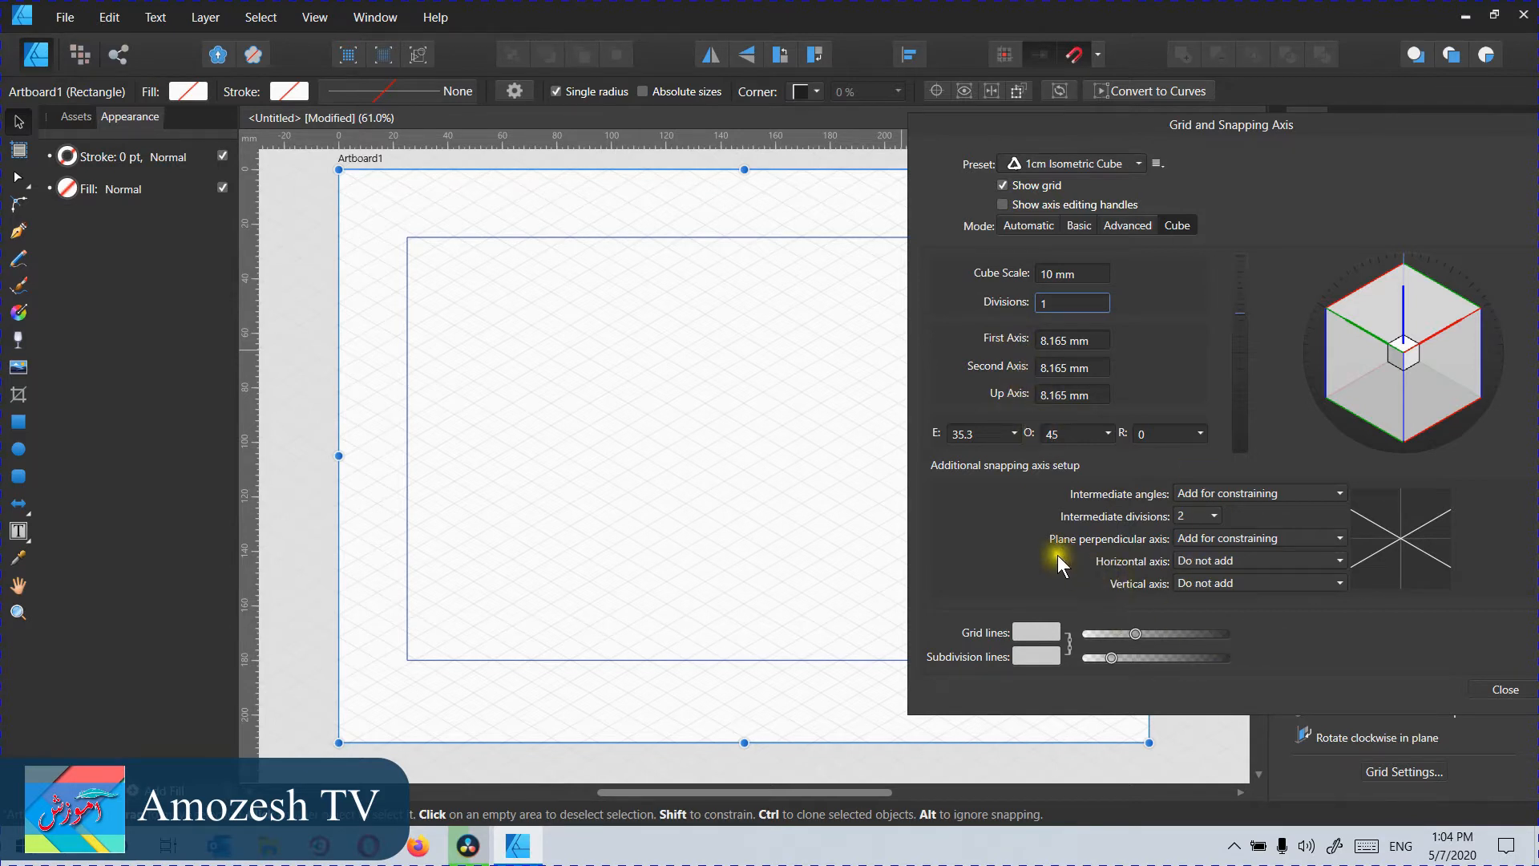
mouse_move(830, 412)
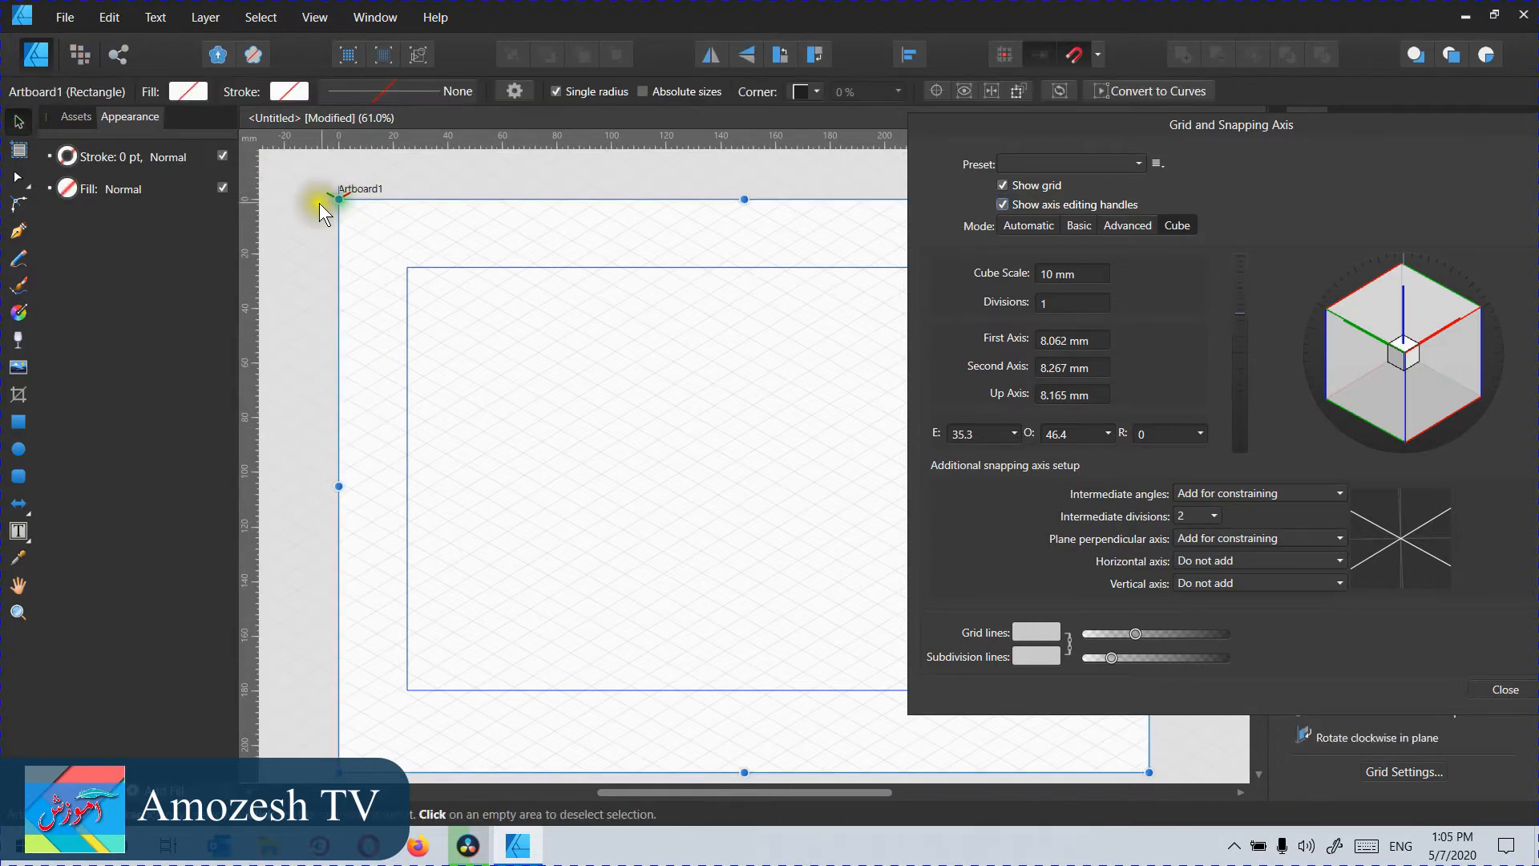
Step: Change the isometric grid's cube scale from 10 mm to 18.4 mm
click(337, 198)
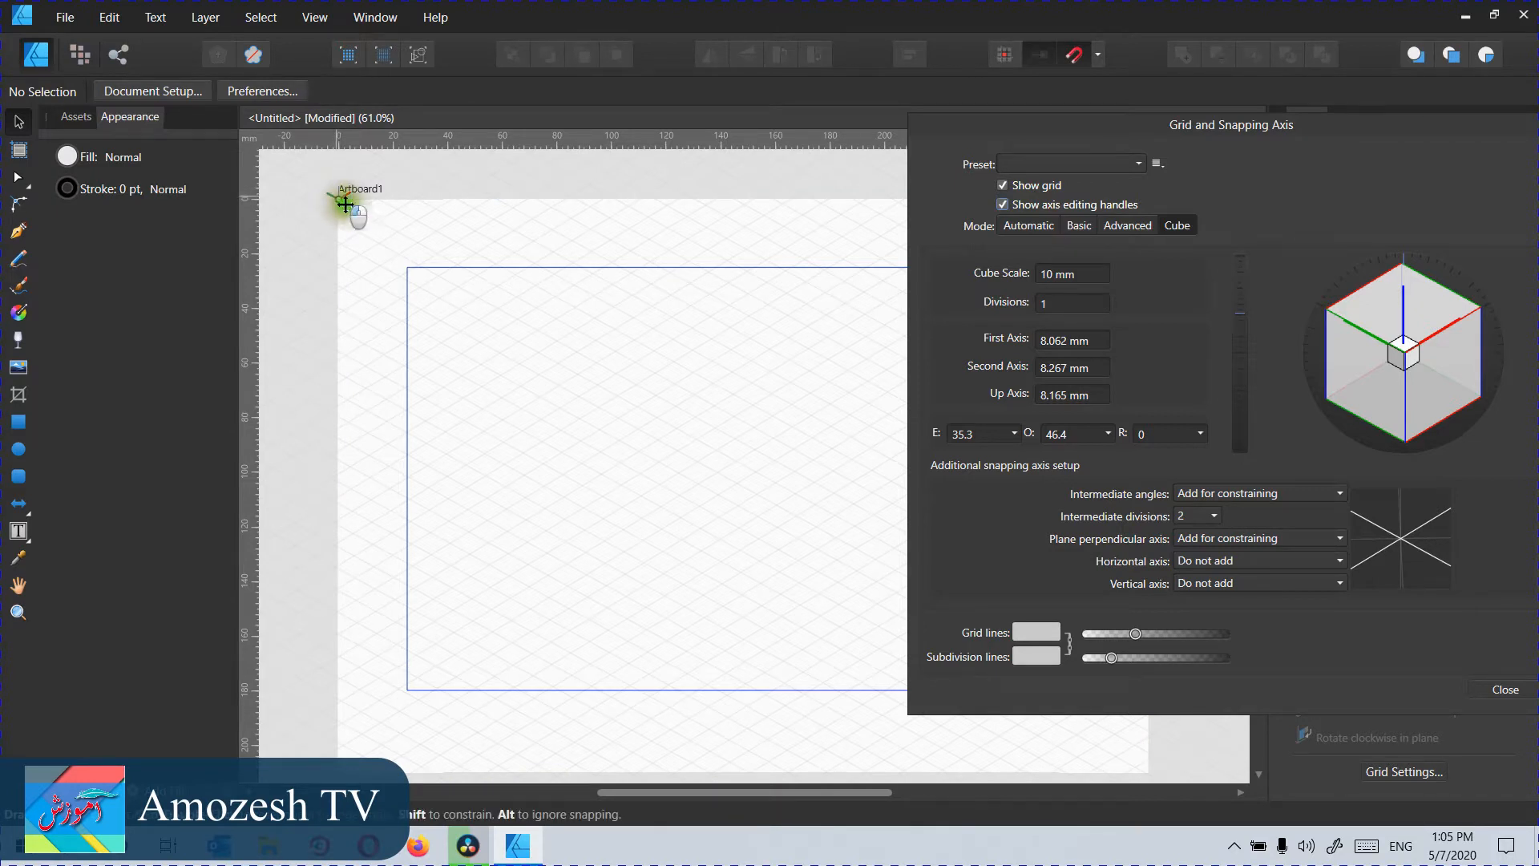
mouse_move(760, 482)
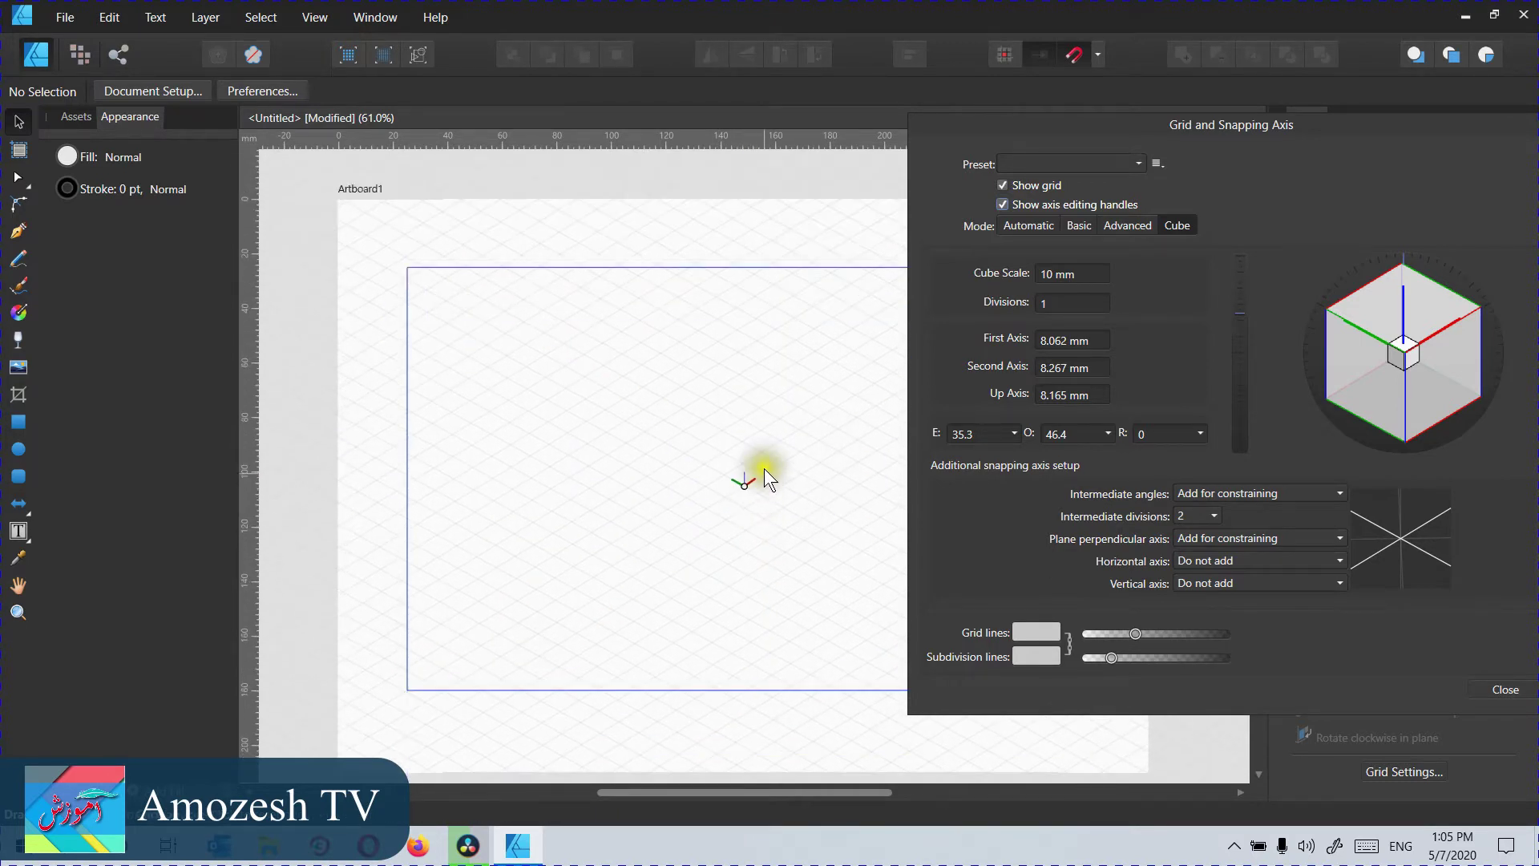
scroll(up, 3)
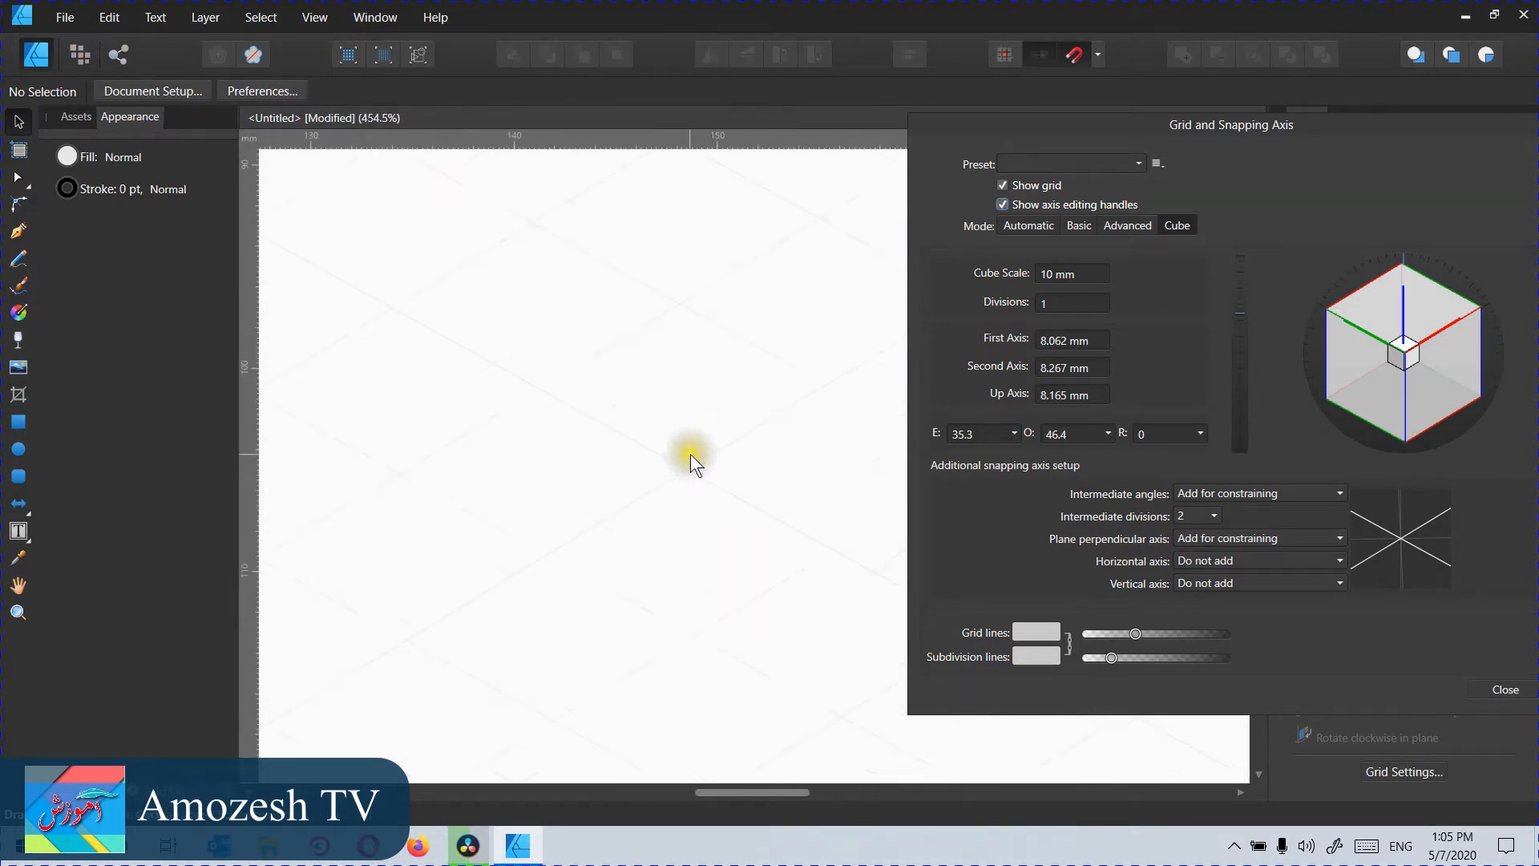
scroll(down, 3)
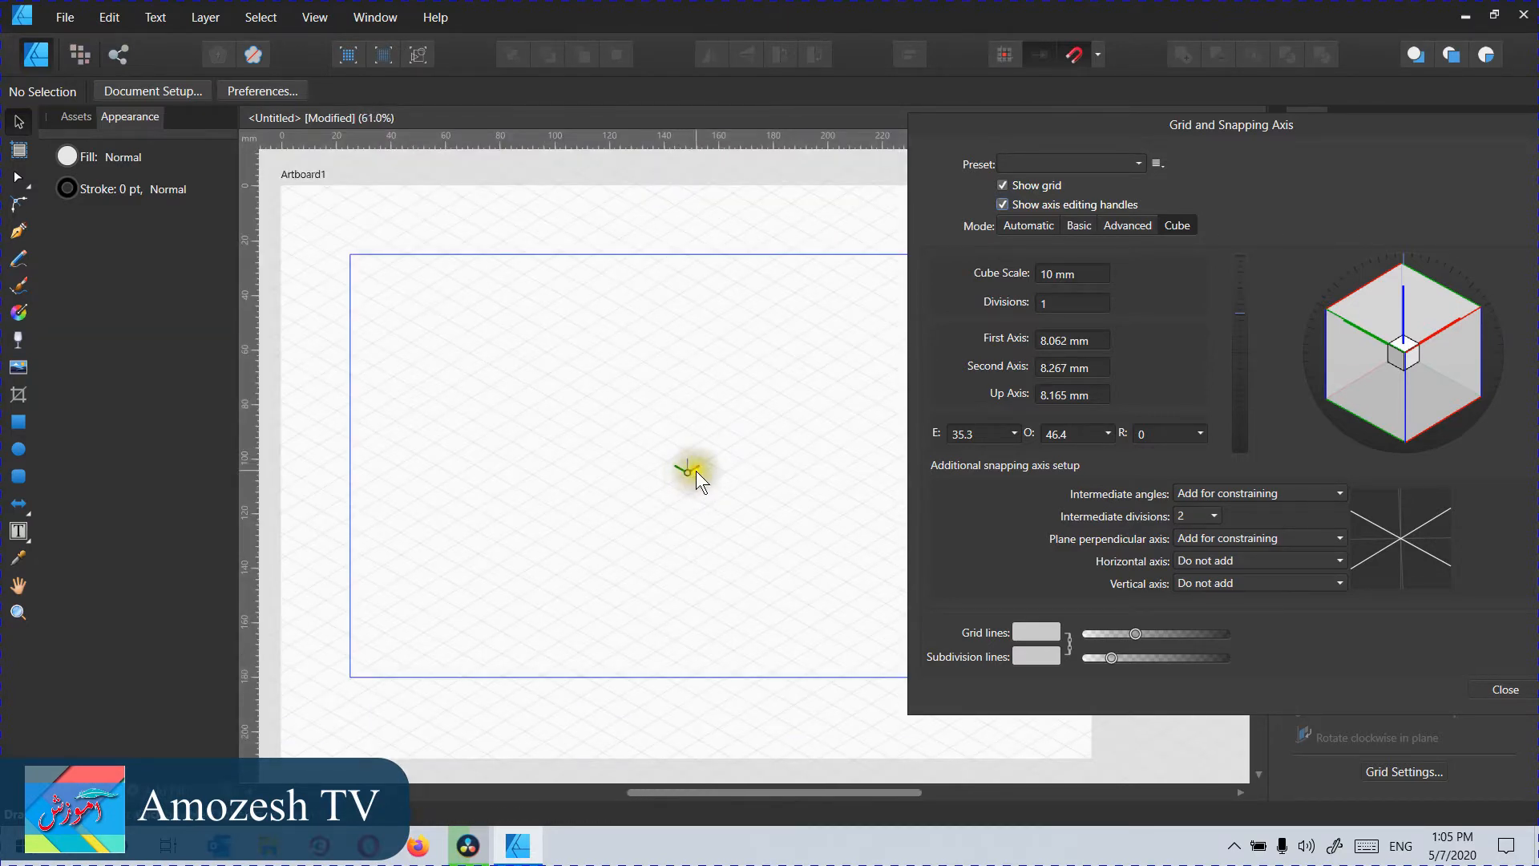
triple_click(1073, 393)
text(20)
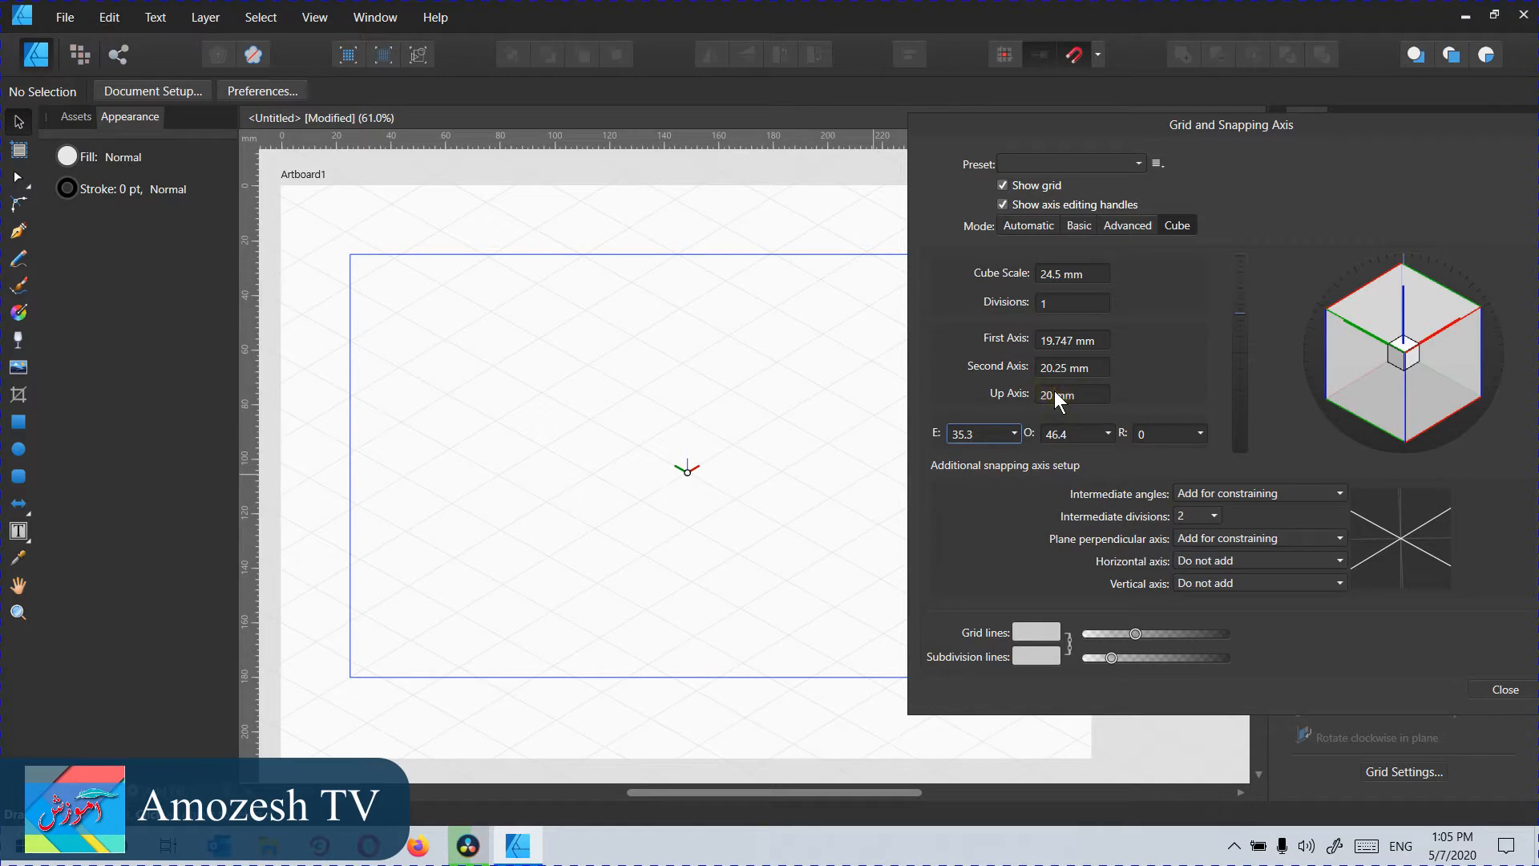
mouse_move(721, 486)
text(10)
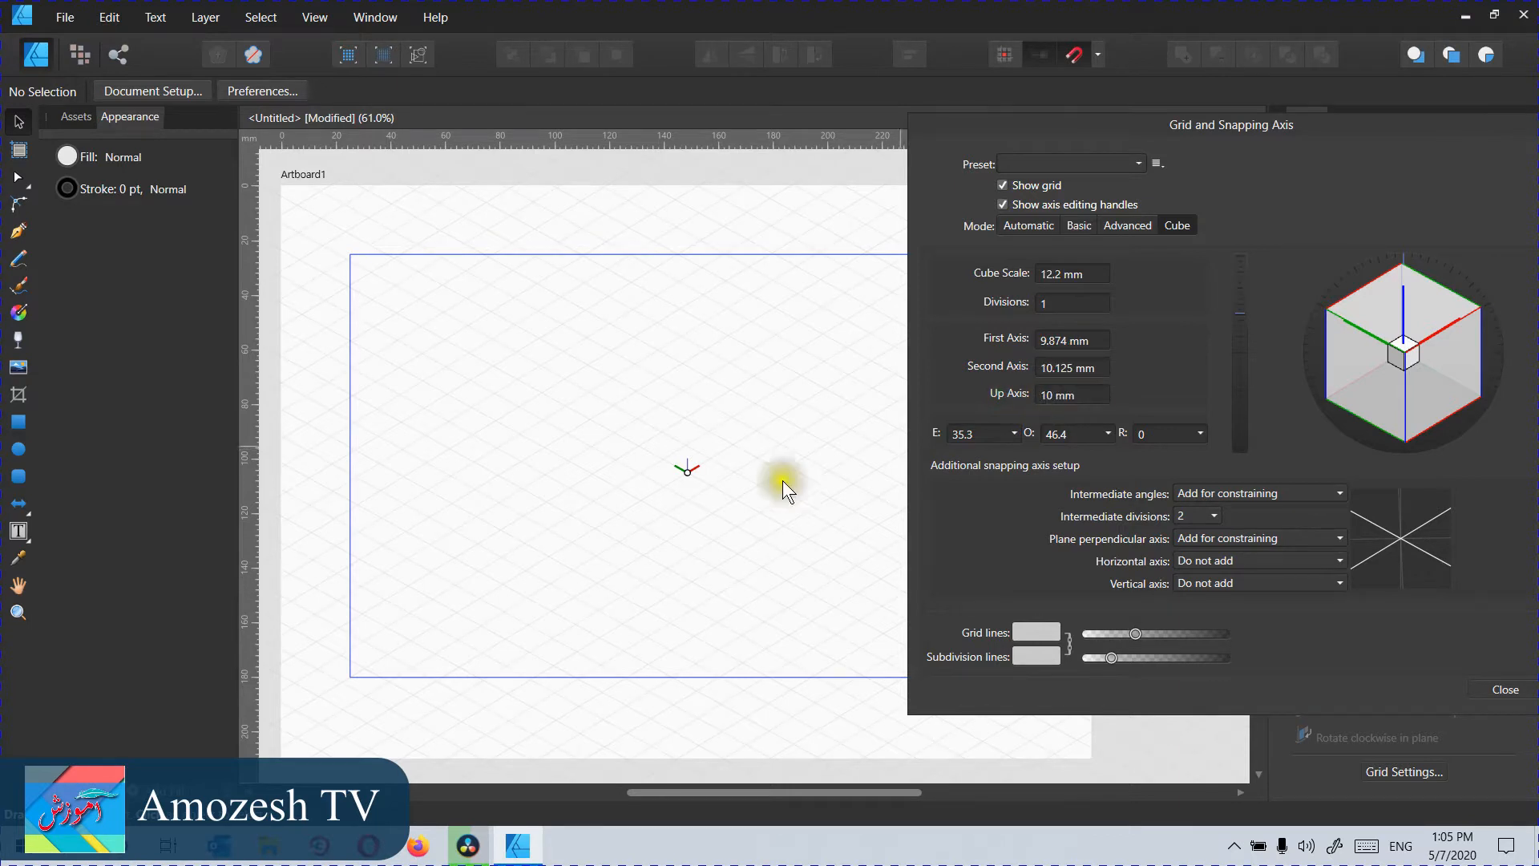
triple_click(1072, 393)
text(15)
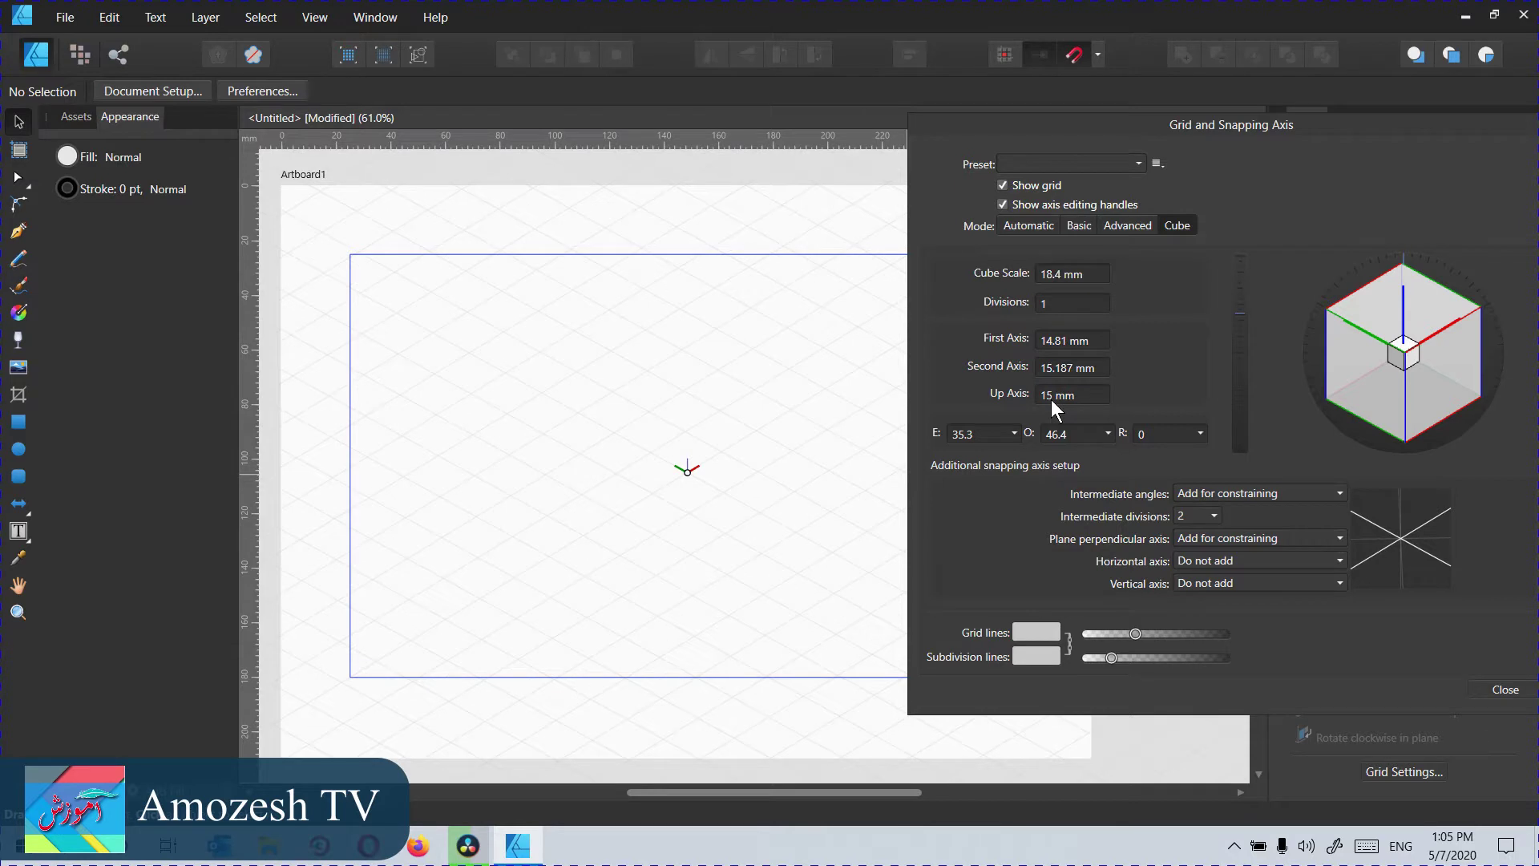
mouse_move(839, 338)
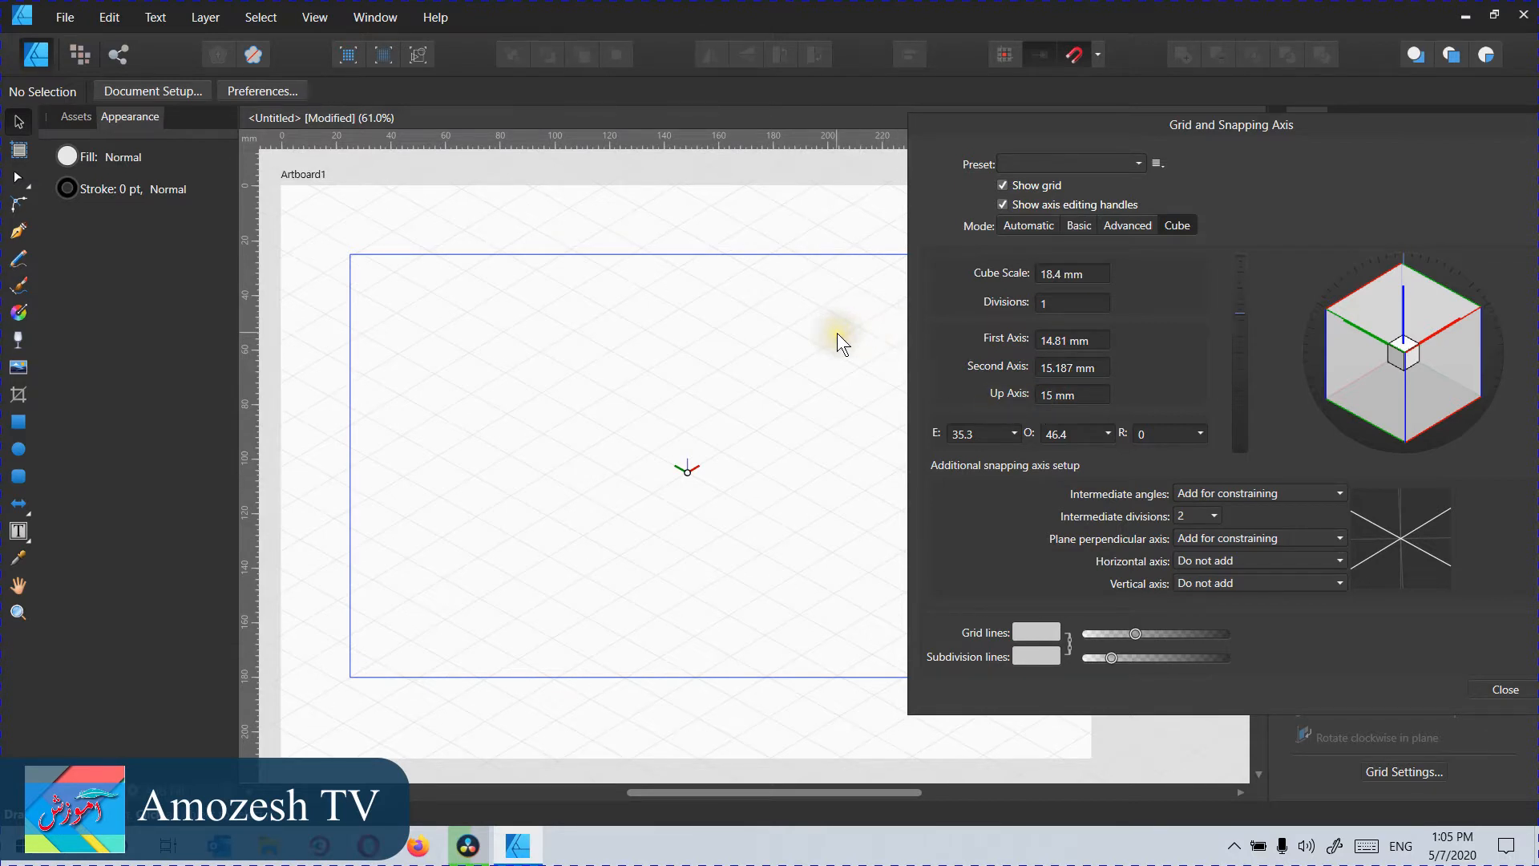
mouse_move(842, 342)
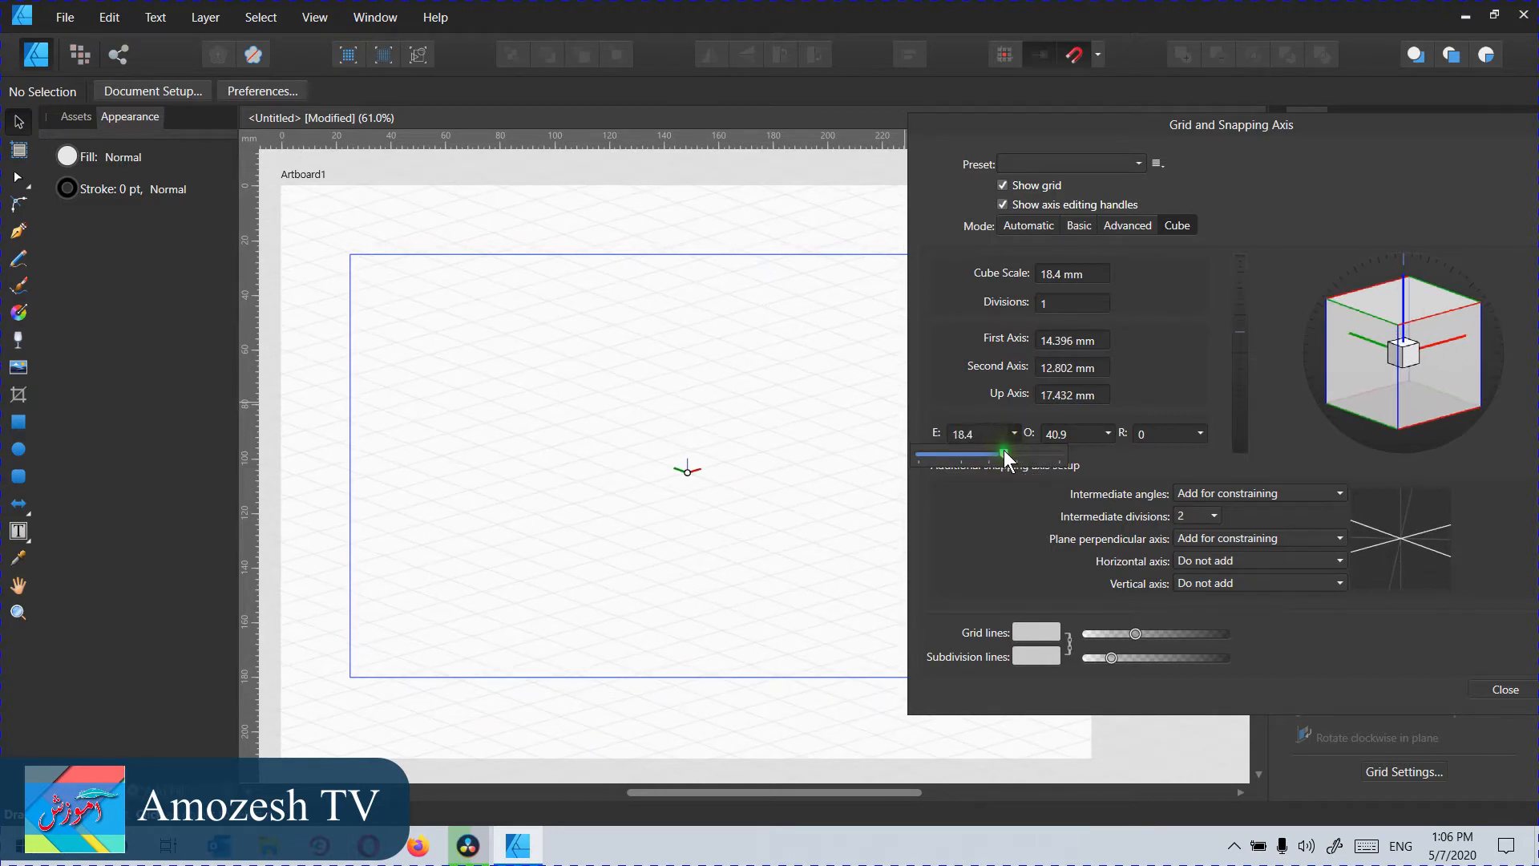
mouse_move(1159, 456)
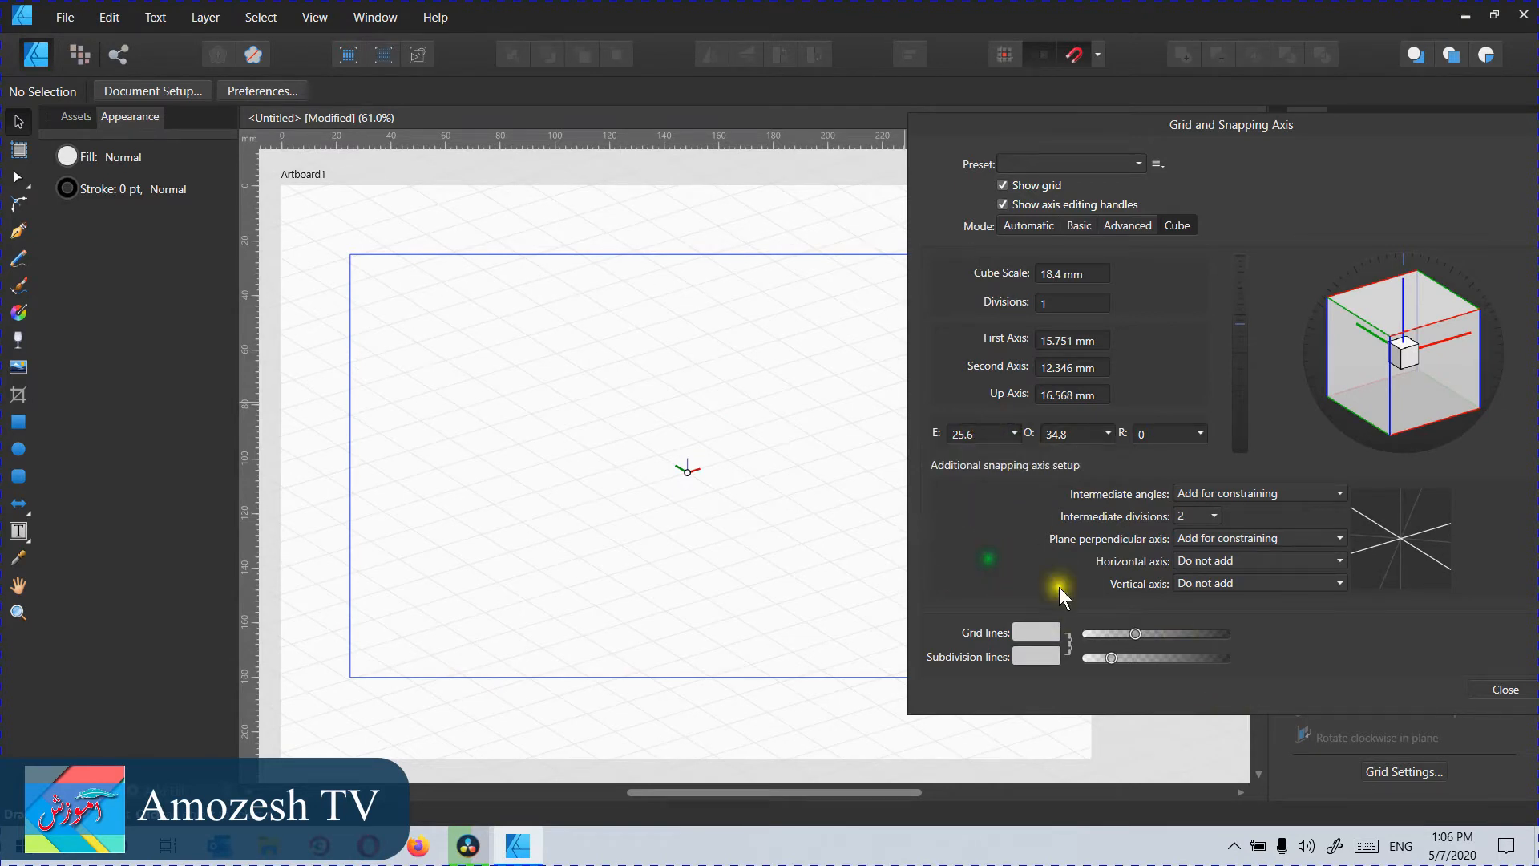
mouse_move(1359, 137)
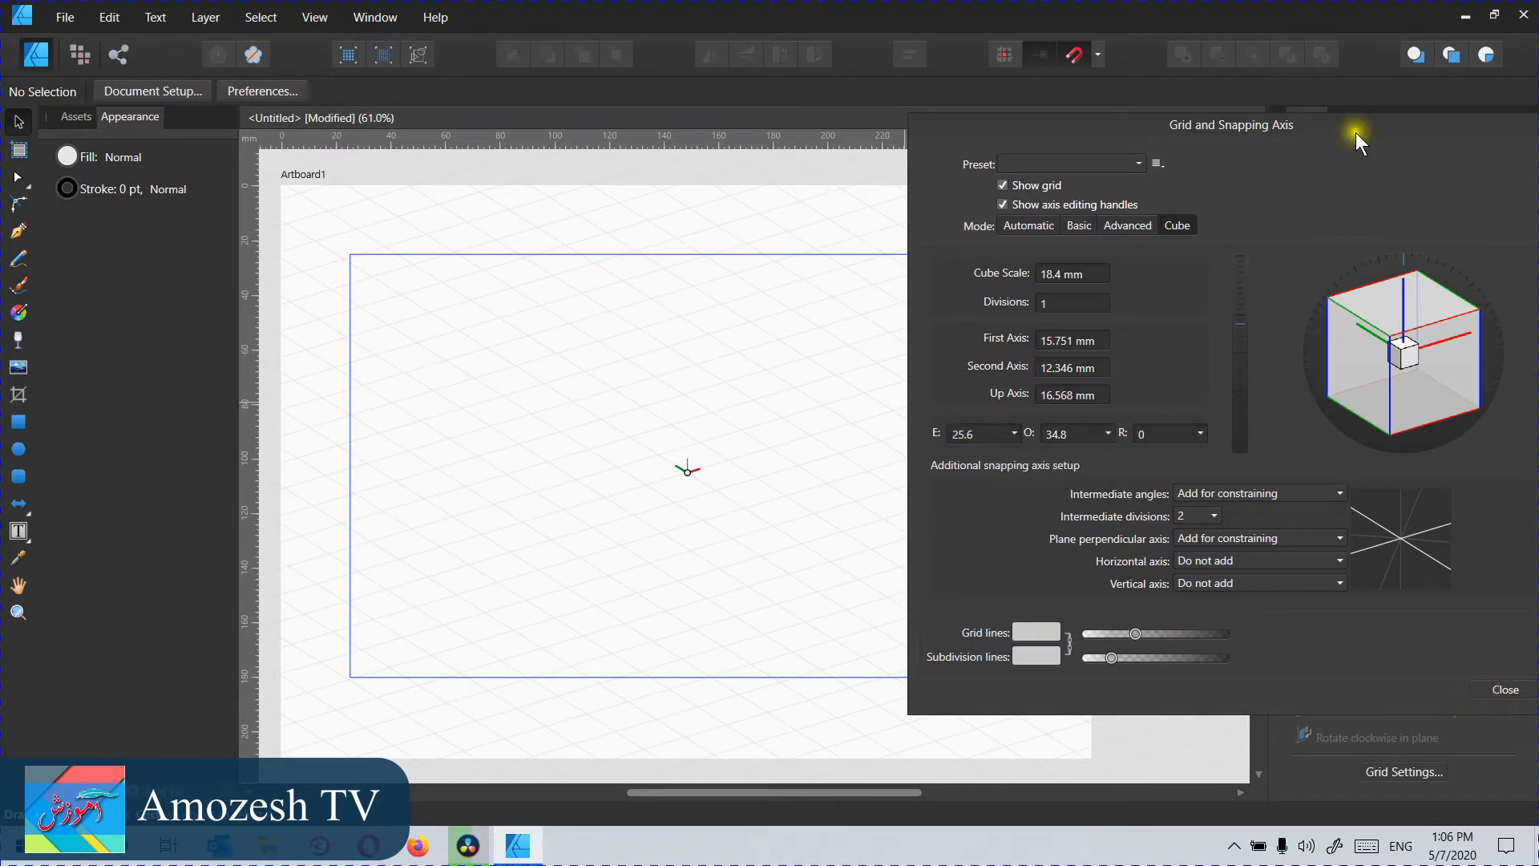
Step: Close the grid dialog, activate the Rectangle Tool and show the snapping options
click(1505, 689)
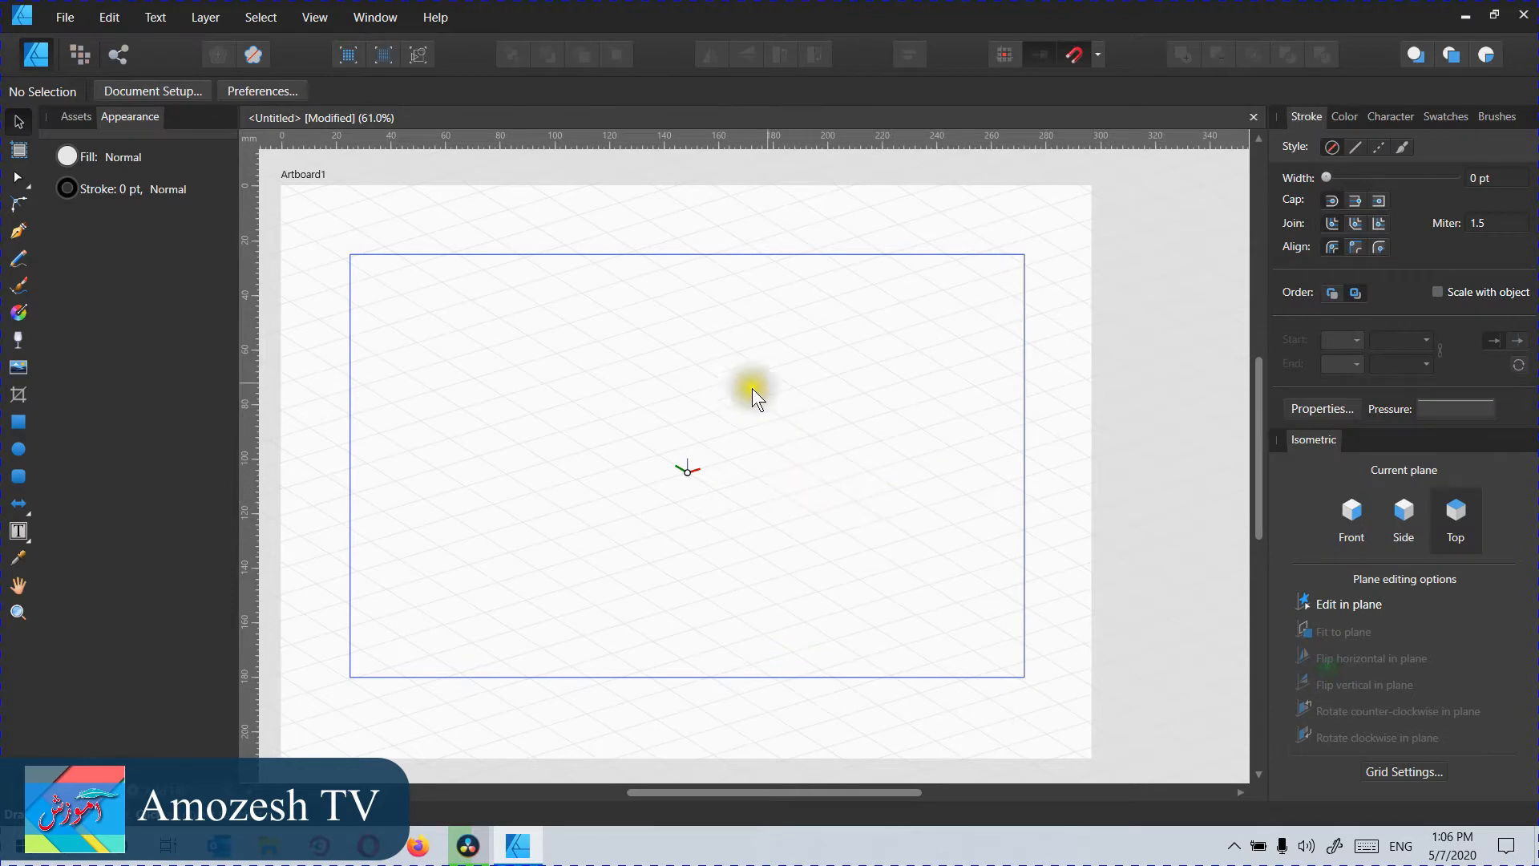
mouse_move(1158, 272)
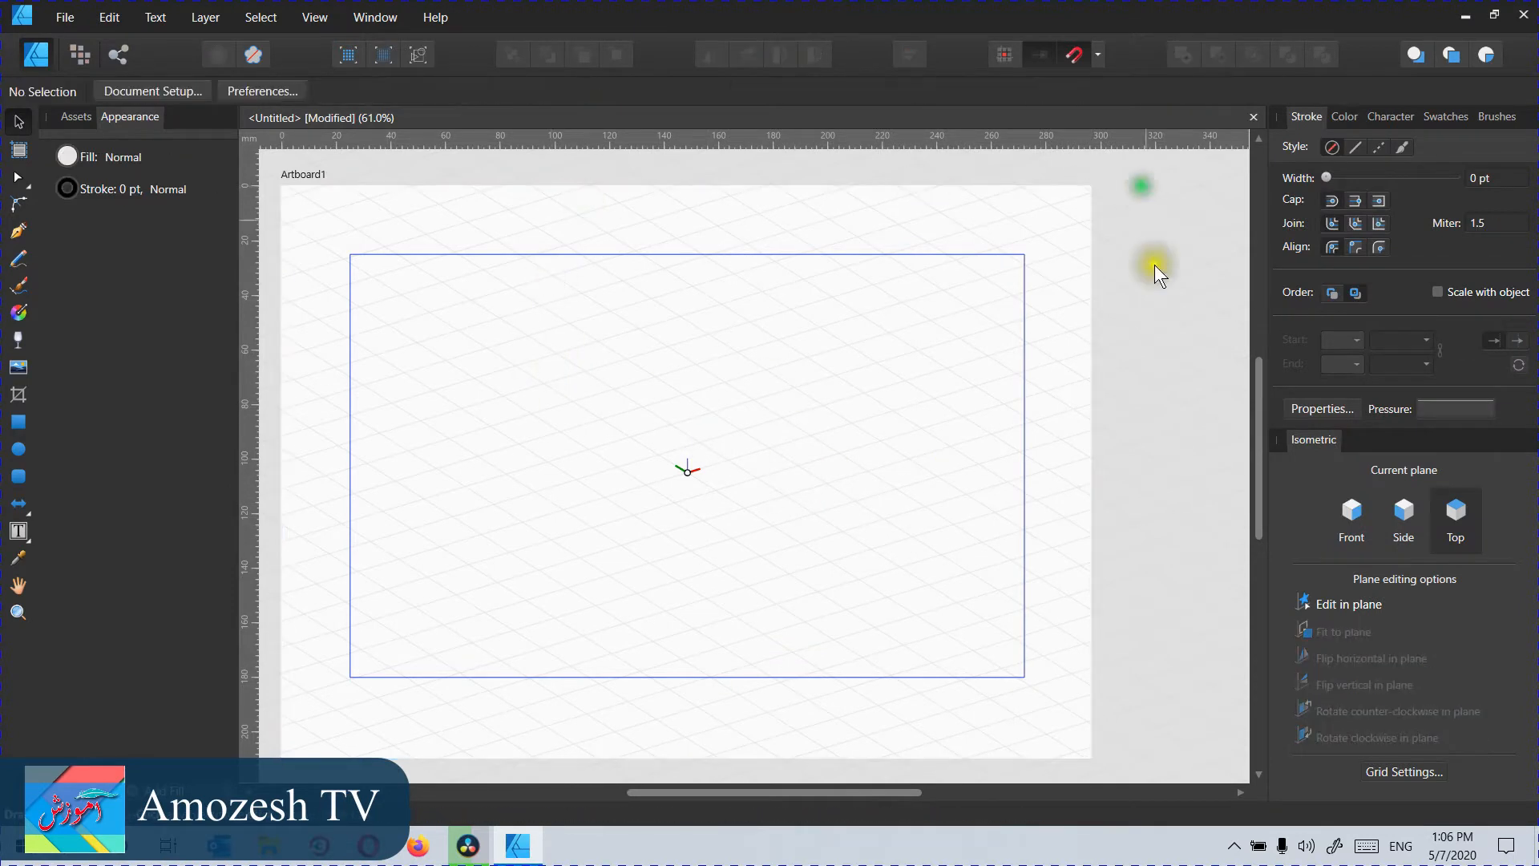
mouse_move(20, 437)
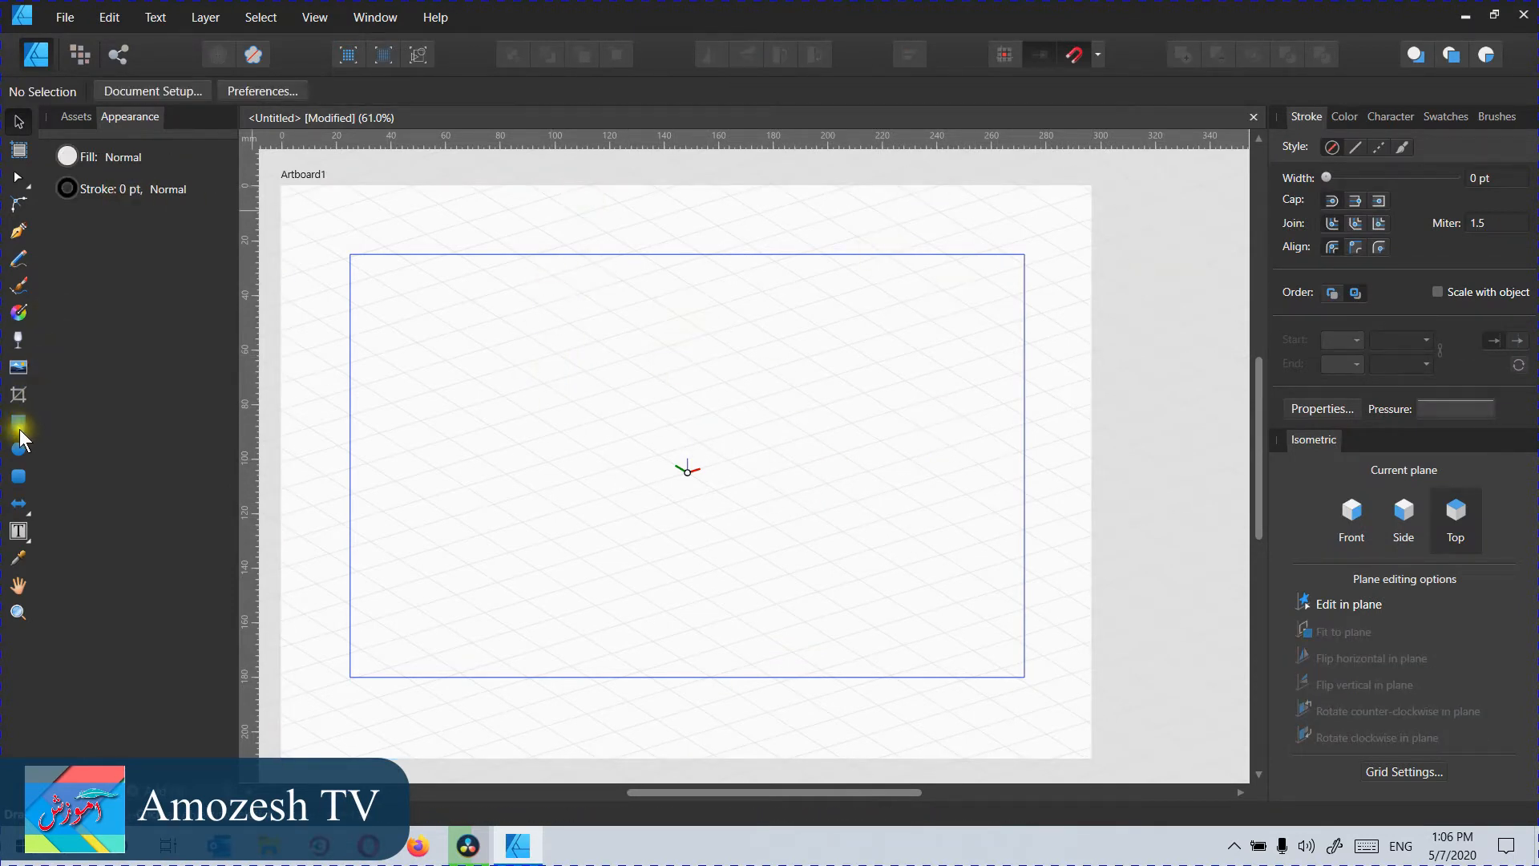
click(17, 422)
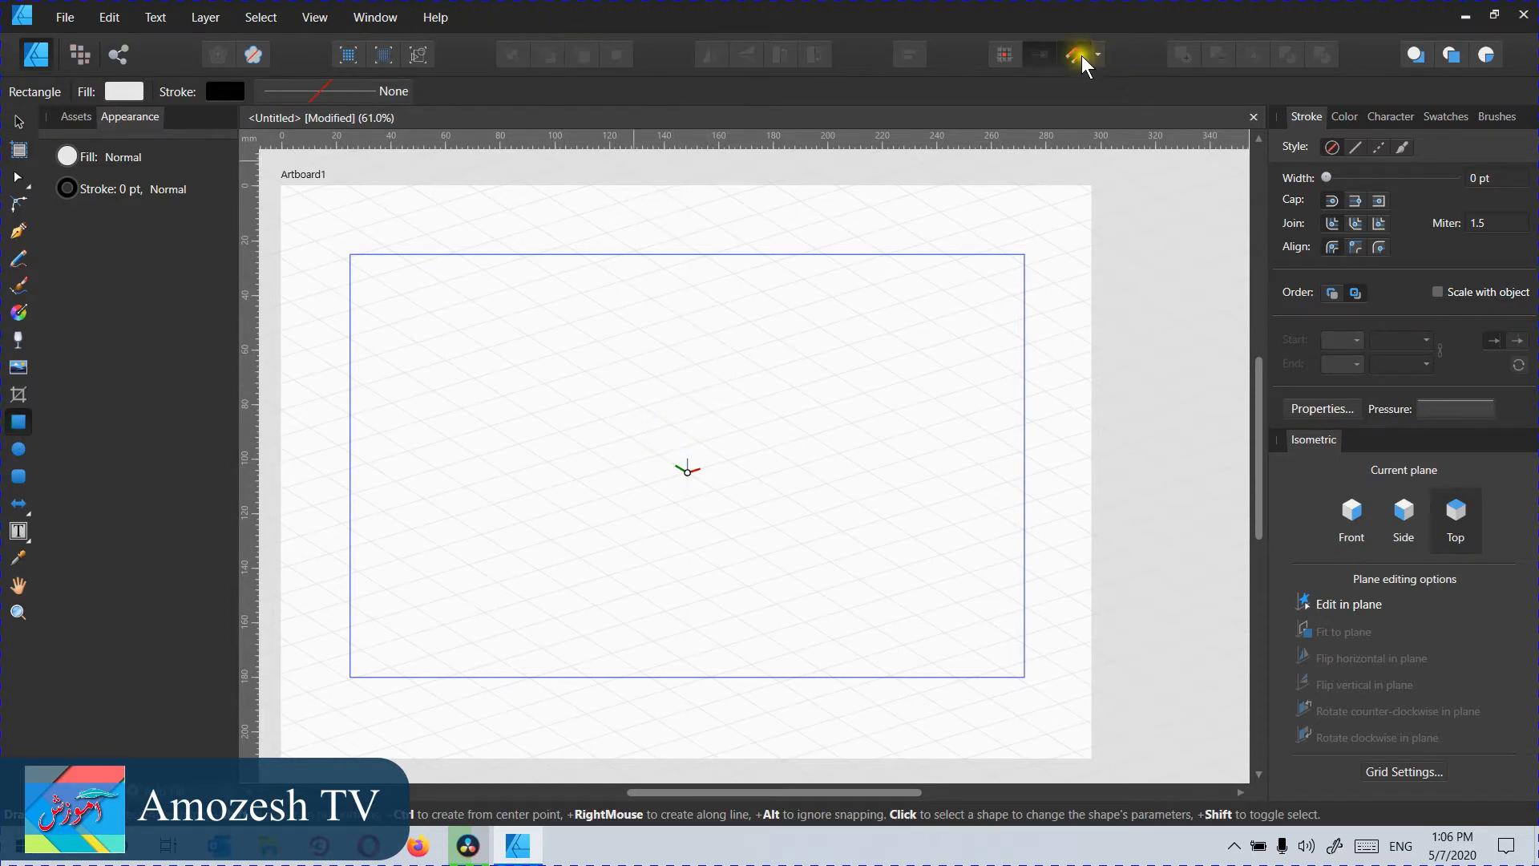
click(1077, 54)
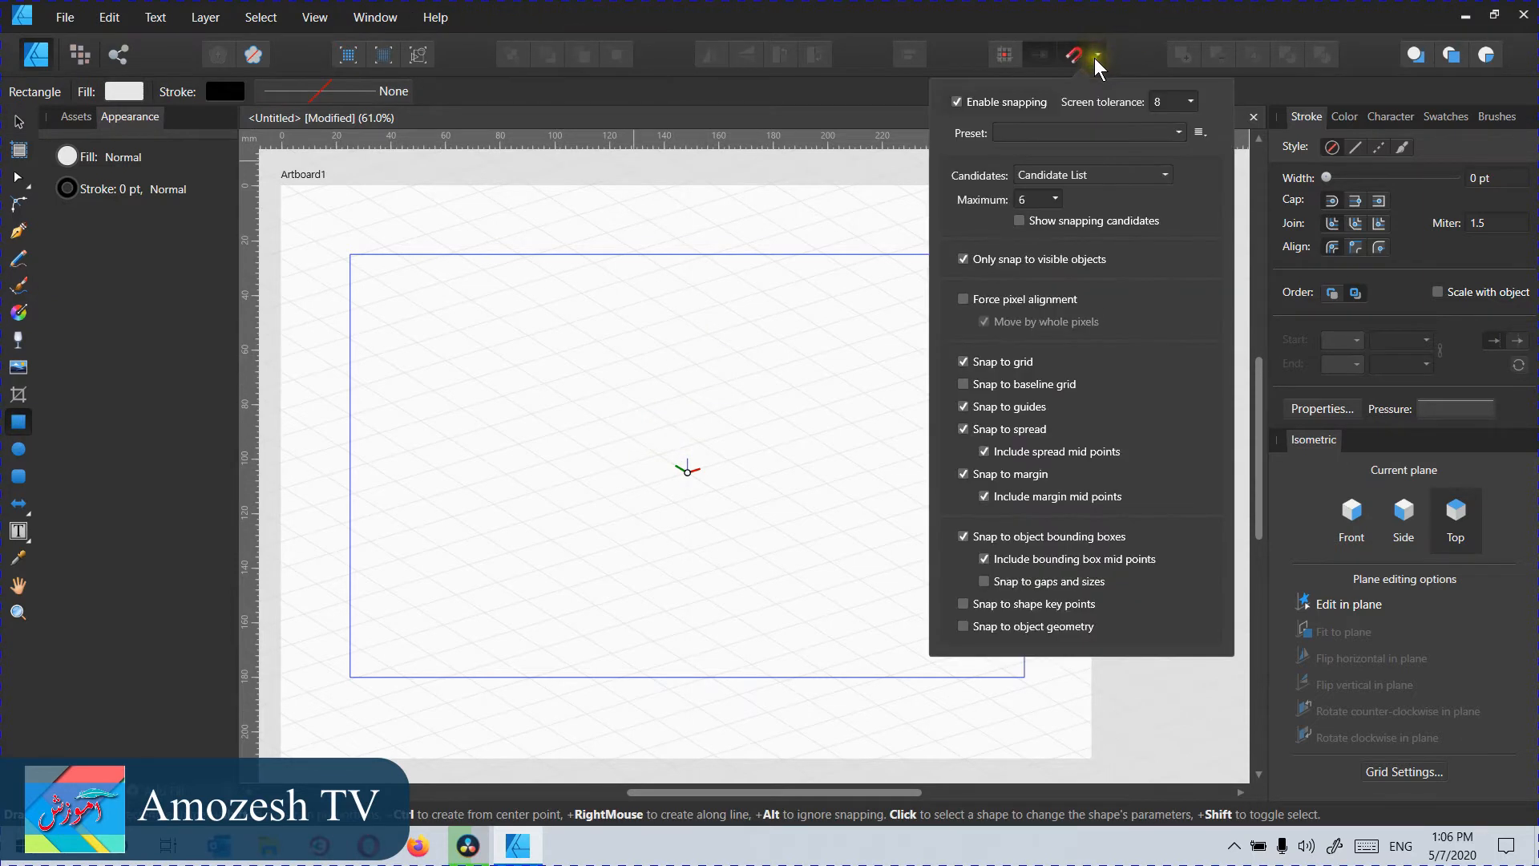
mouse_move(1032, 360)
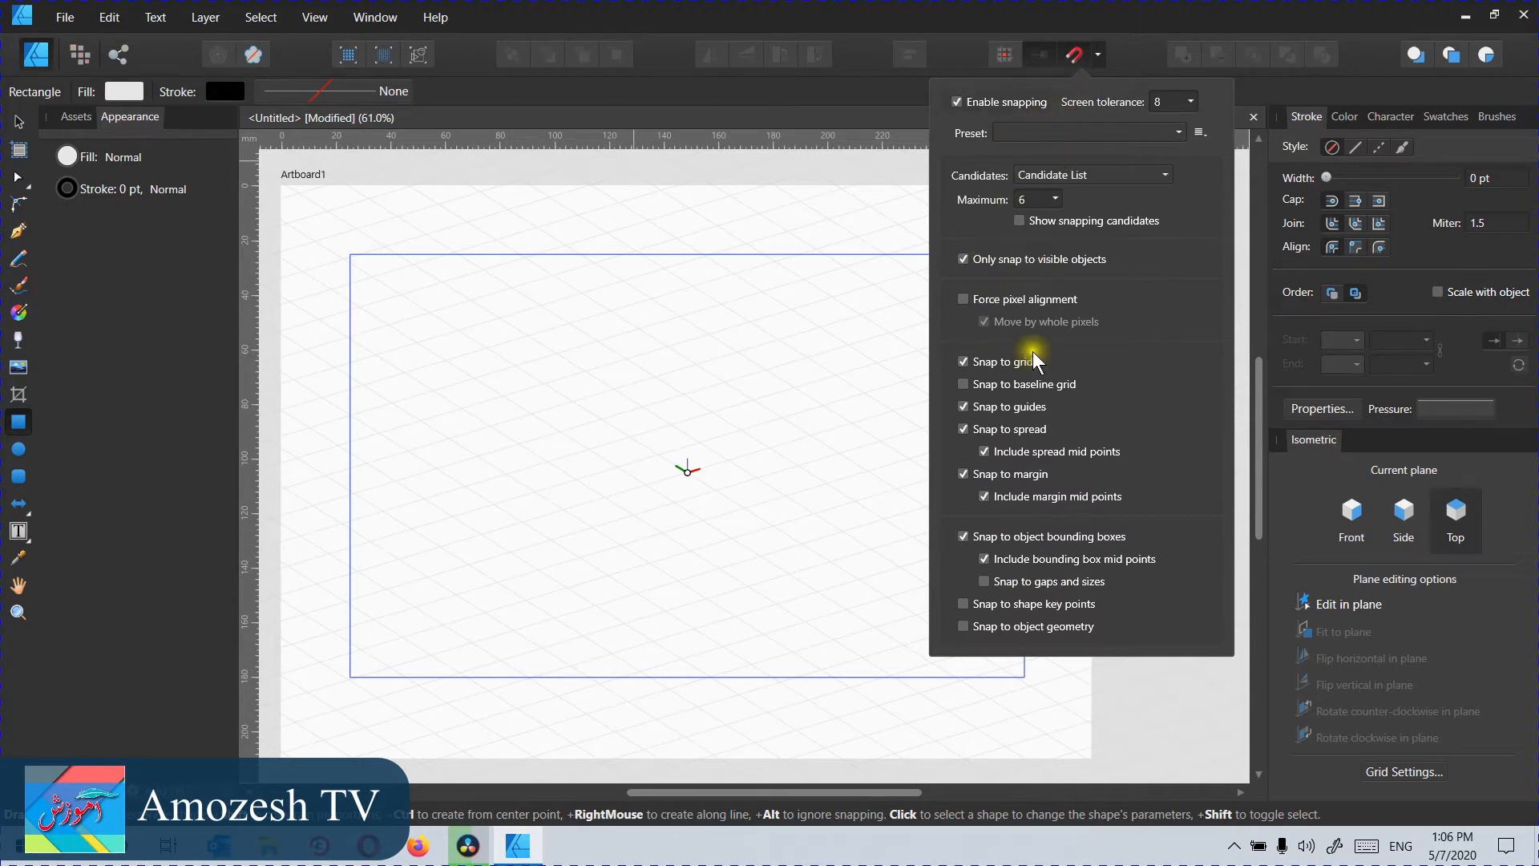
mouse_move(702, 432)
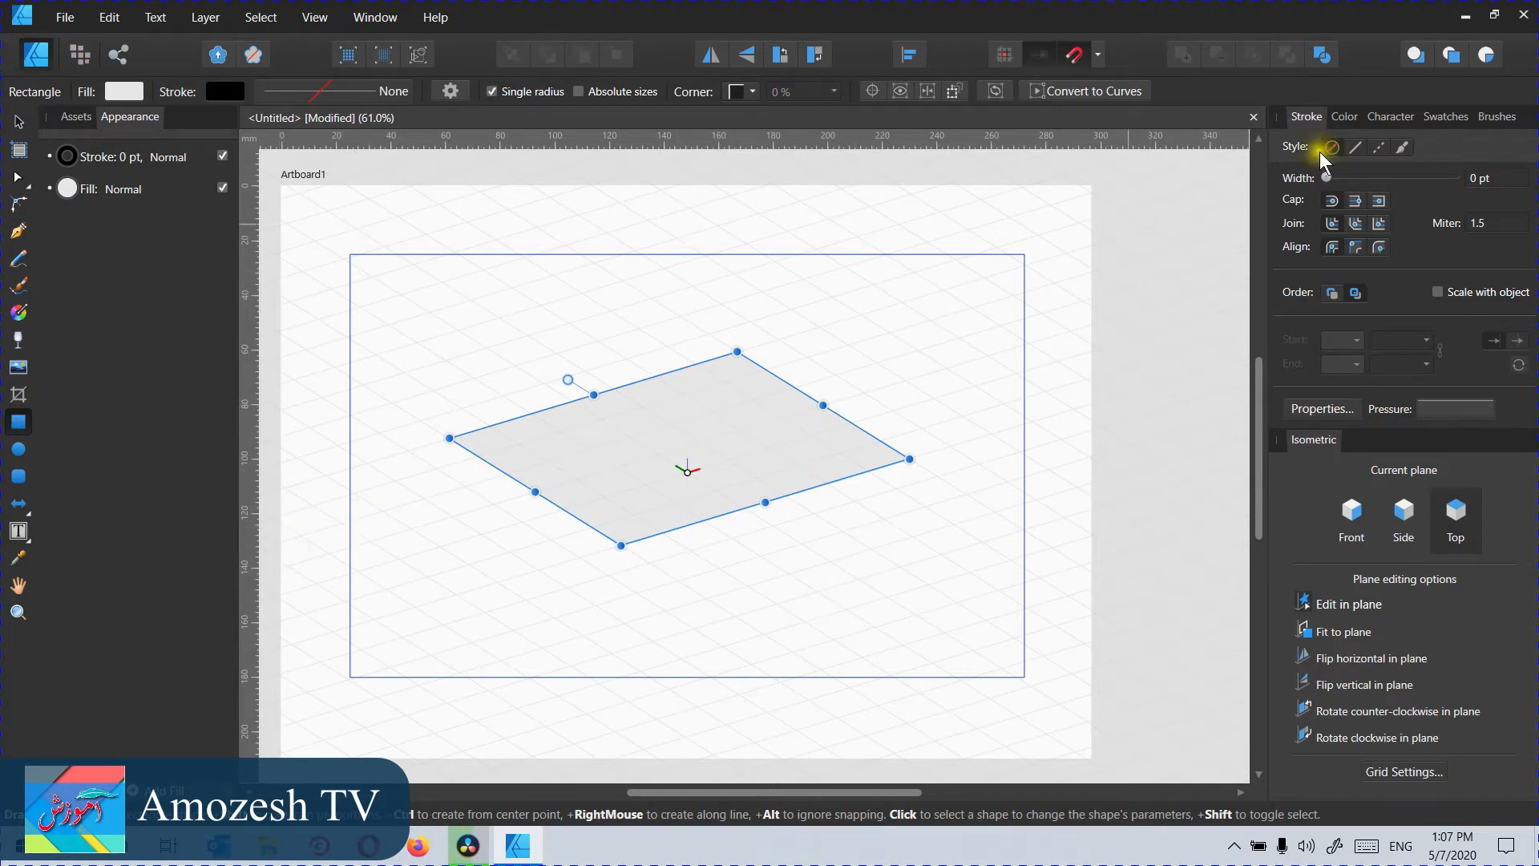
Step: Fill the top-plane rectangle with teal from a Pantone solid coated palette
click(1343, 115)
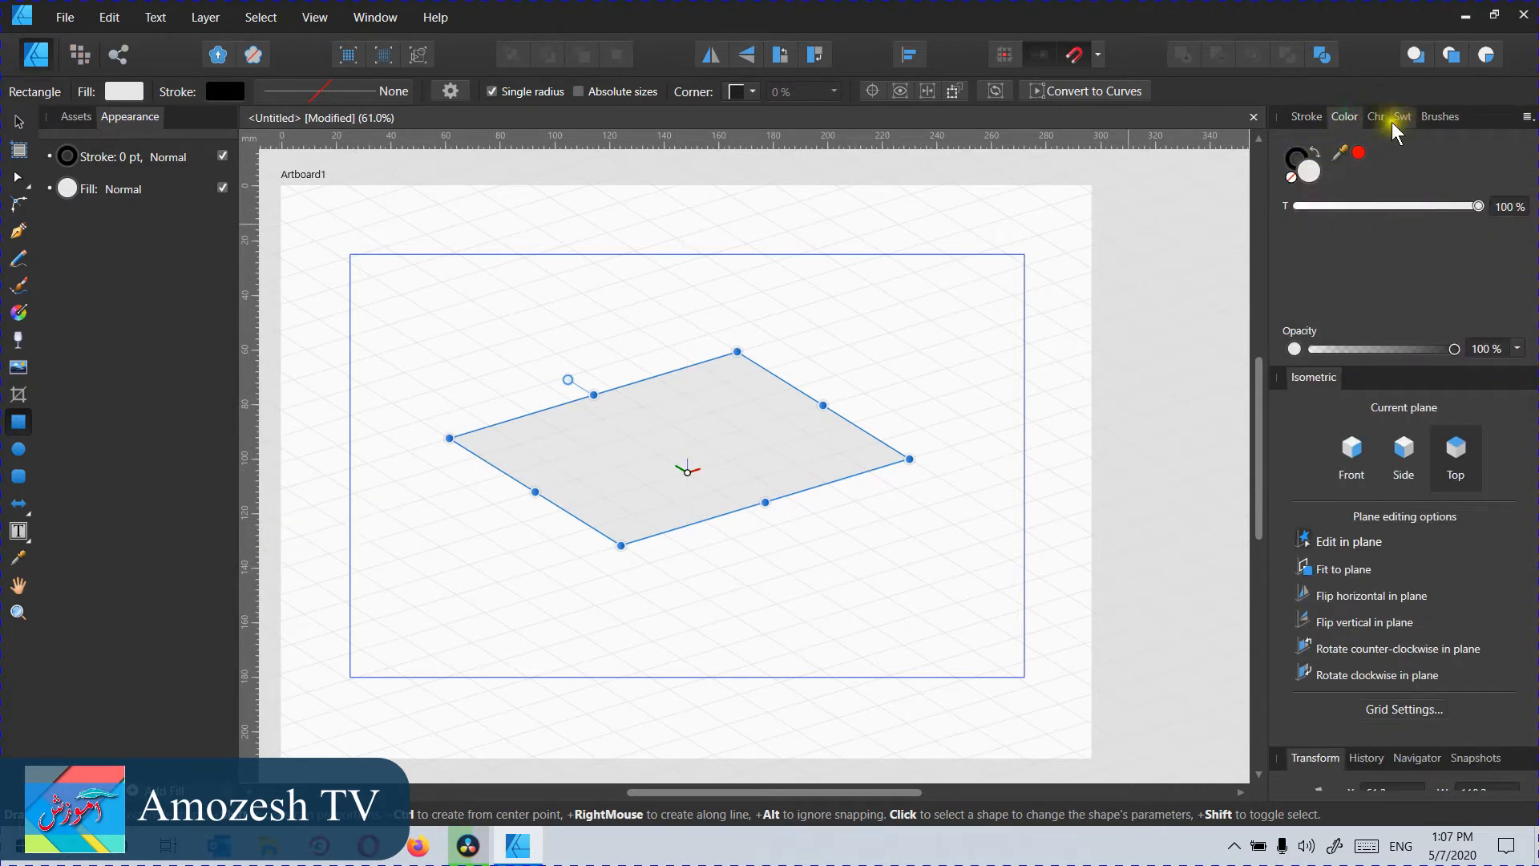
click(1414, 115)
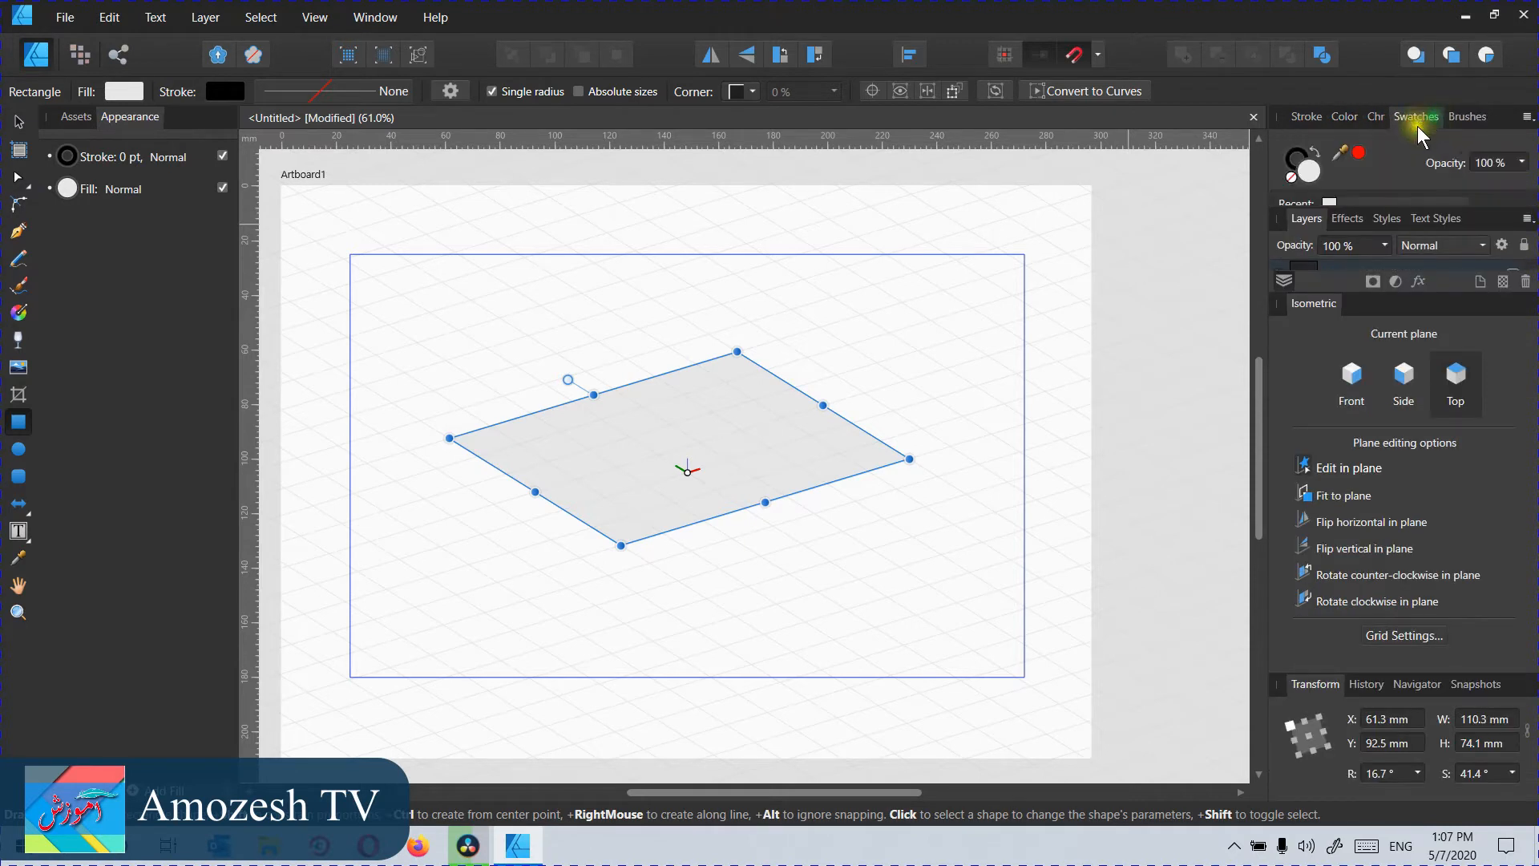
mouse_move(1346, 272)
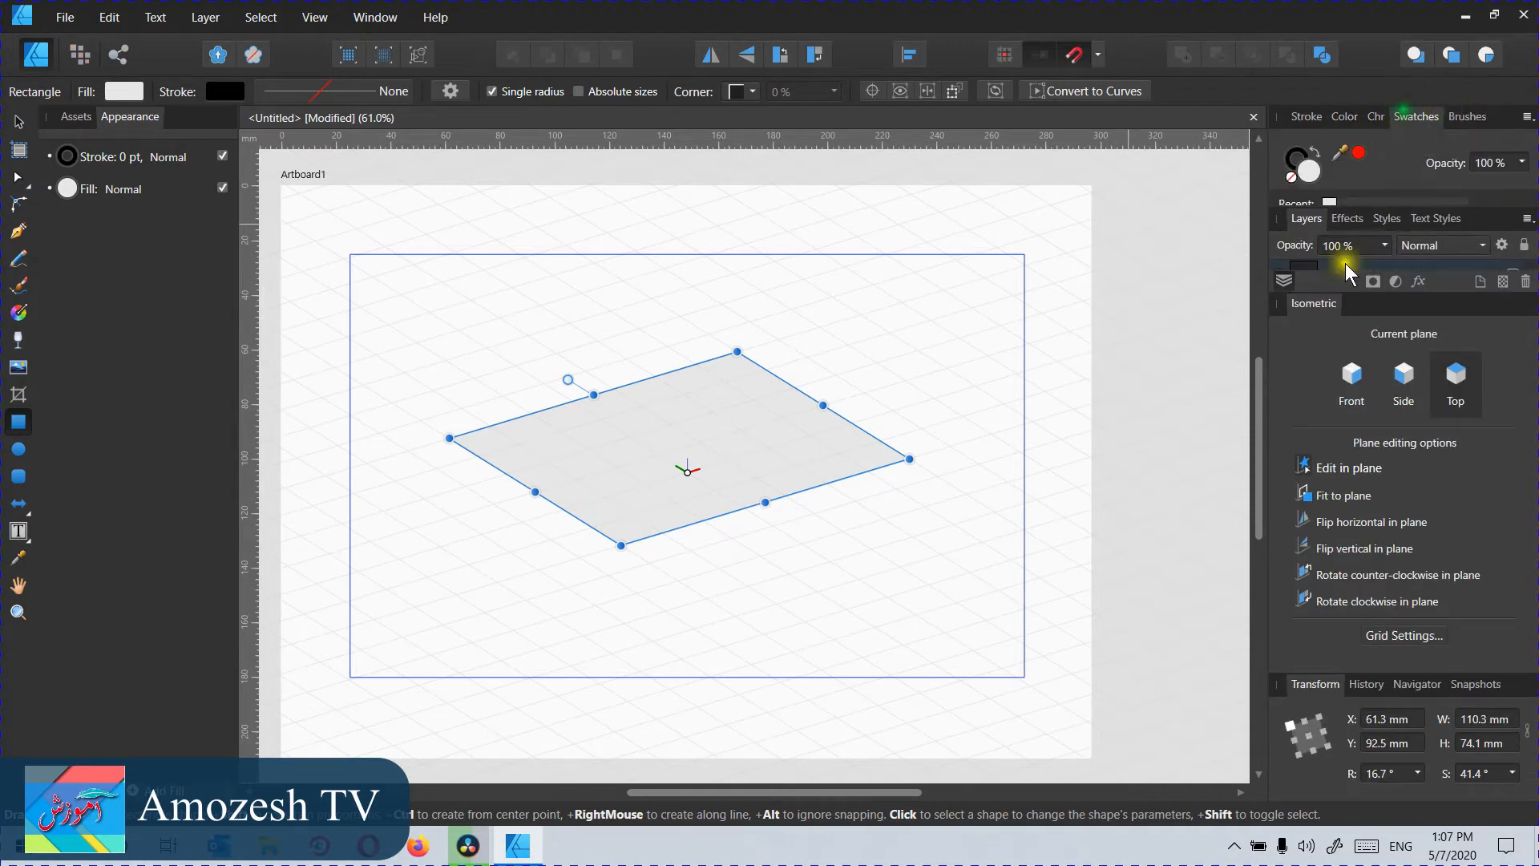
mouse_move(1328, 299)
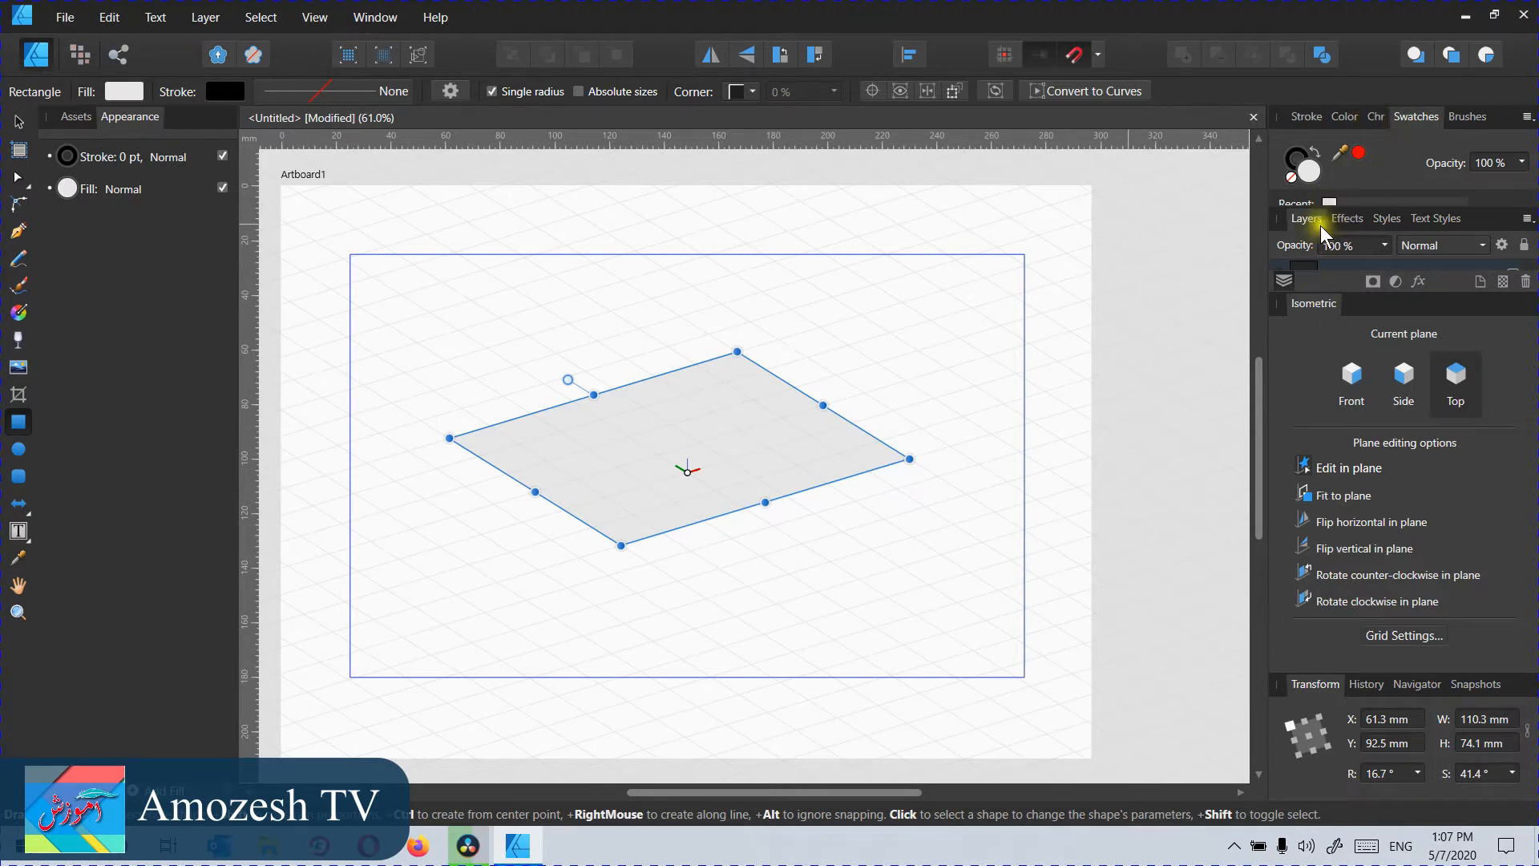
mouse_move(1279, 301)
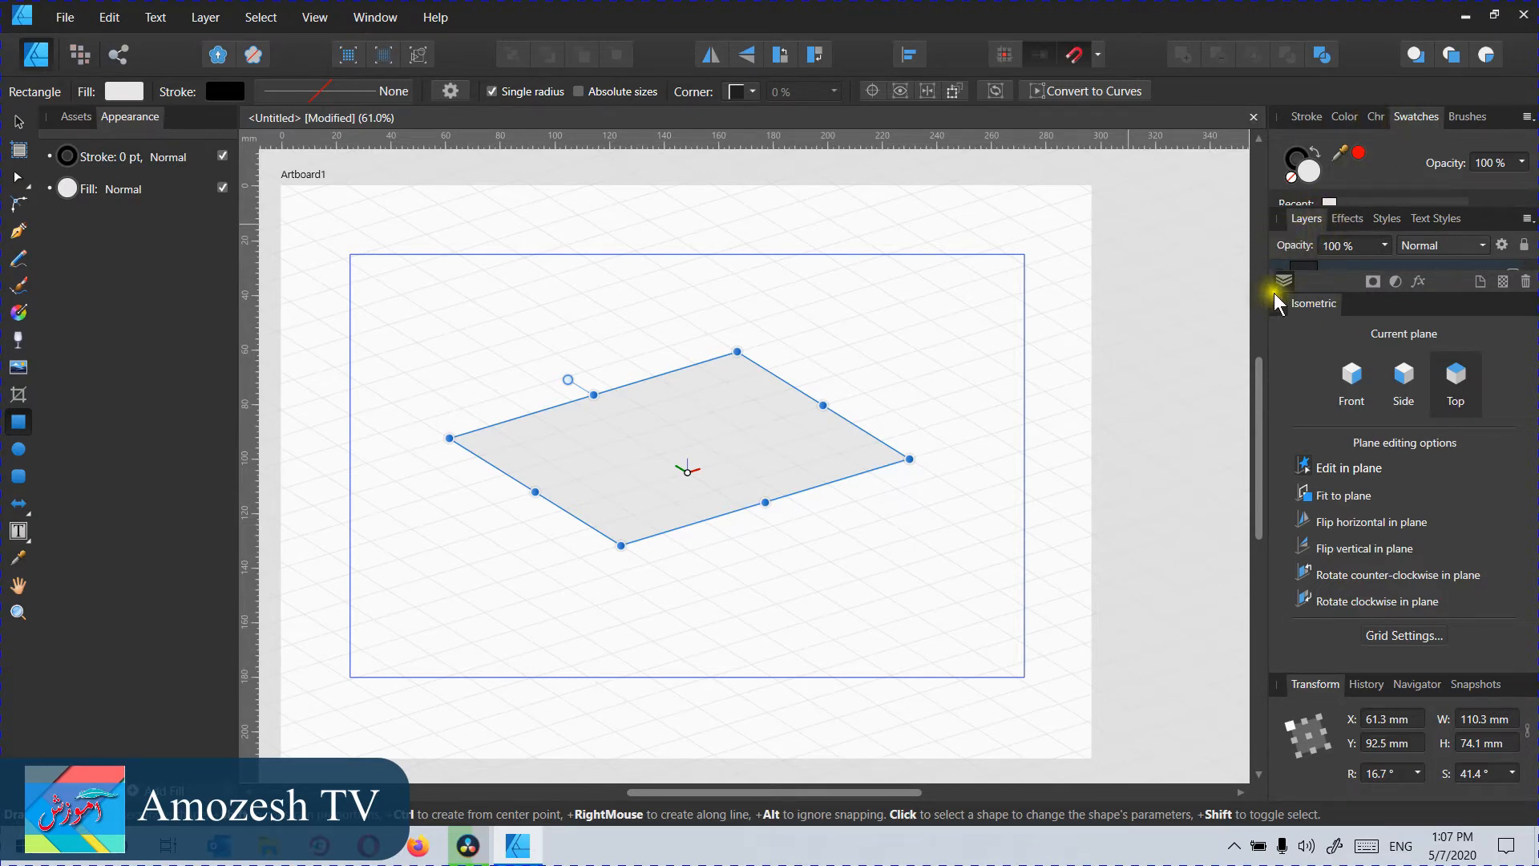
mouse_move(1325, 312)
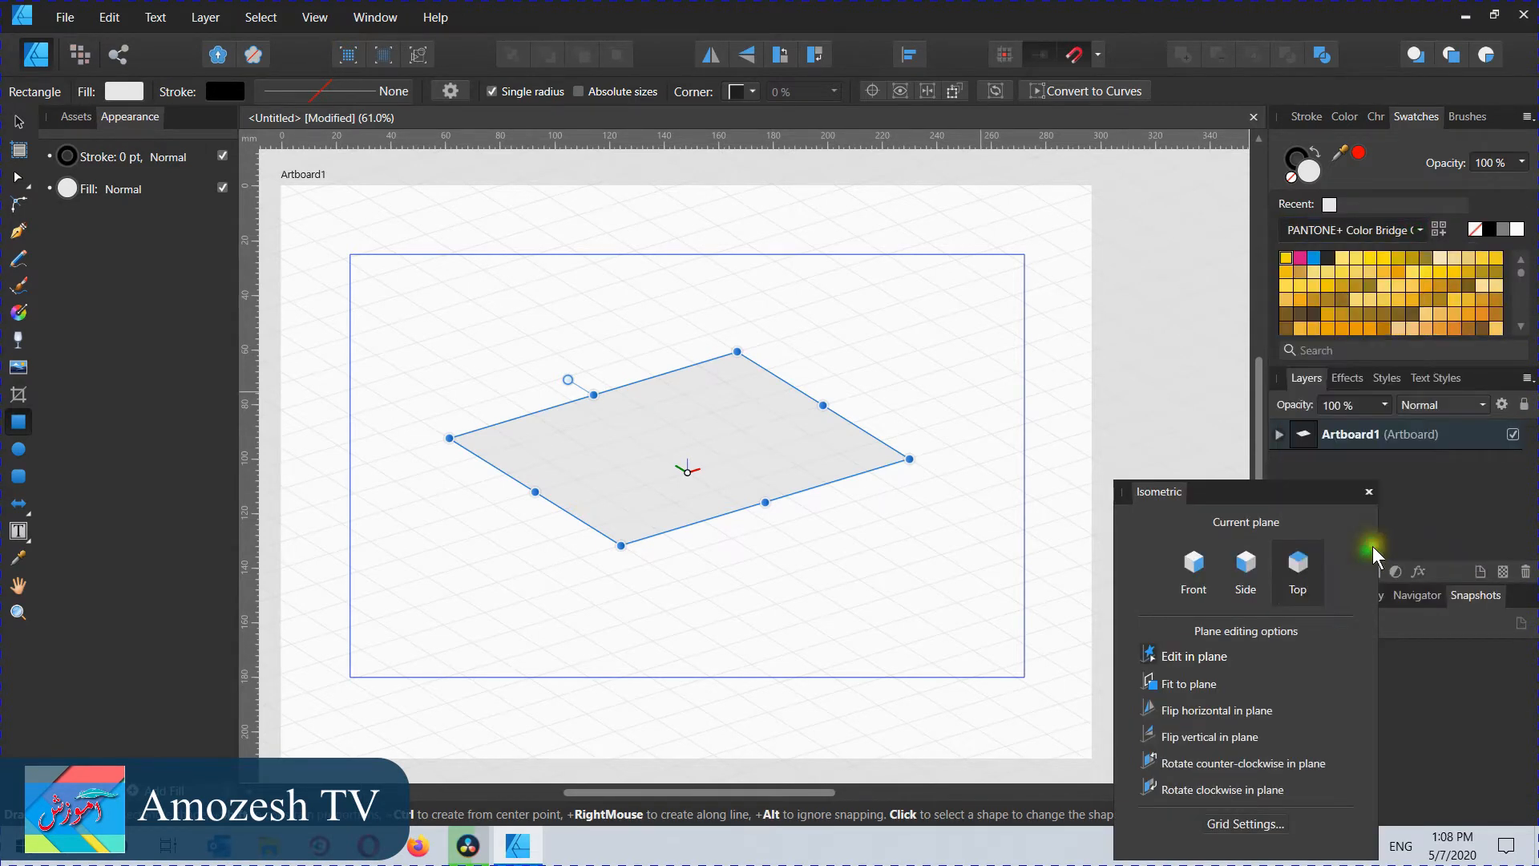
click(1352, 230)
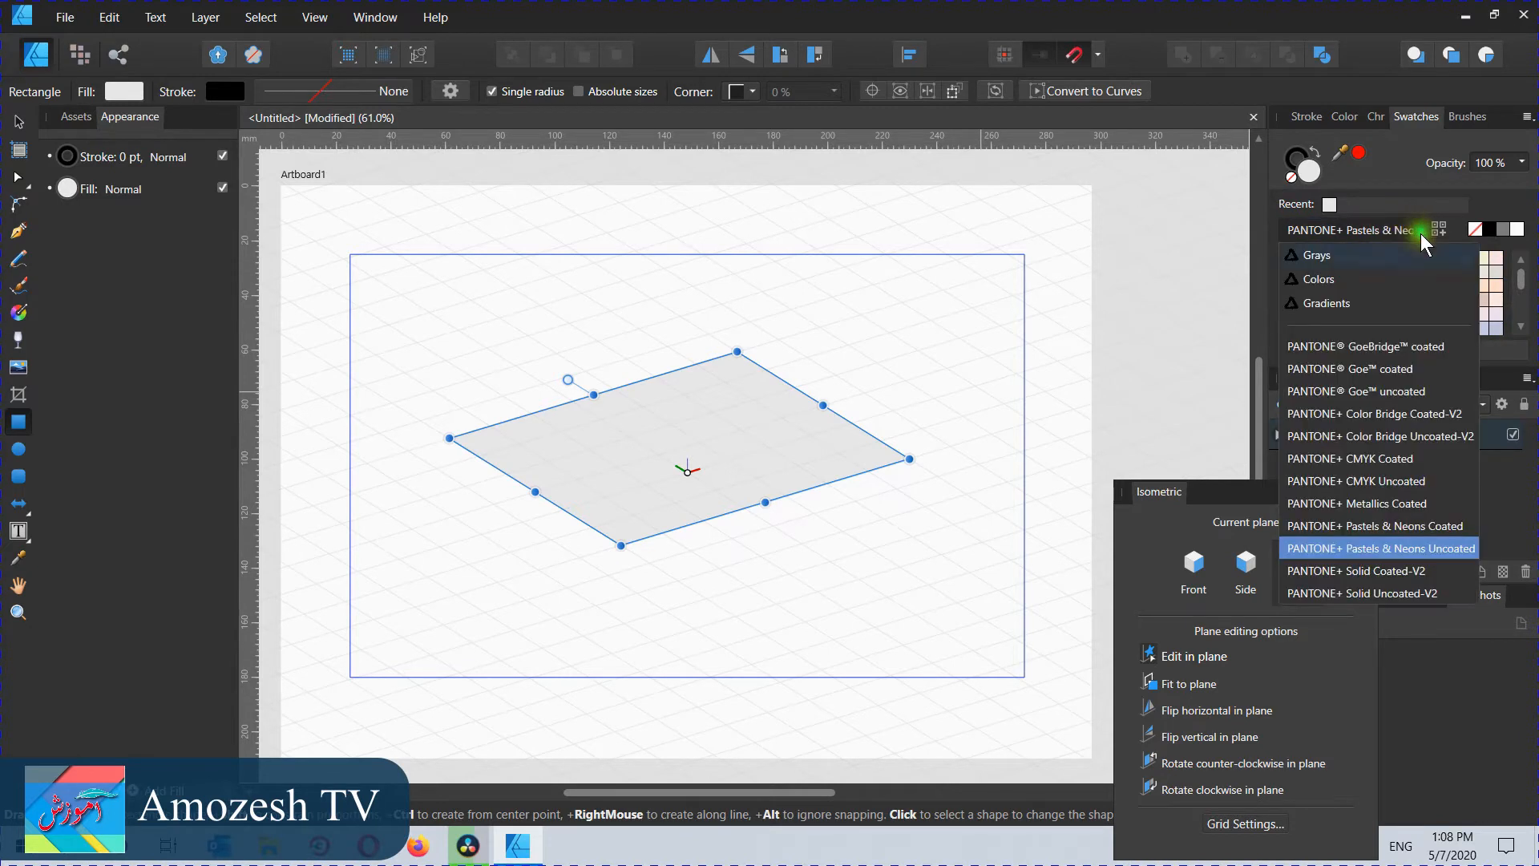
click(1355, 570)
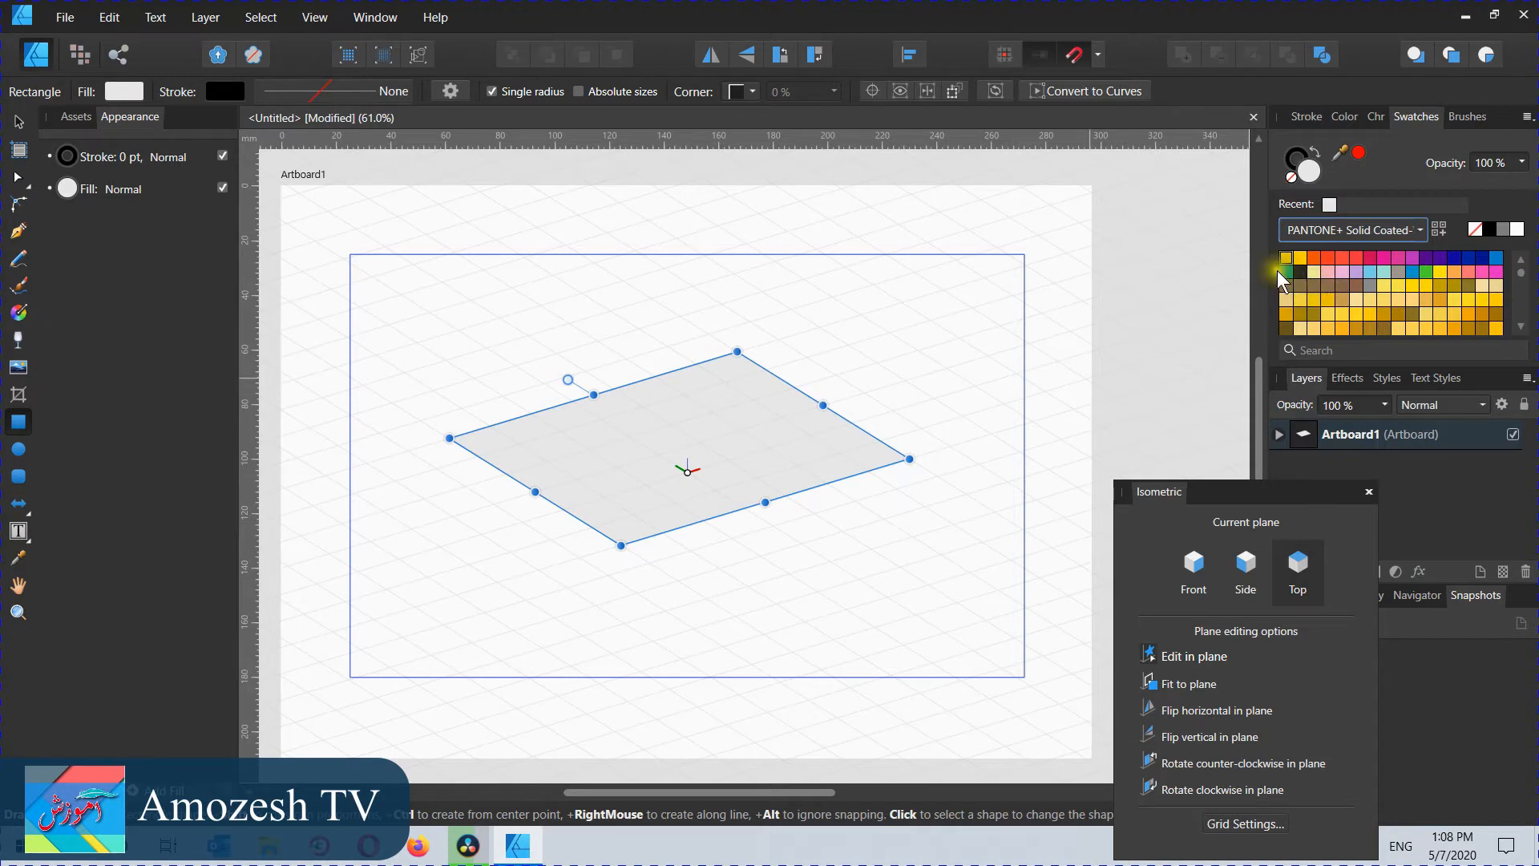
click(1282, 274)
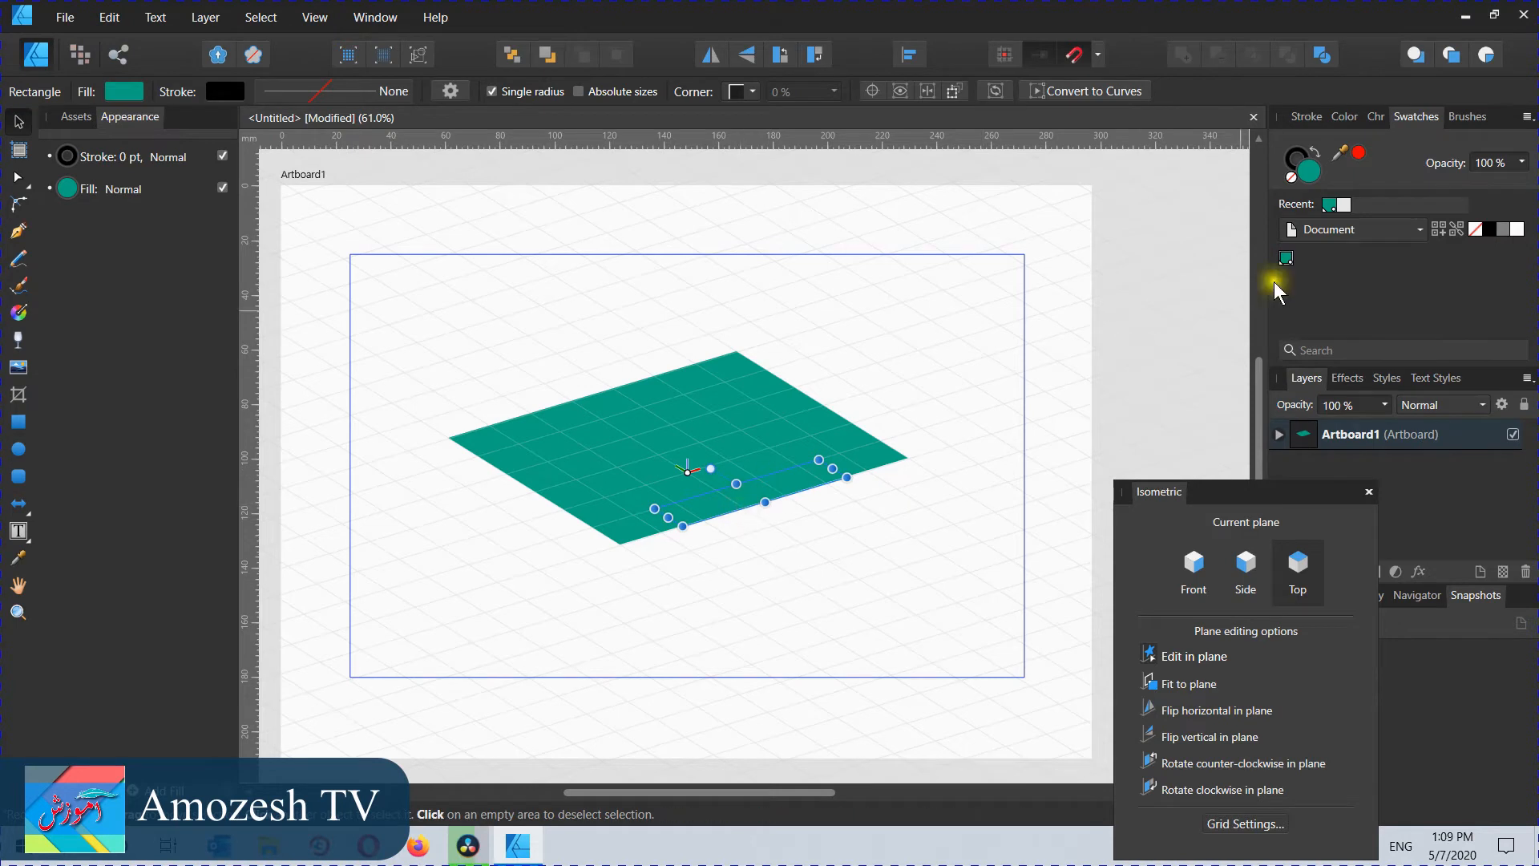
mouse_move(1288, 263)
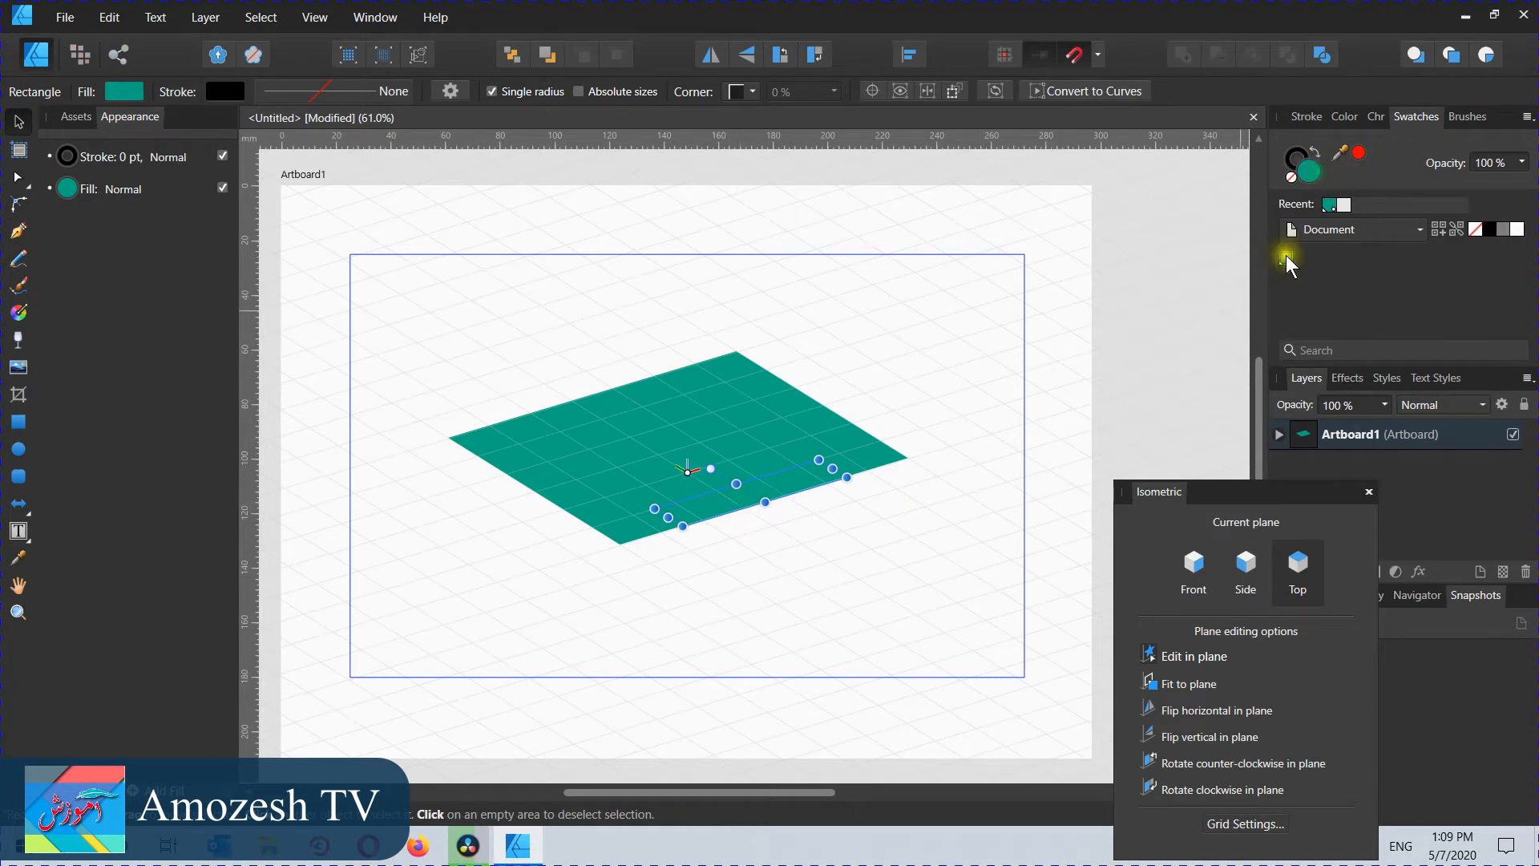
Step: Choose a bright blue swatch from the Colors palette for the pool
click(1418, 228)
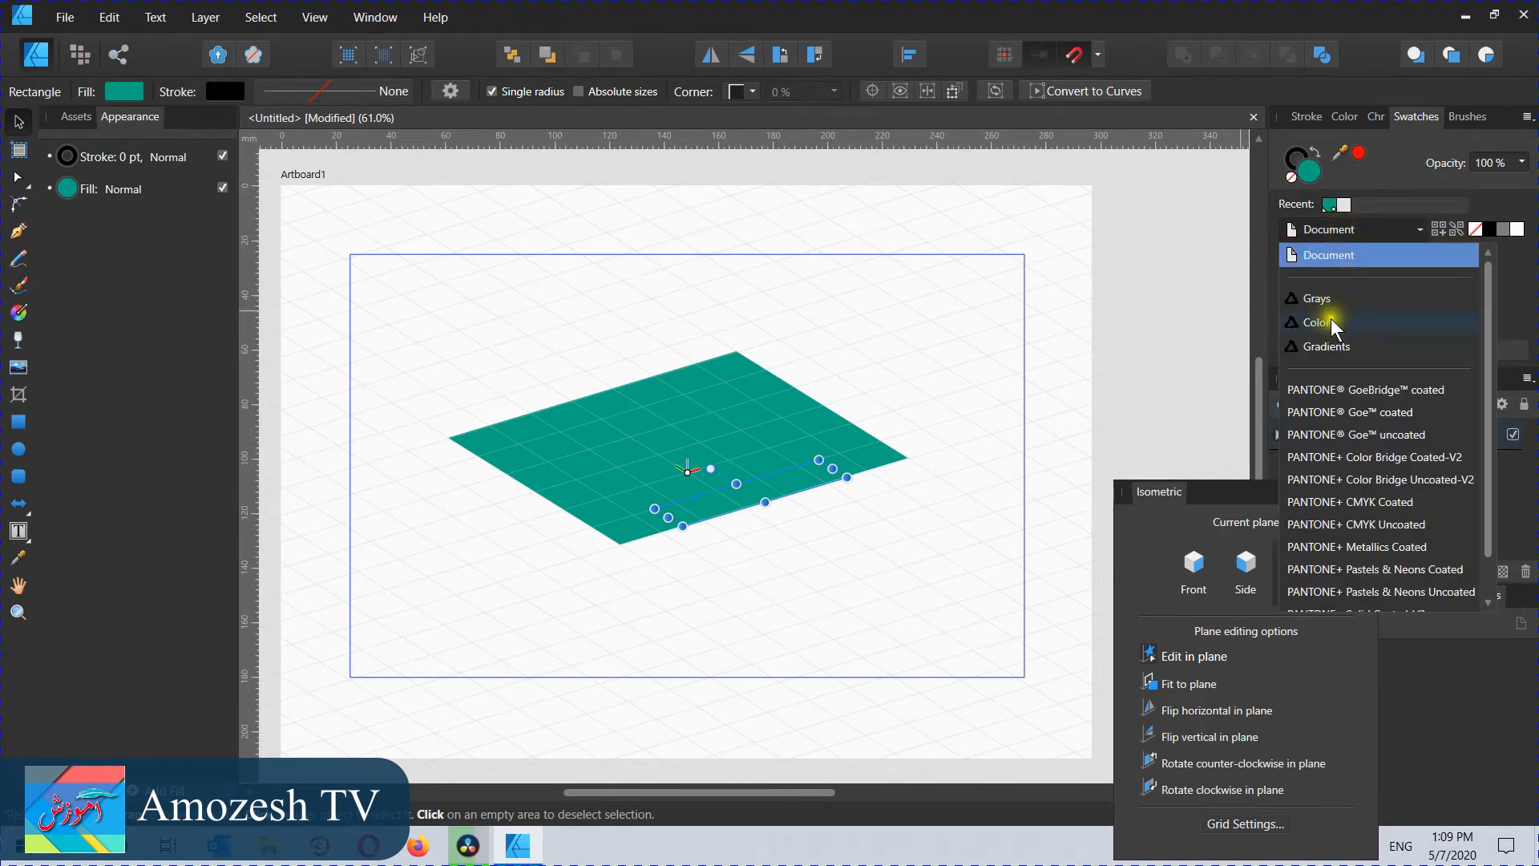
click(1317, 322)
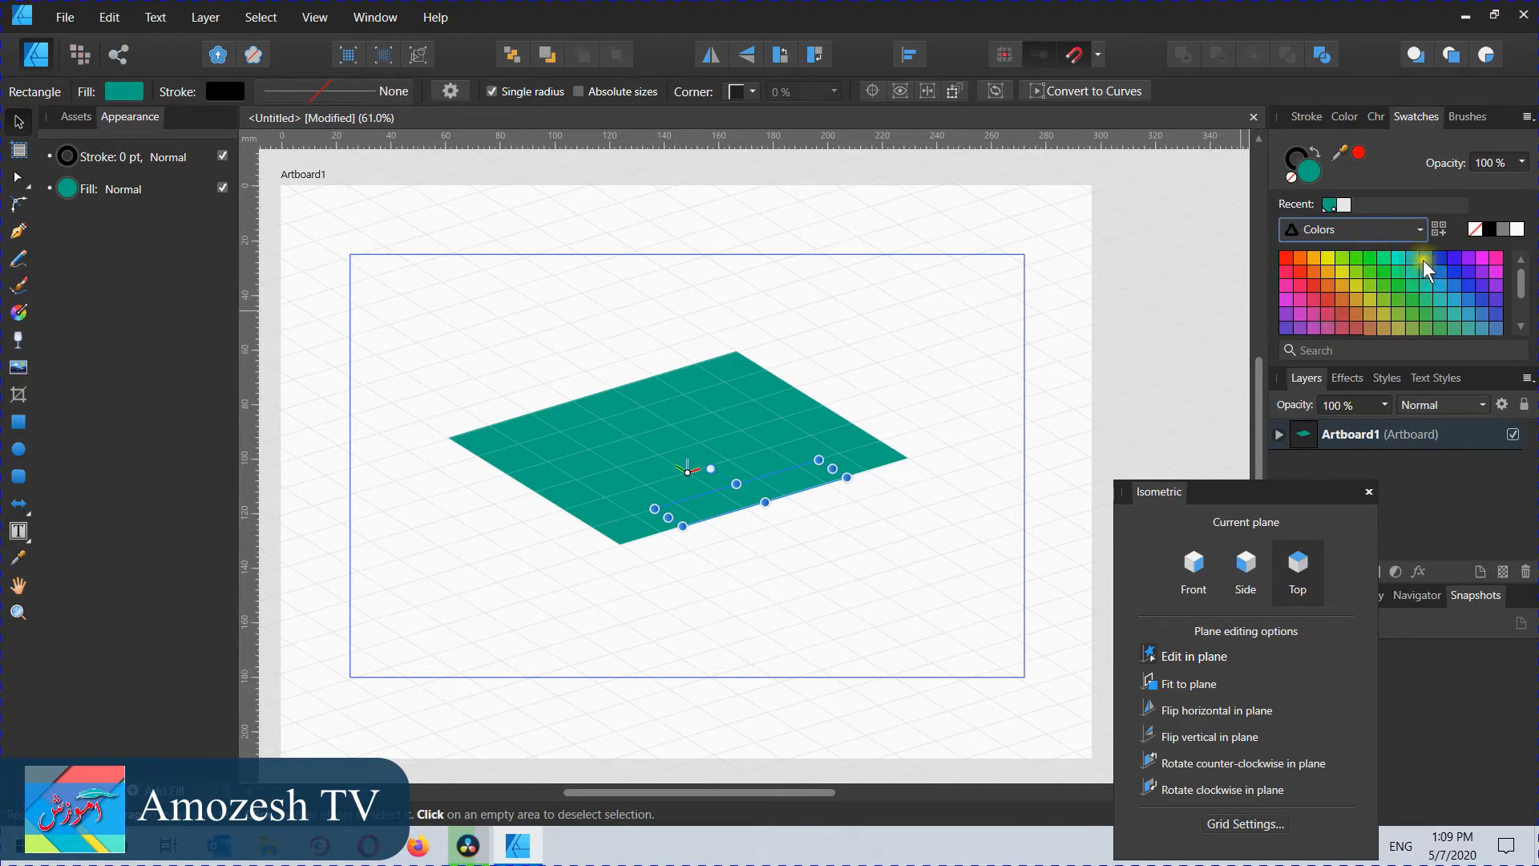
click(862, 510)
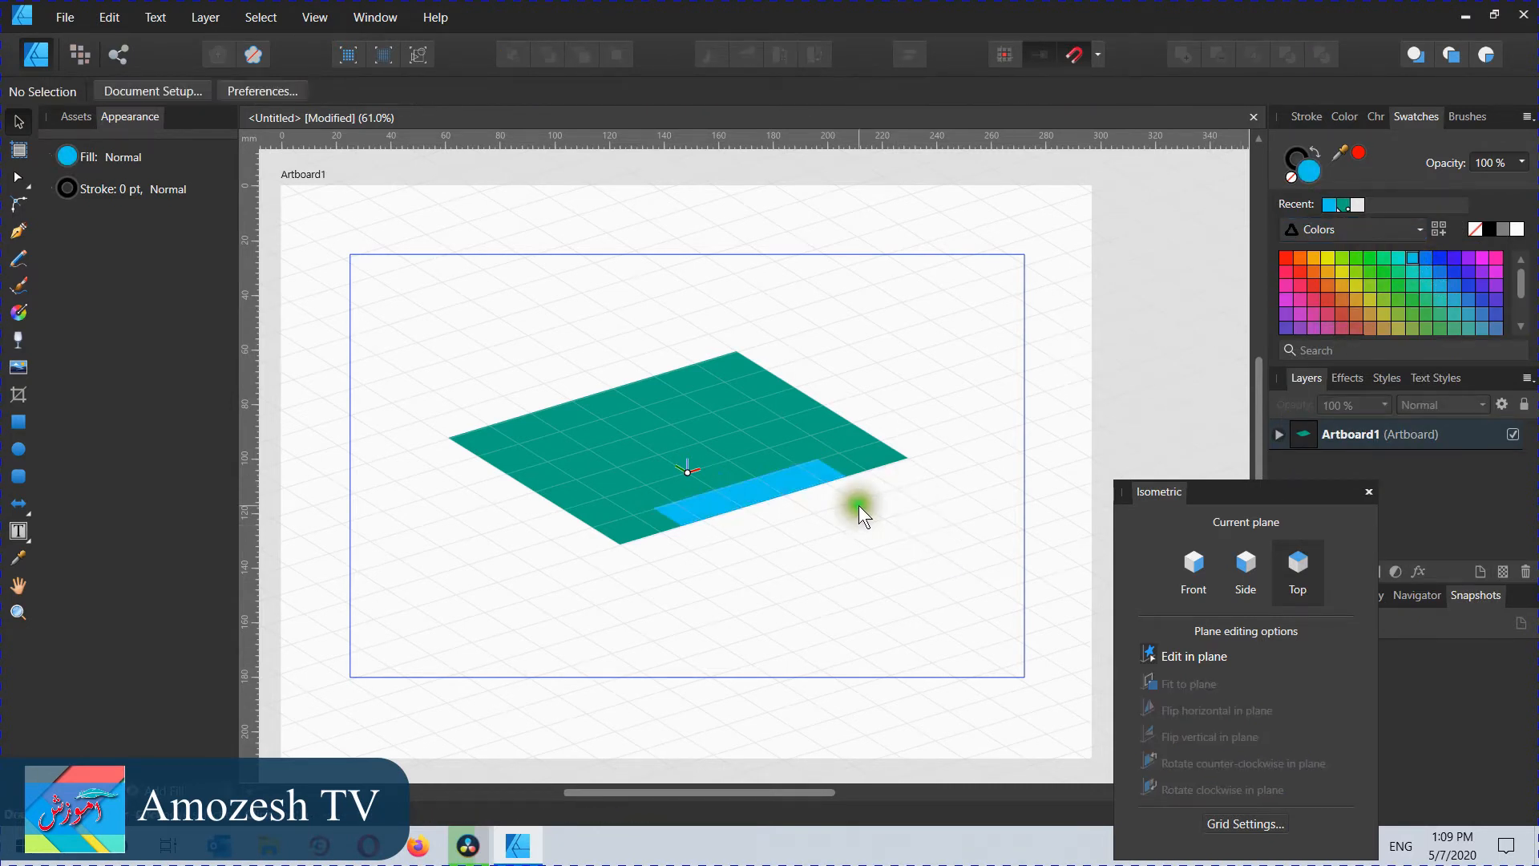
mouse_move(862, 516)
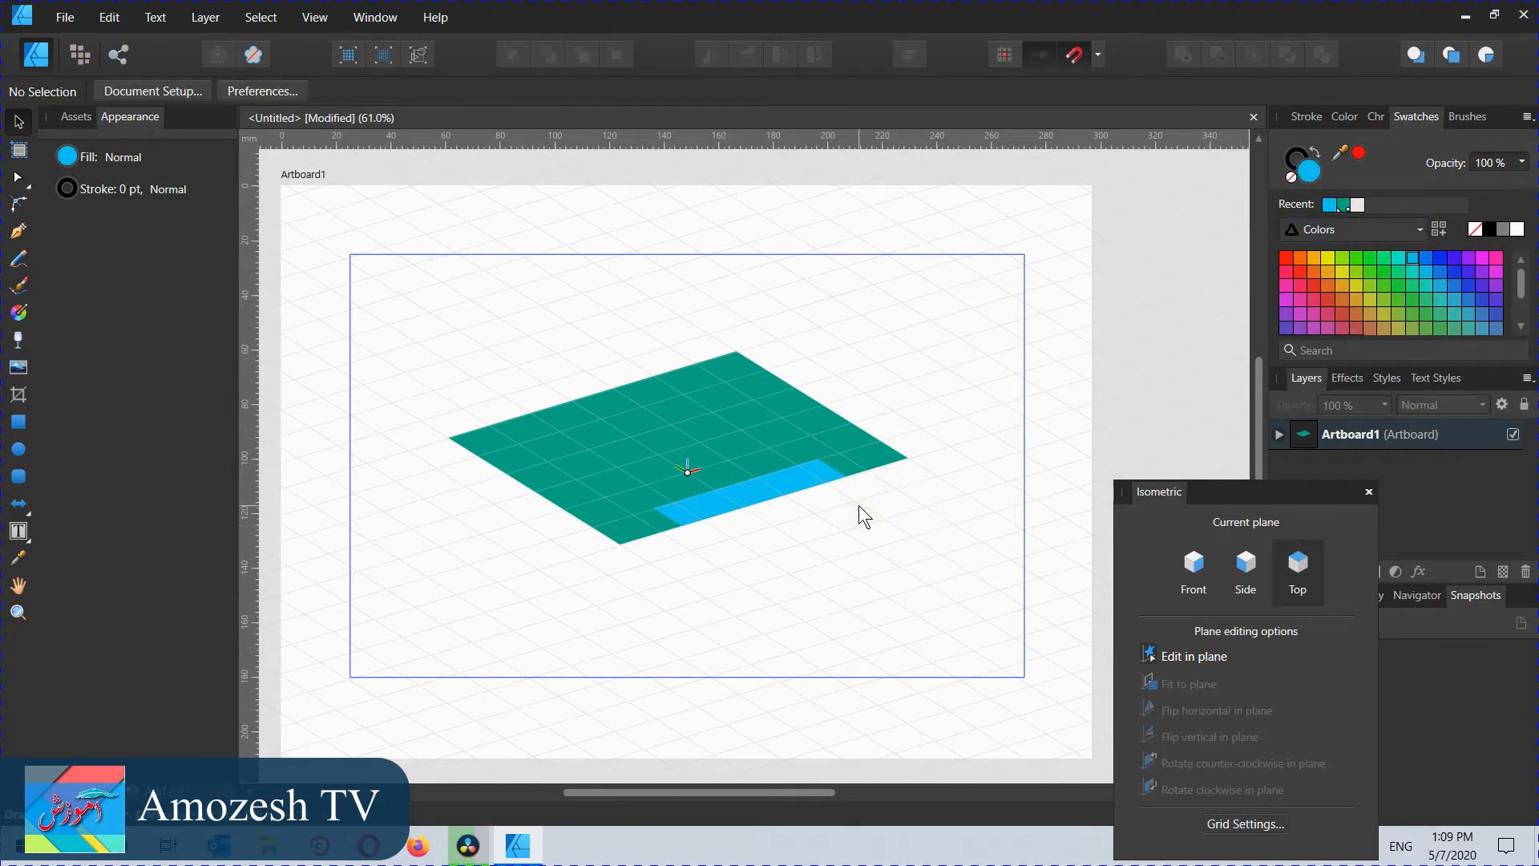
scroll(up, 3)
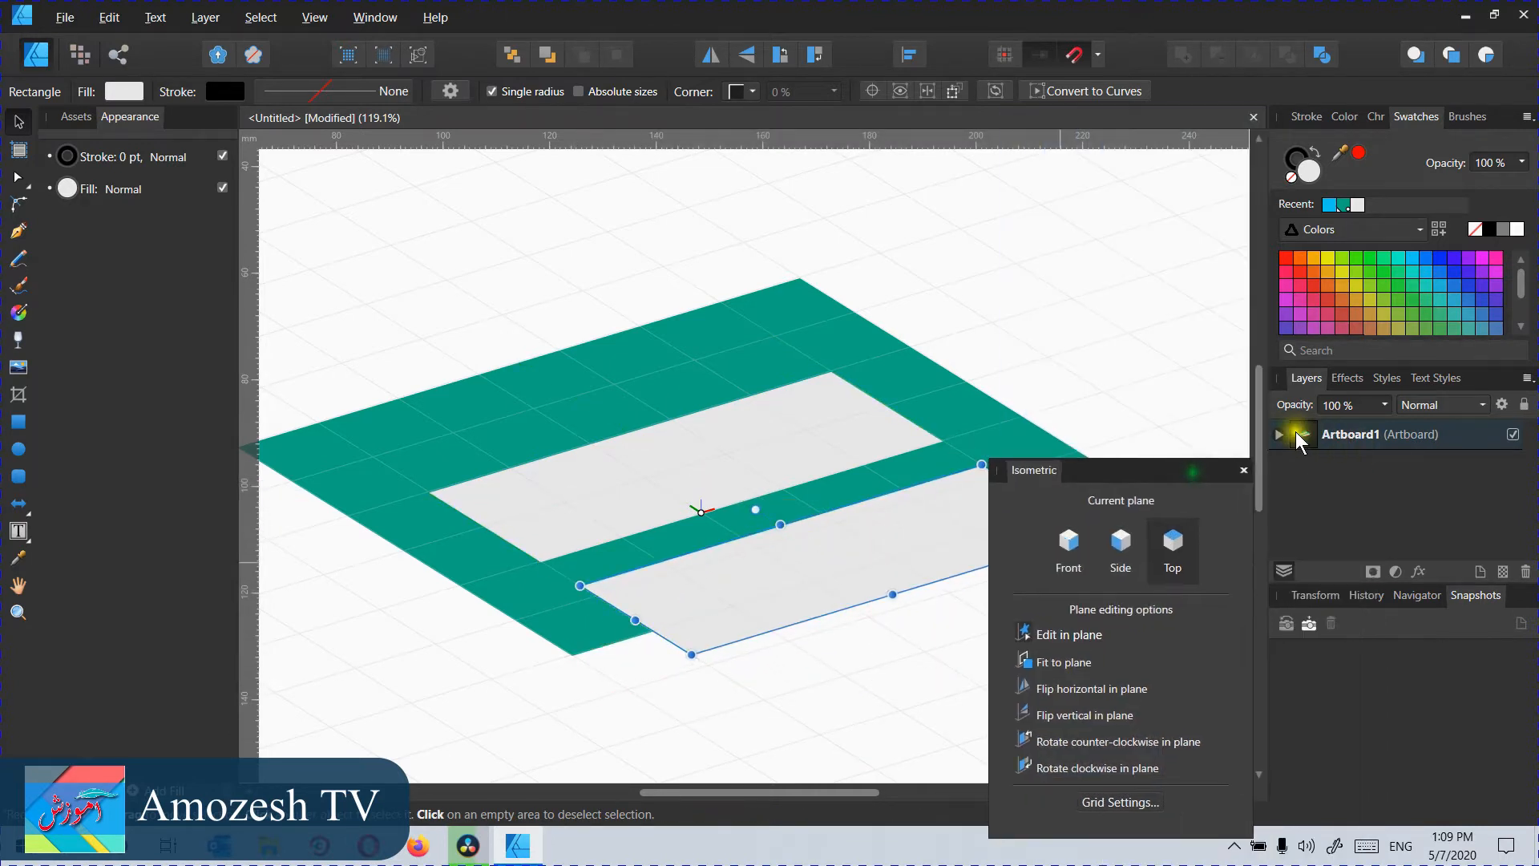
Step: Expand the artboard's shapes in Layers and move the plane-editing options off the drawing
click(1279, 434)
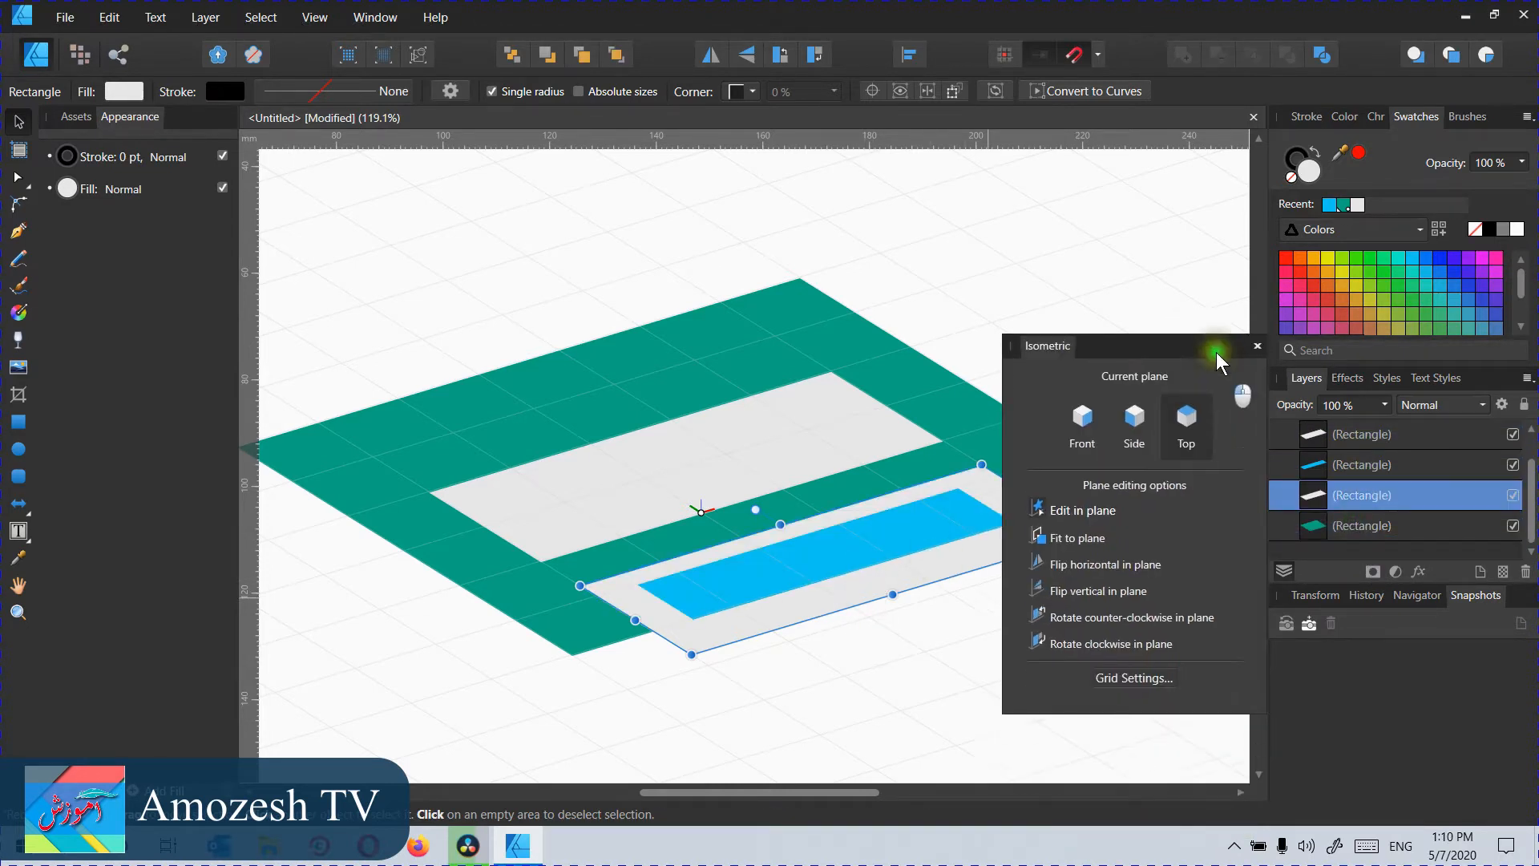
drag(1046, 346, 1040, 40)
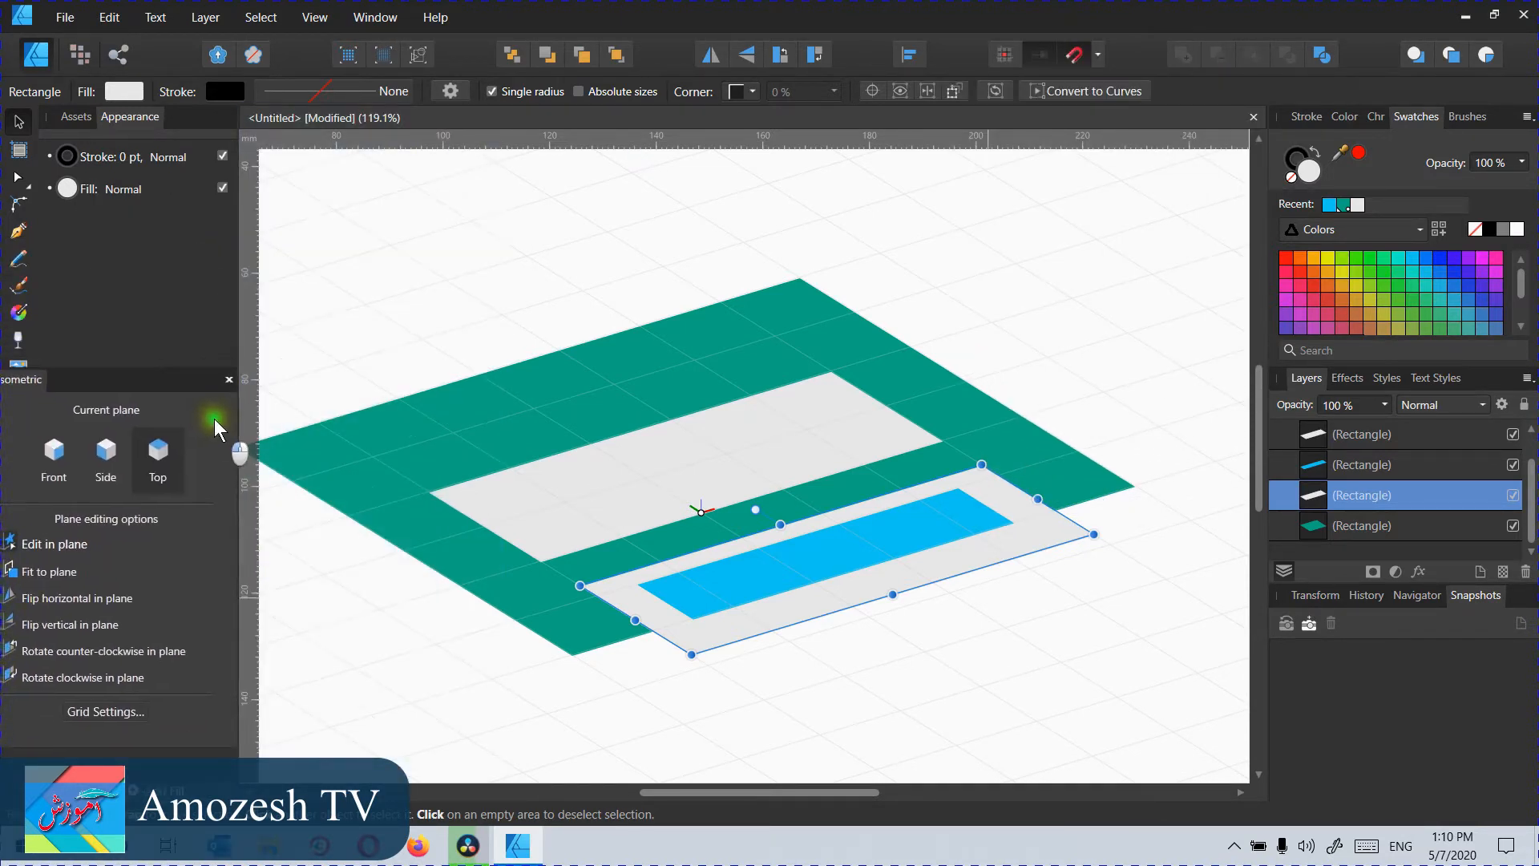
mouse_move(196, 528)
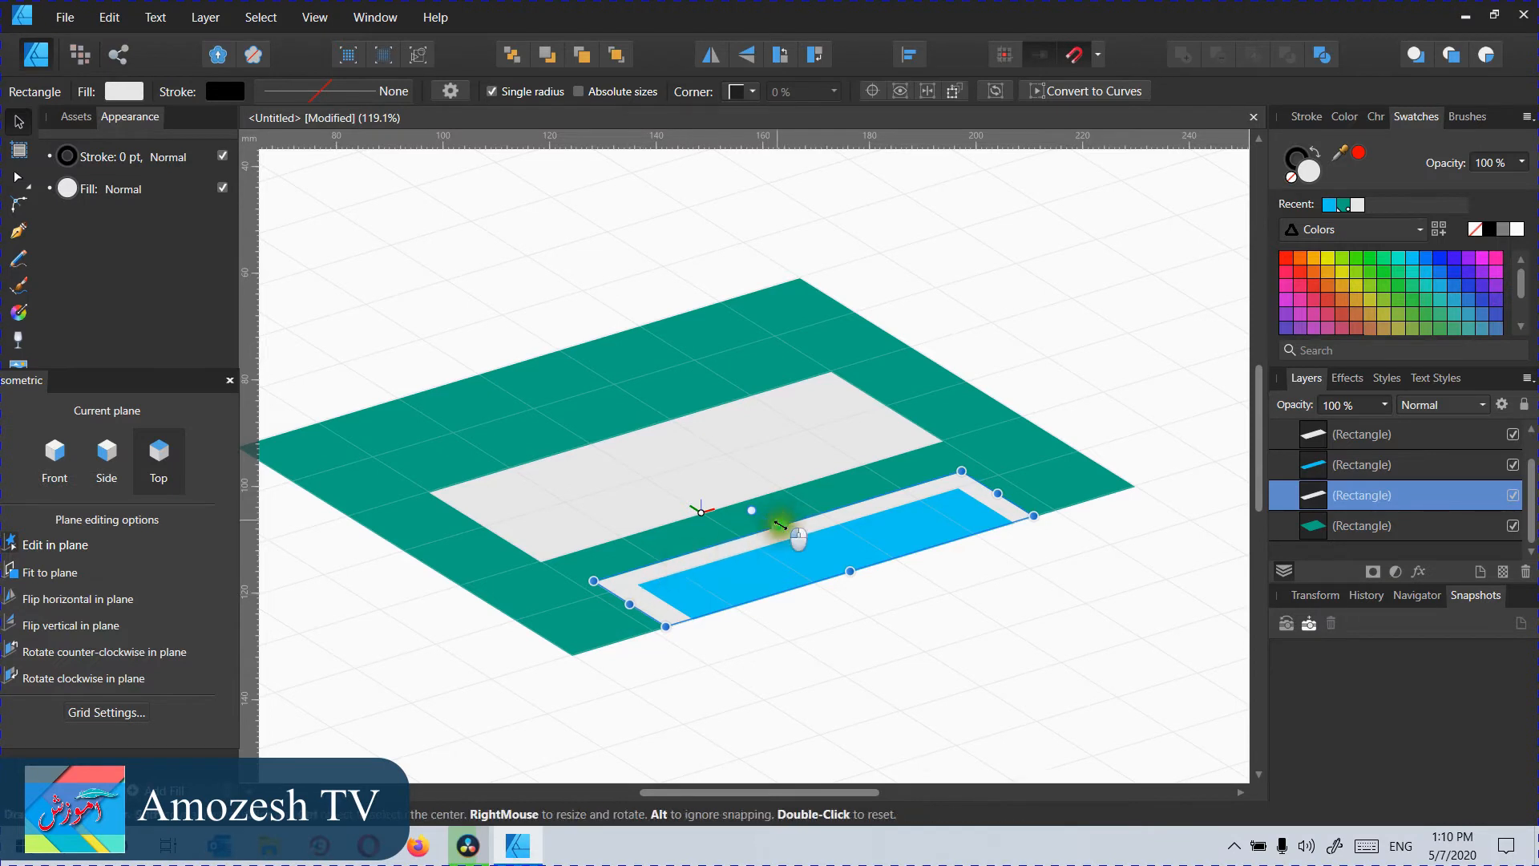
mouse_move(962, 643)
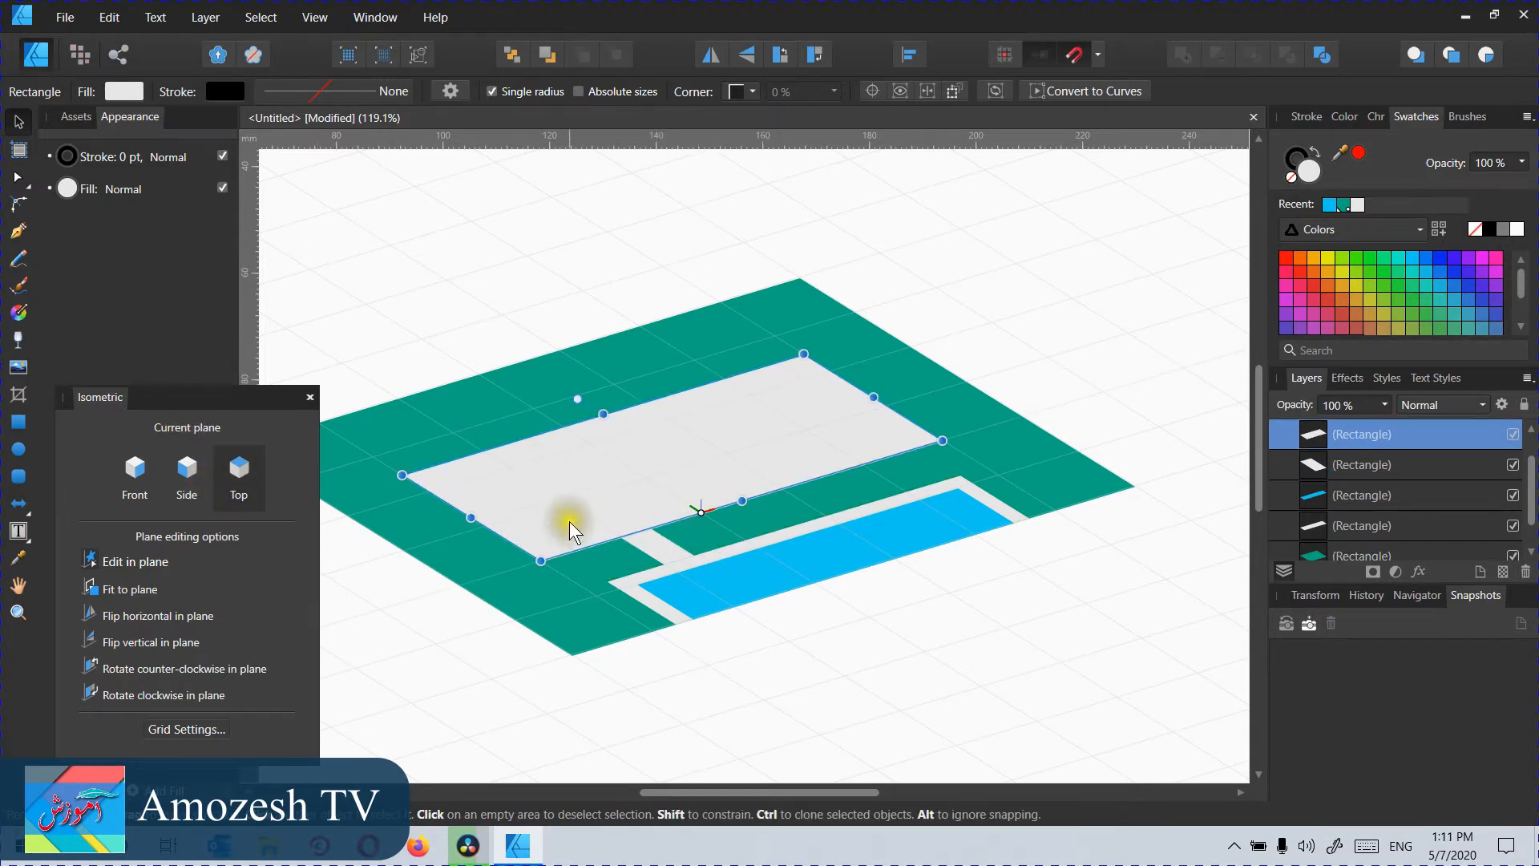
mouse_move(520, 515)
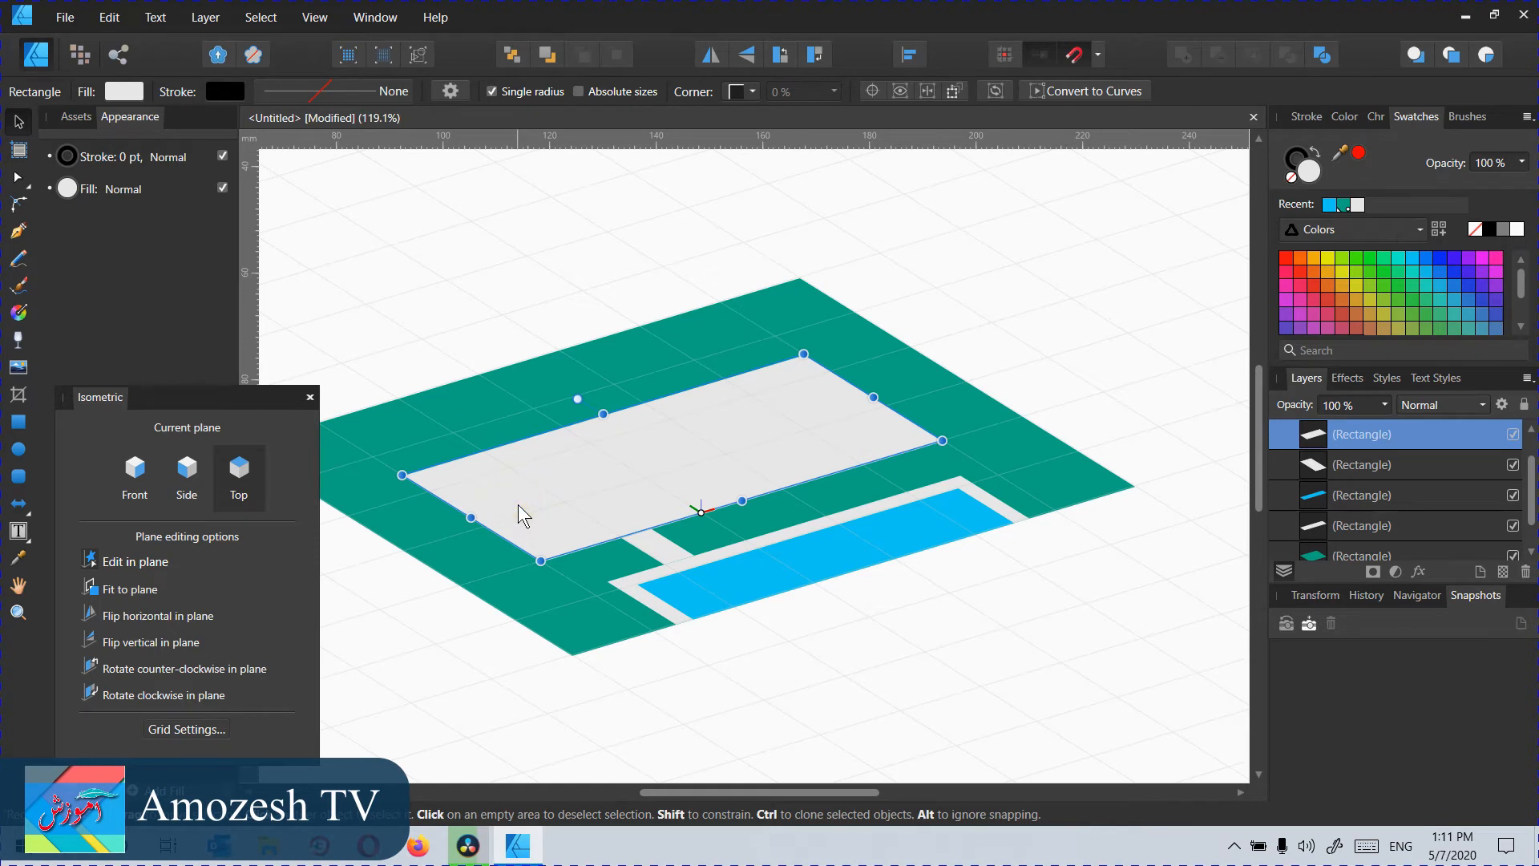
mouse_move(774, 424)
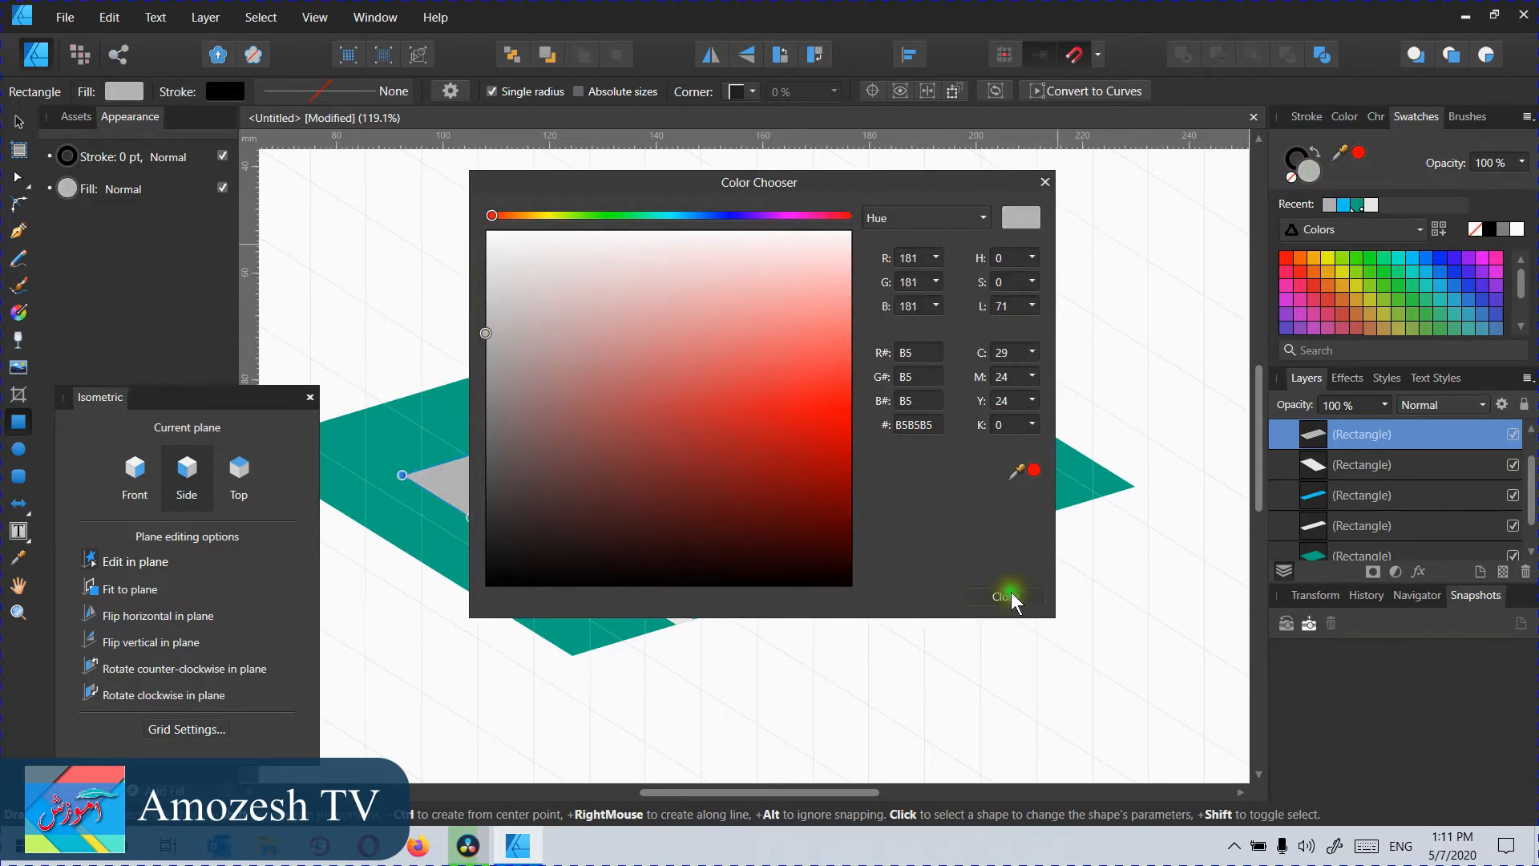
Step: Confirm the mid-grey fill colour for the floor rectangle
click(1004, 596)
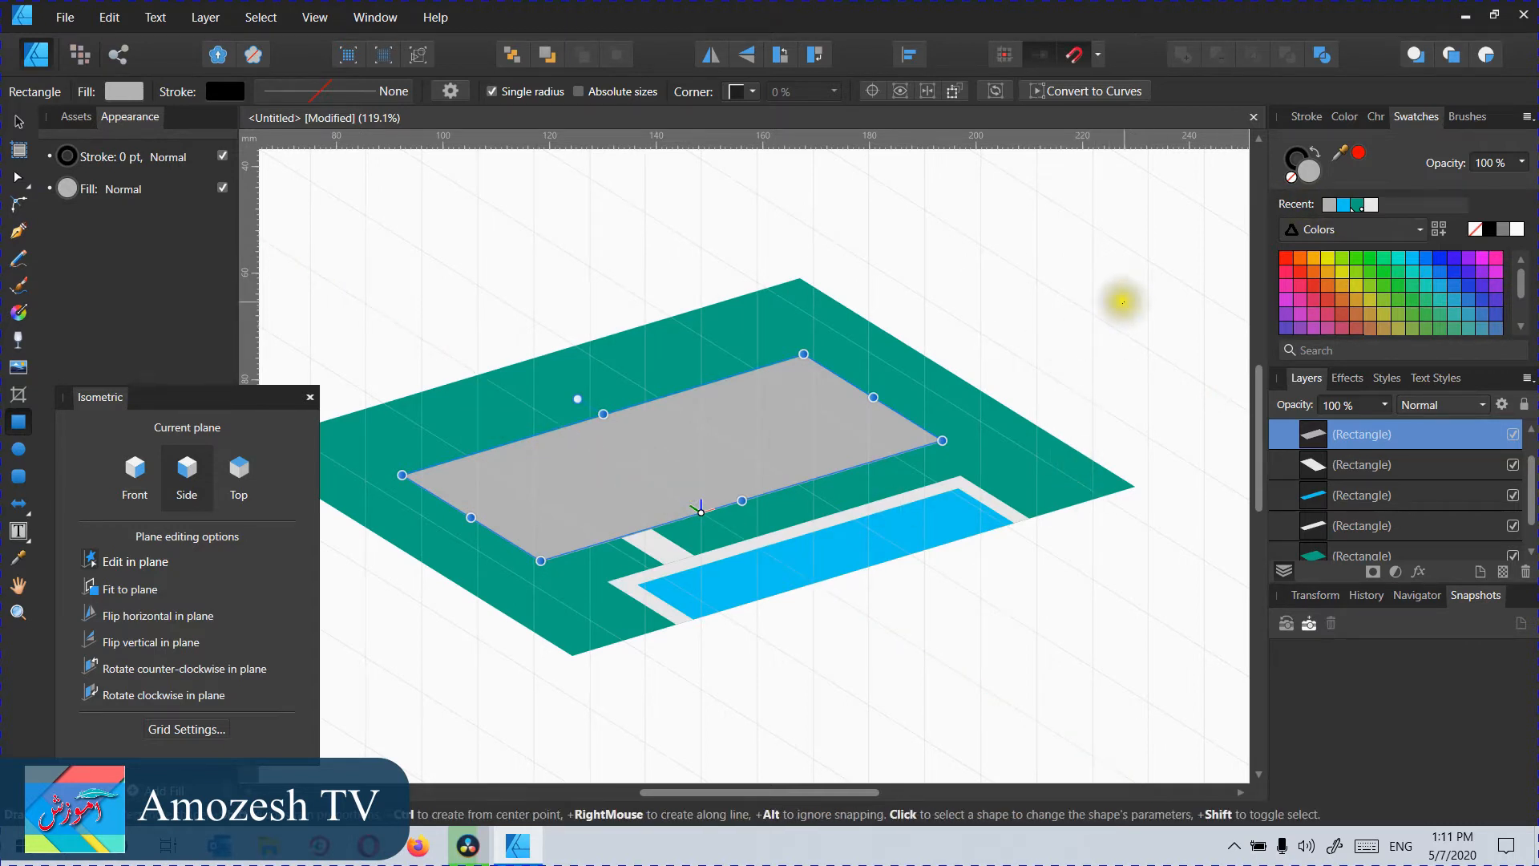
mouse_move(10, 437)
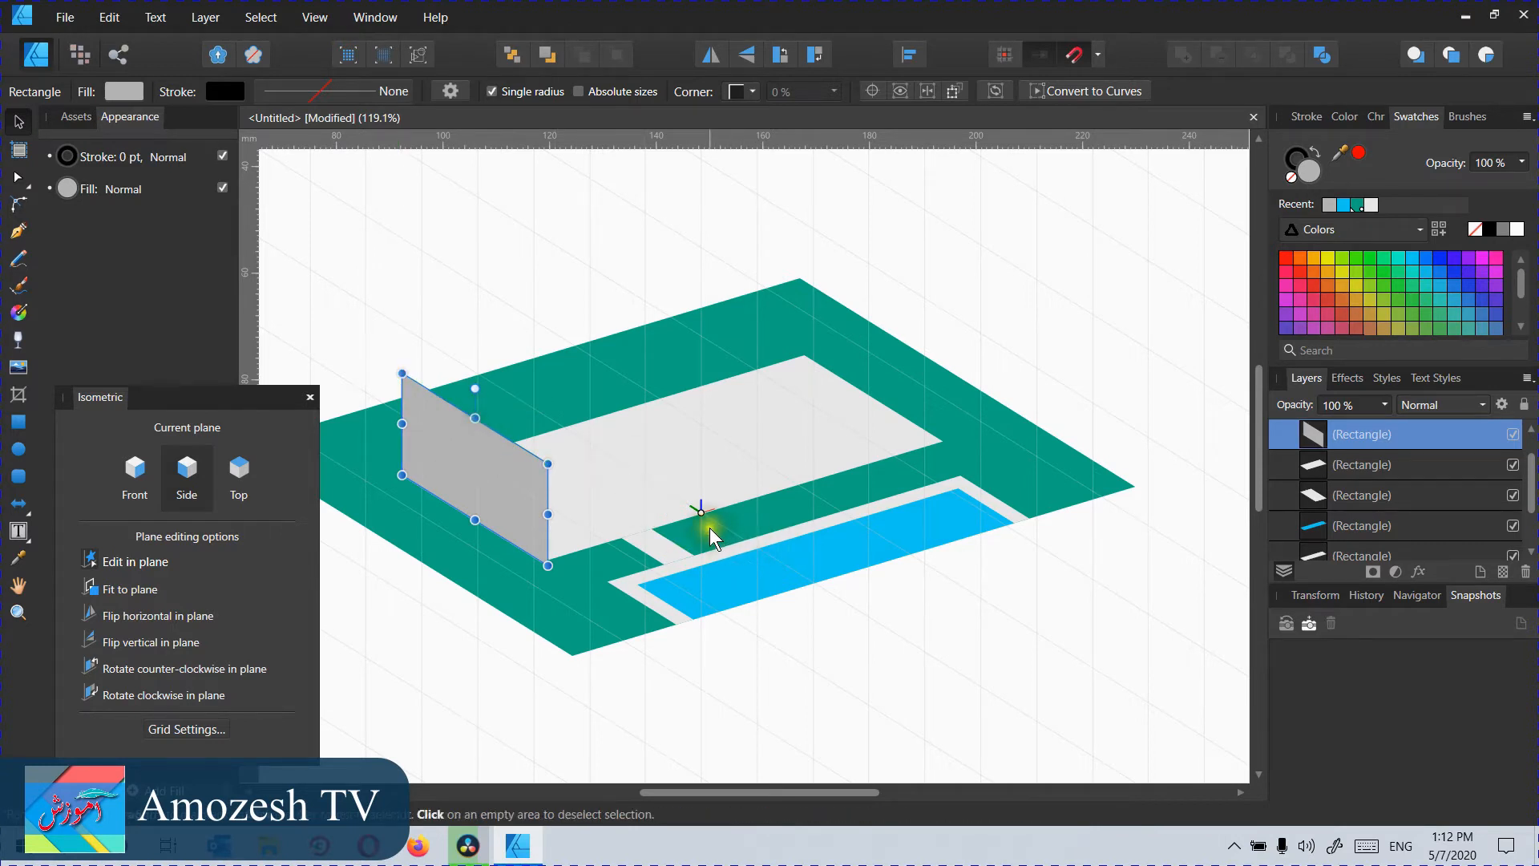
mouse_move(680, 552)
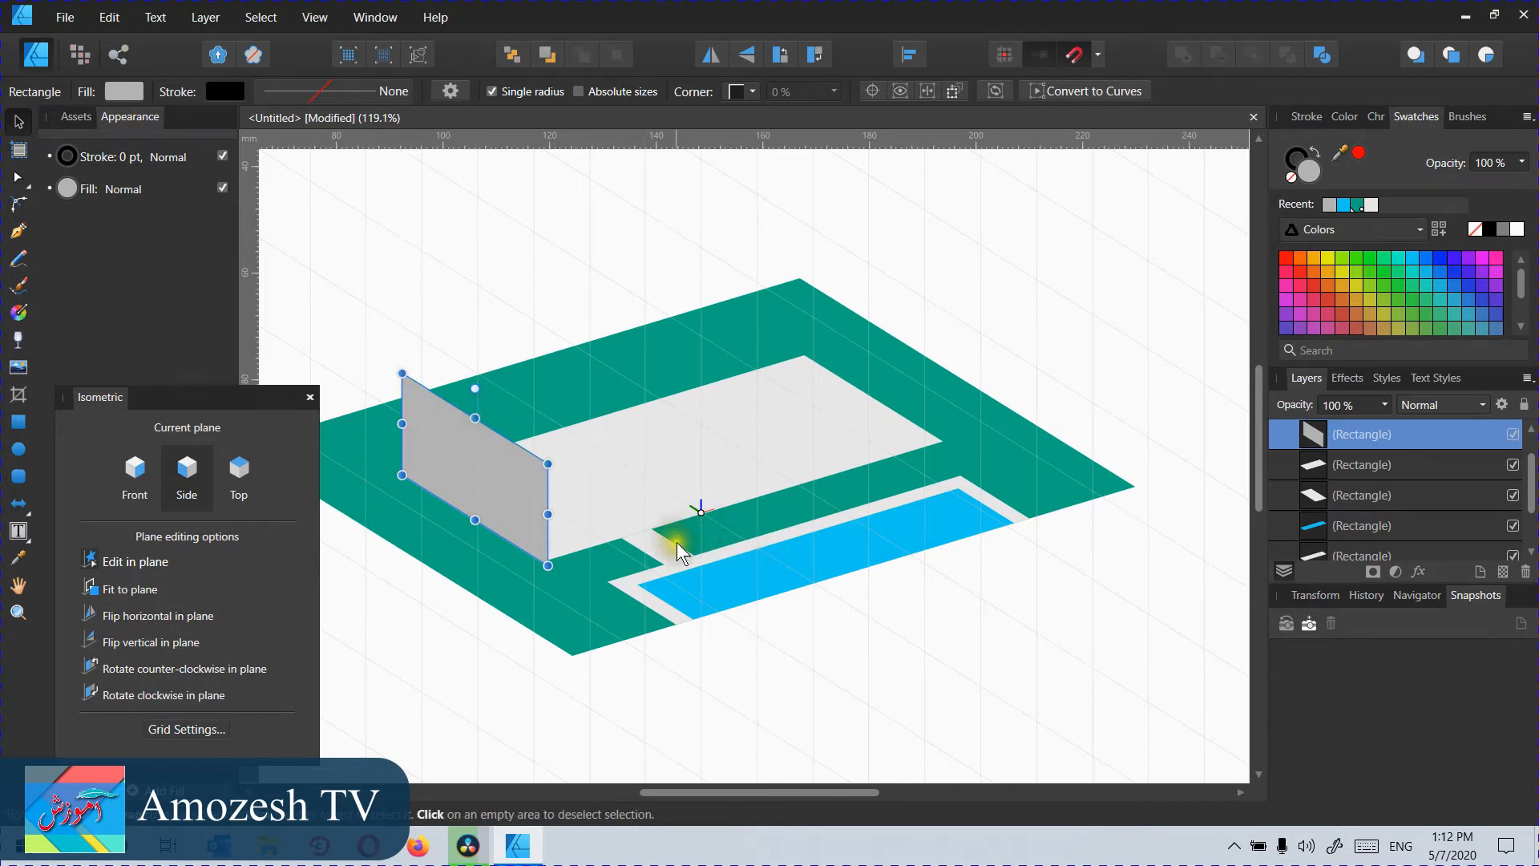
mouse_move(805, 402)
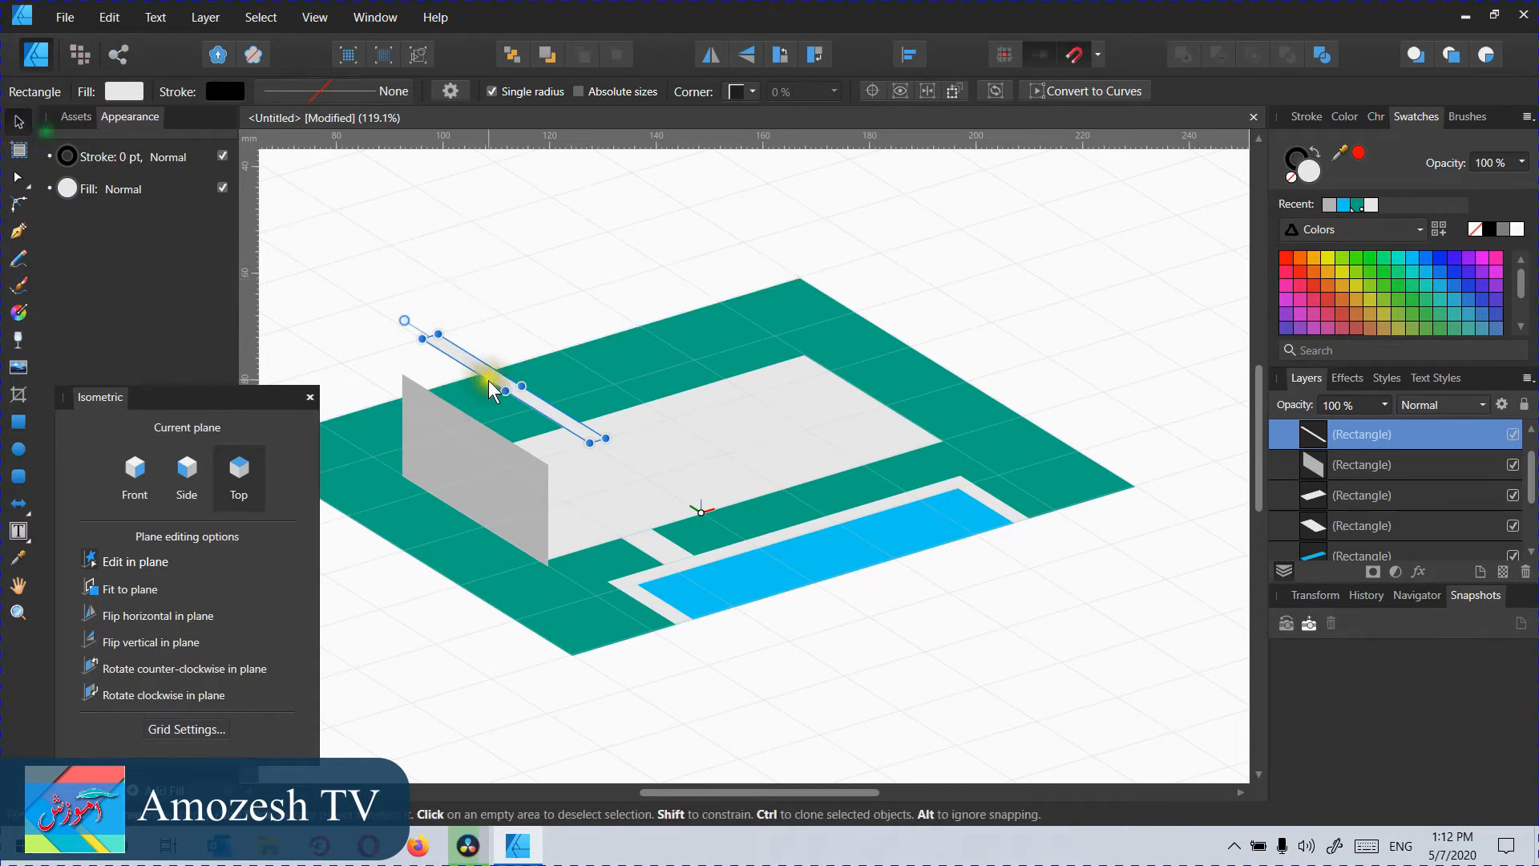
mouse_move(496, 383)
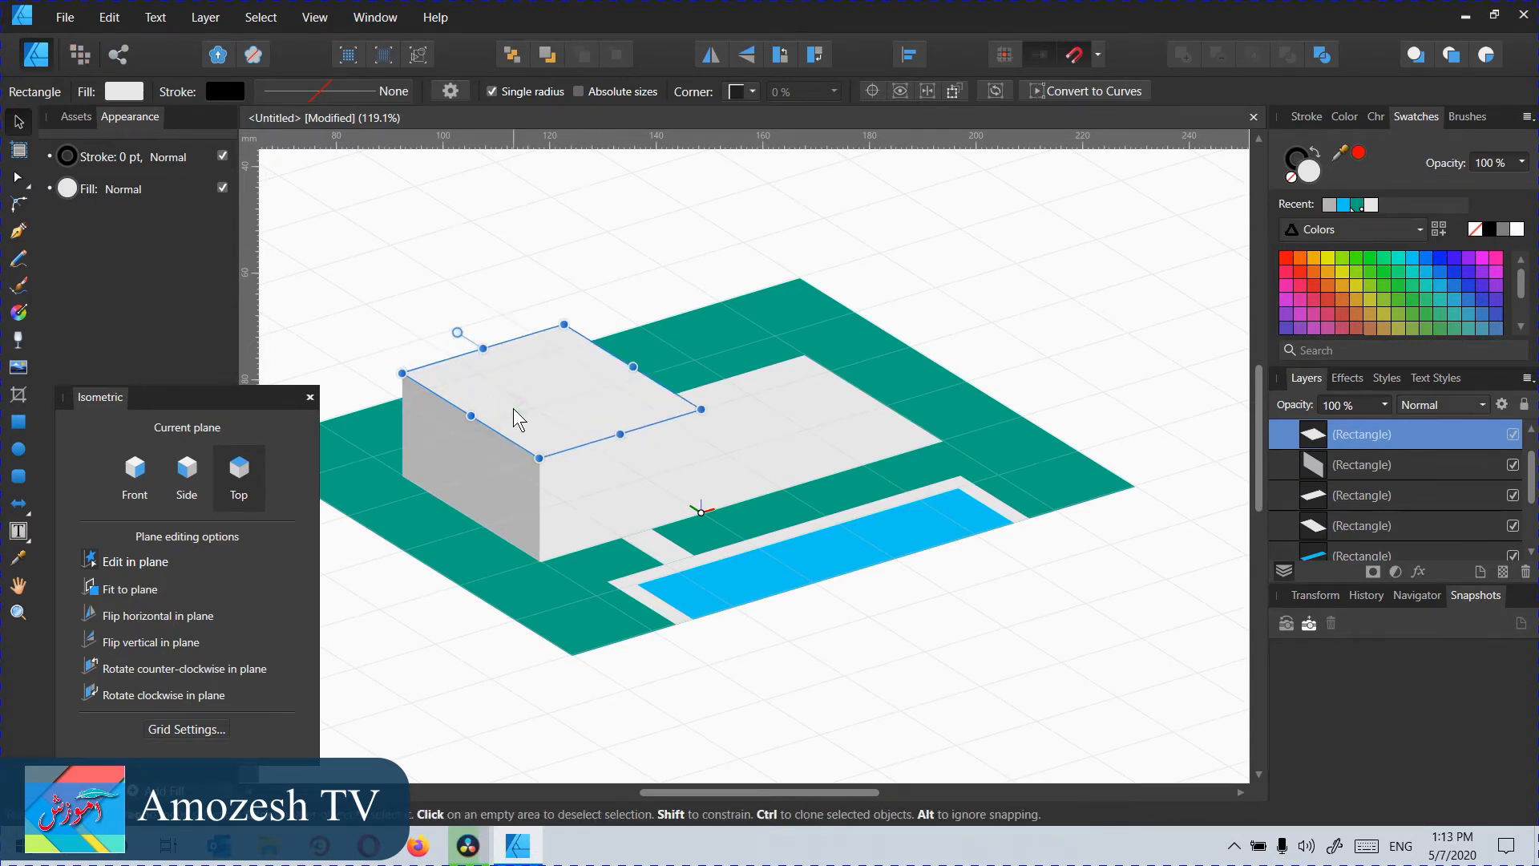
Step: Click on the house block on the canvas
click(491, 476)
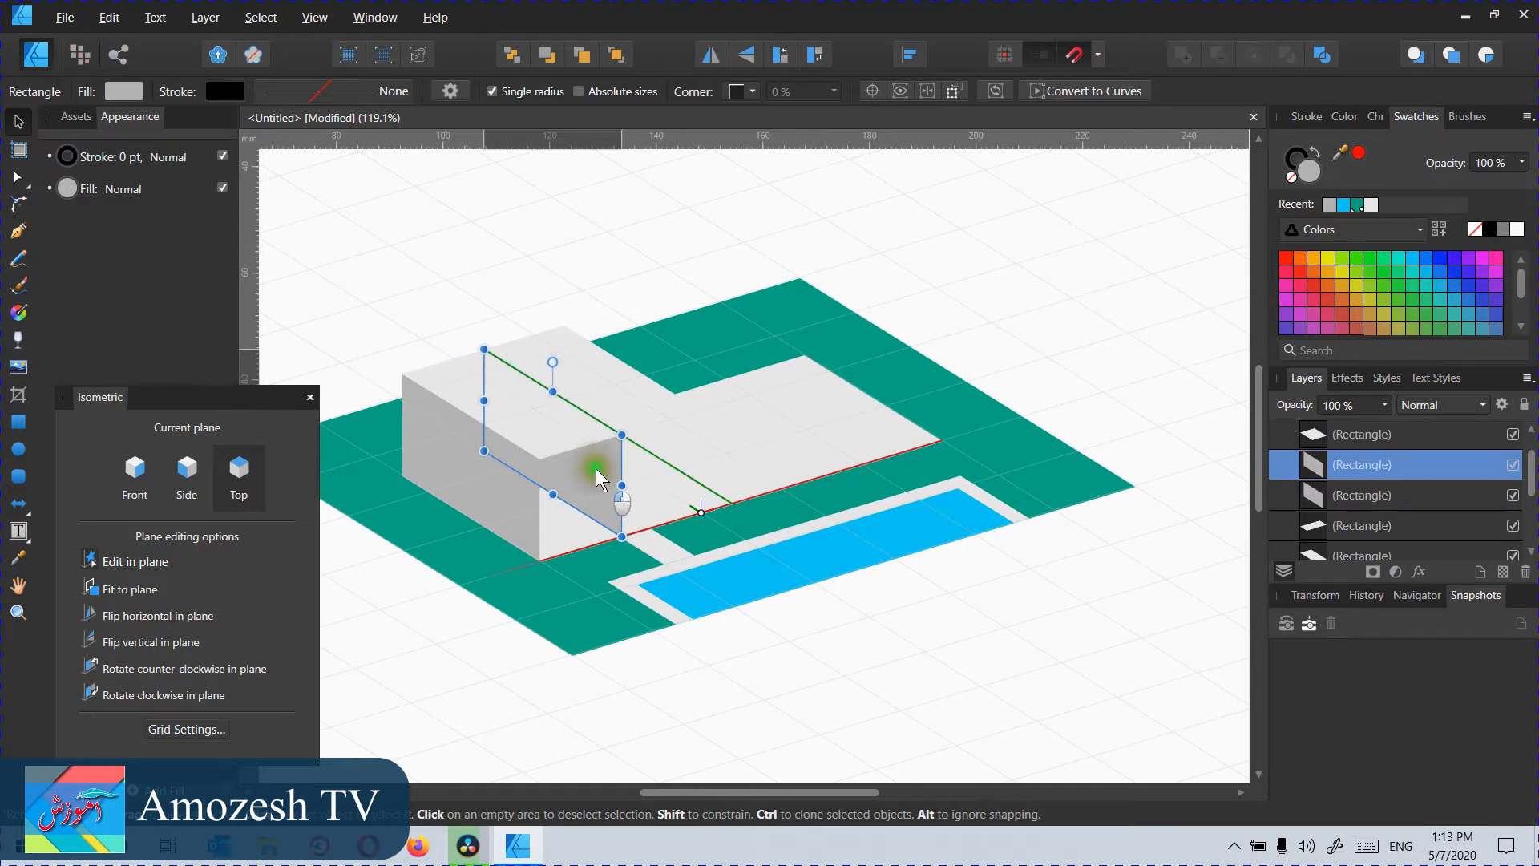
mouse_move(600, 489)
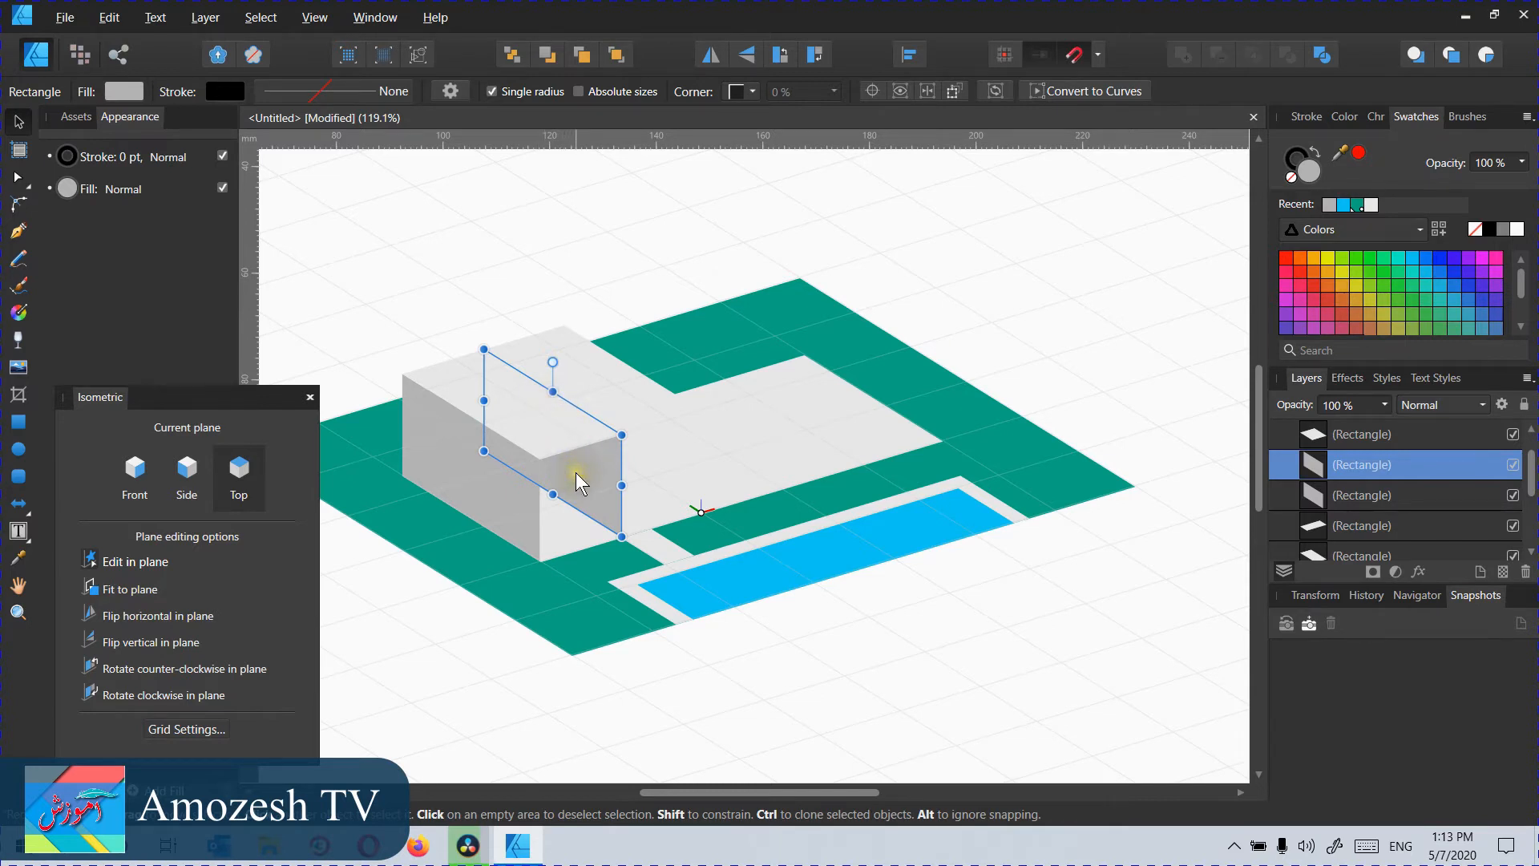
mouse_move(578, 481)
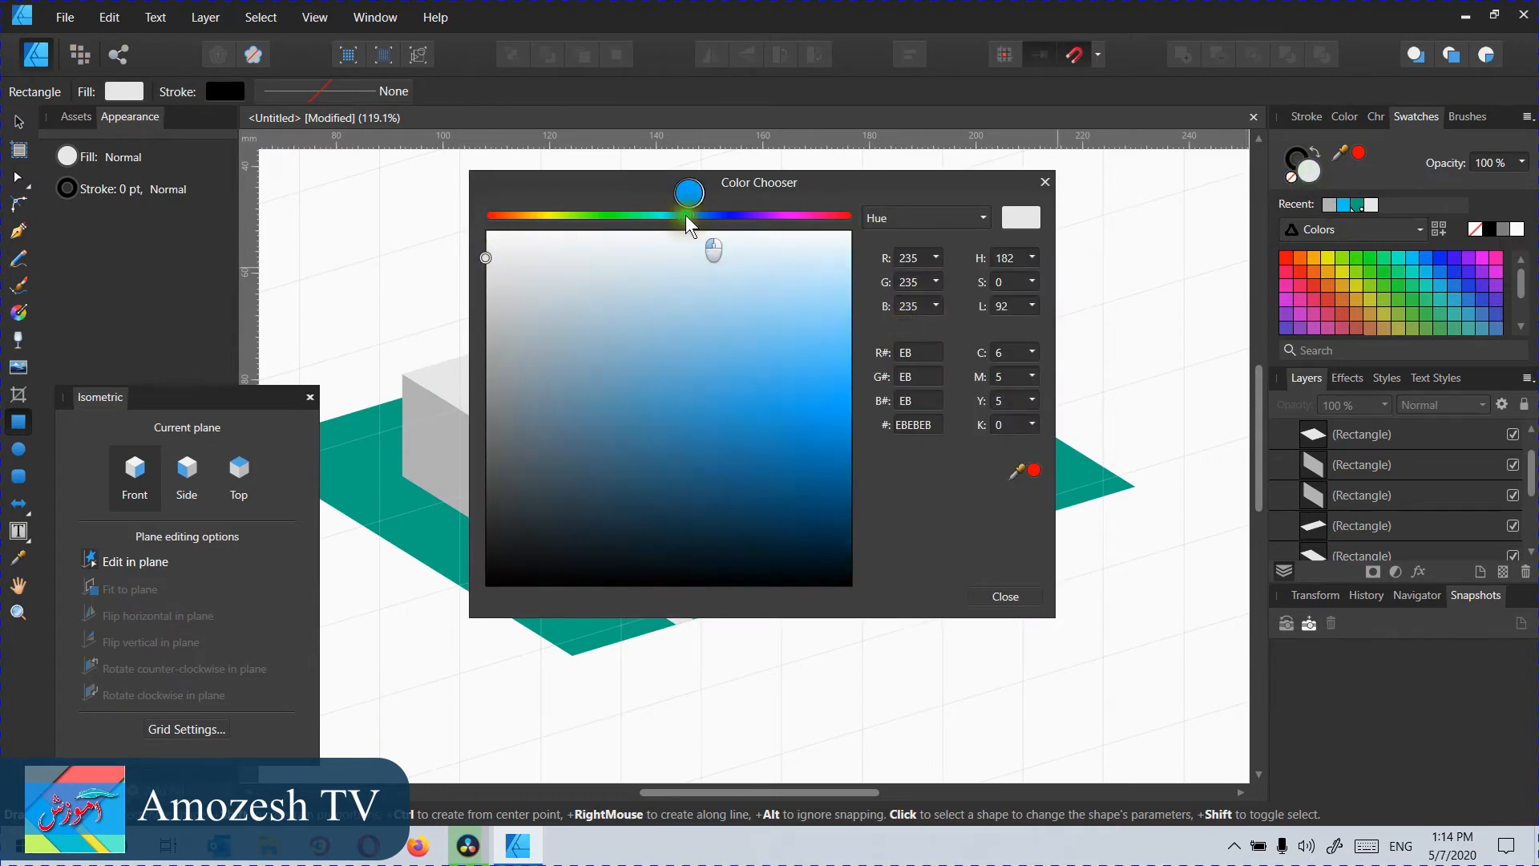
Step: Give the narrow front-corner pillar a very pale blue fill, E5F2F7
click(524, 285)
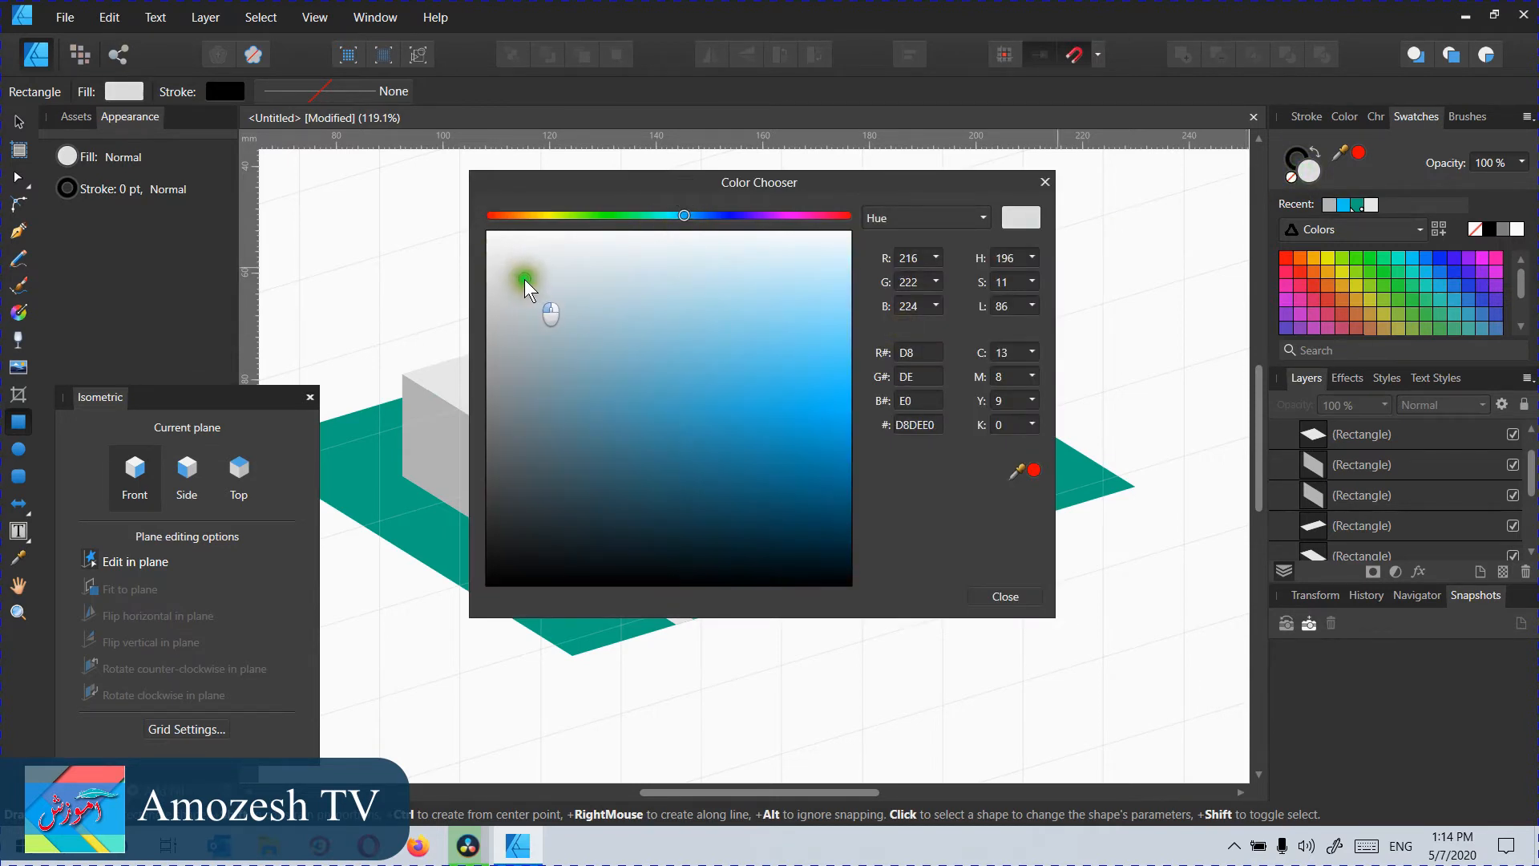
click(636, 288)
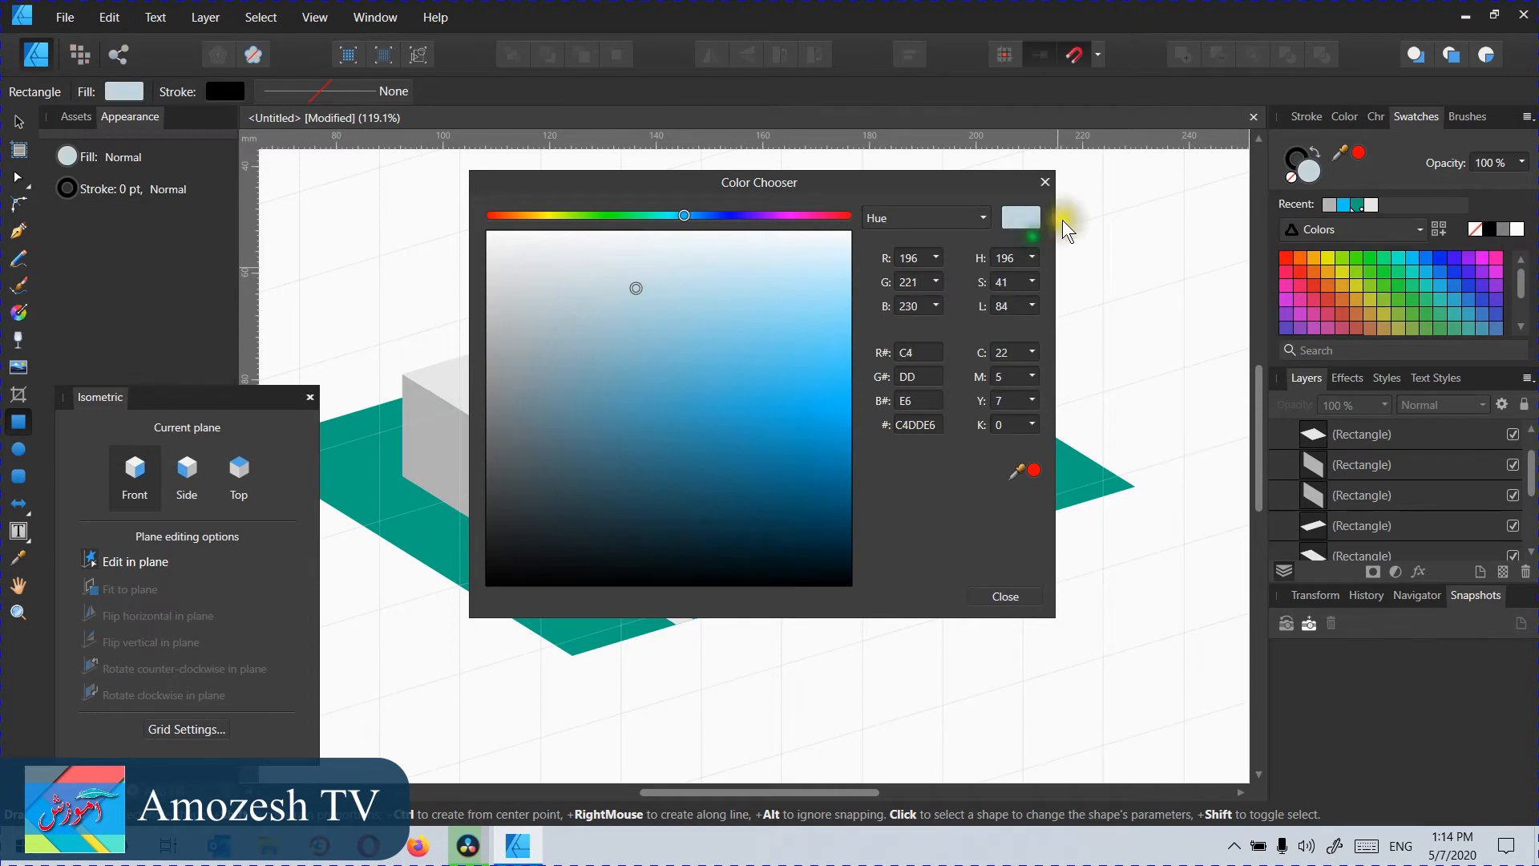
click(669, 283)
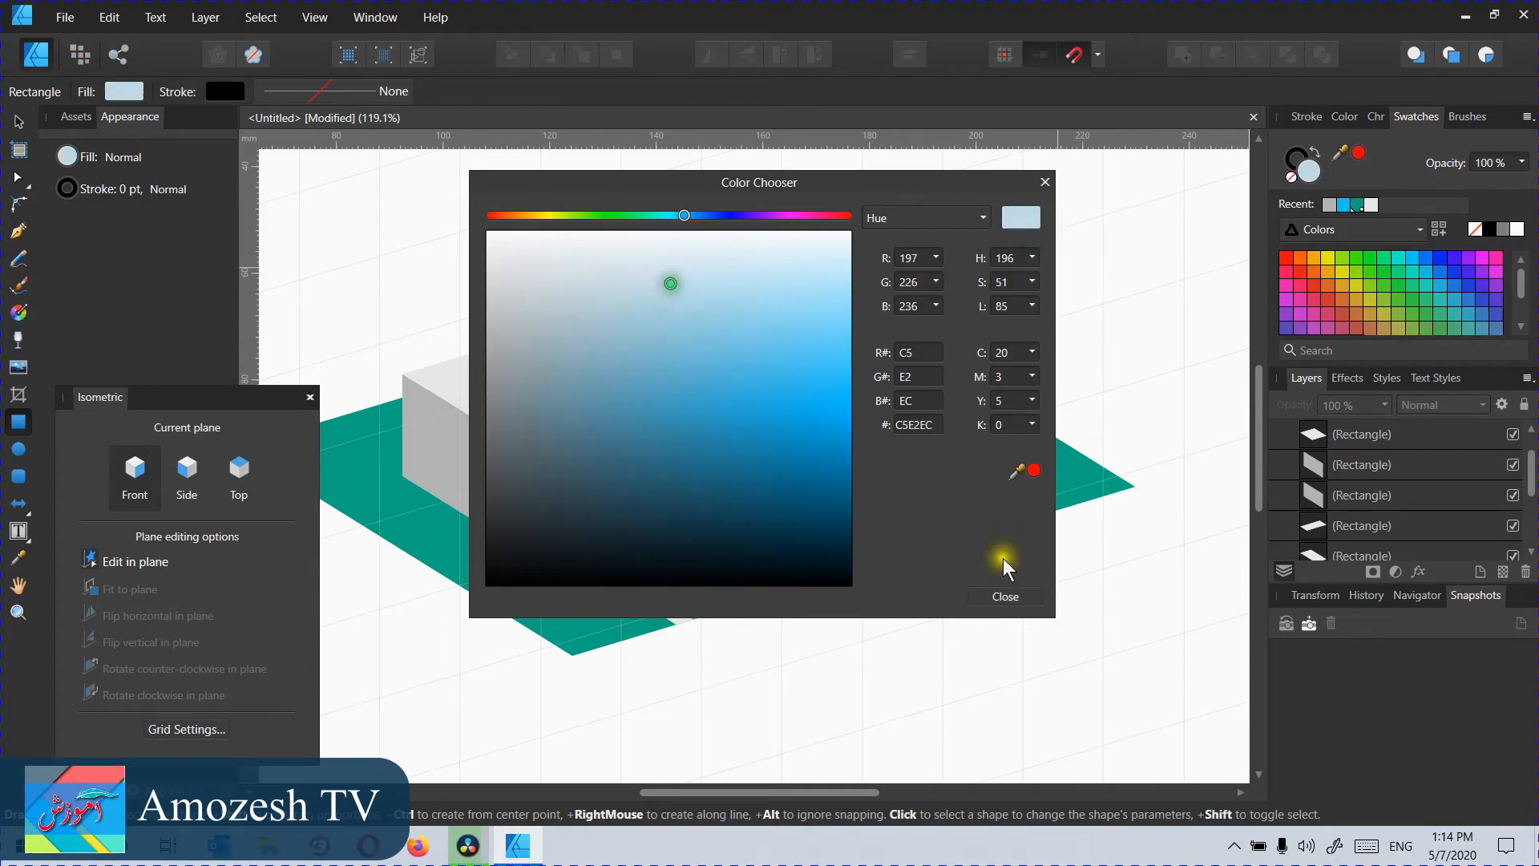
click(1002, 595)
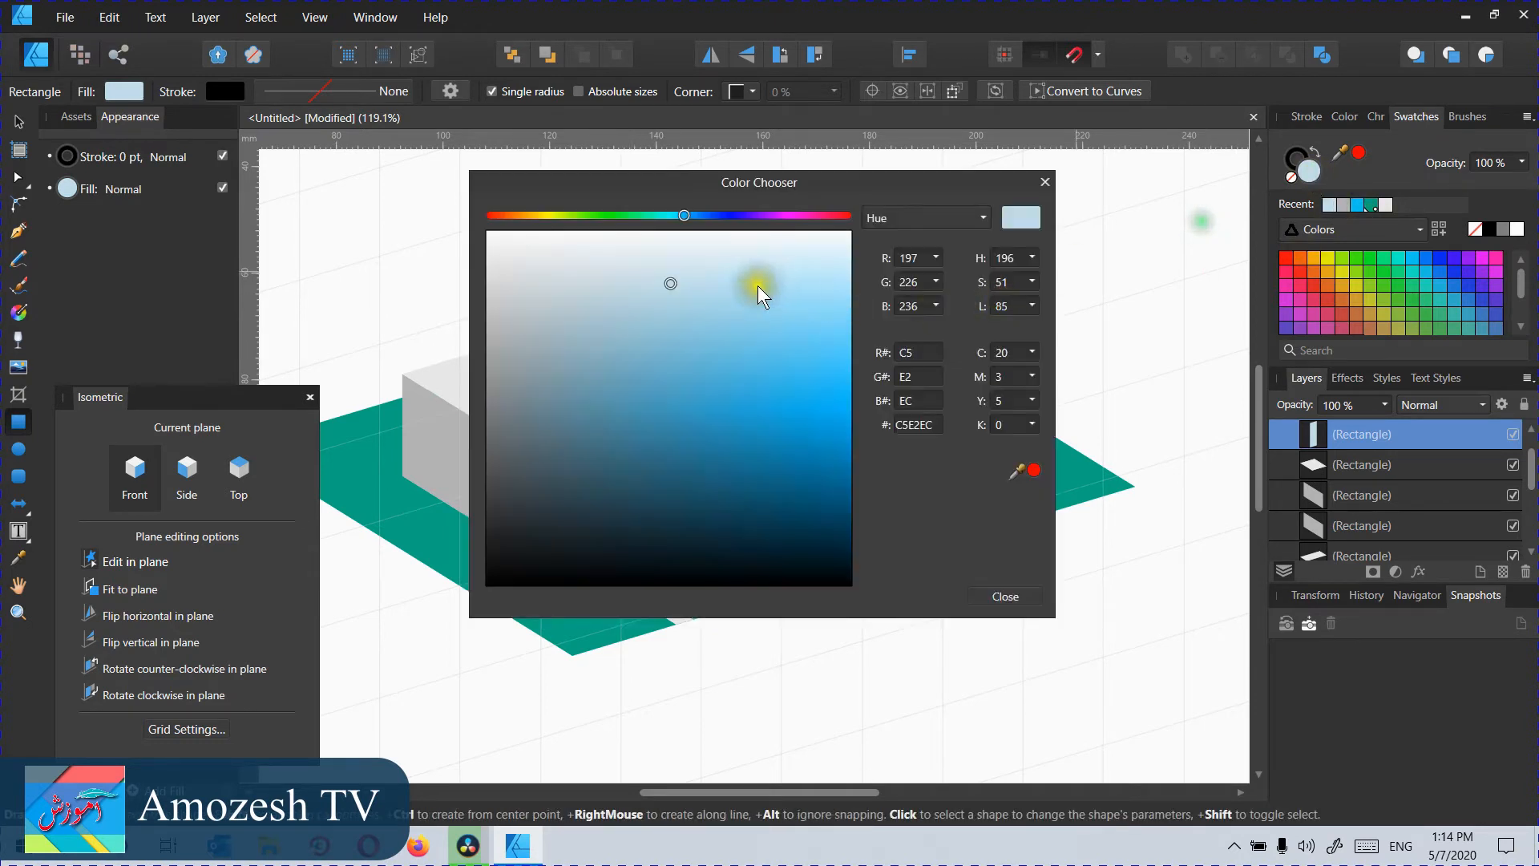
click(679, 254)
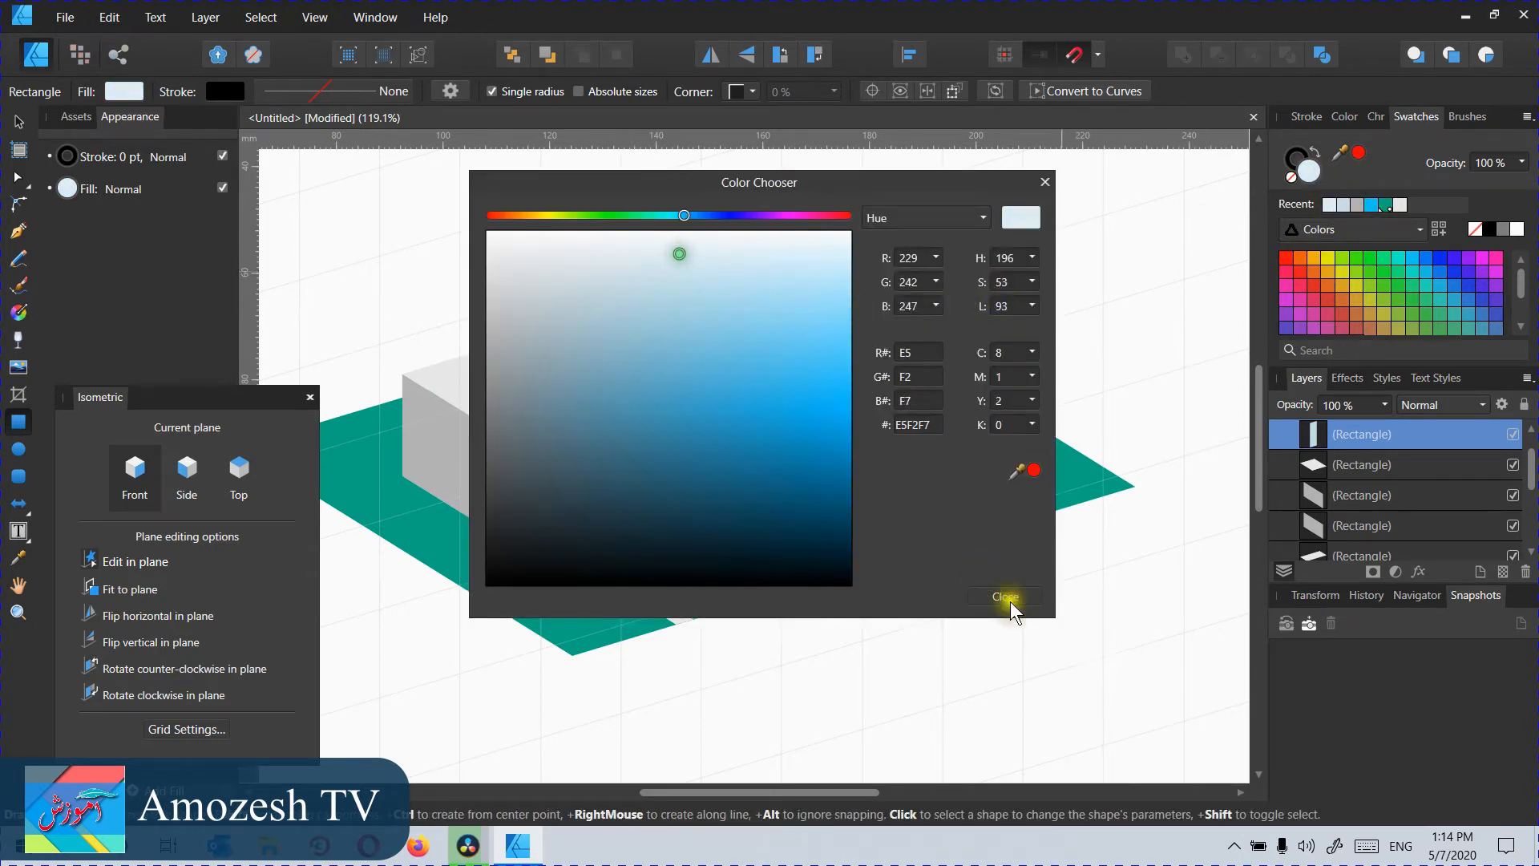
click(1003, 596)
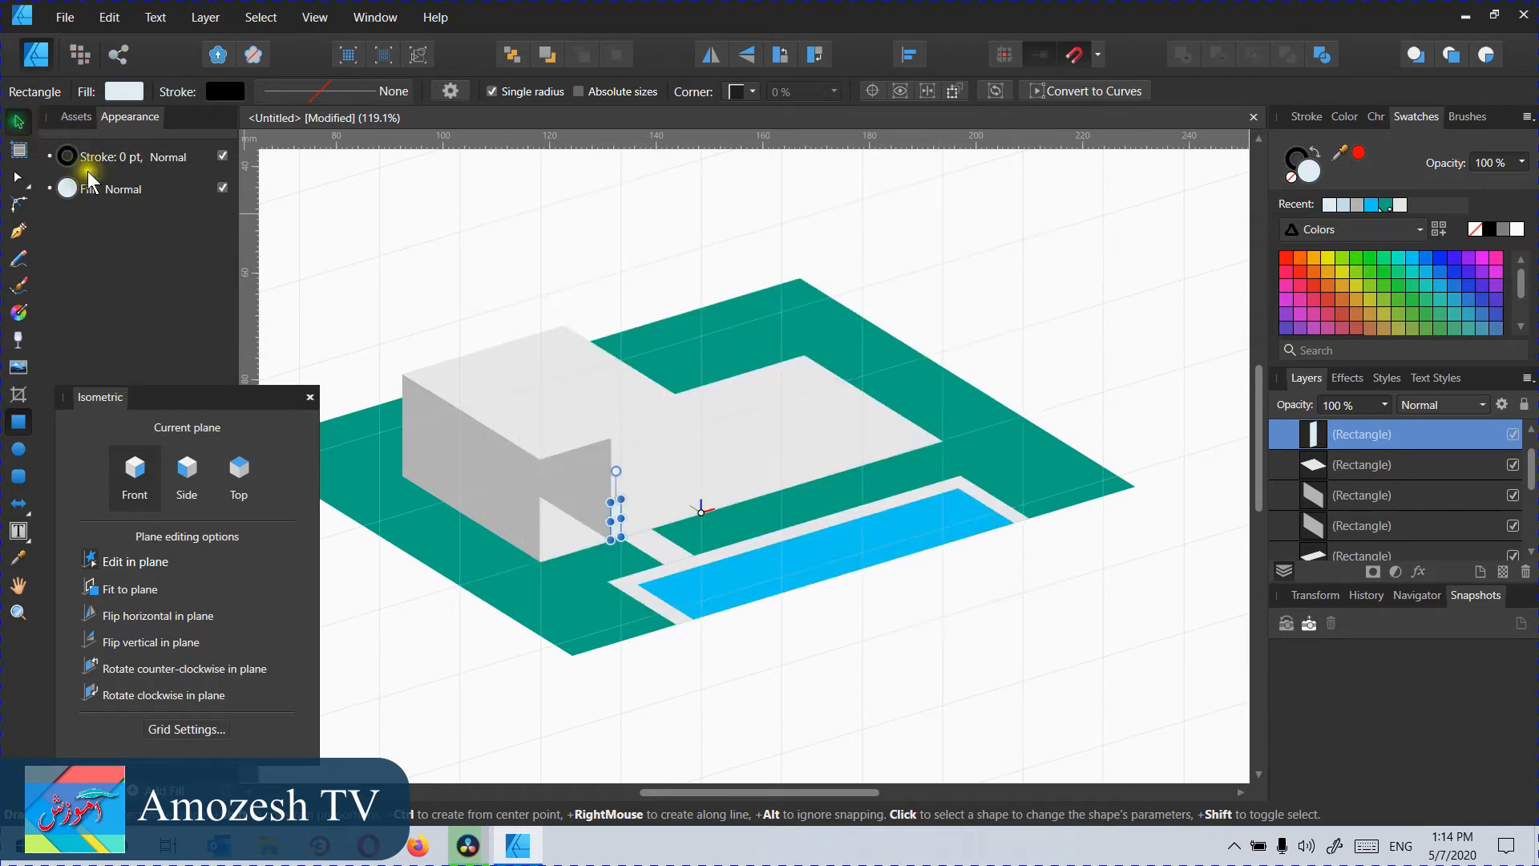
Step: Check the roof placement by selecting and deselecting the diagonal wall and light pillar
click(545, 401)
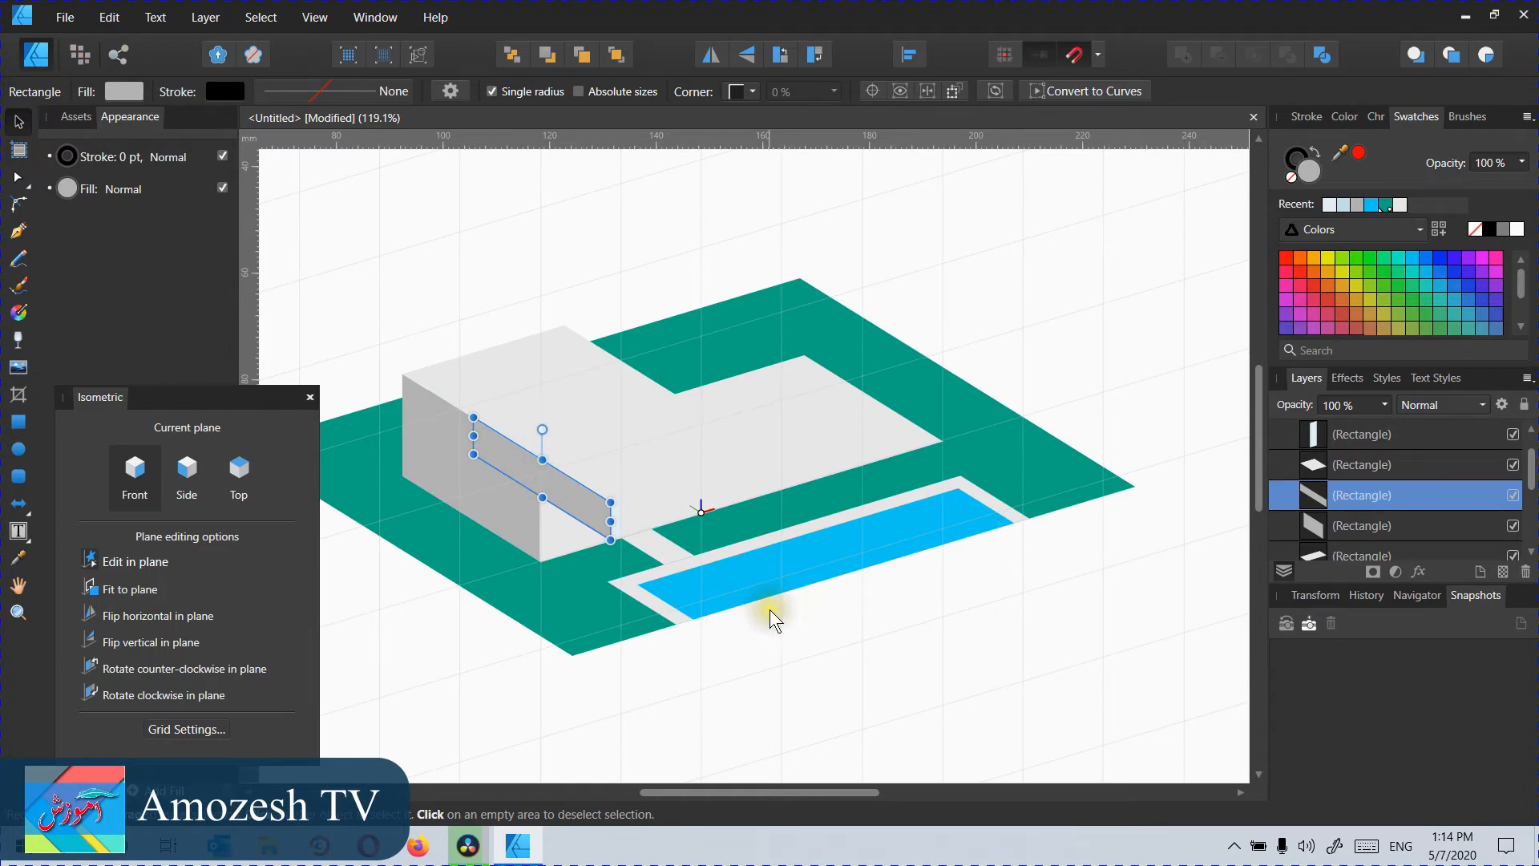
mouse_move(741, 652)
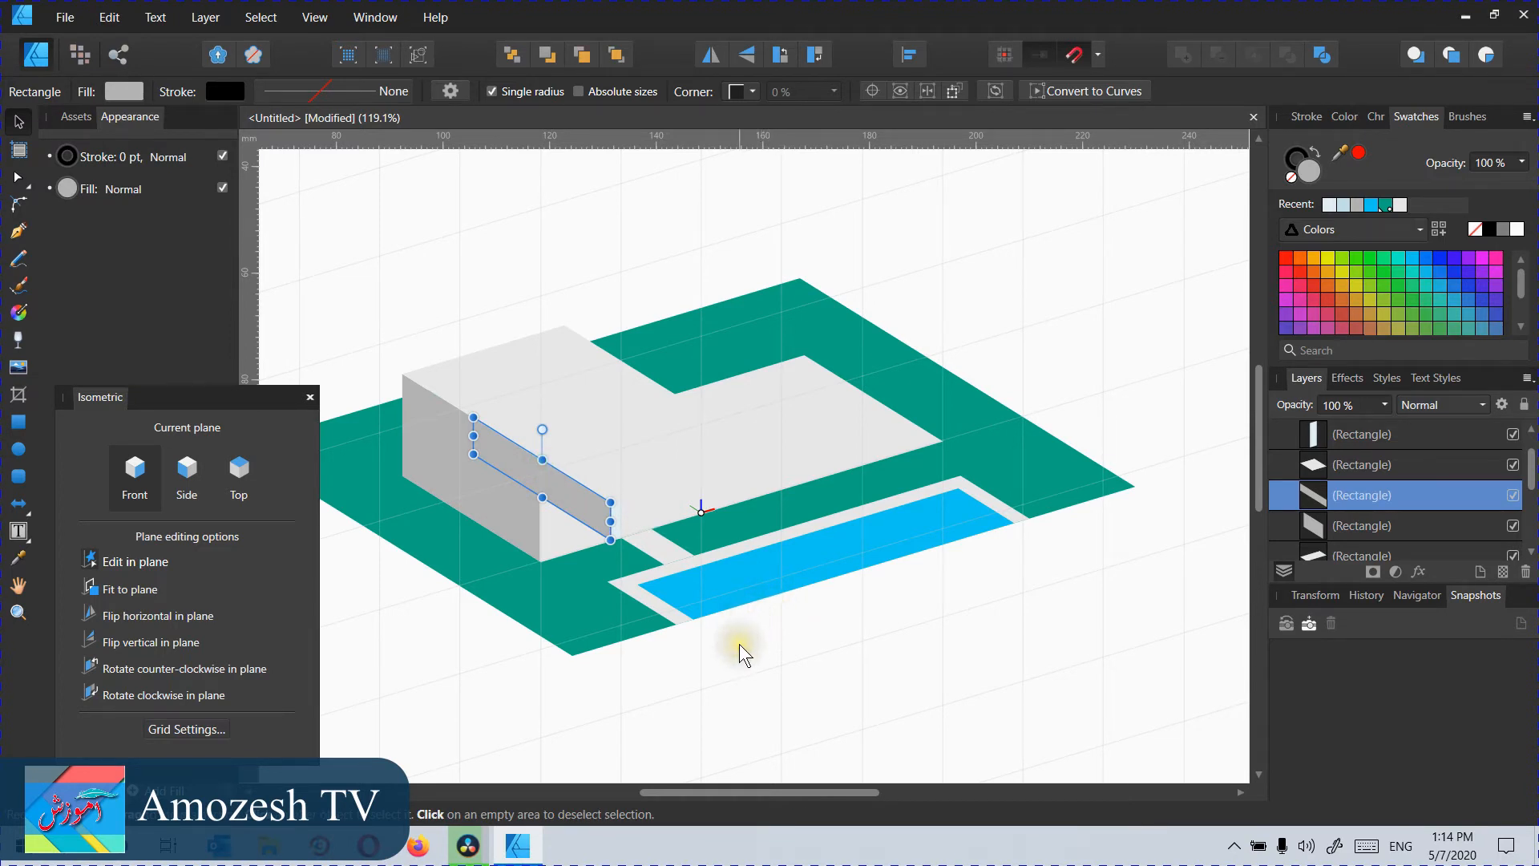
mouse_move(740, 652)
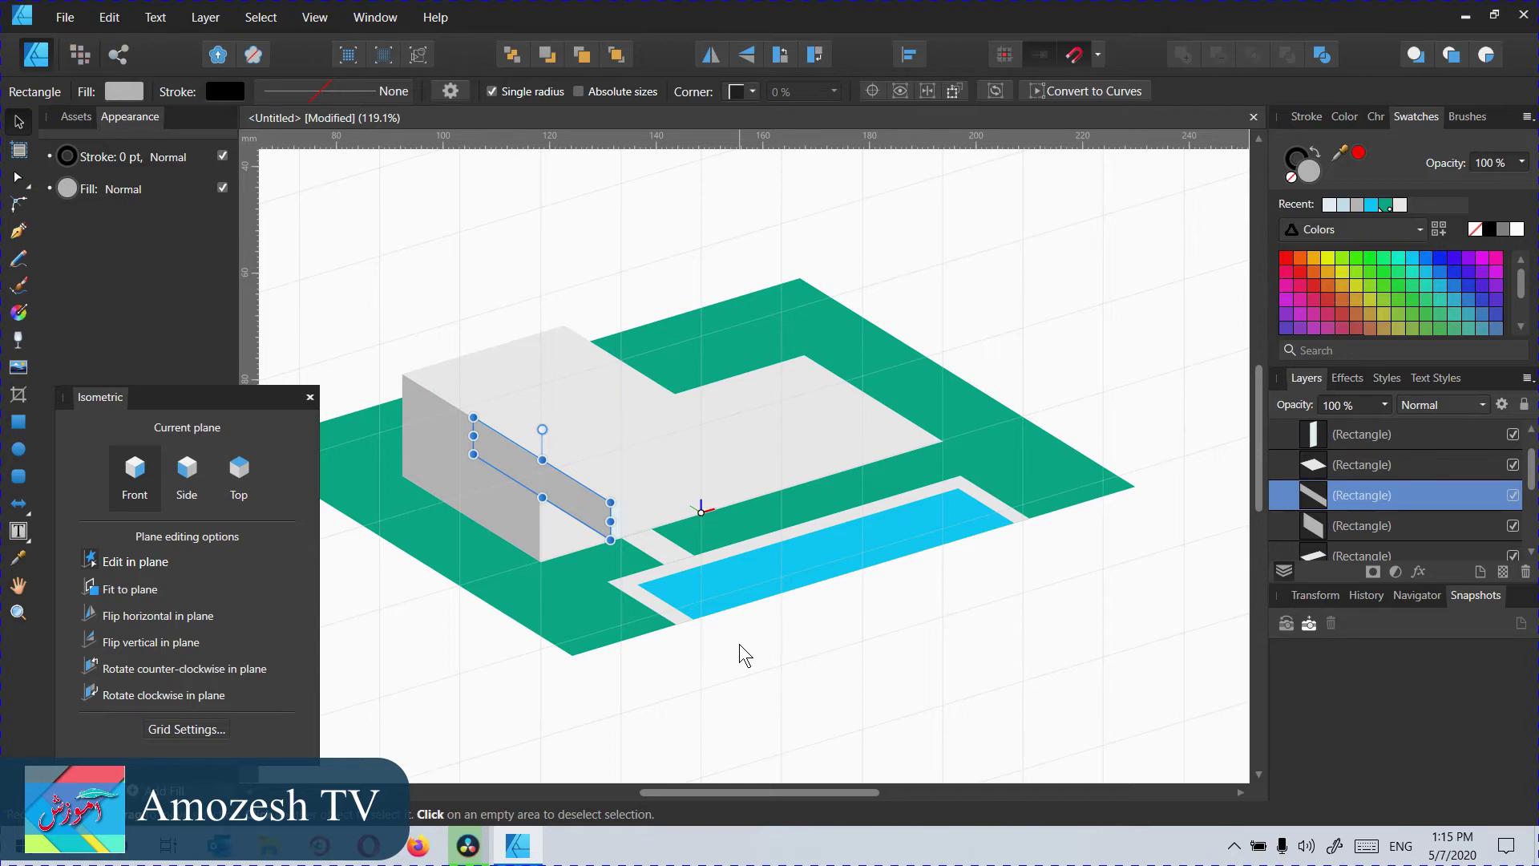
click(618, 520)
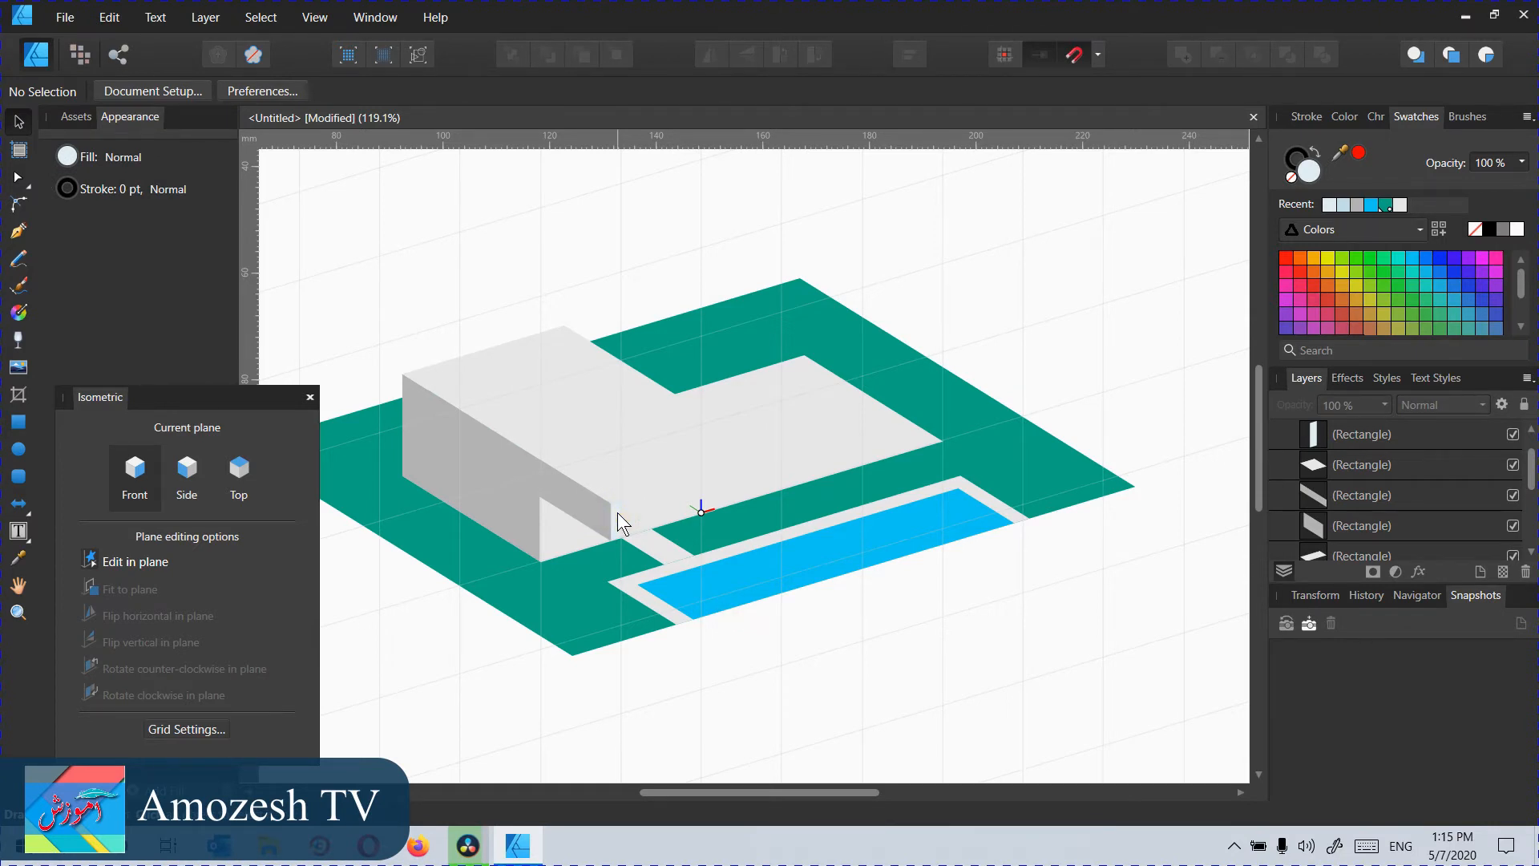
click(603, 495)
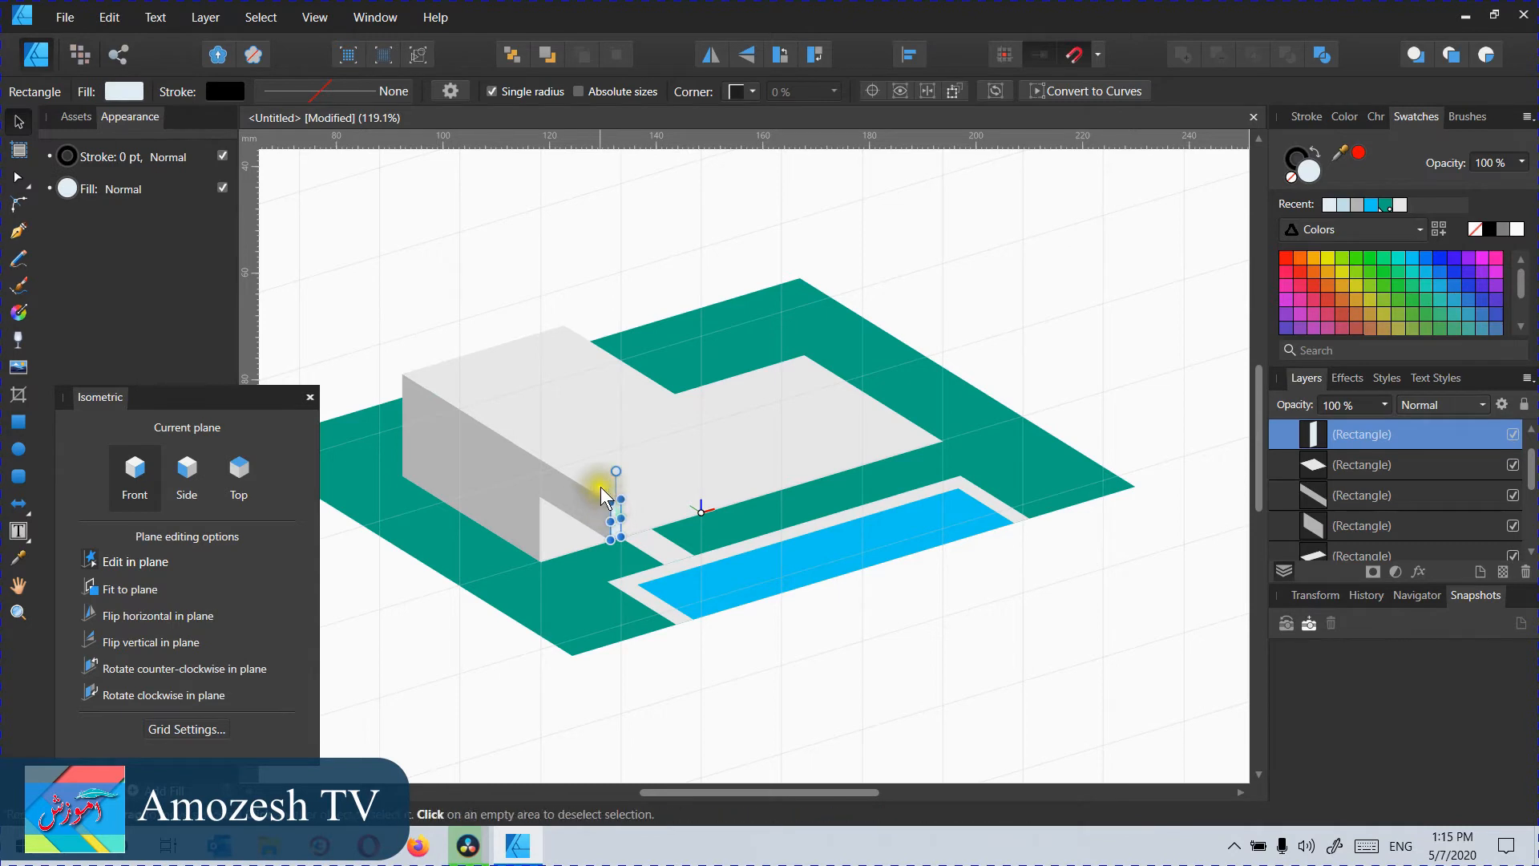
click(589, 564)
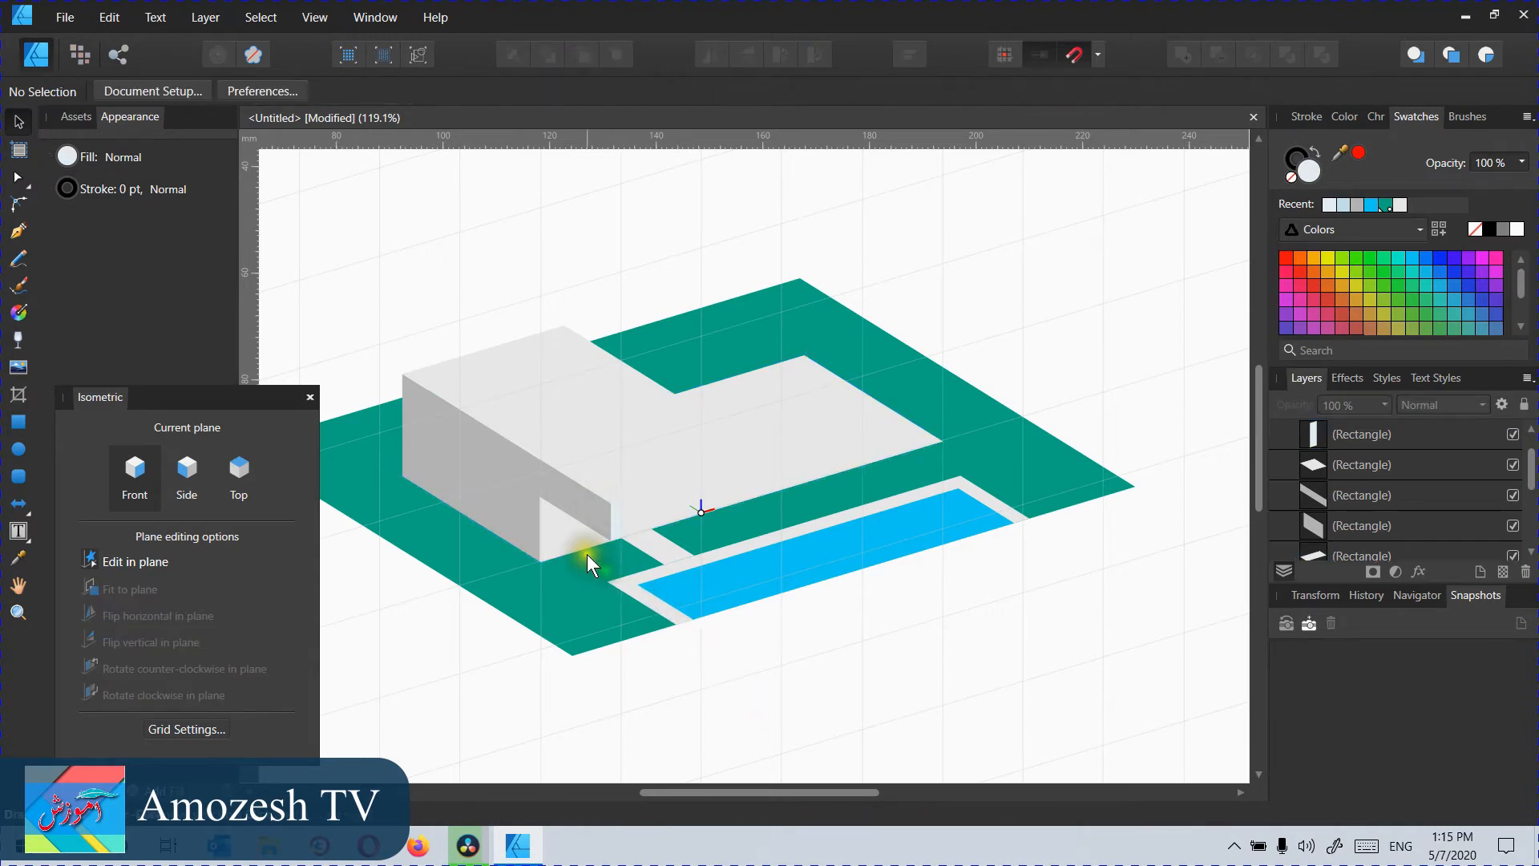
click(589, 565)
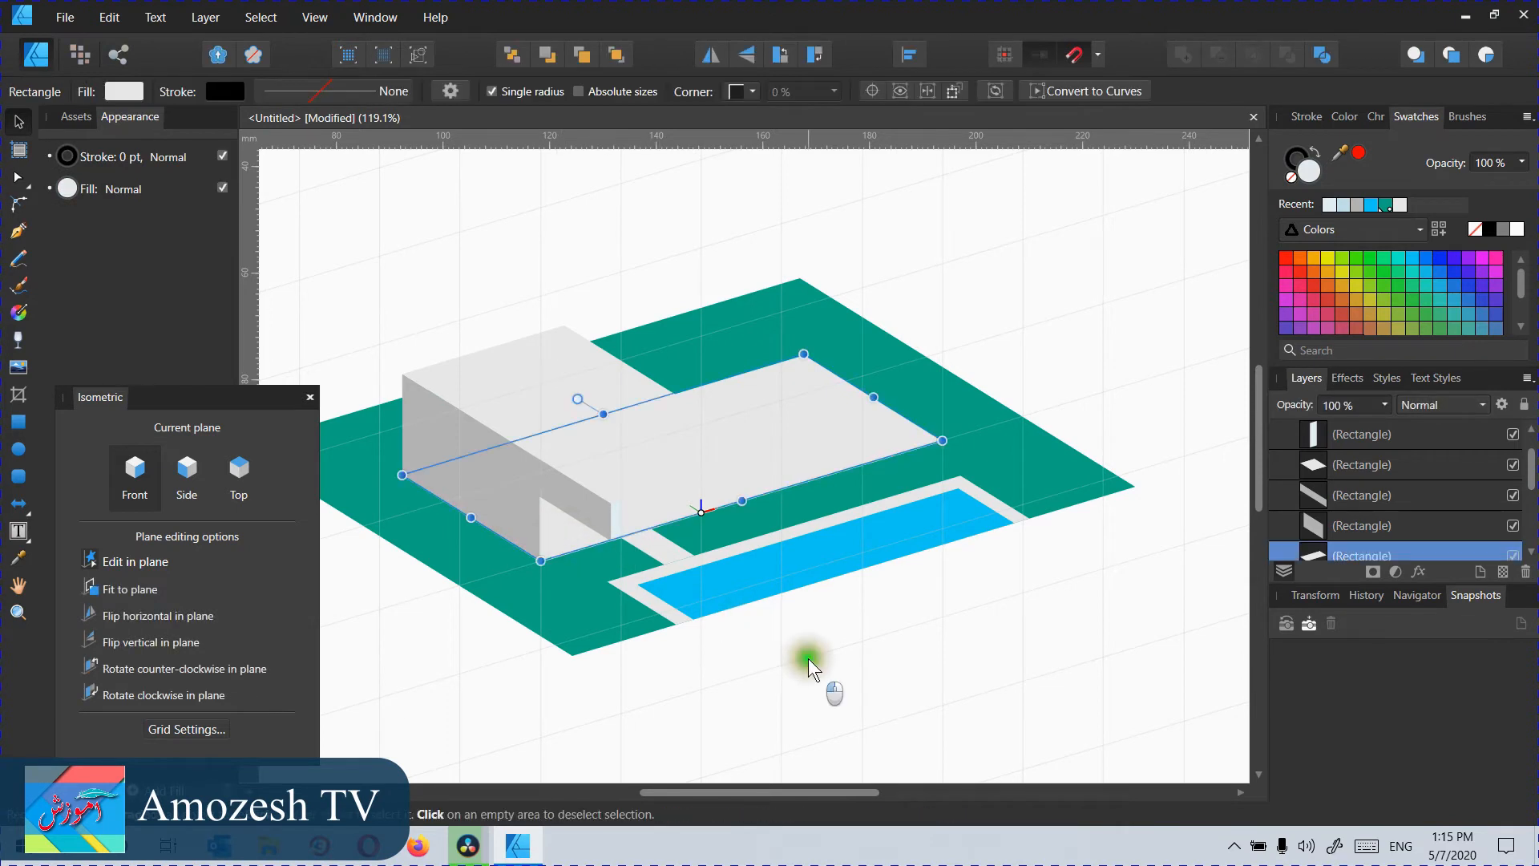
Step: Draw a Top-plane floor rectangle inside the house opening
click(805, 658)
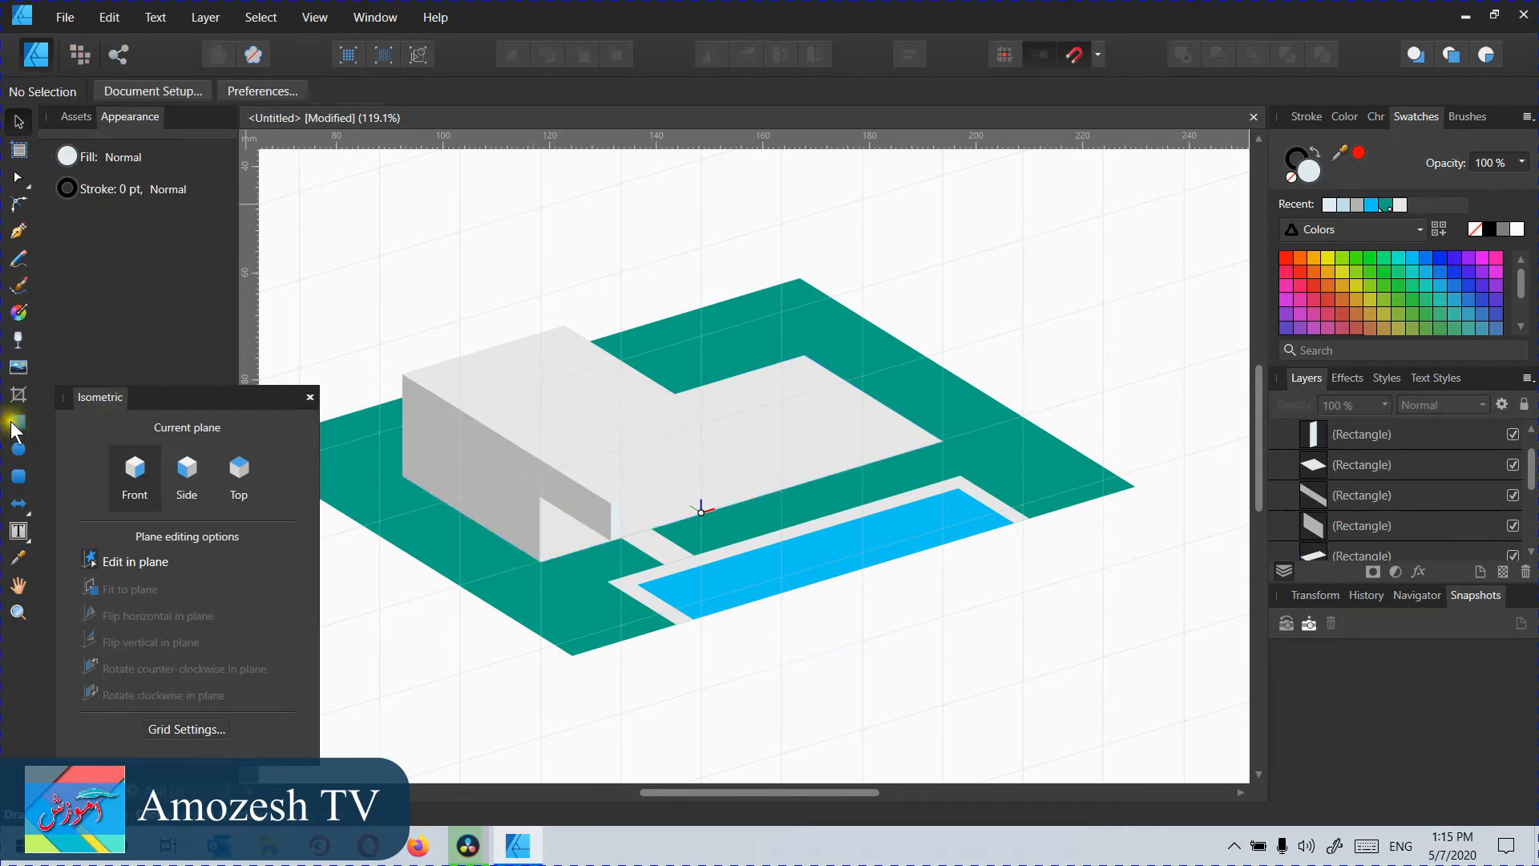
click(18, 423)
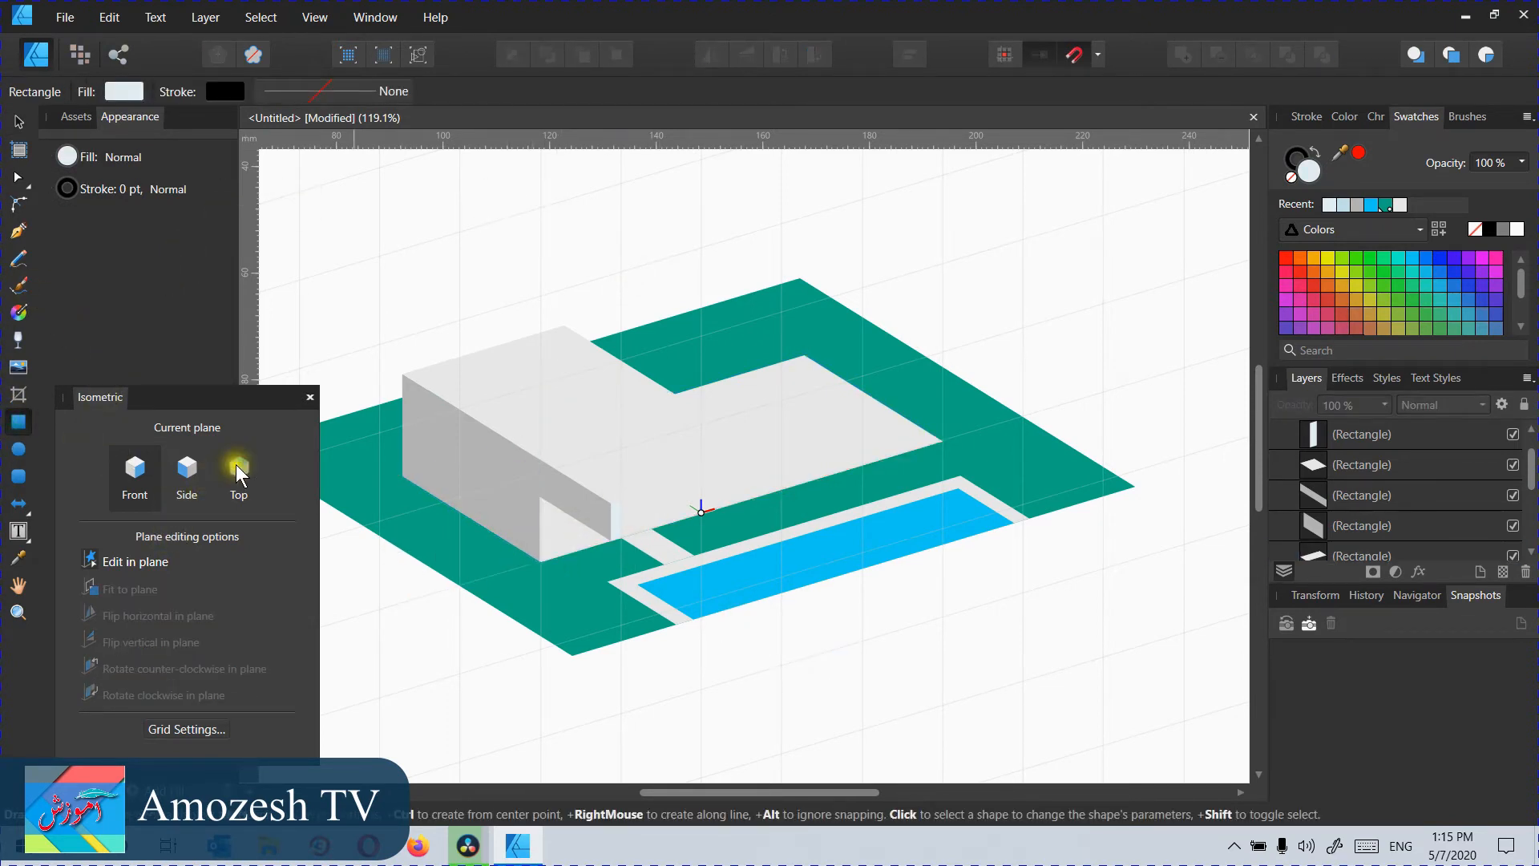
click(239, 468)
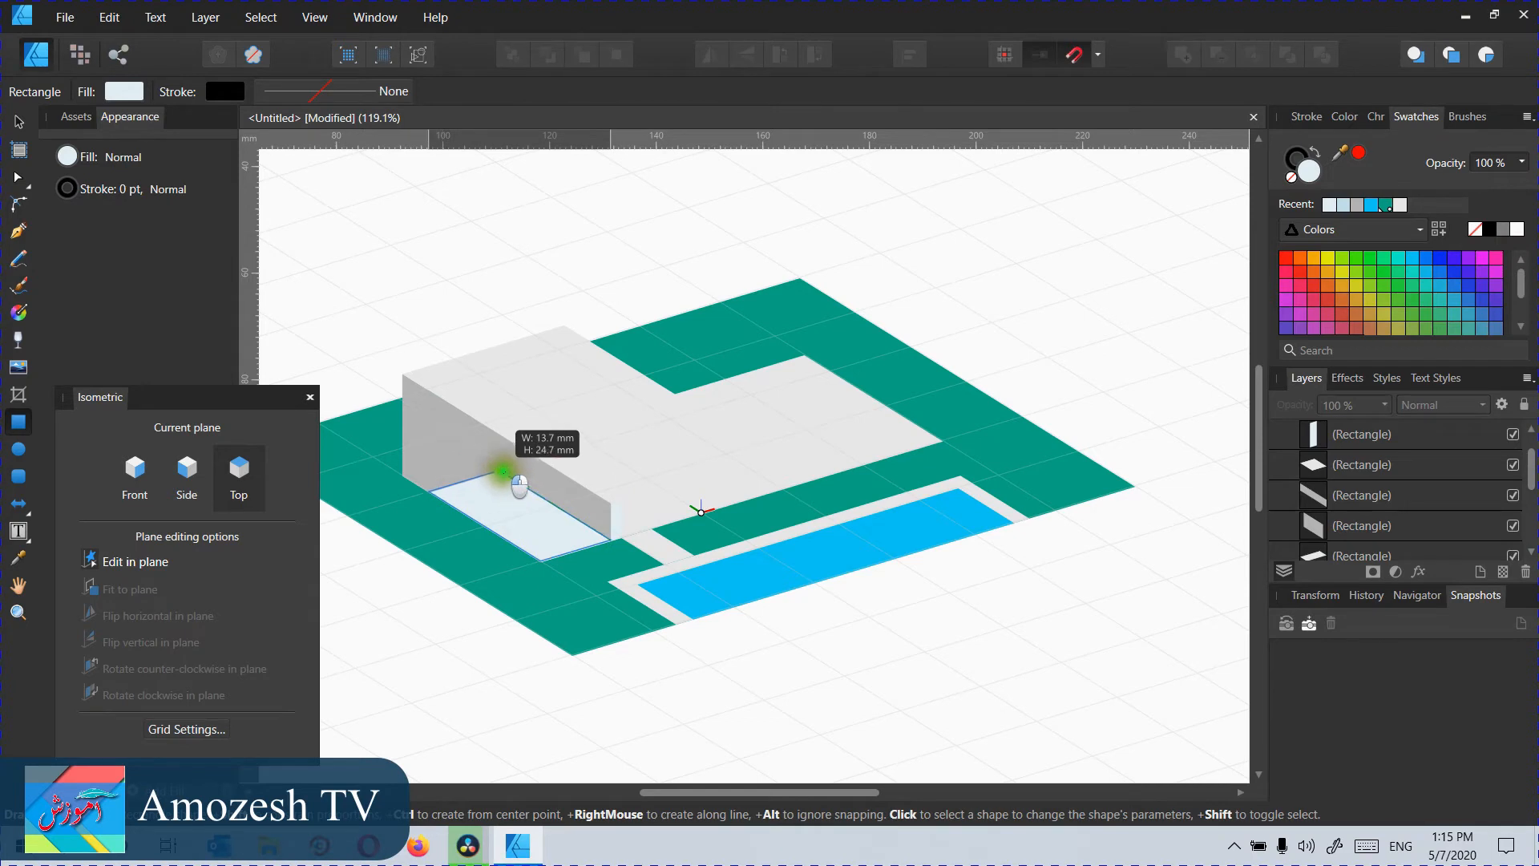
click(505, 473)
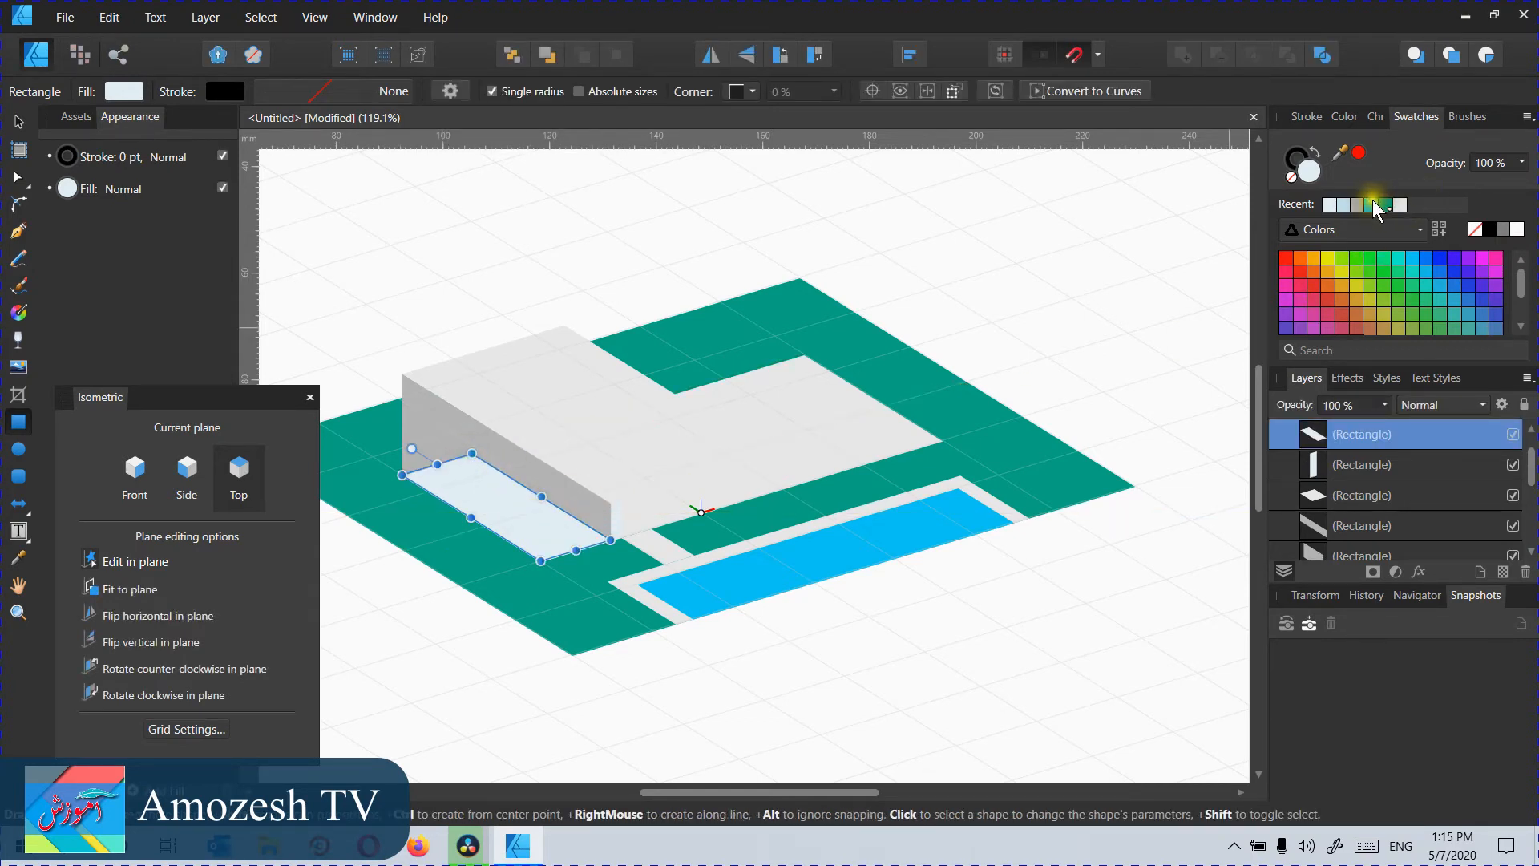
mouse_move(1408, 275)
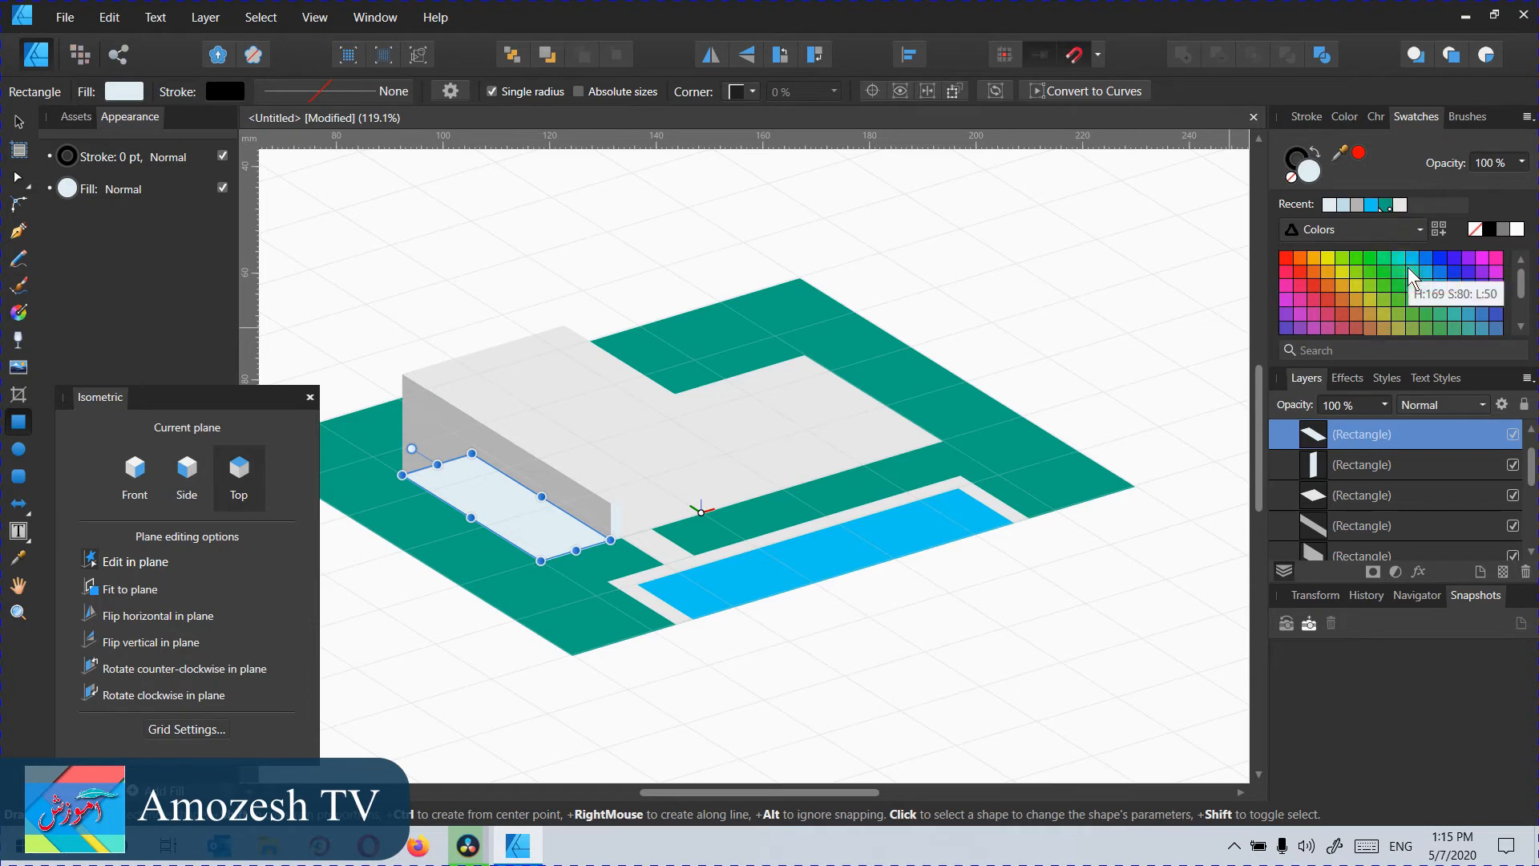
mouse_move(1398, 314)
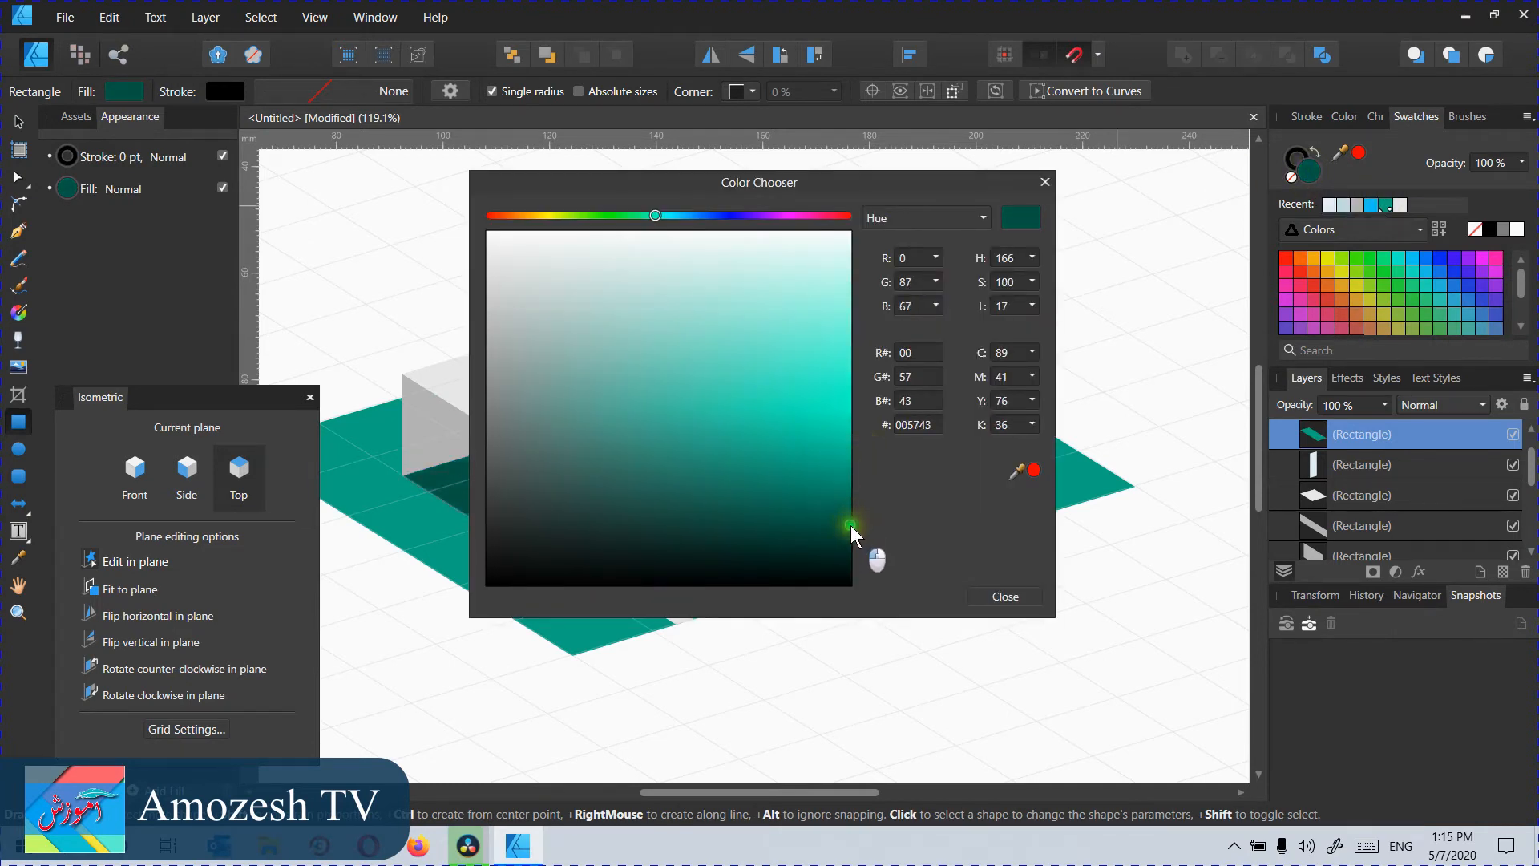
Step: Fill the floor rectangle with a dark teal colour
click(814, 511)
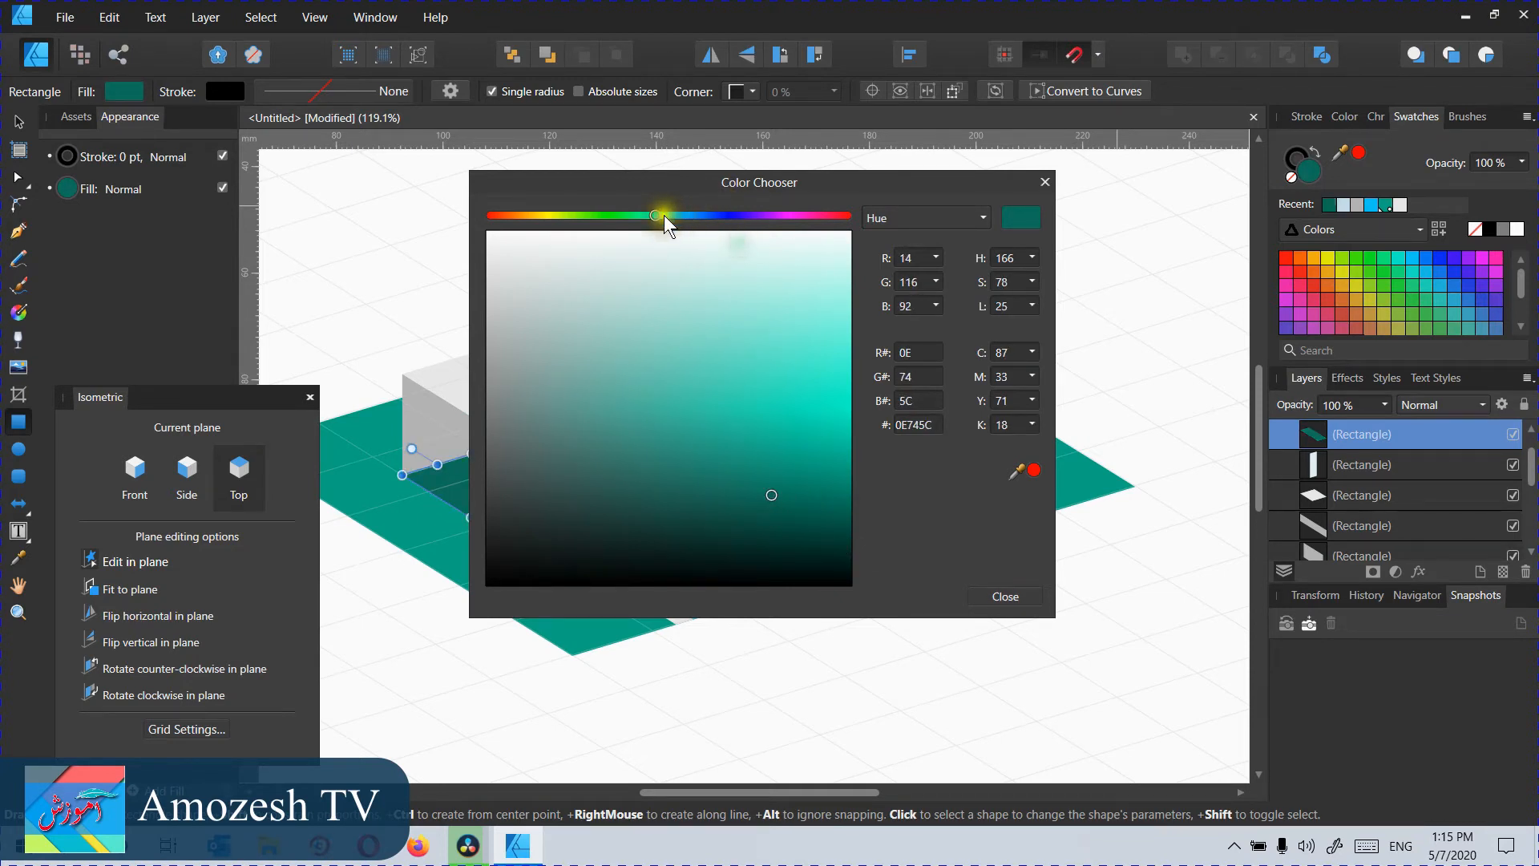
drag(652, 214, 674, 214)
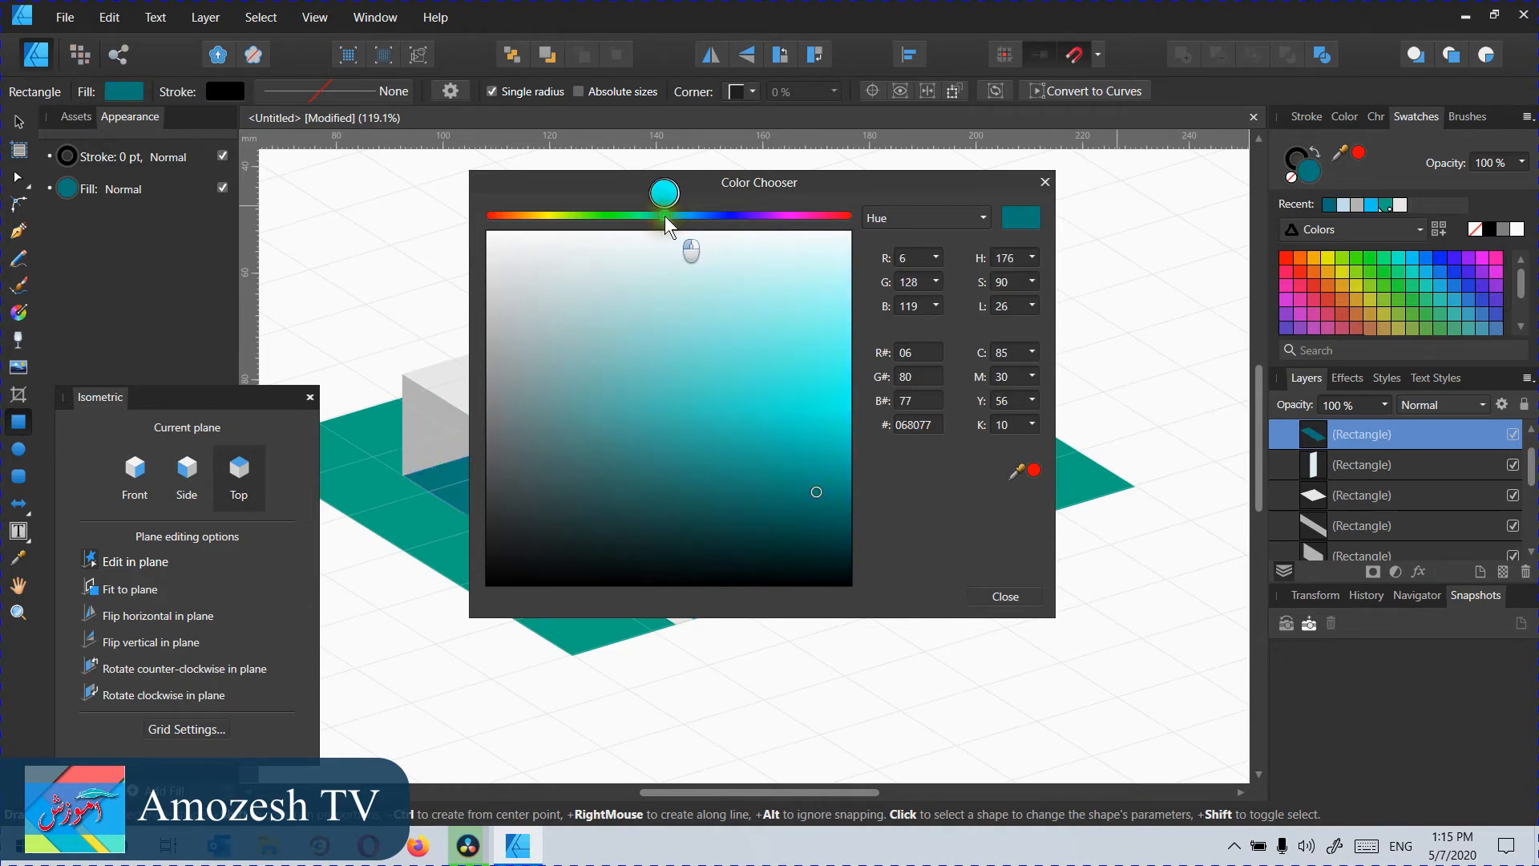
click(1002, 596)
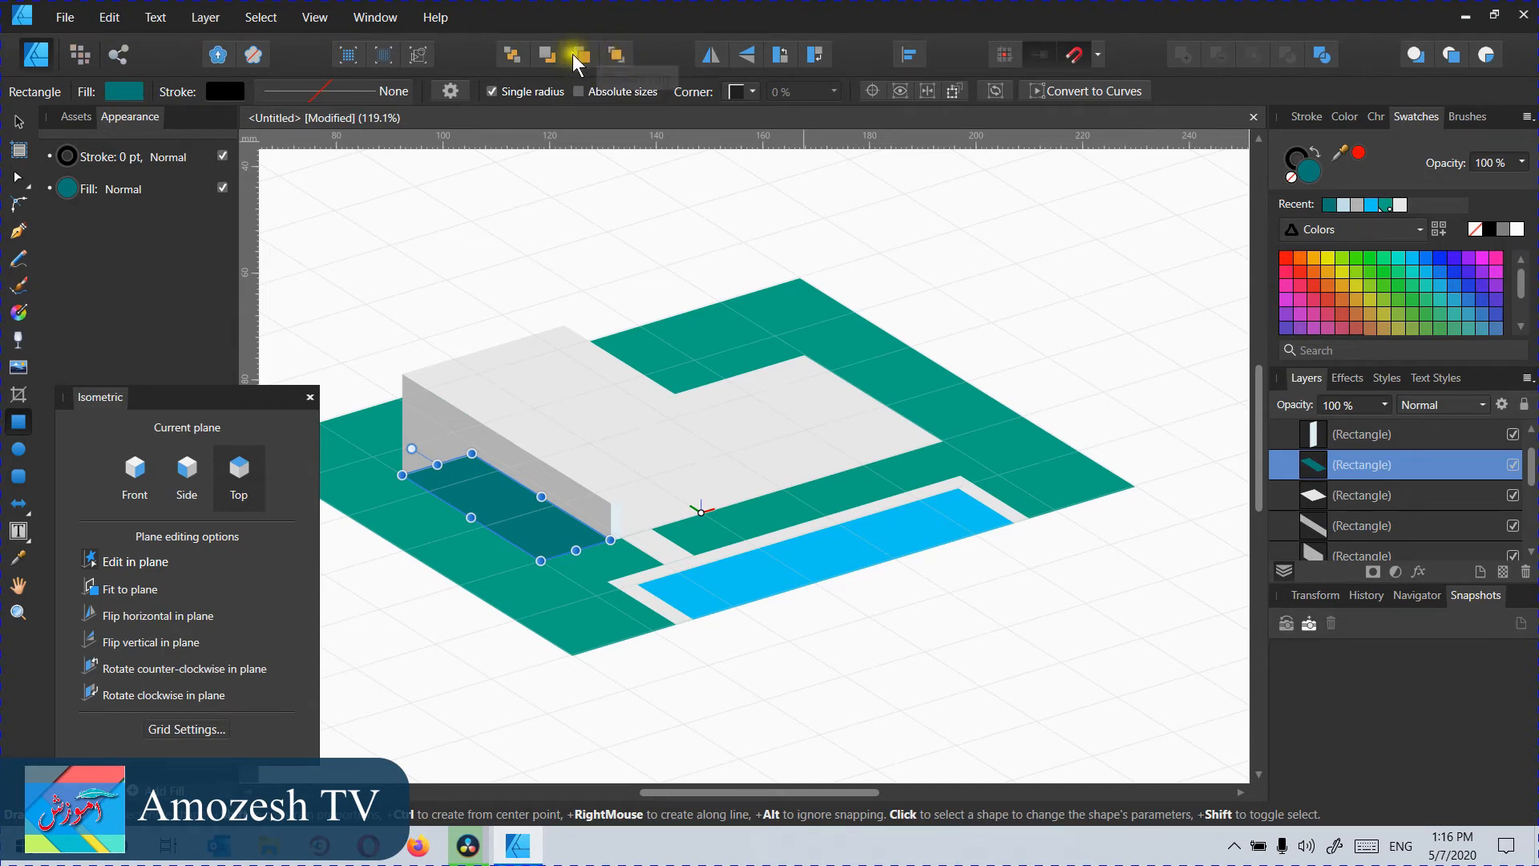
Step: Move the teal floor back two levels behind the walls, then select the pillar
click(1362, 525)
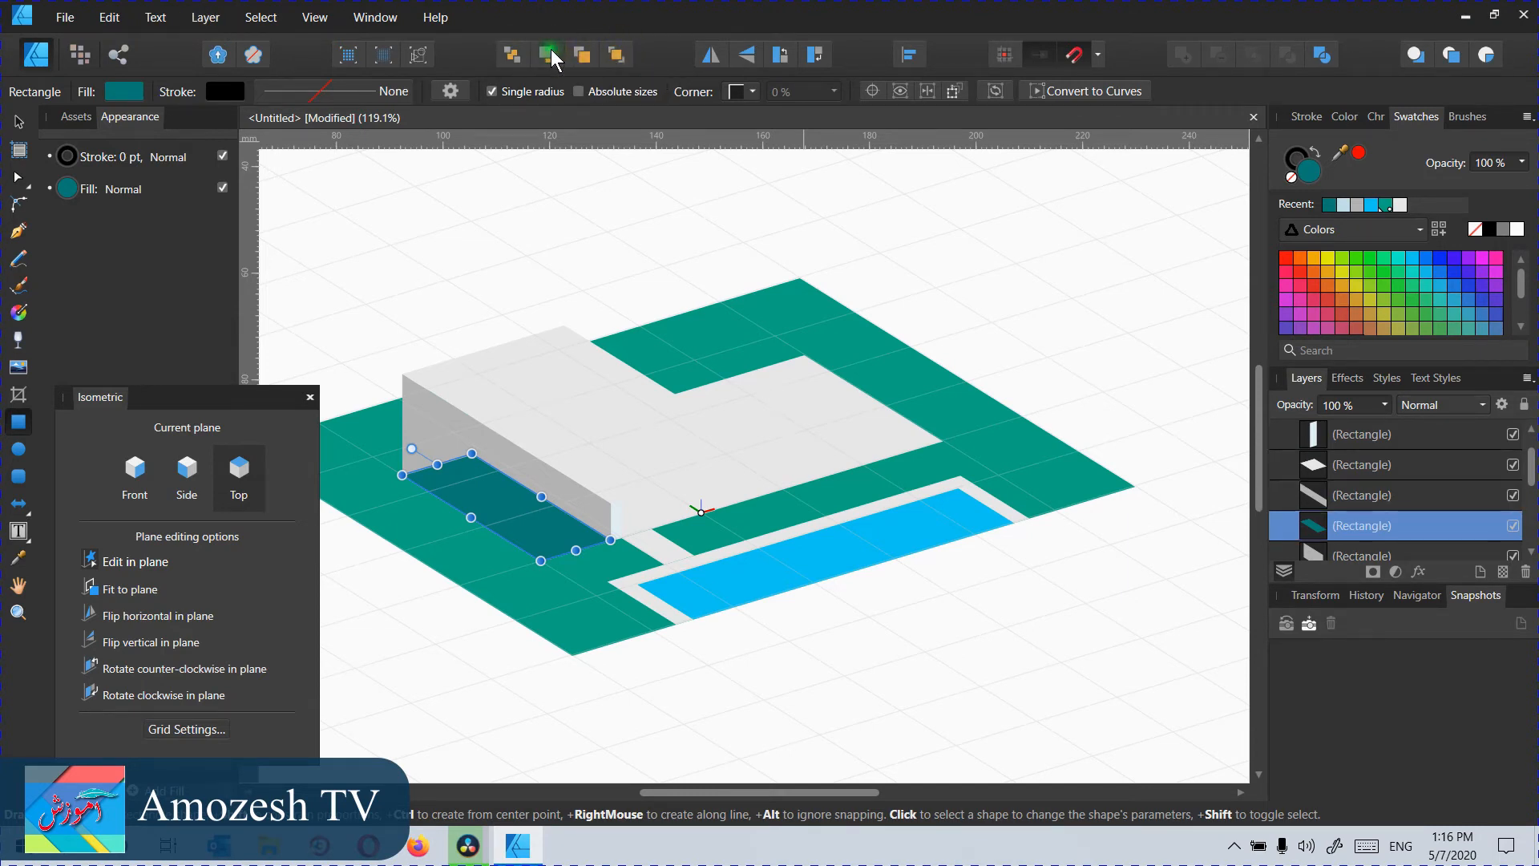
click(549, 54)
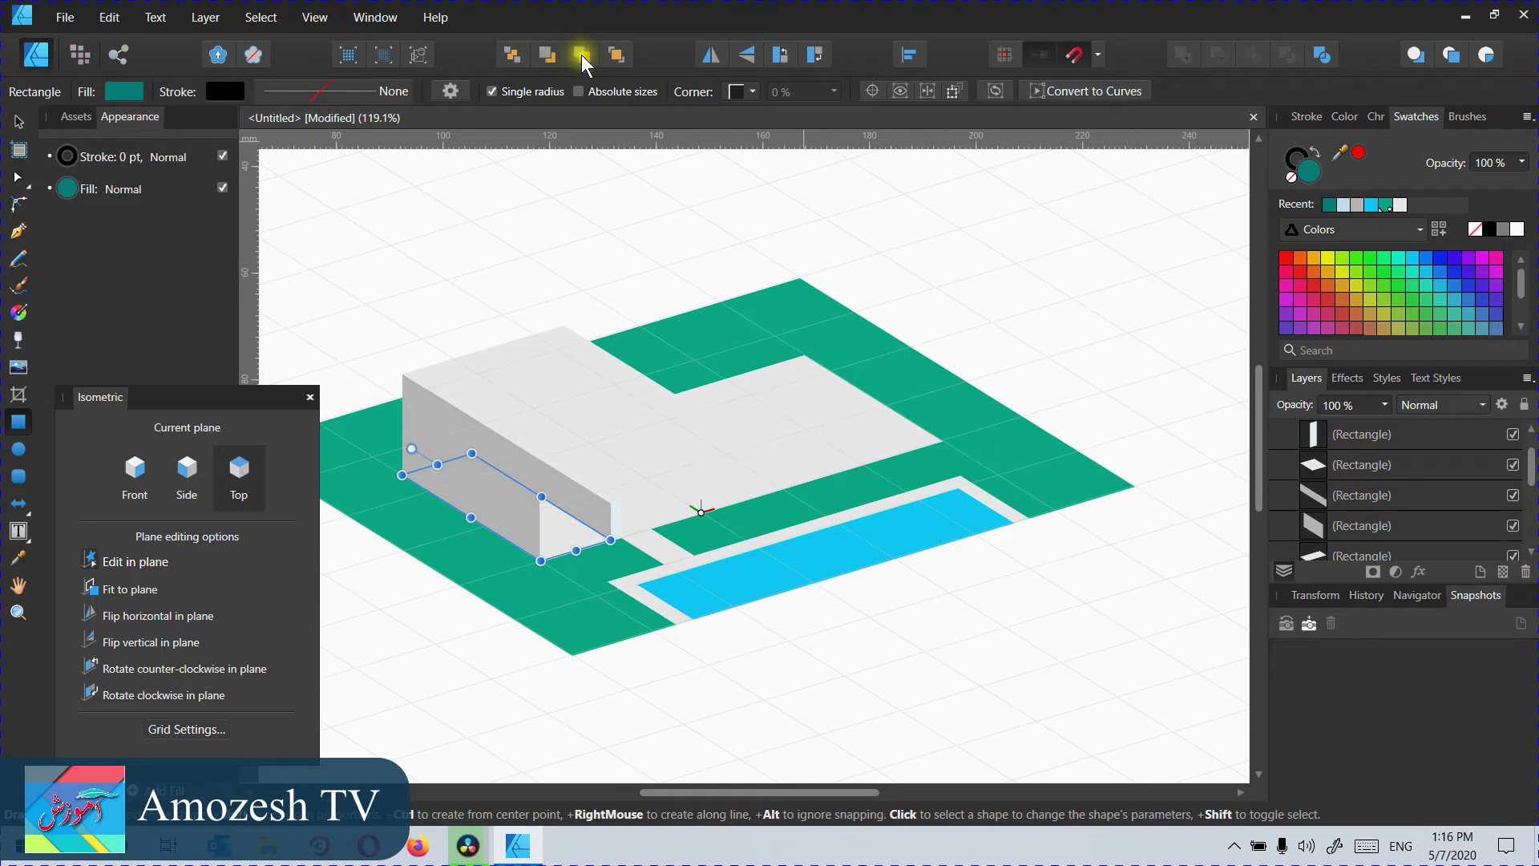
mouse_move(581, 53)
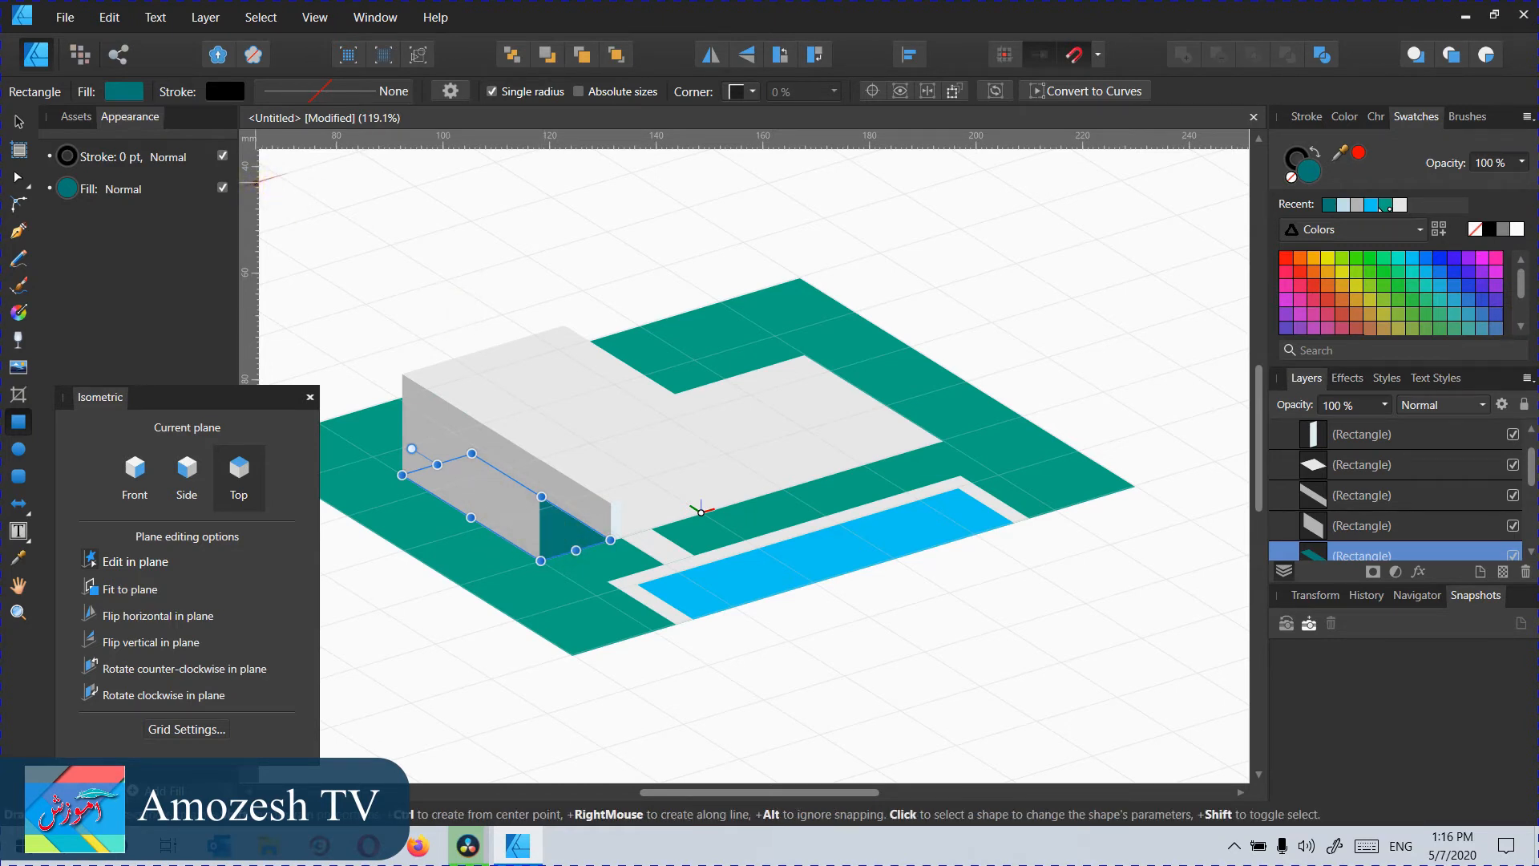
click(879, 630)
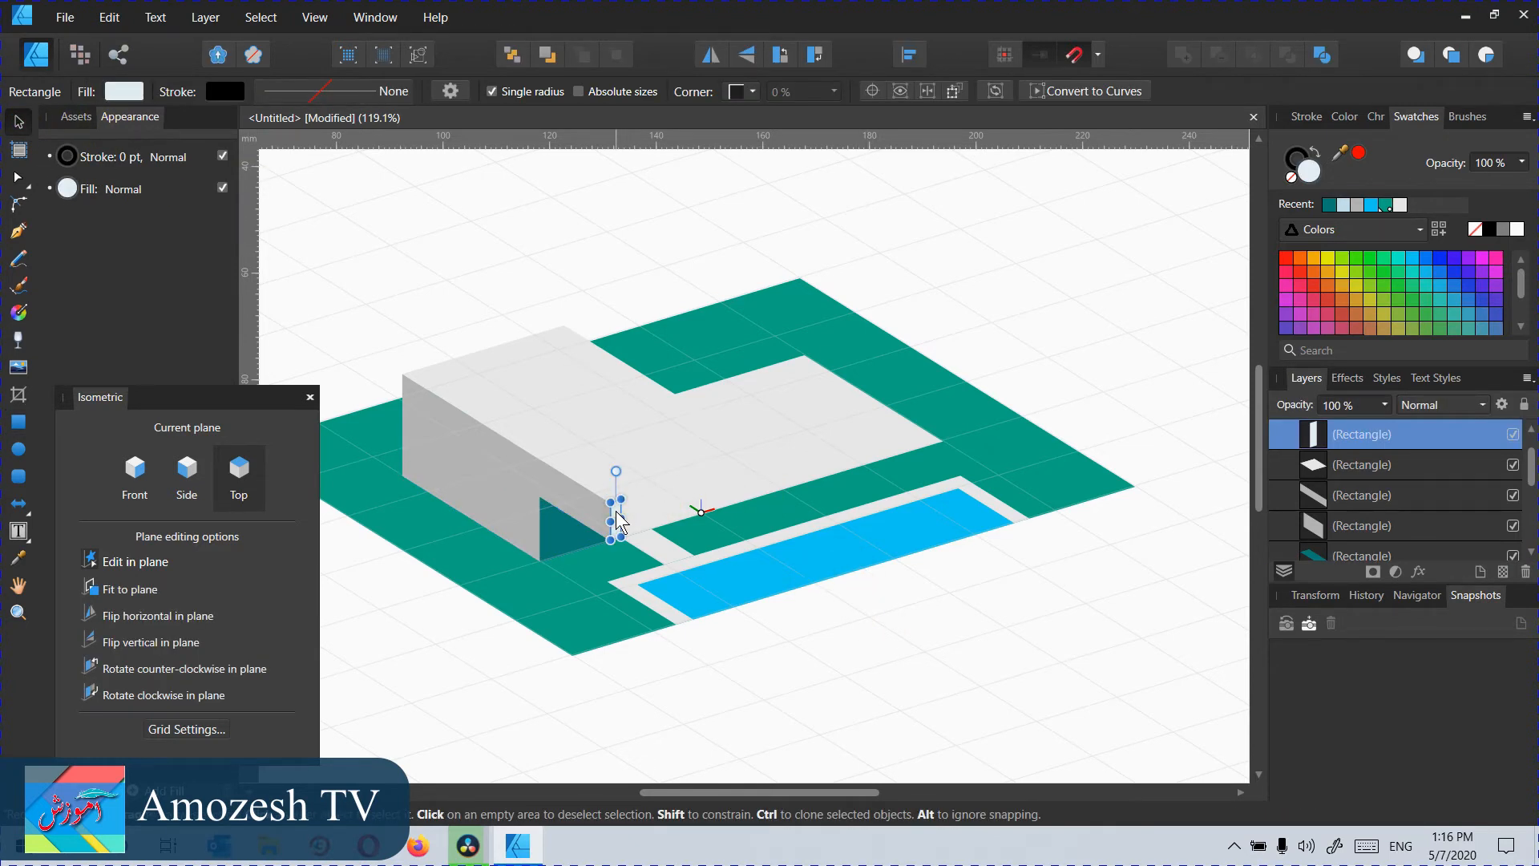
Step: Draw a thin Front-plane strip along the opening's base, filled with the pillar's sampled colour
click(134, 472)
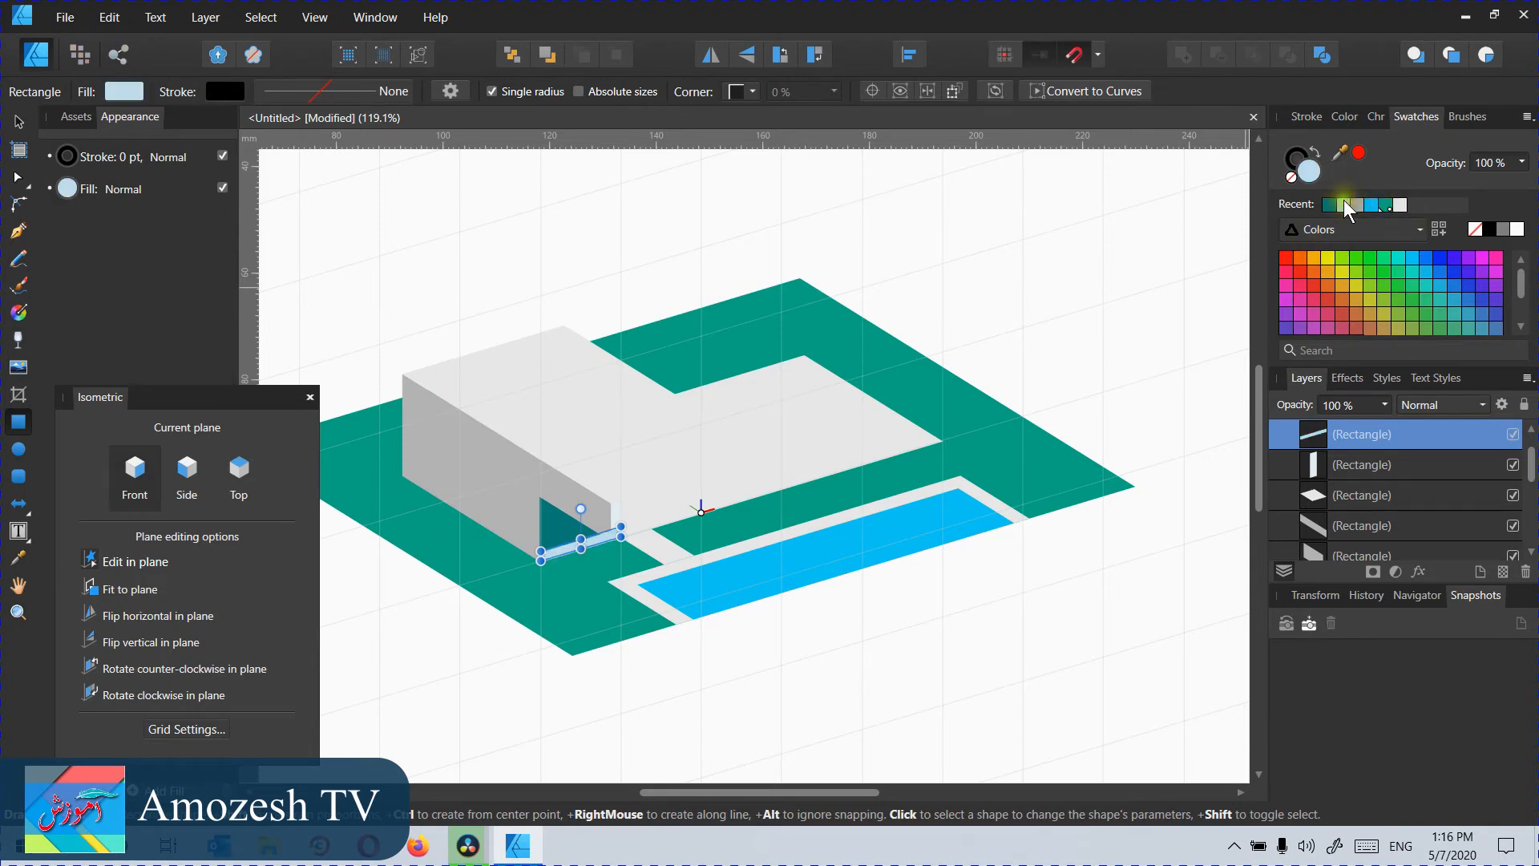
click(686, 579)
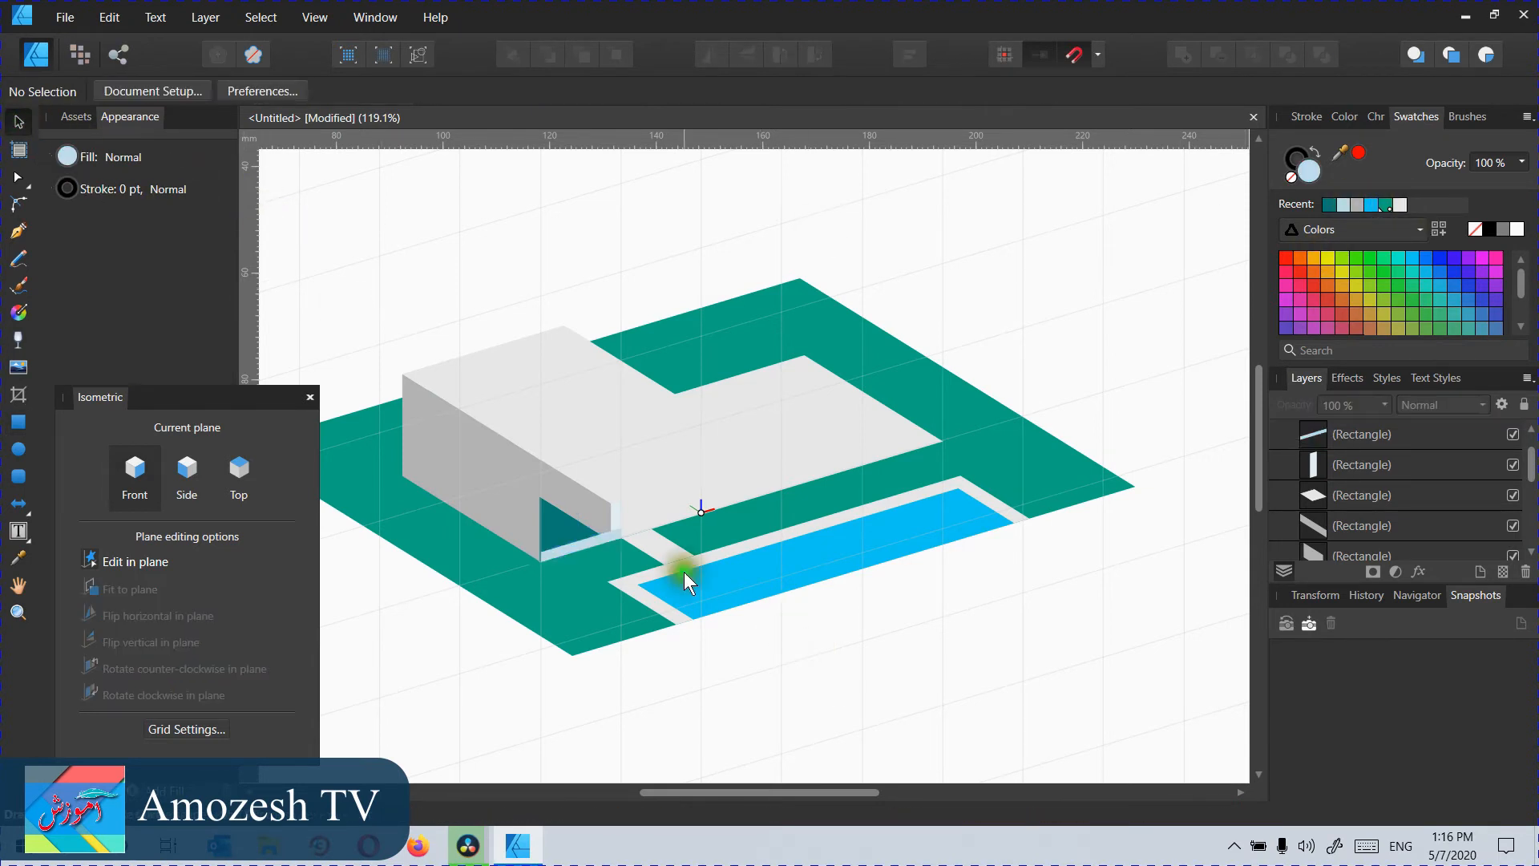
scroll(up, 3)
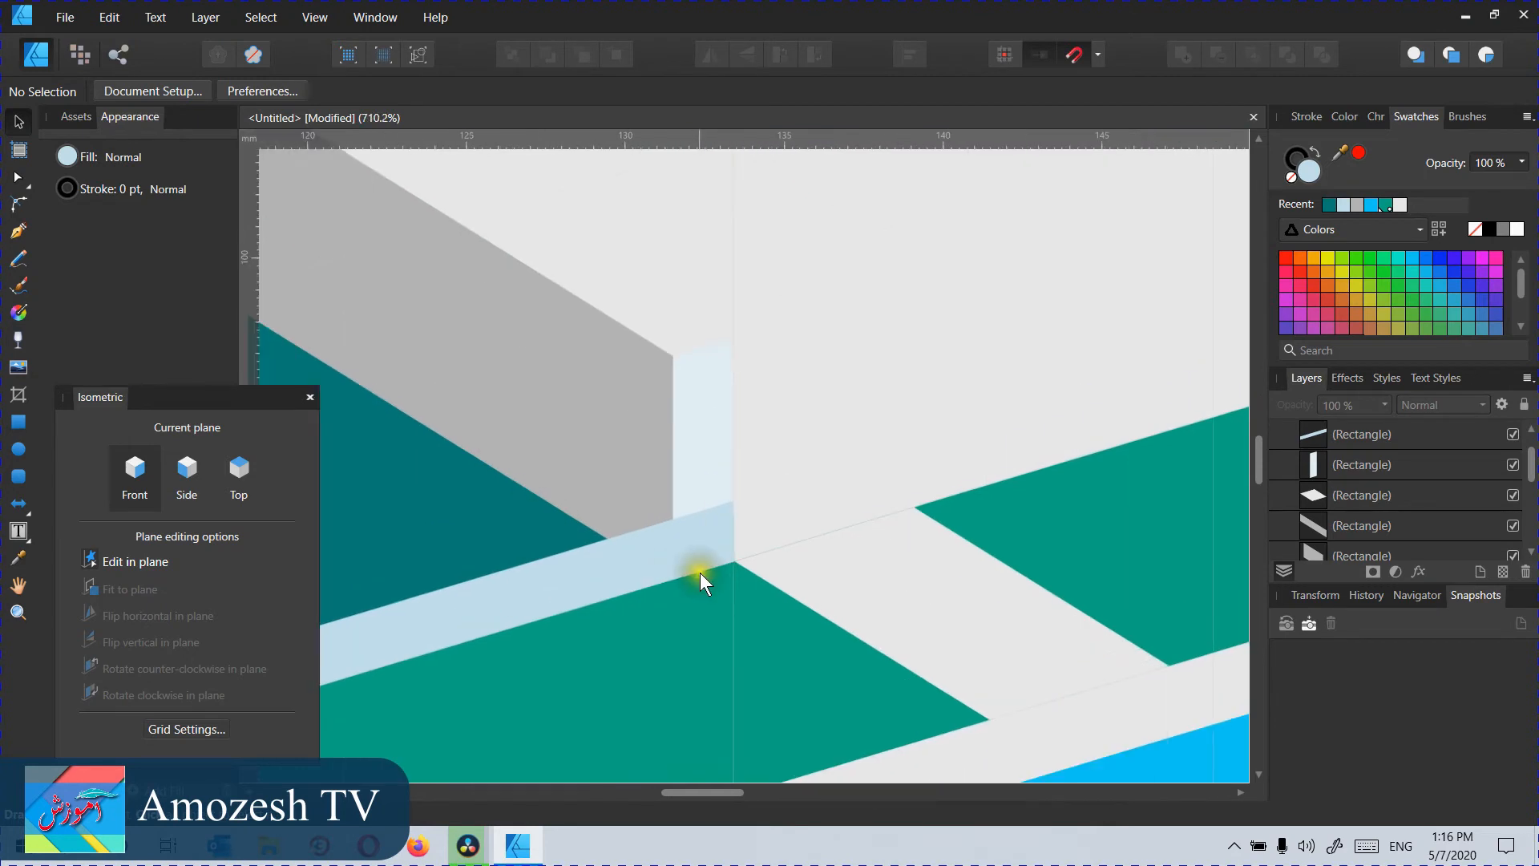
click(702, 577)
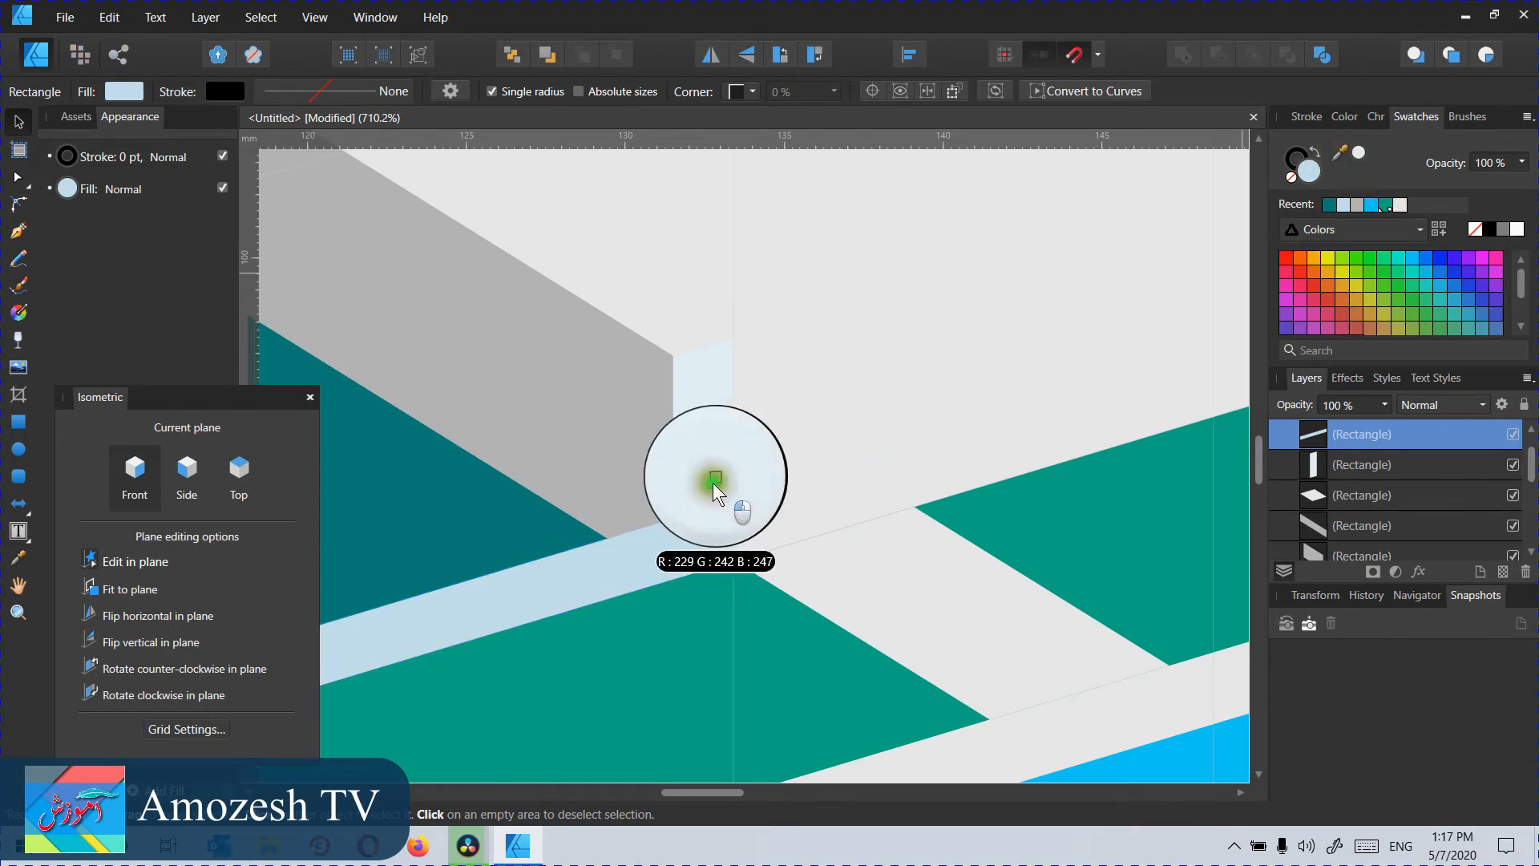
click(714, 480)
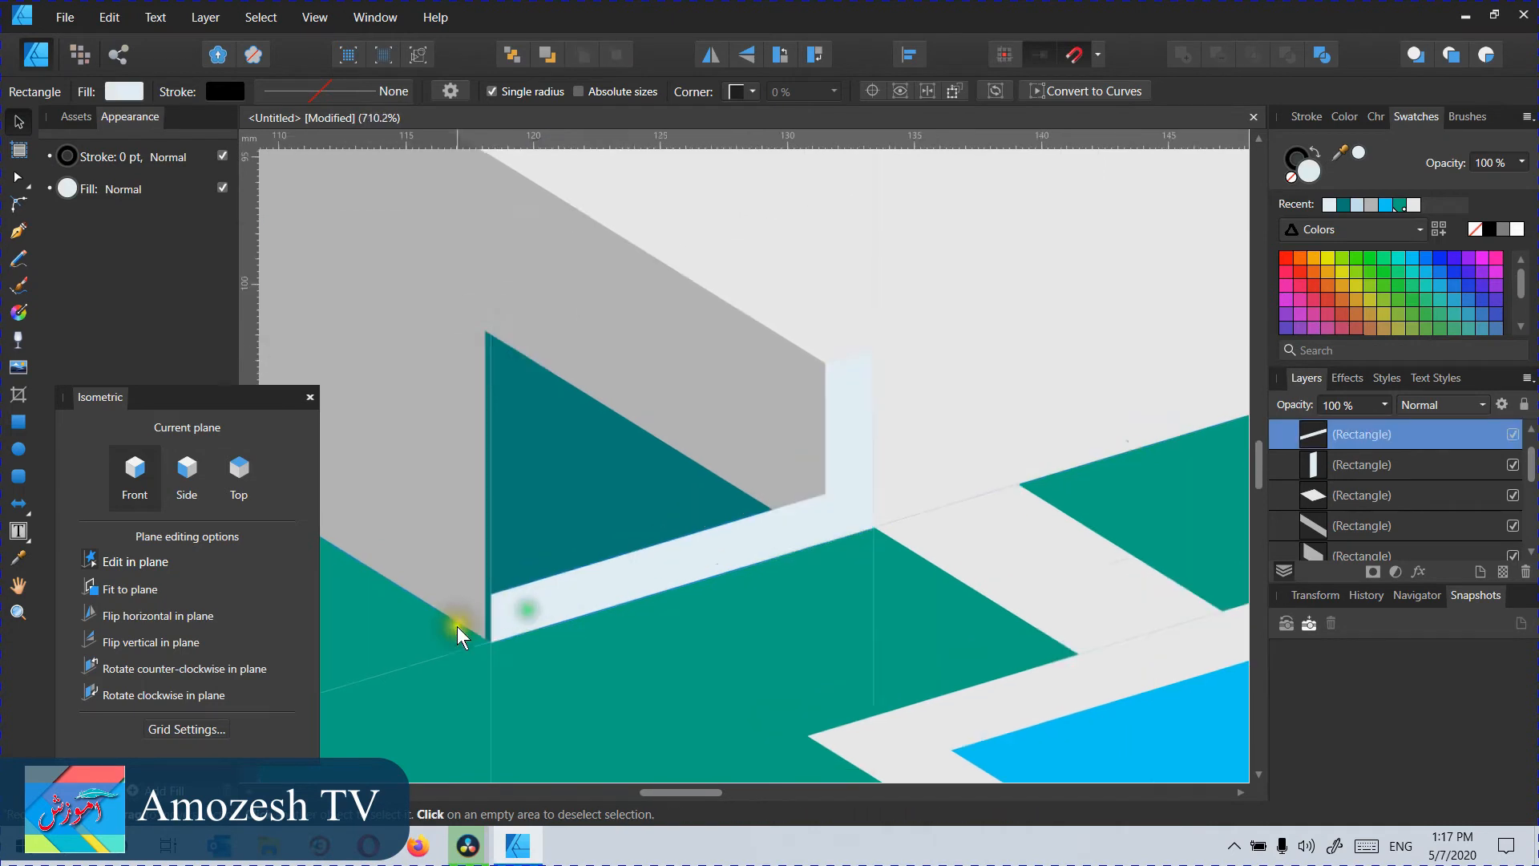
scroll(up, 3)
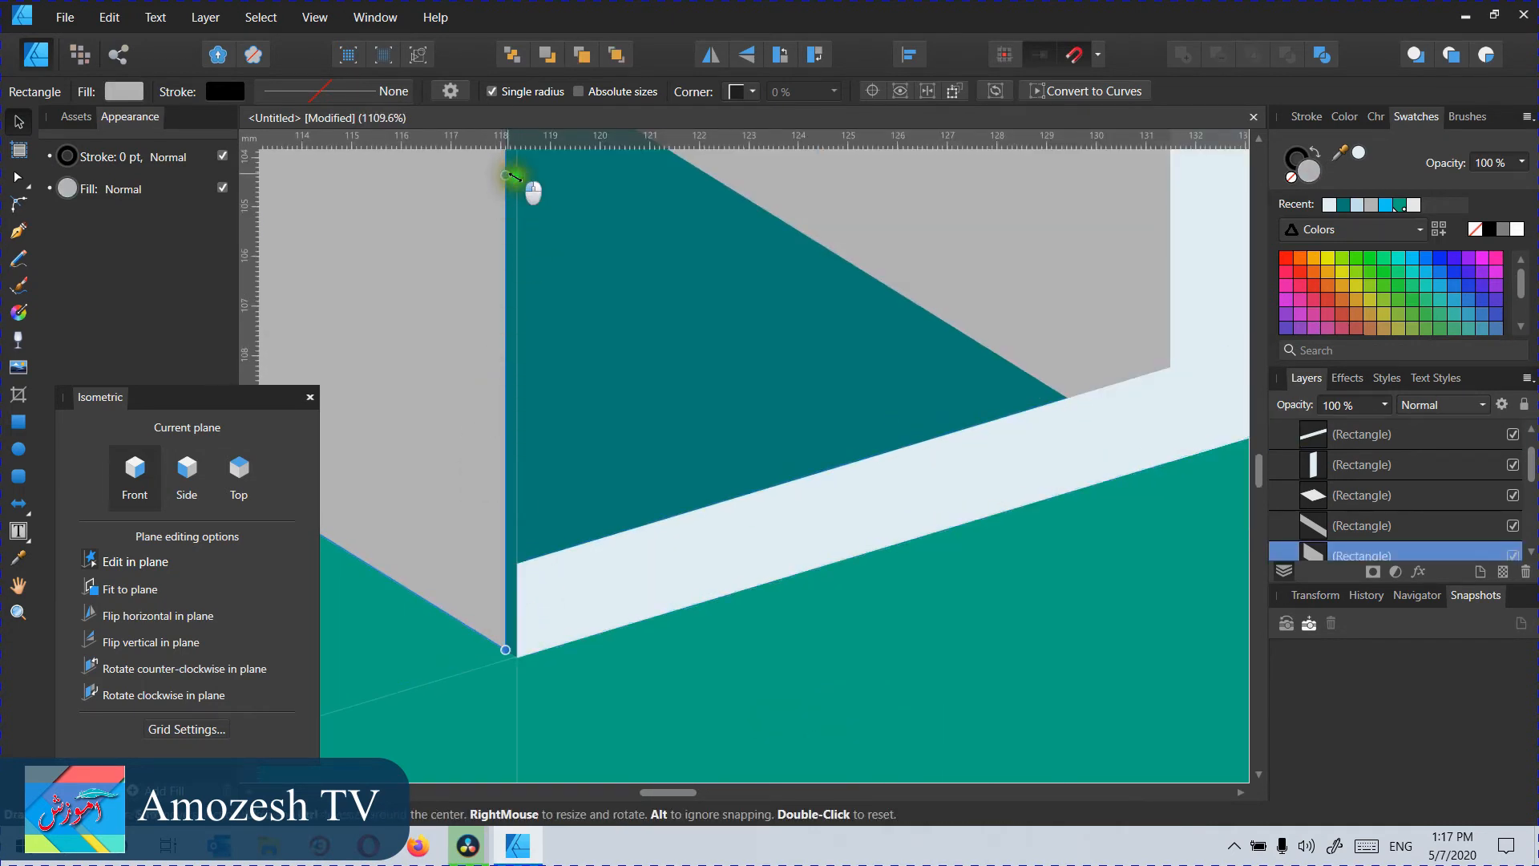
click(585, 469)
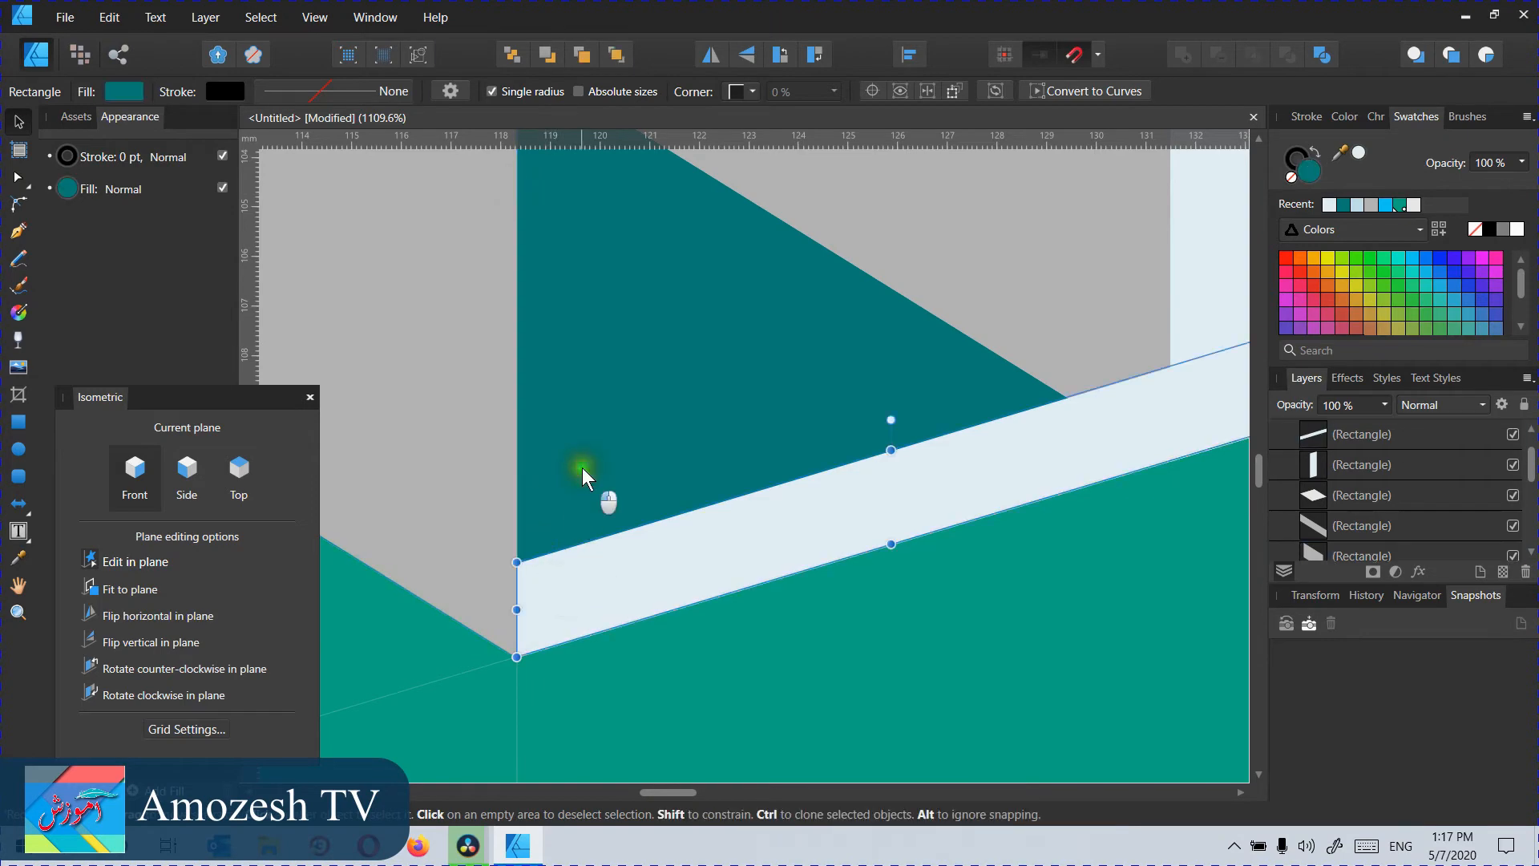
scroll(down, 3)
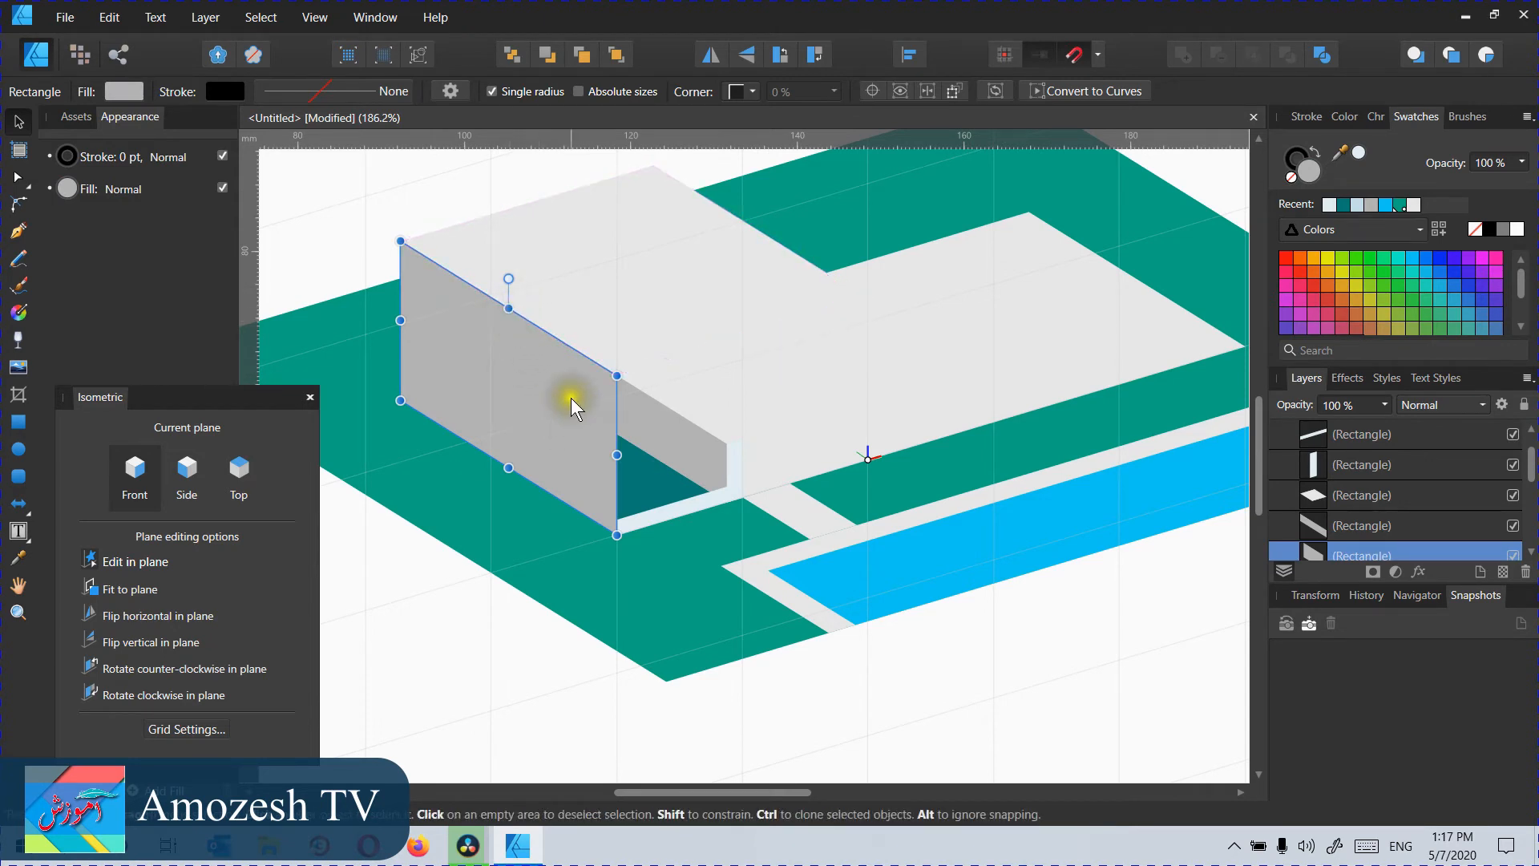
mouse_move(508, 309)
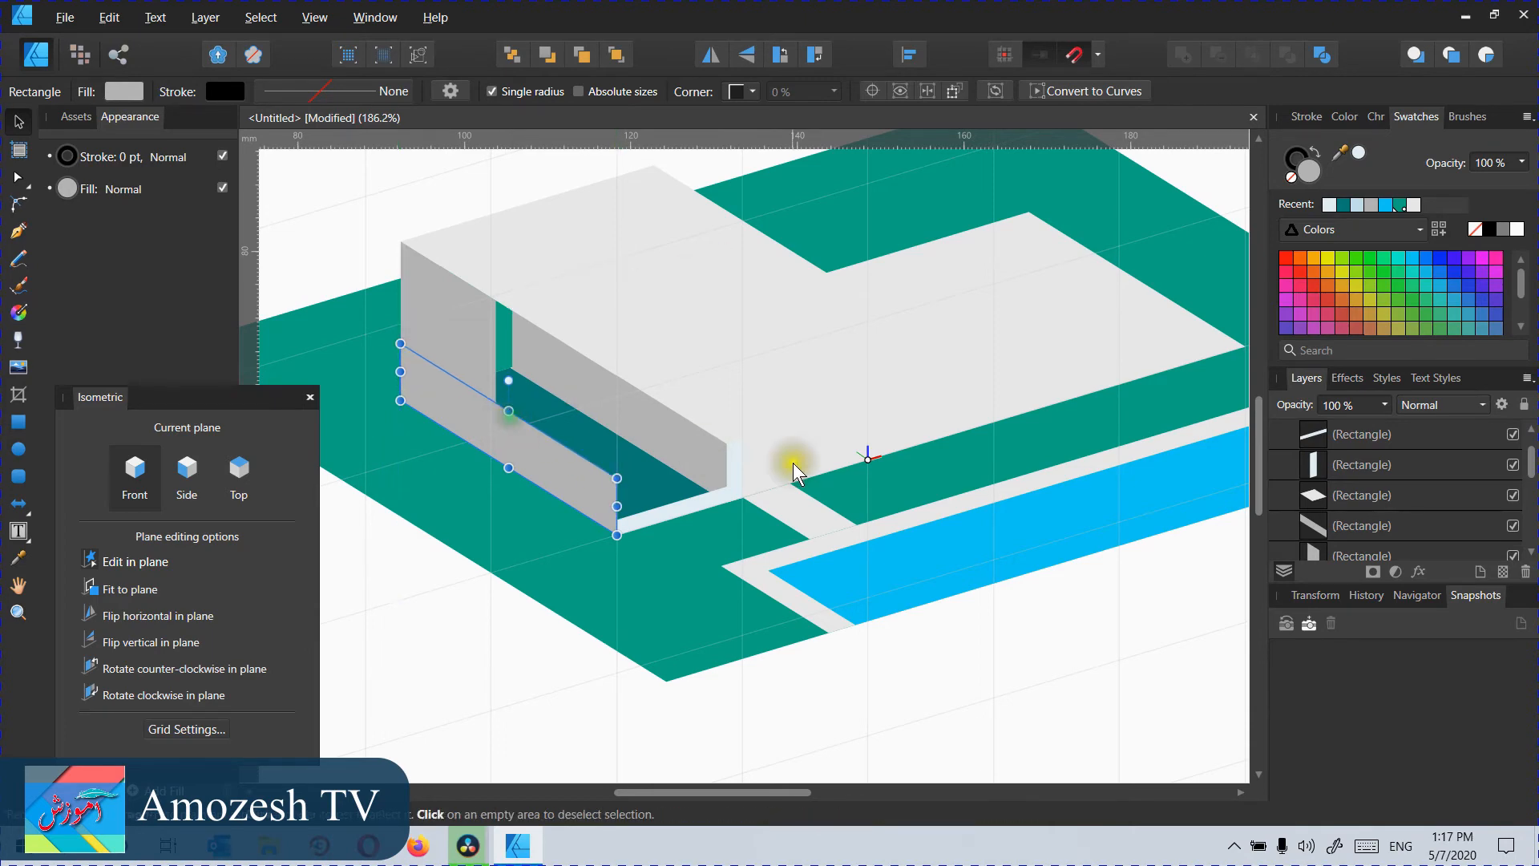
mouse_move(154, 17)
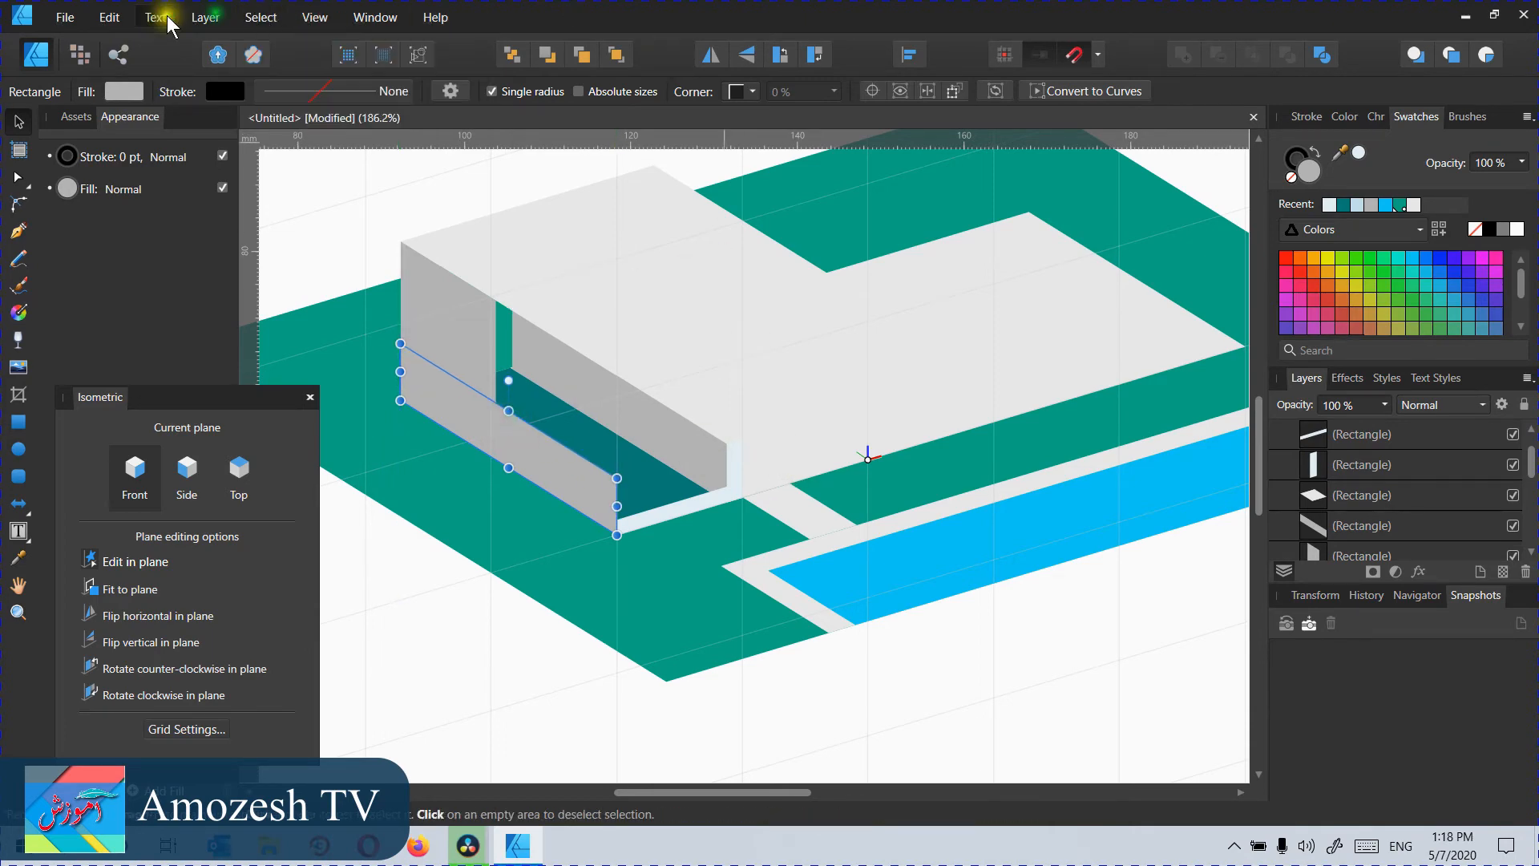
Step: Shorten the front wall into a low band revealing the dark teal interior
click(261, 17)
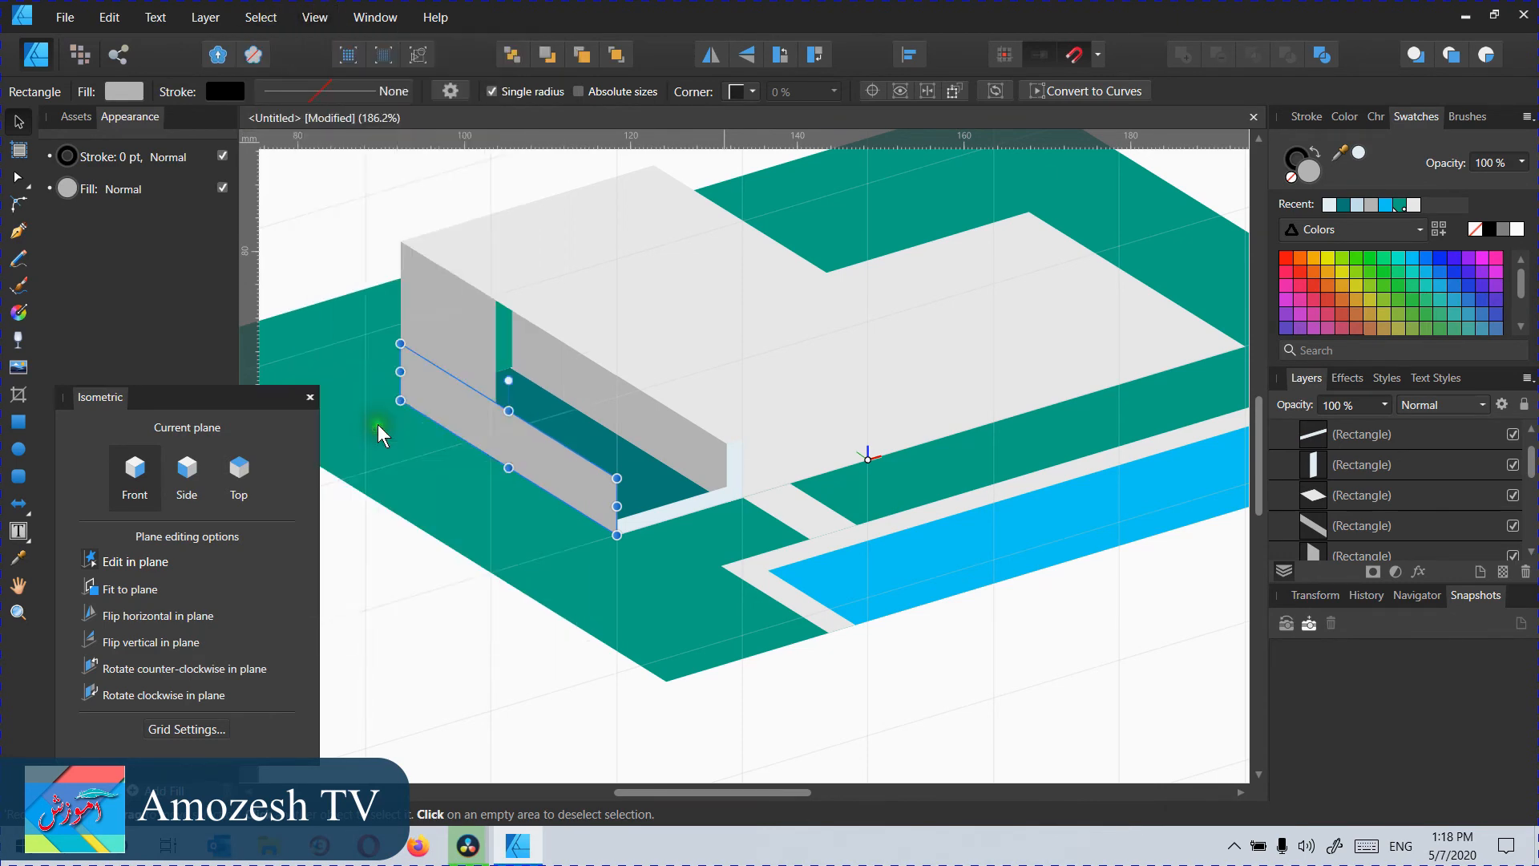
click(185, 729)
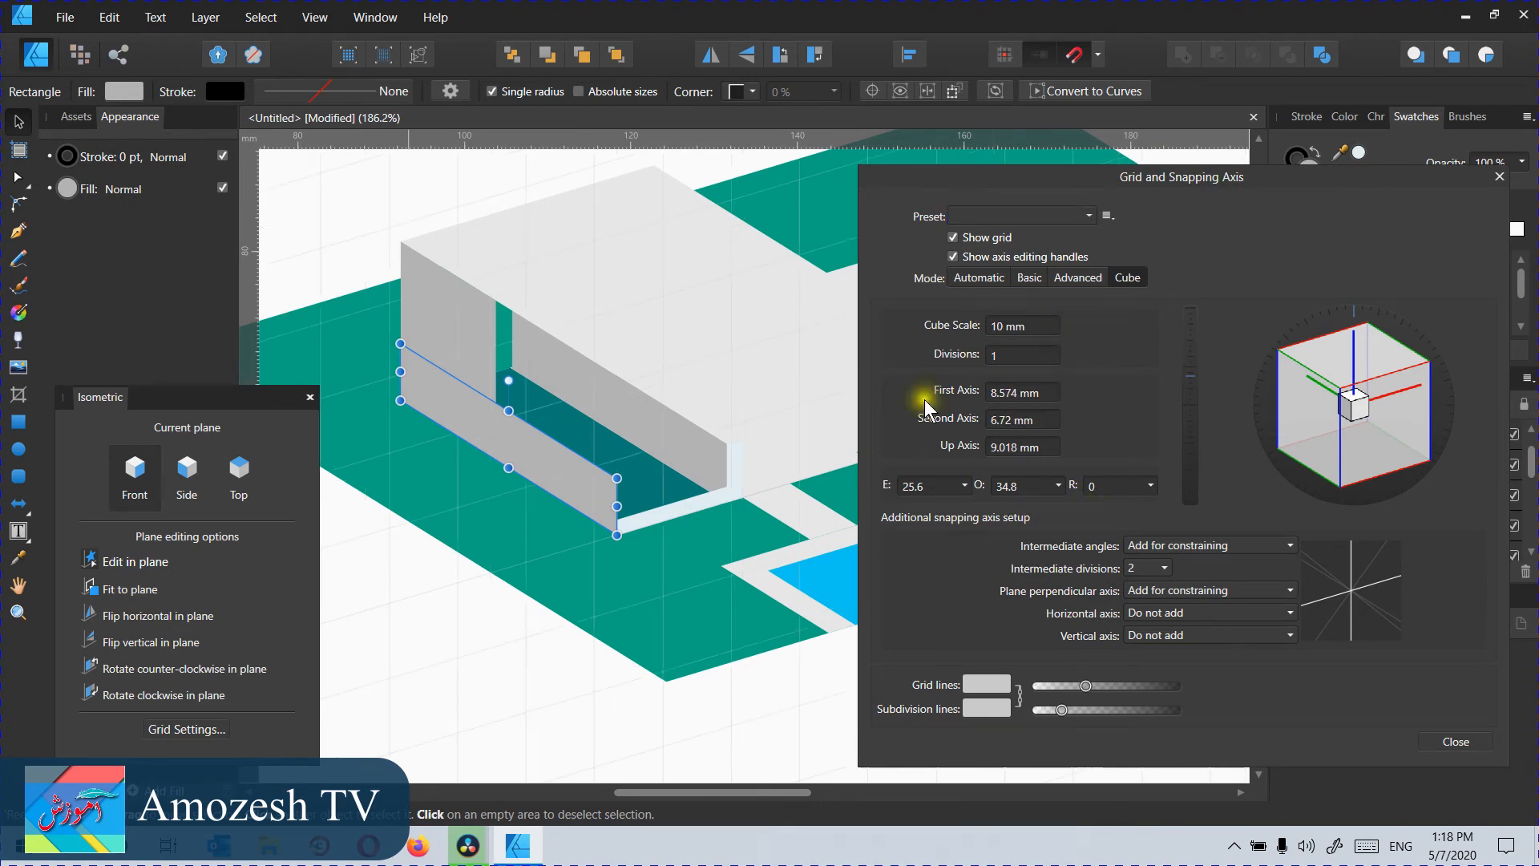
Step: Open the Grid and Snapping Axis dialog via Grid Settings in the Isometric panel
click(1455, 741)
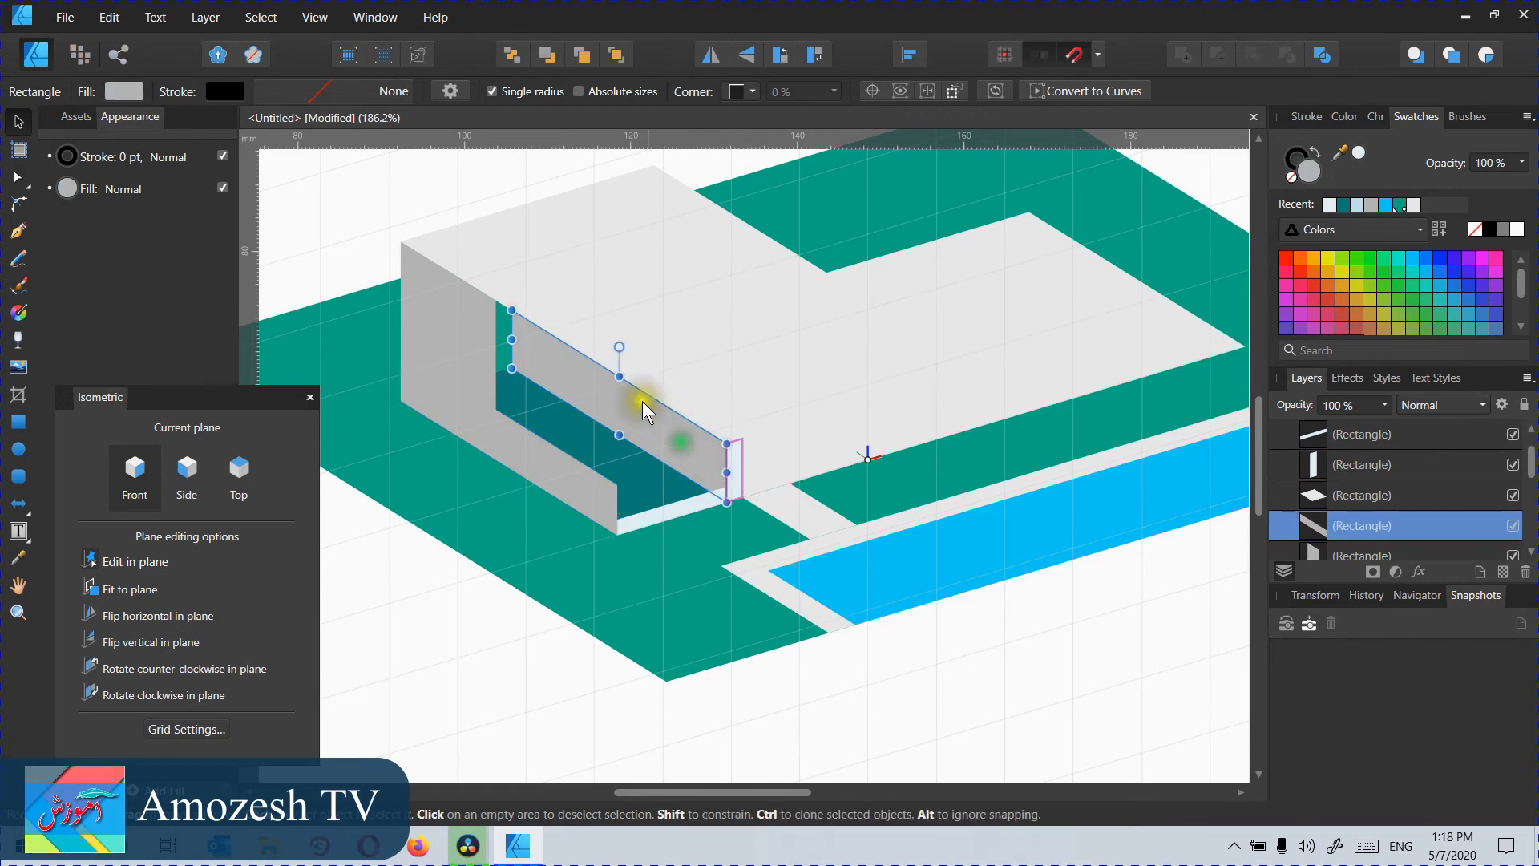
Step: Resize the left and low front wall pieces and pull the roof edge onto the front wall
click(511, 314)
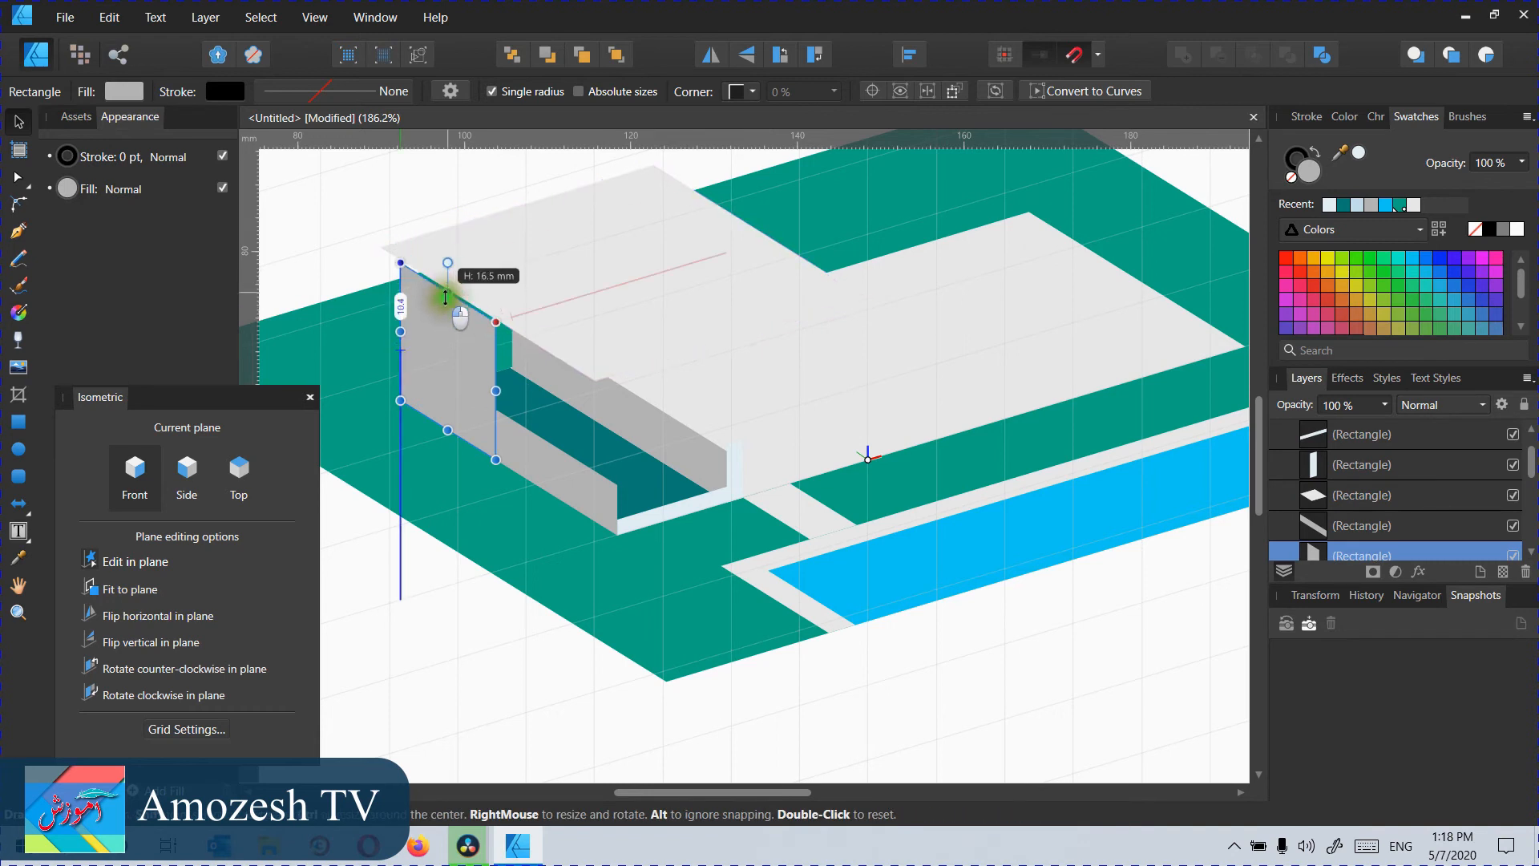
drag(446, 305, 446, 289)
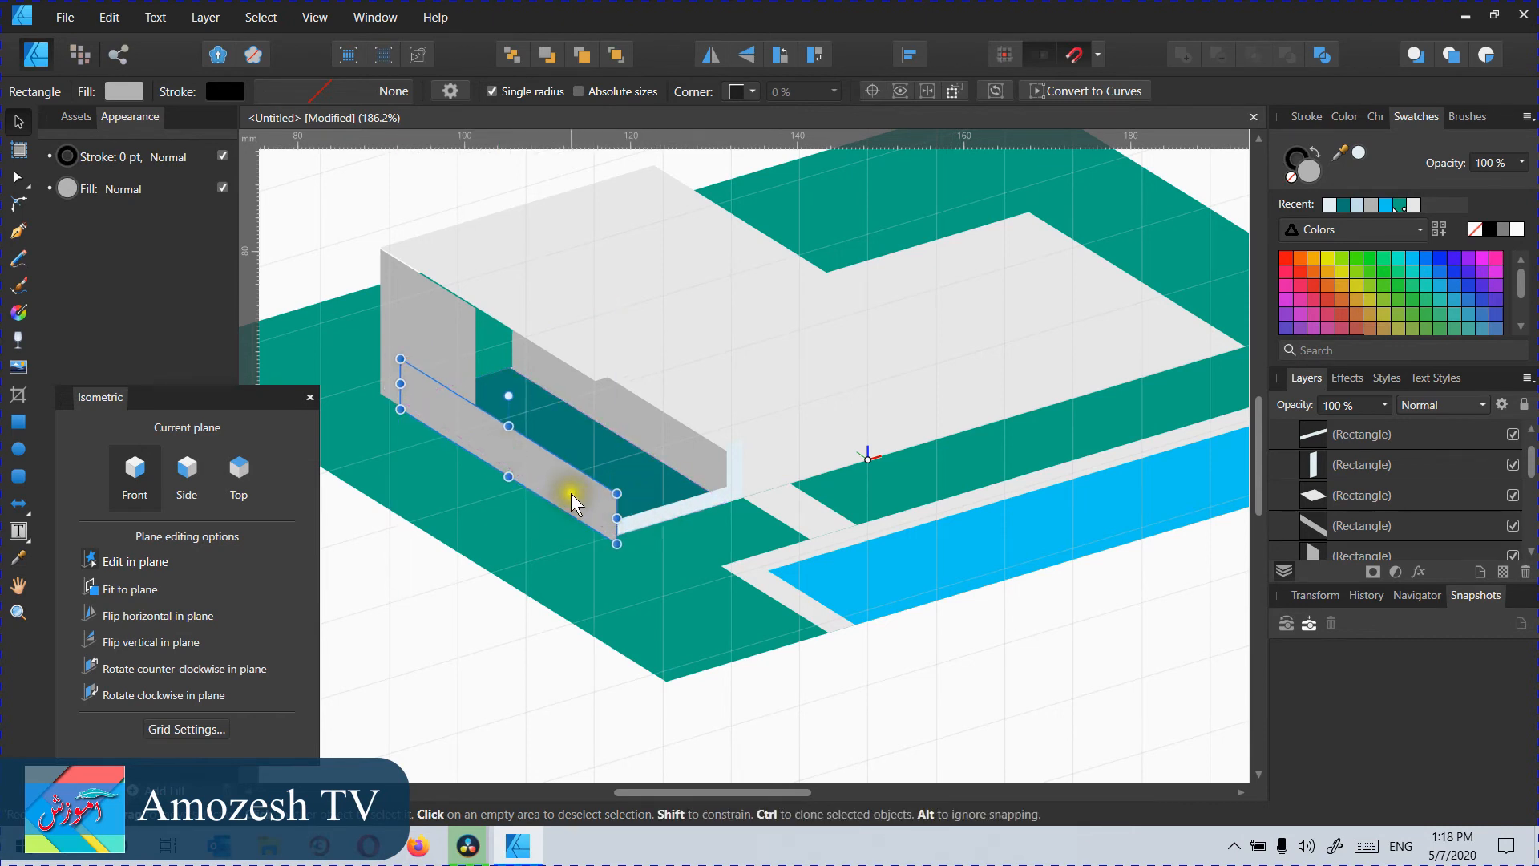
drag(569, 495, 545, 495)
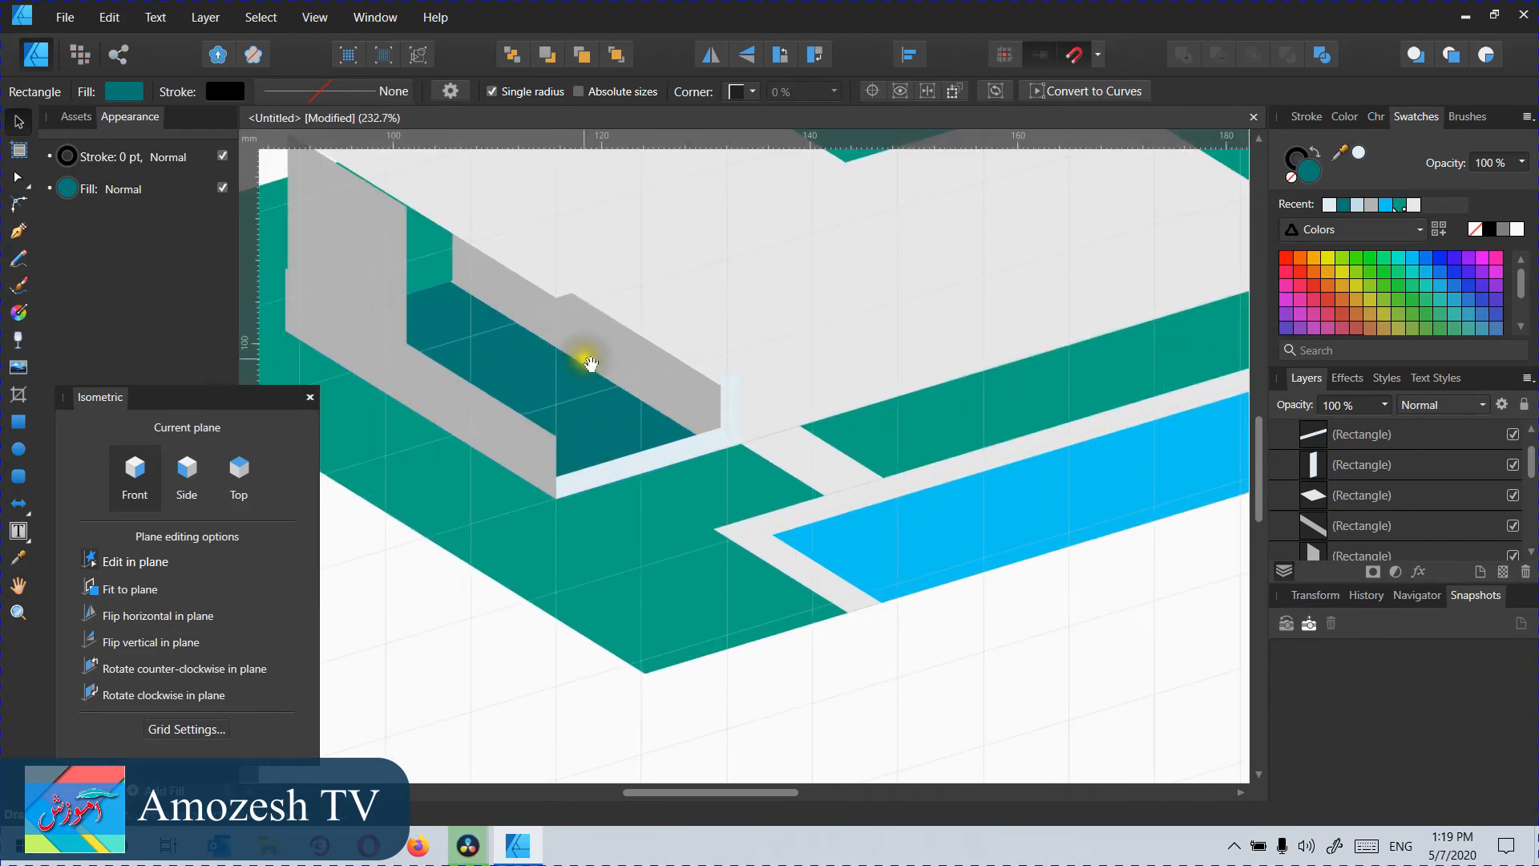
click(549, 349)
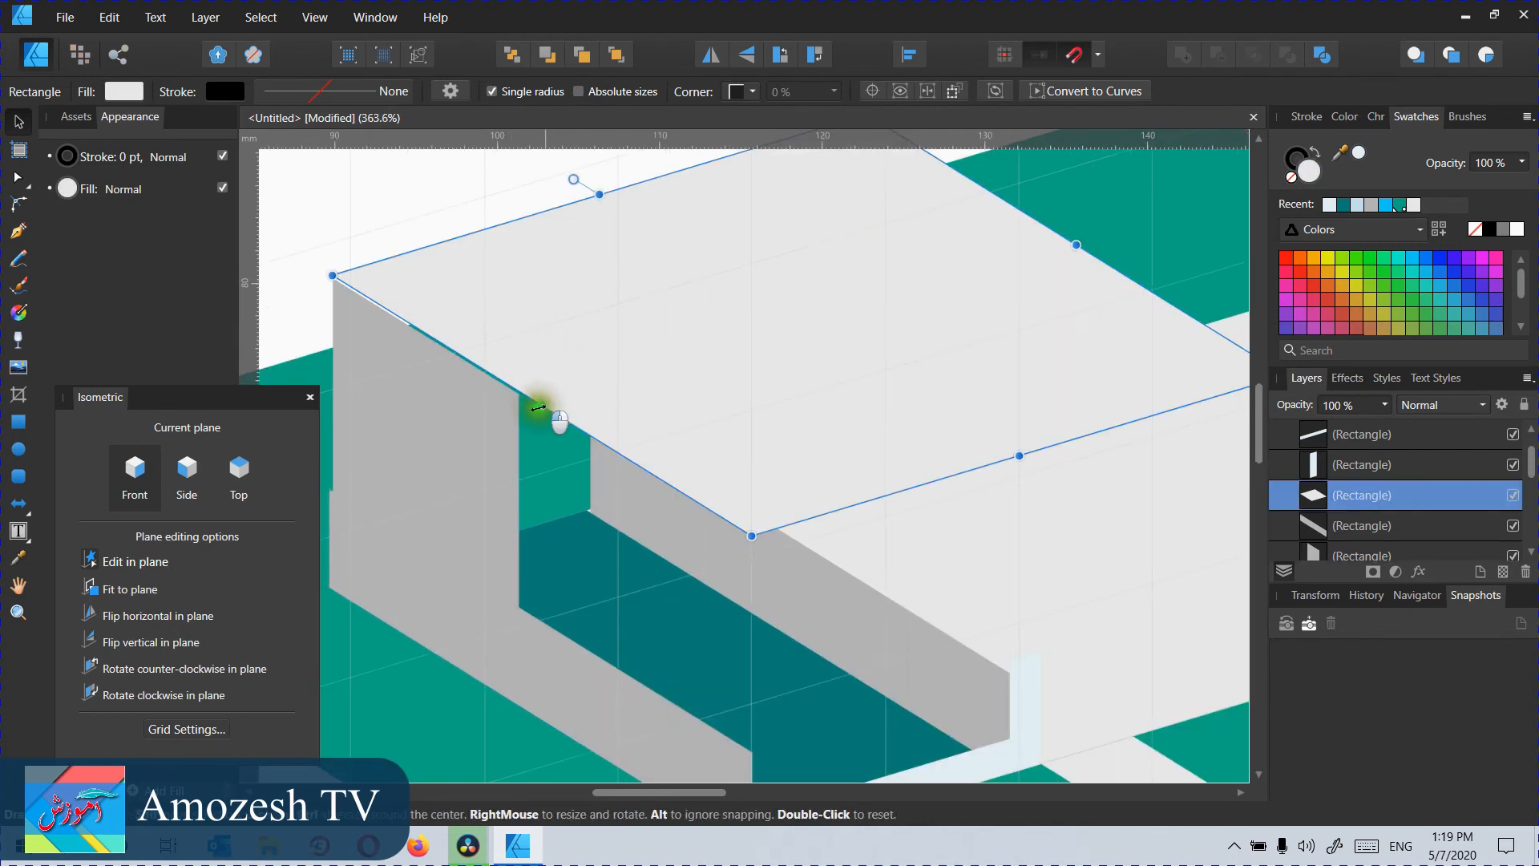
drag(545, 407, 543, 407)
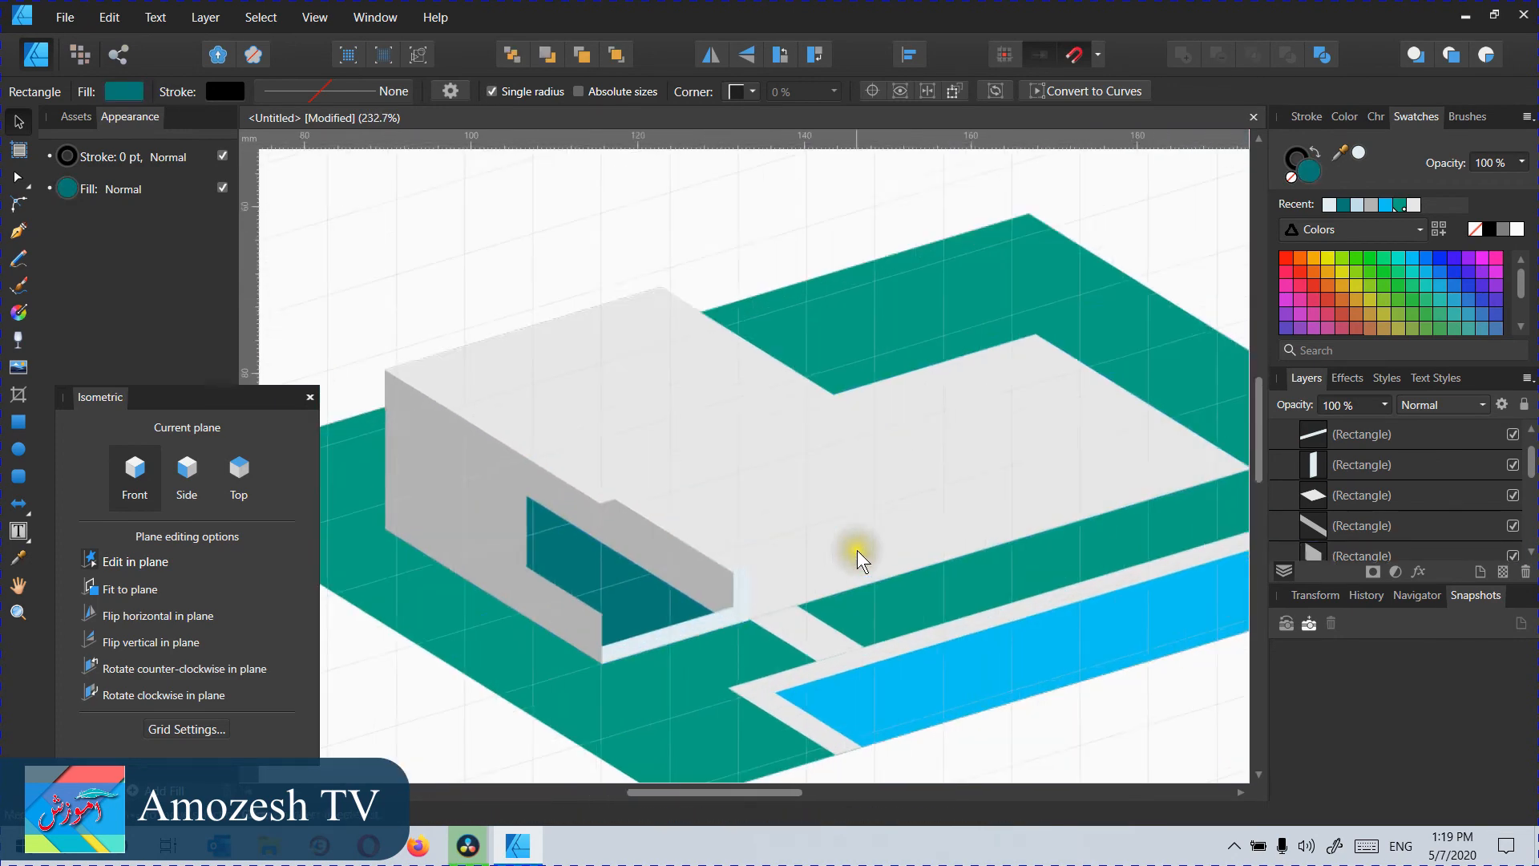
scroll(up, 3)
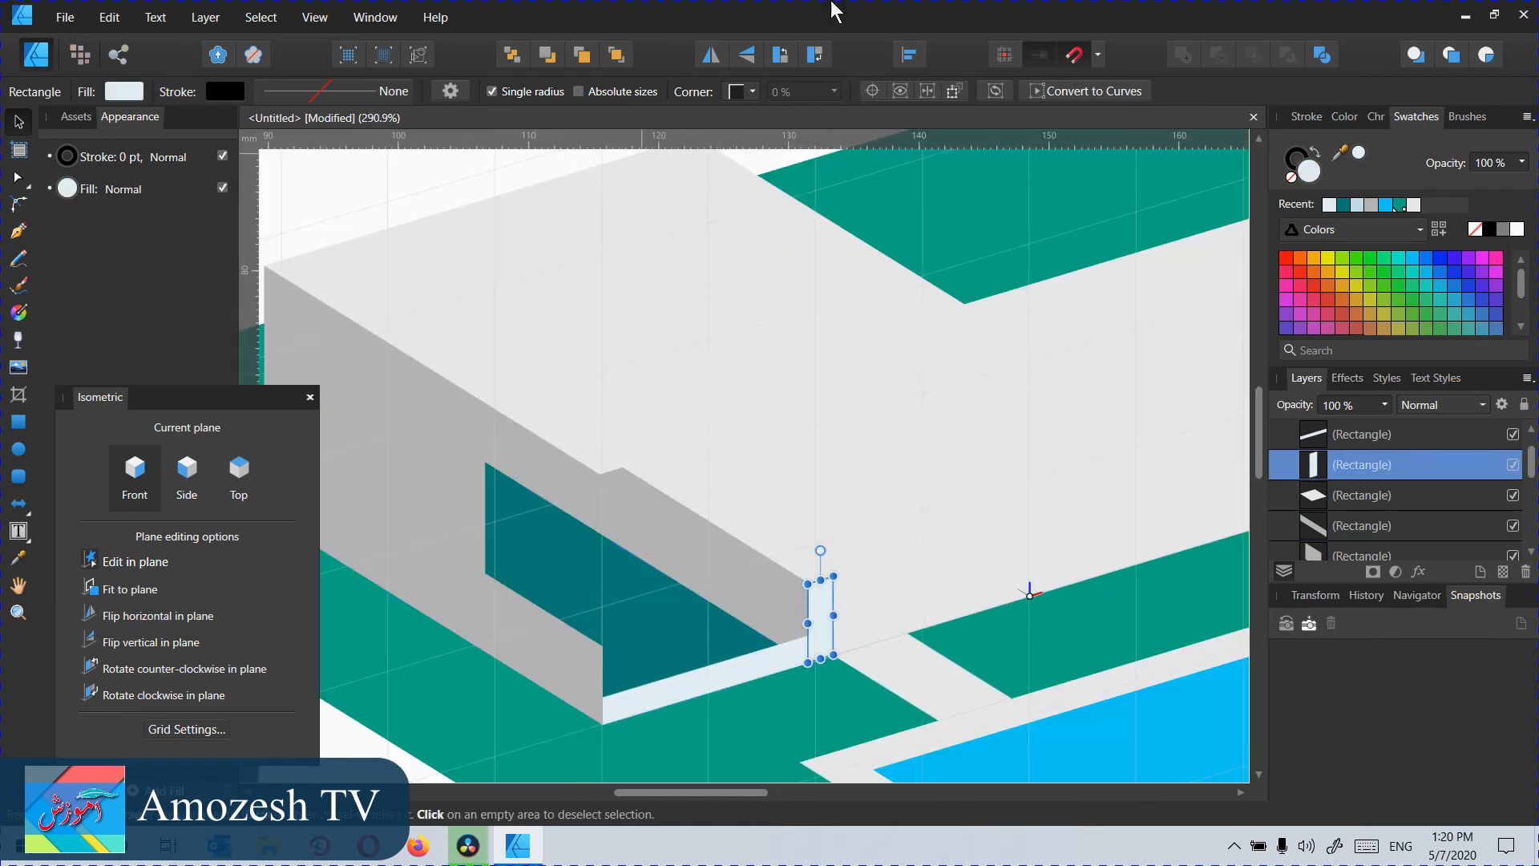
mouse_move(694, 555)
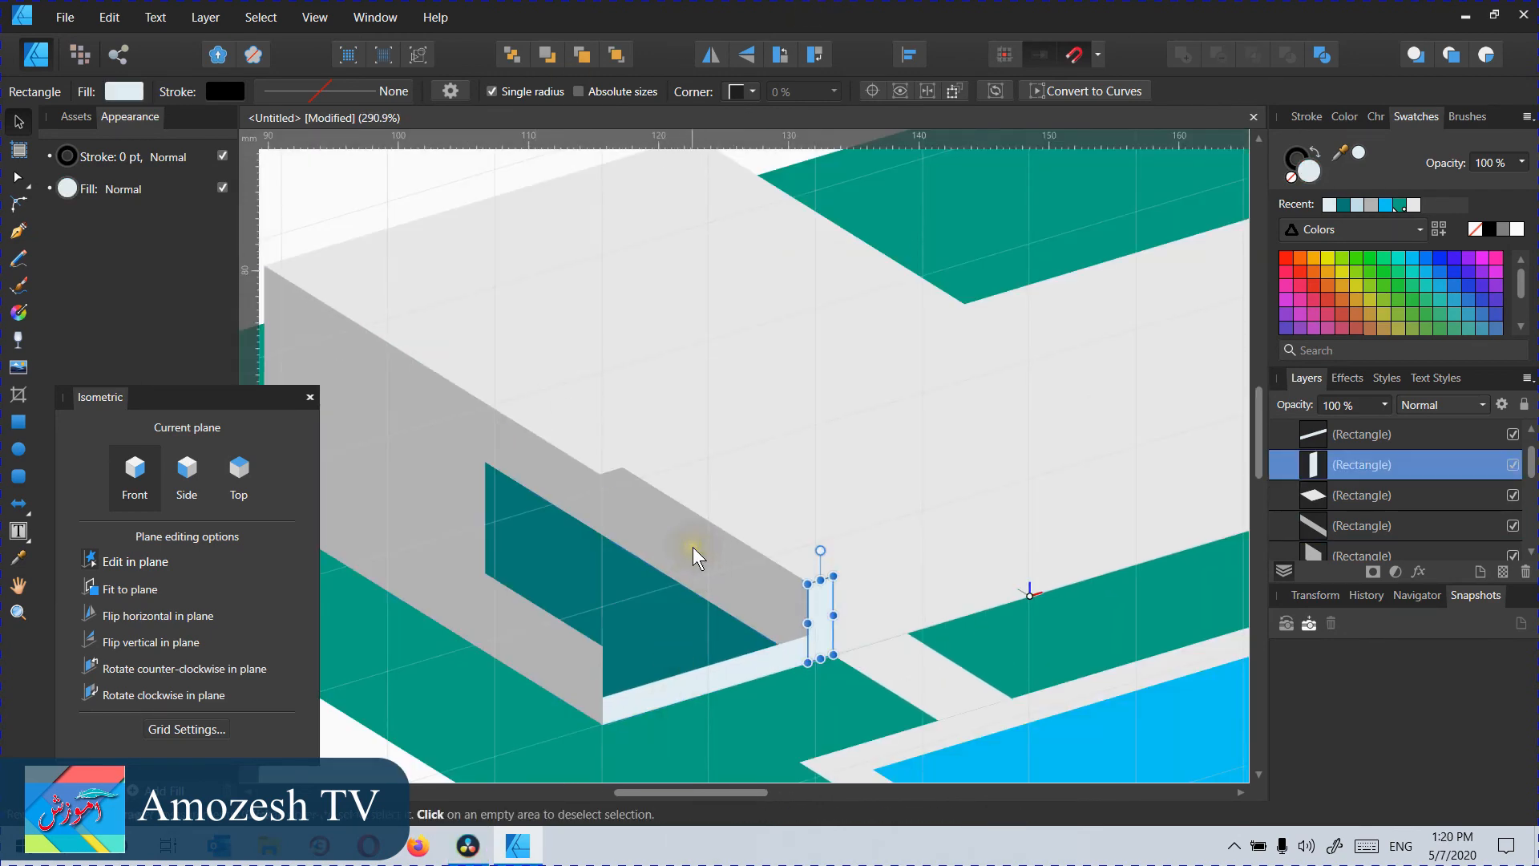
mouse_move(696, 557)
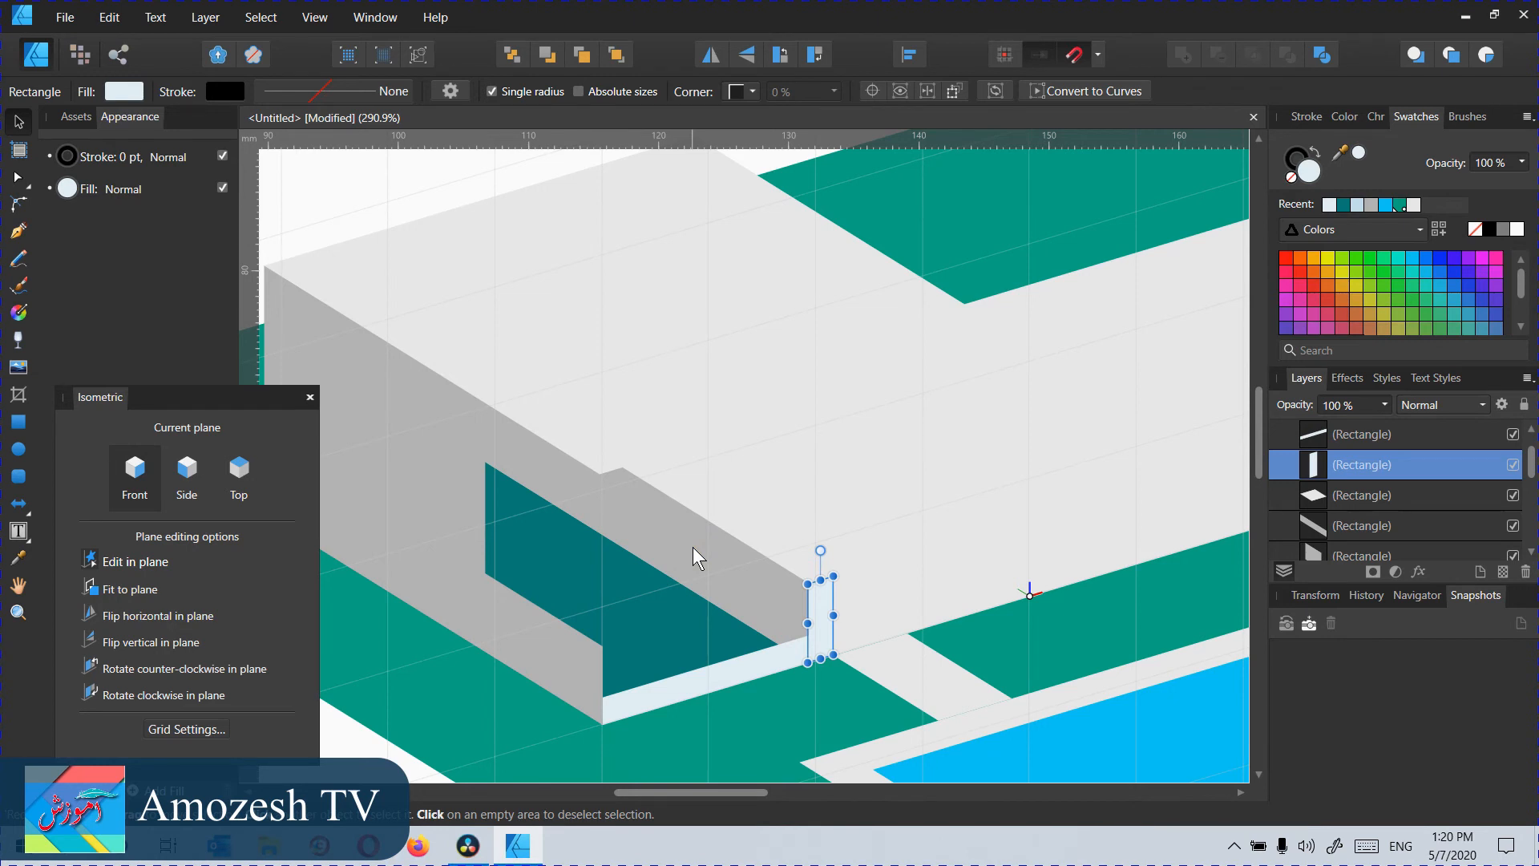
mouse_move(594, 511)
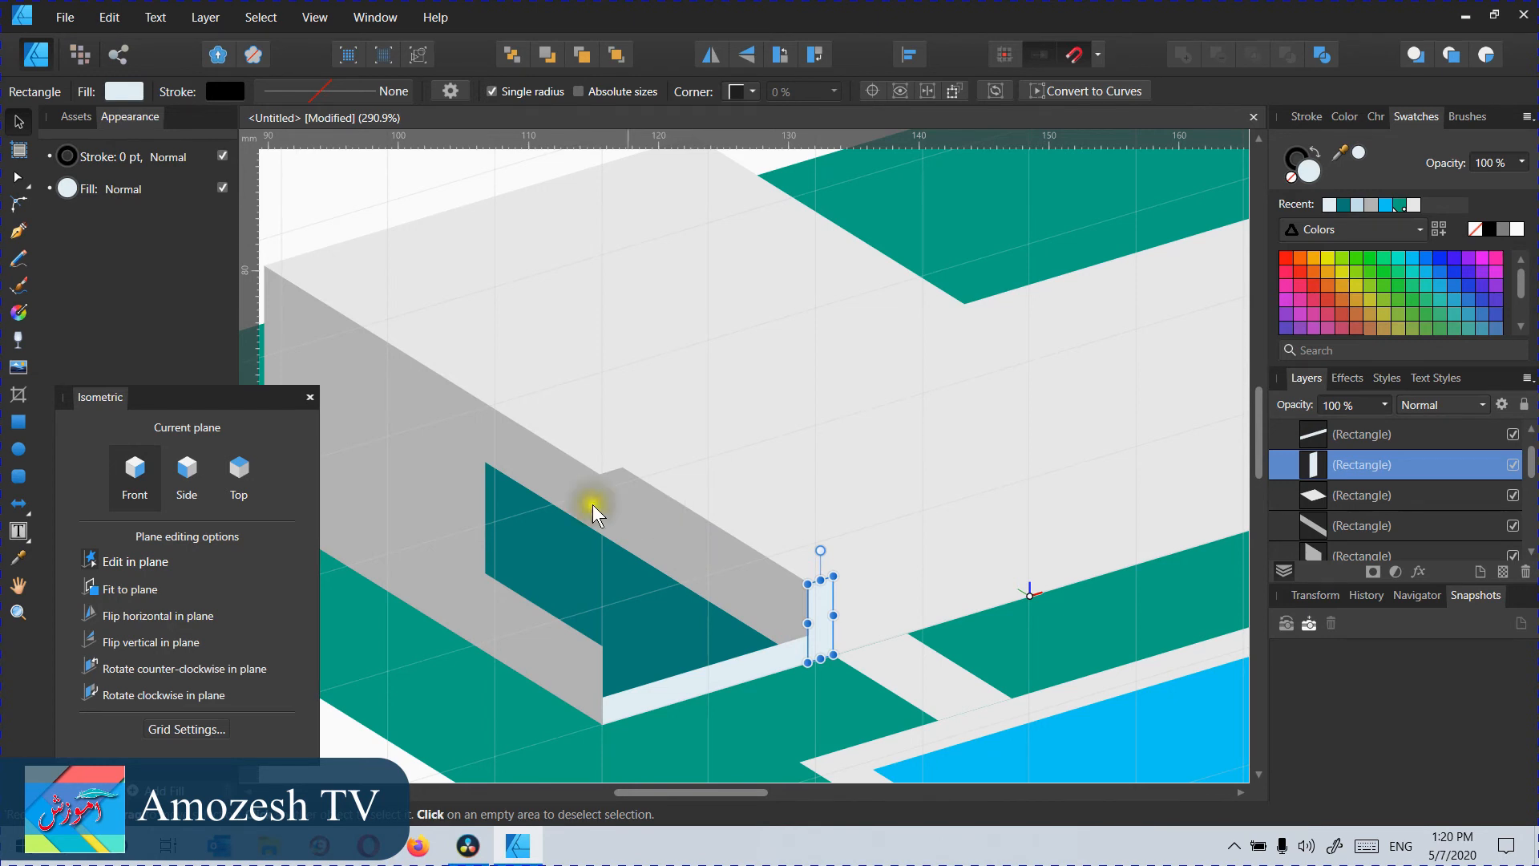
mouse_move(790, 559)
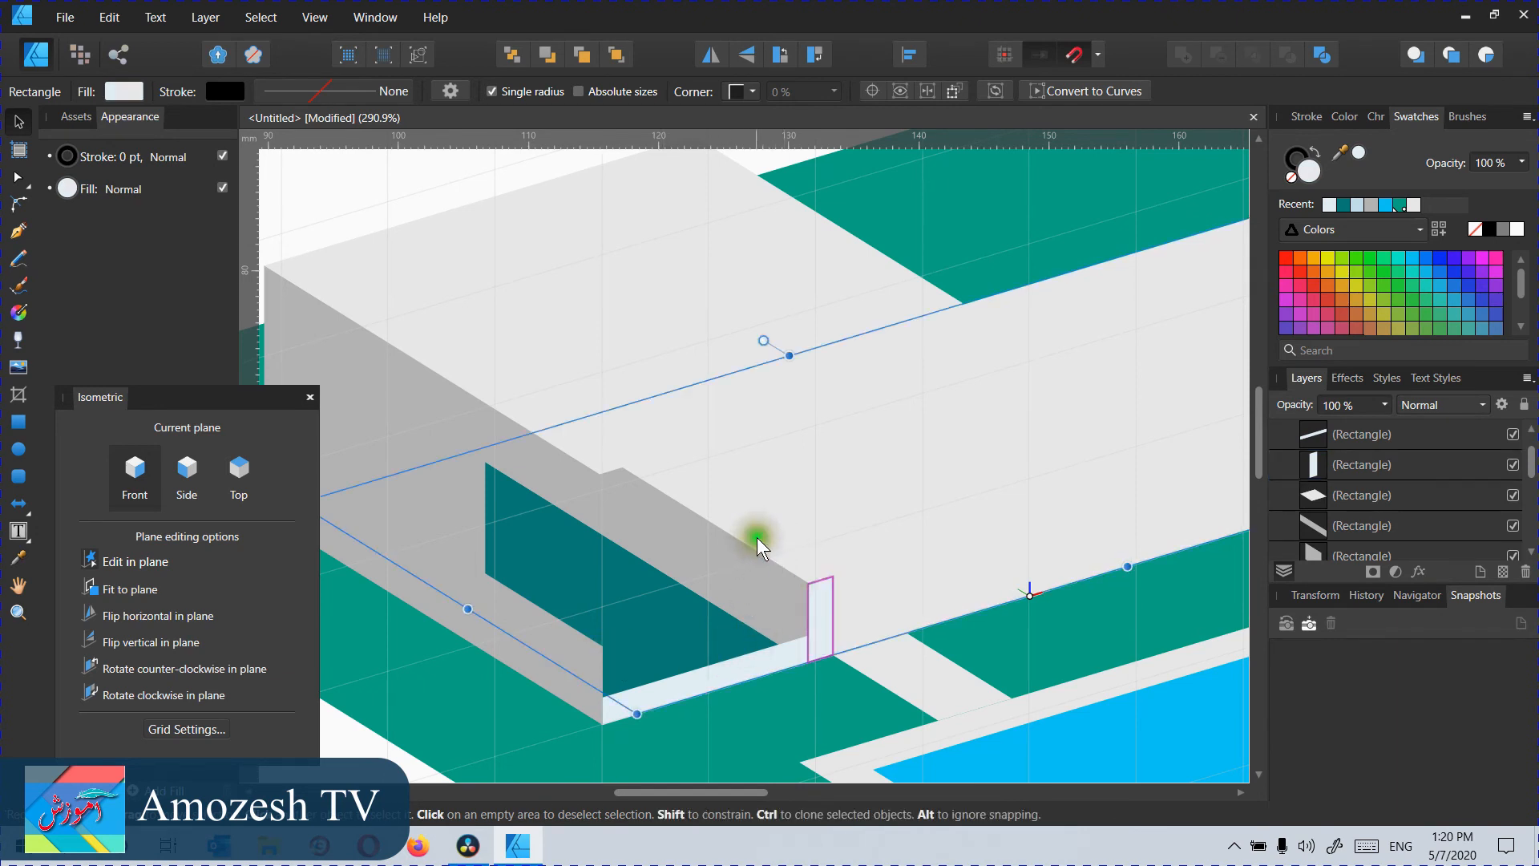
Step: Place a copy of the thin pillar piece at the low front wall's right end
click(819, 603)
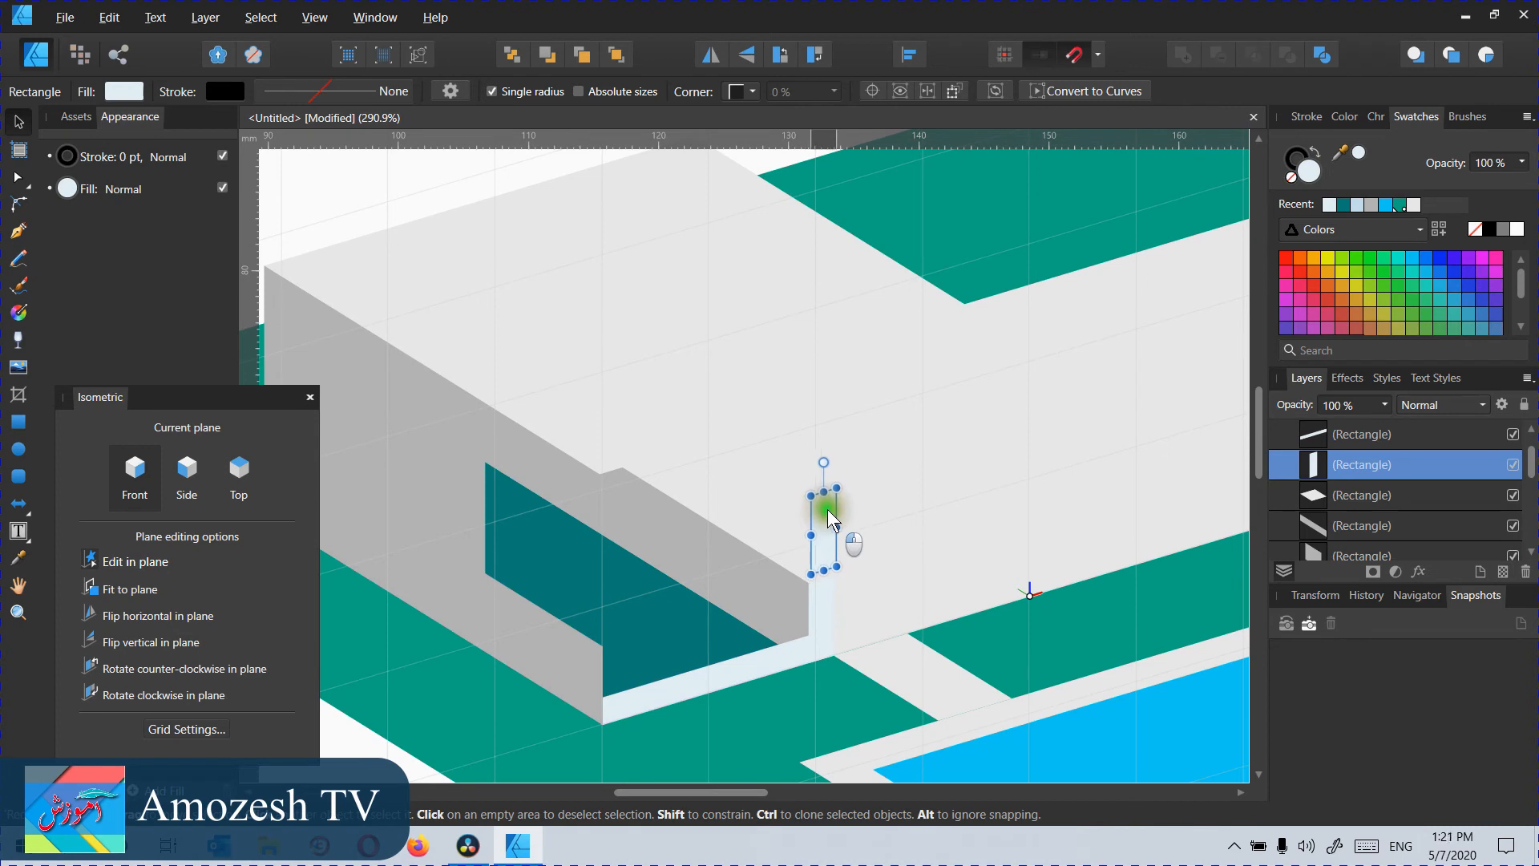
click(842, 543)
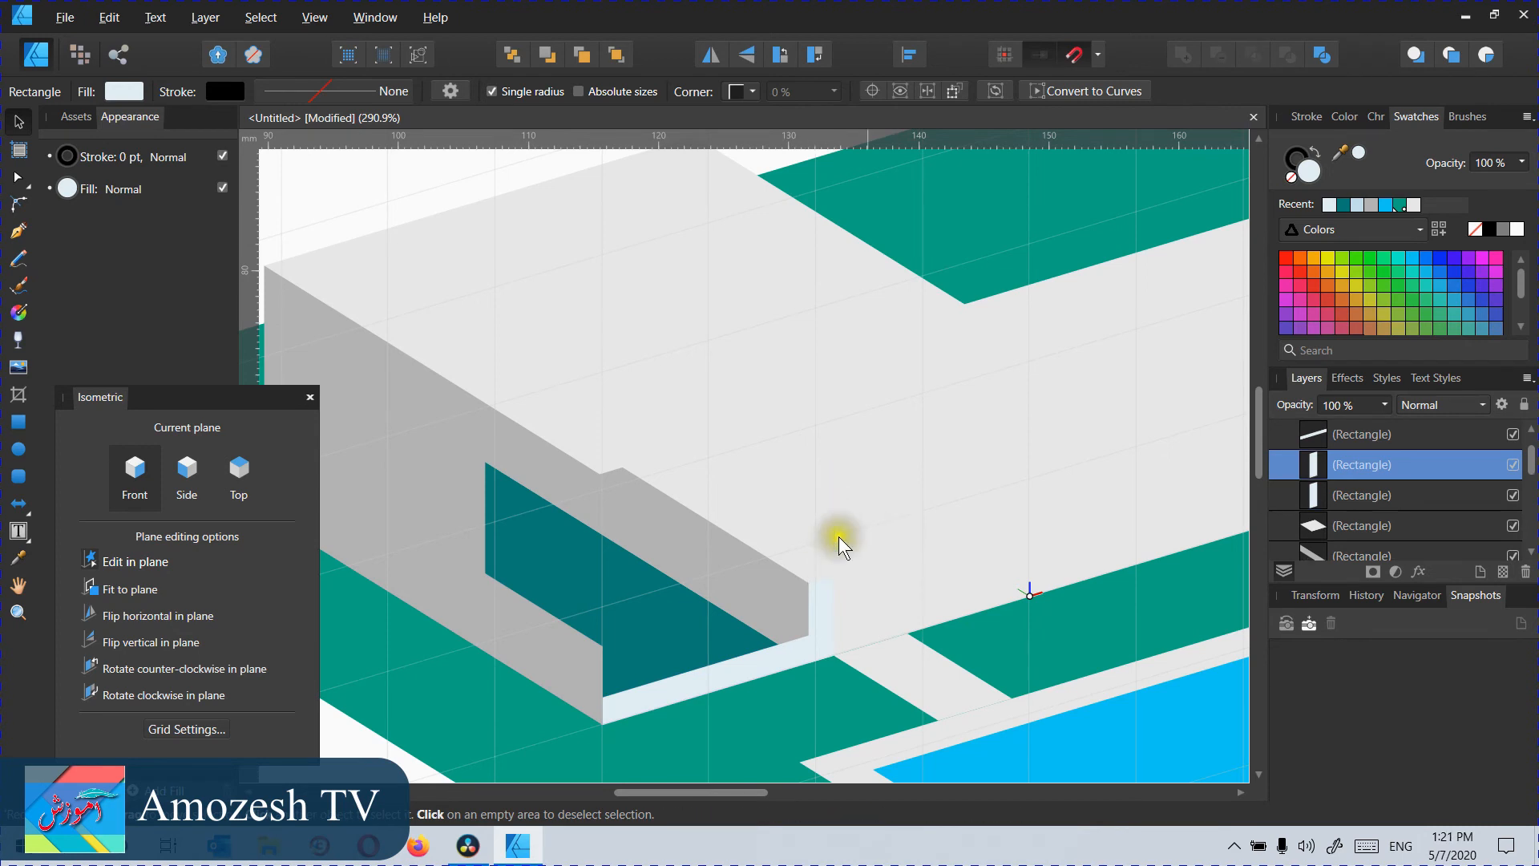
click(237, 473)
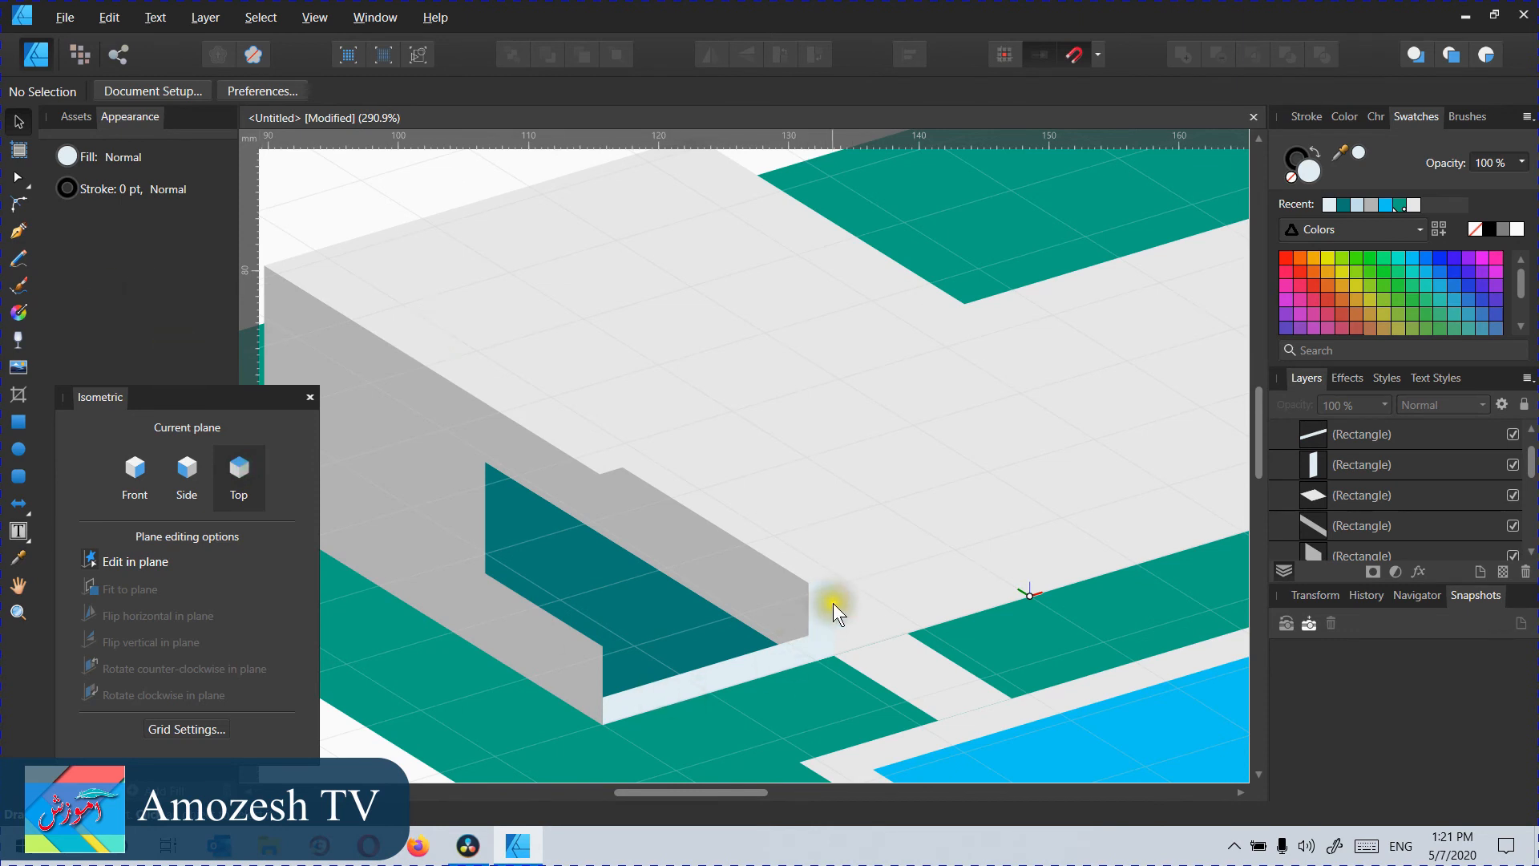
click(822, 609)
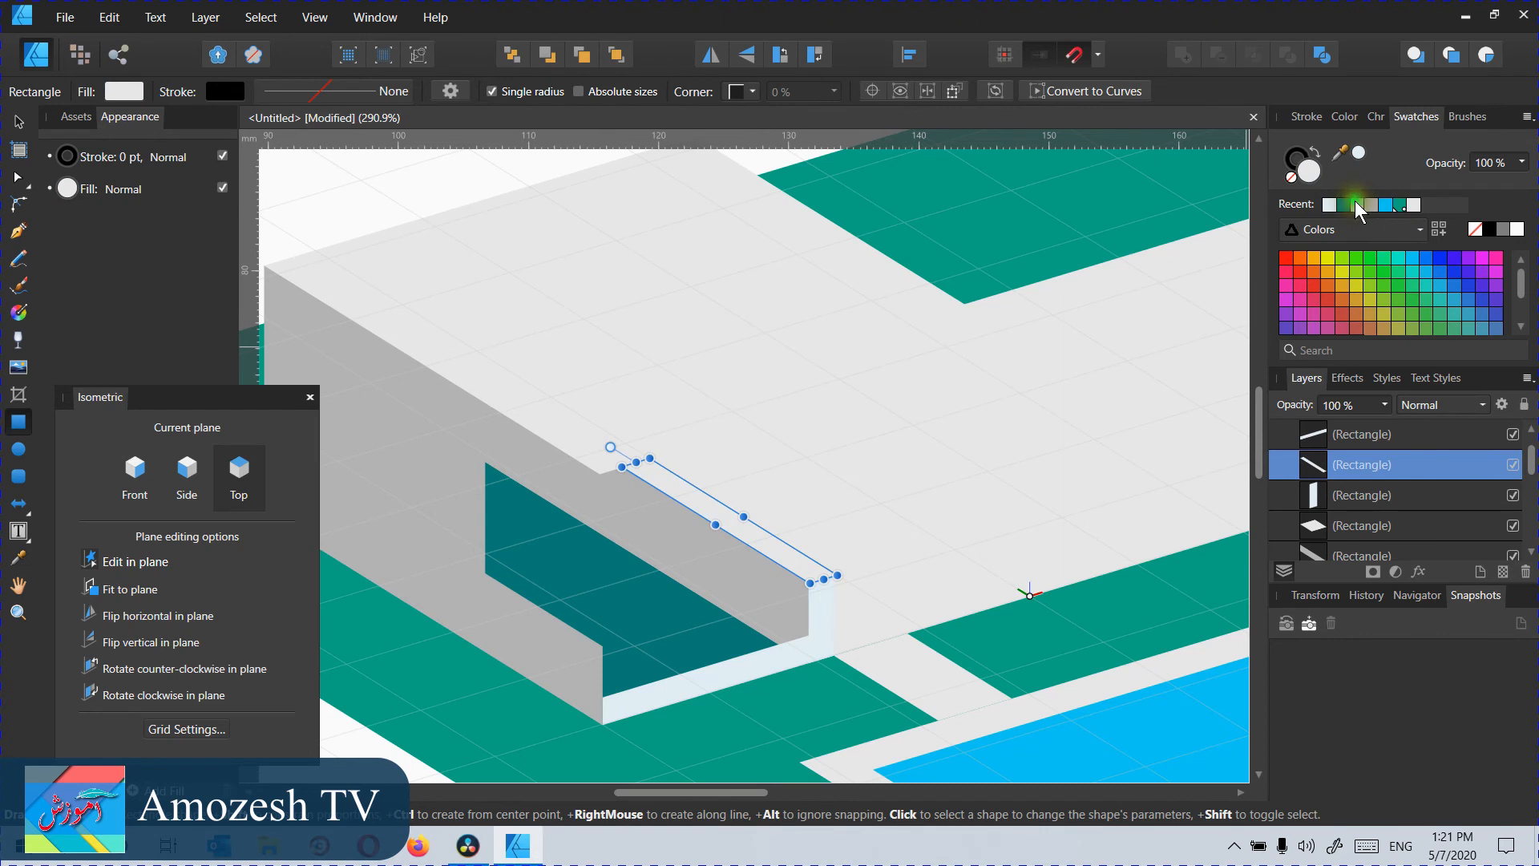
Step: Fill the wall-top trim strip with the light swatch from Recent colours
click(1331, 205)
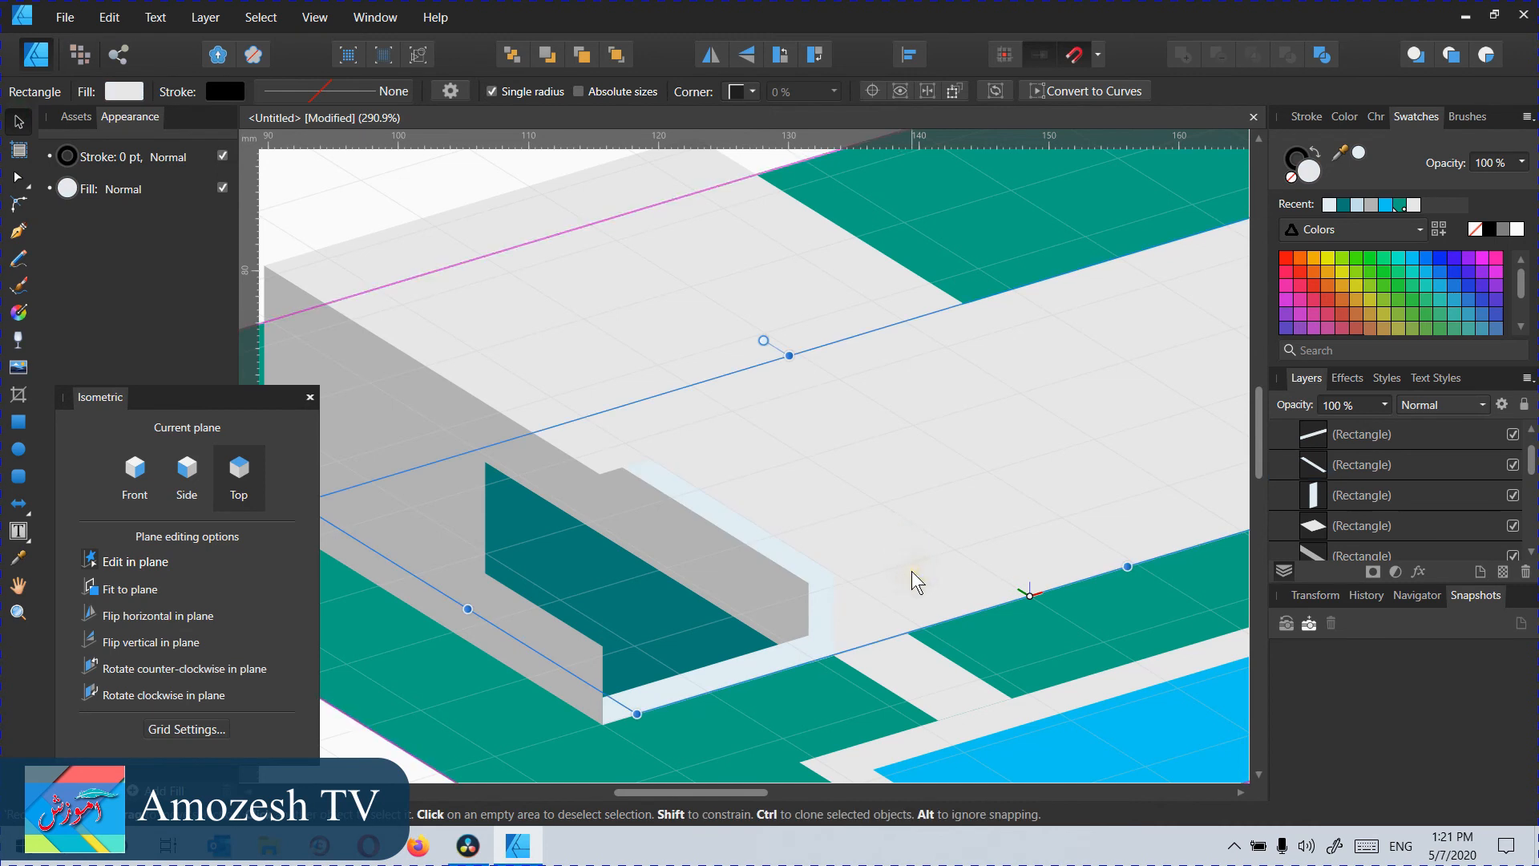
click(790, 560)
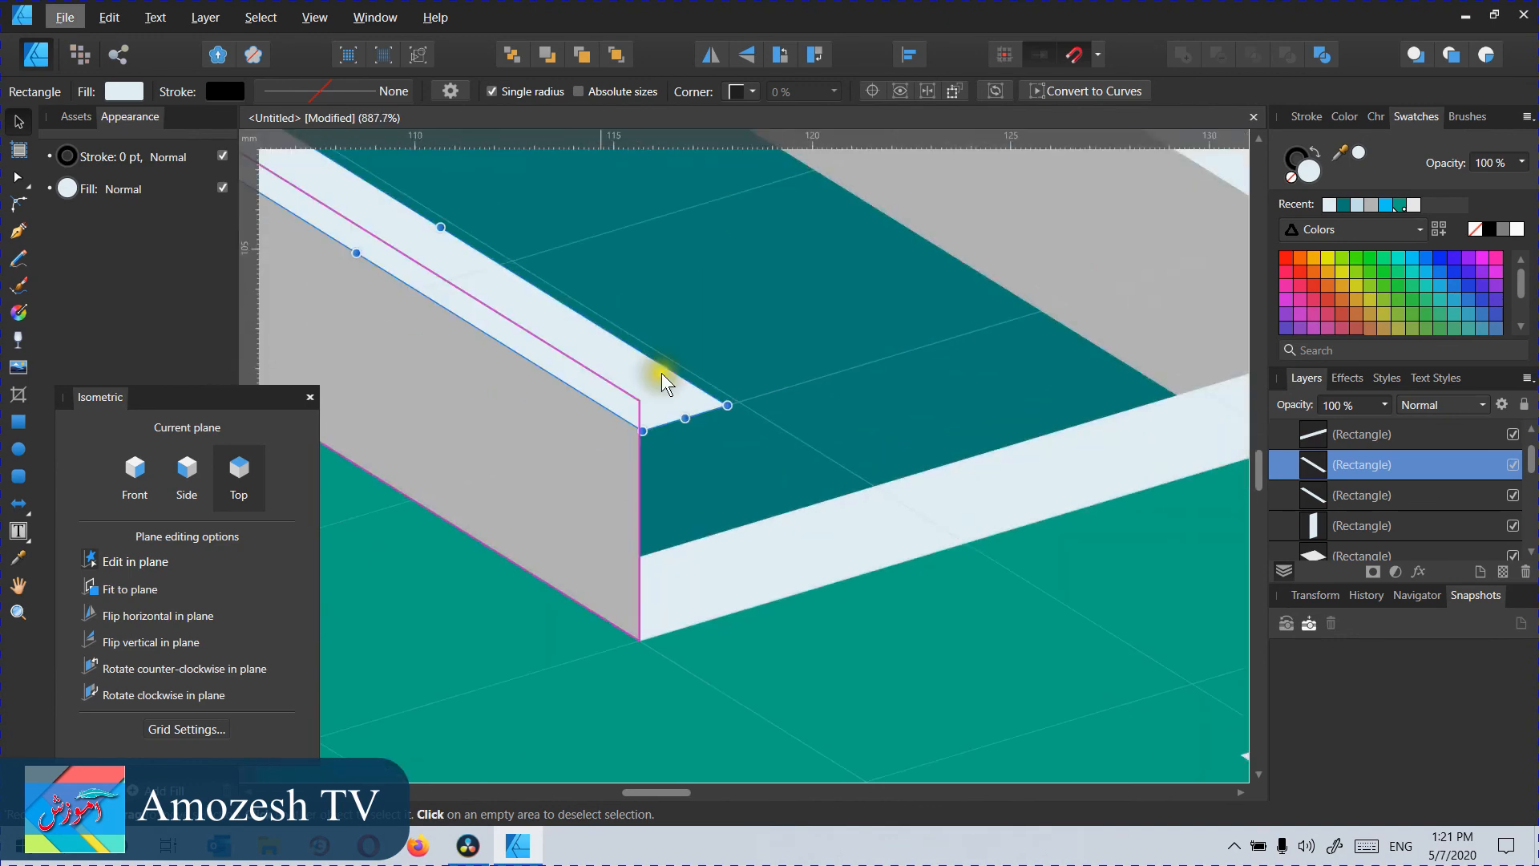
scroll(up, 3)
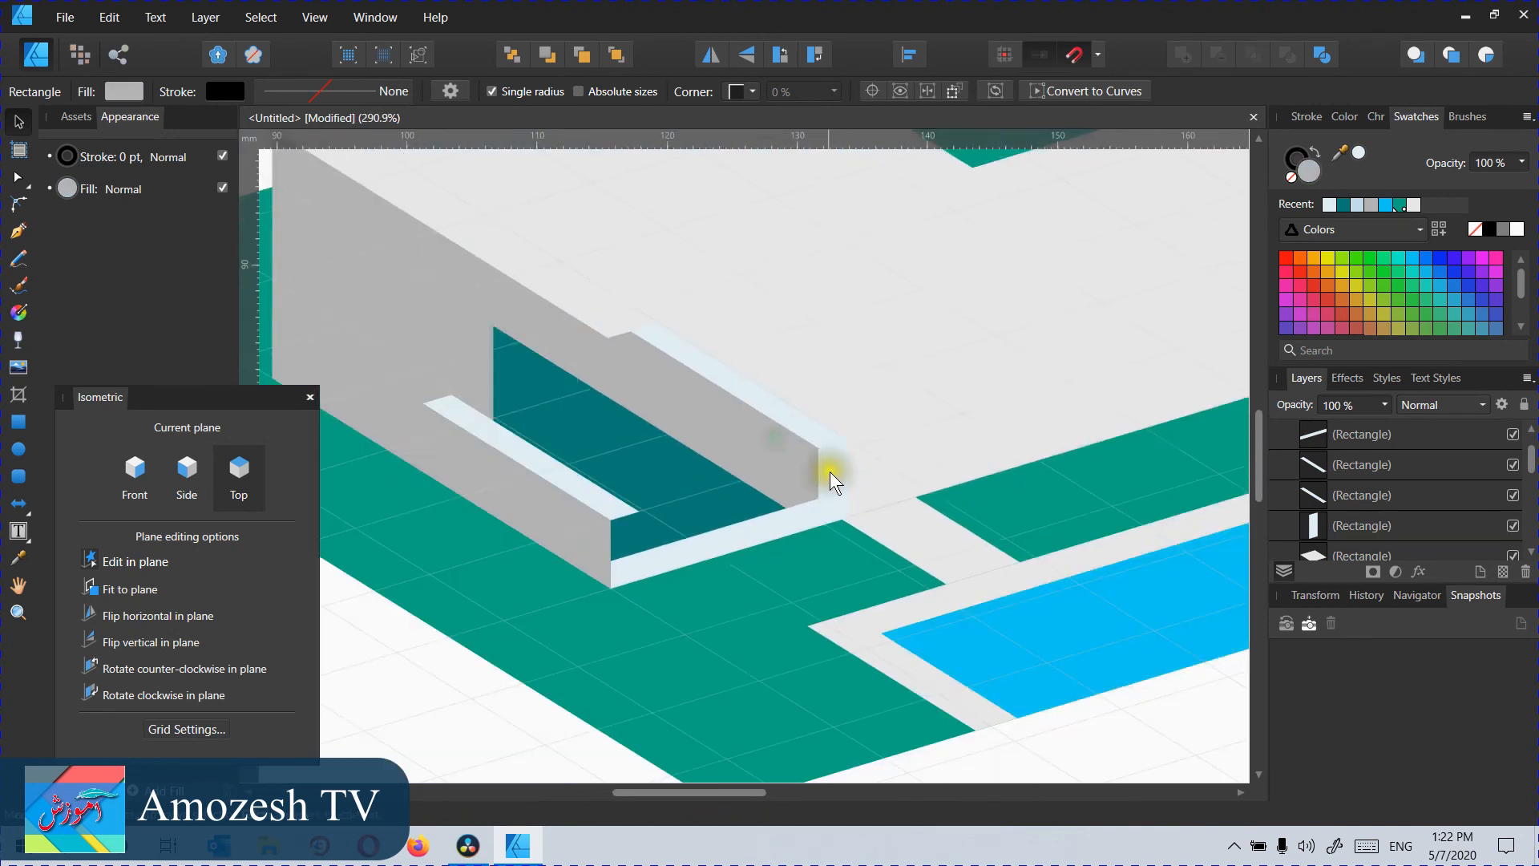
Step: Raise the low front wall's top edge up to meet the trim at the corner
scroll(up, 3)
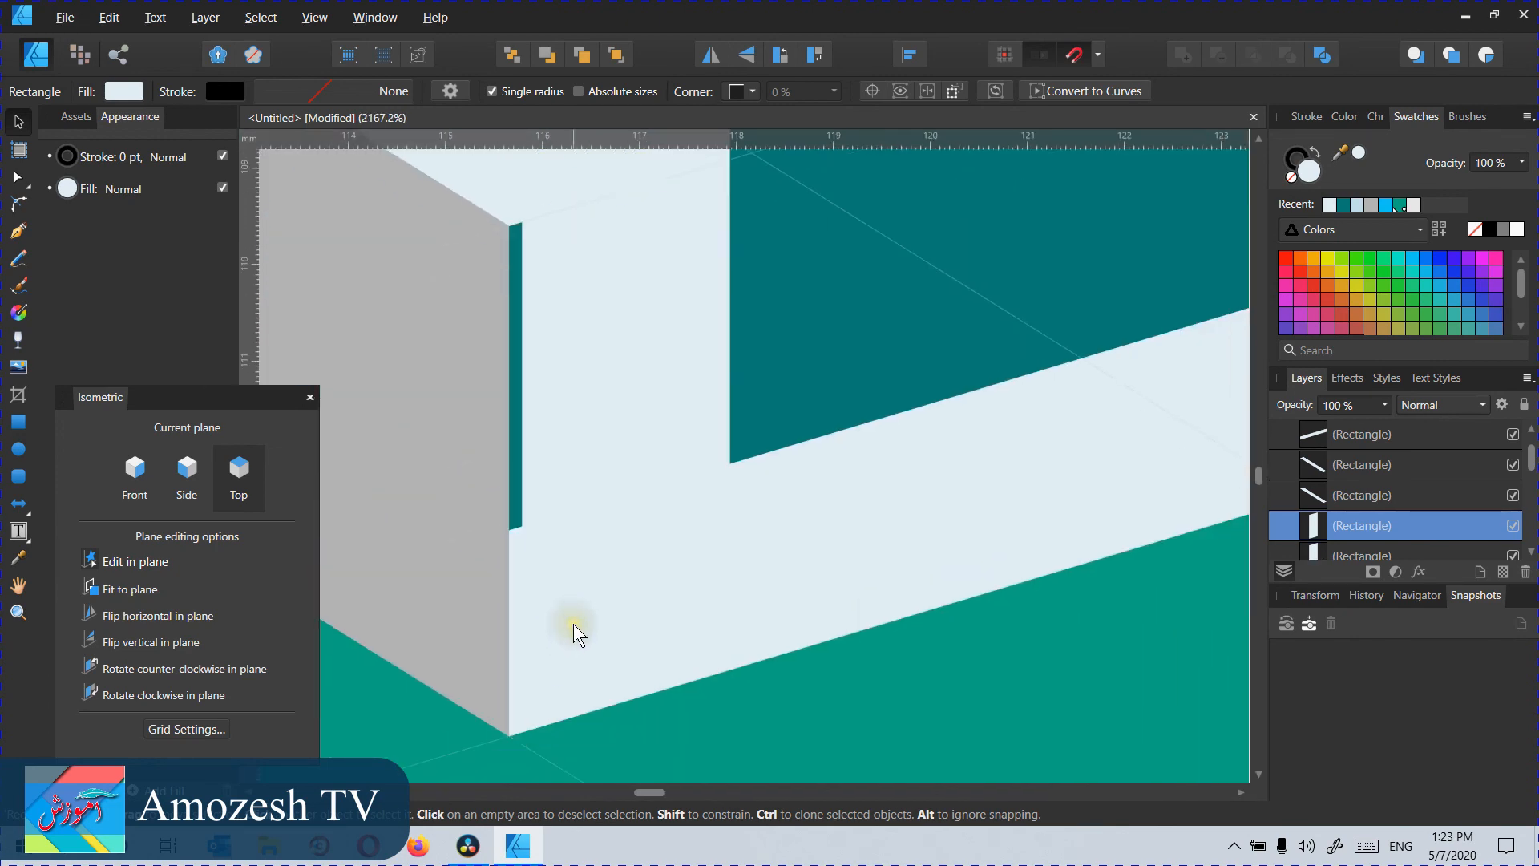
click(609, 569)
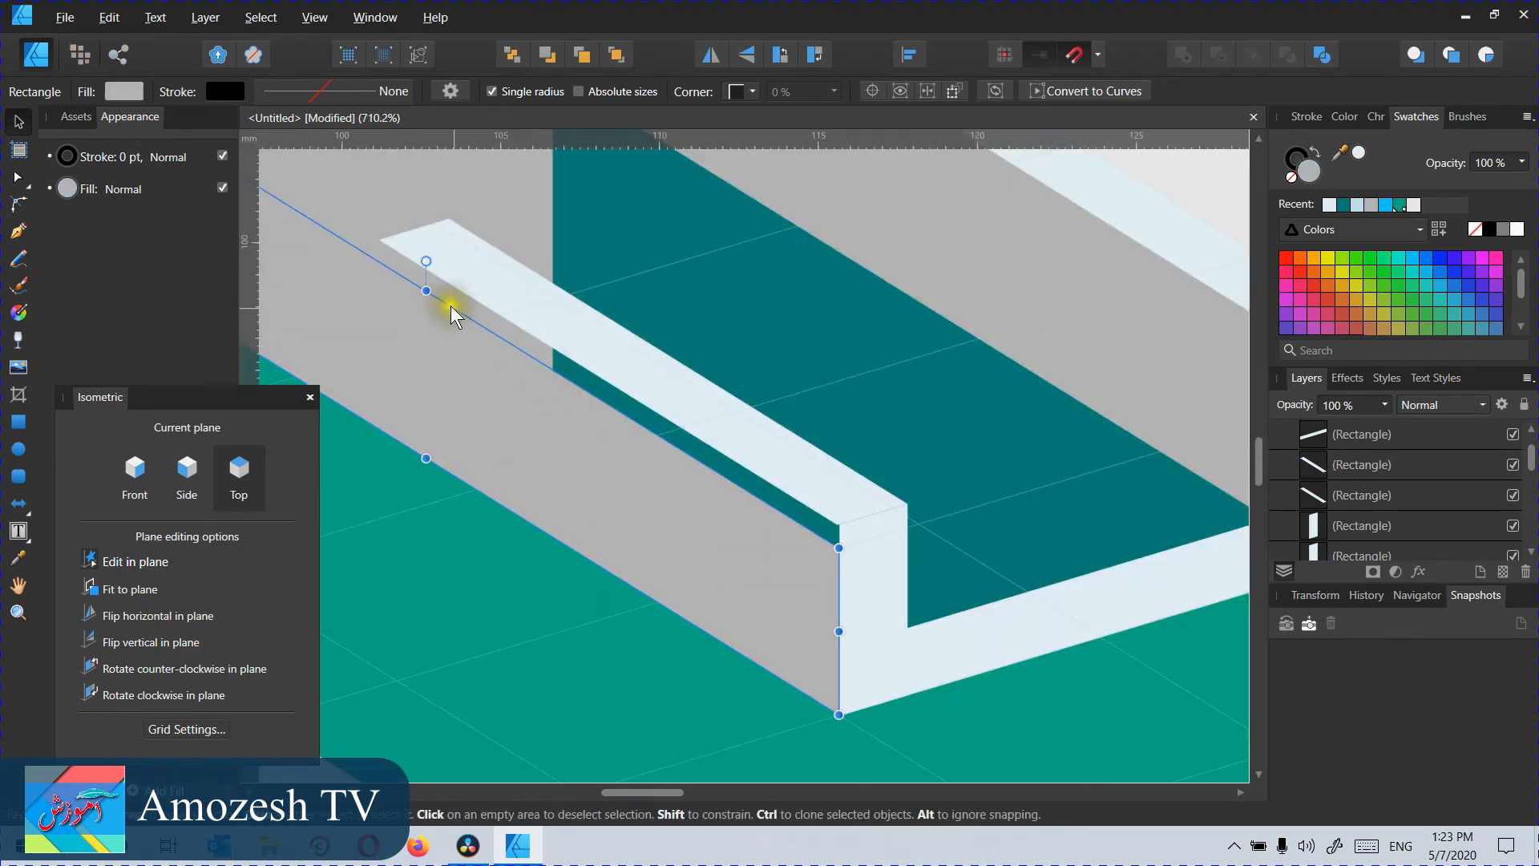
drag(424, 289, 425, 267)
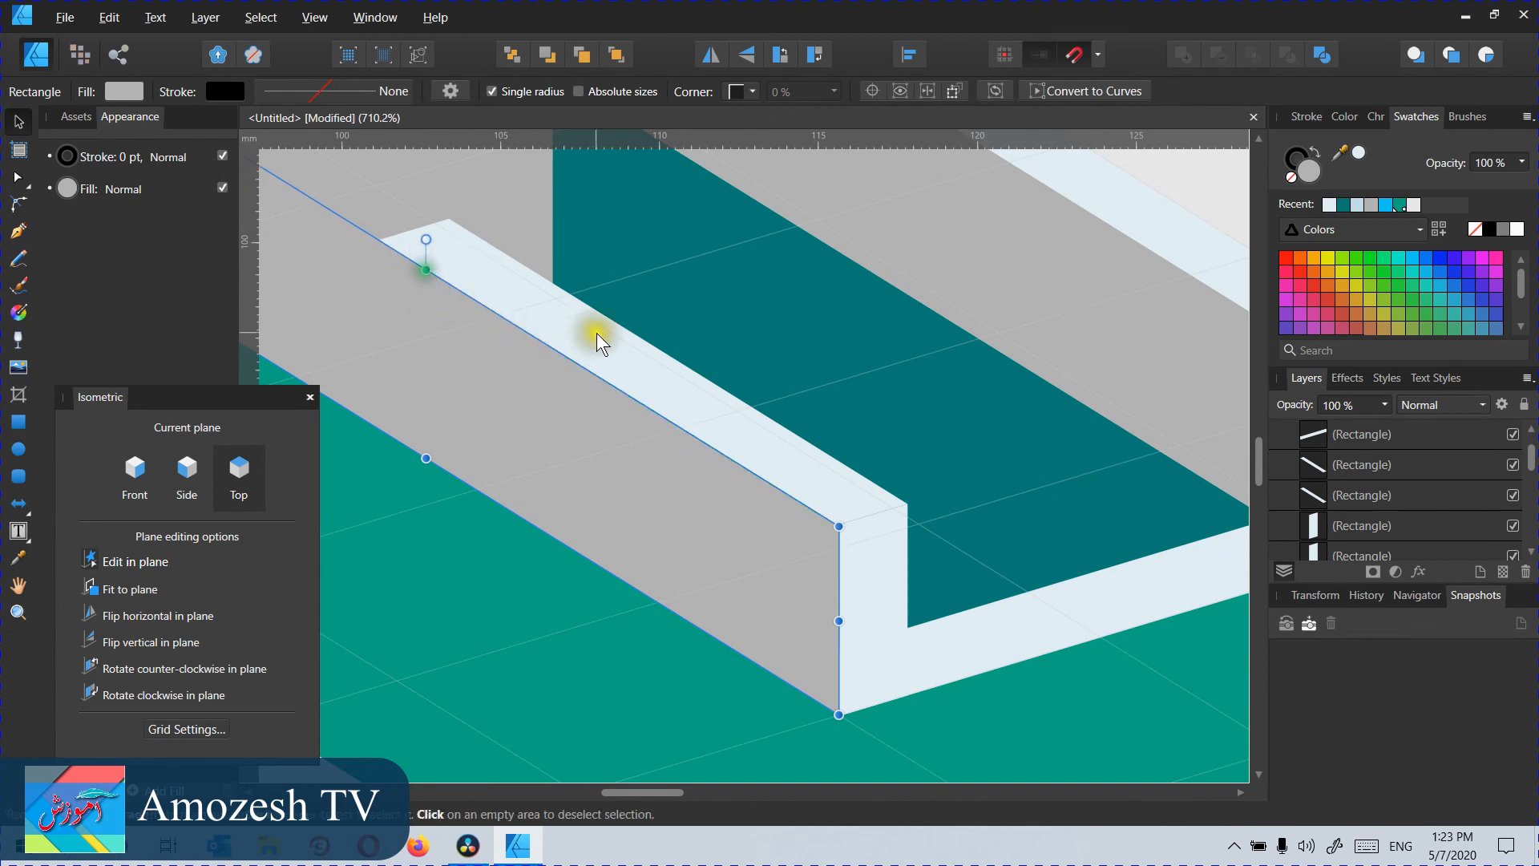
scroll(down, 3)
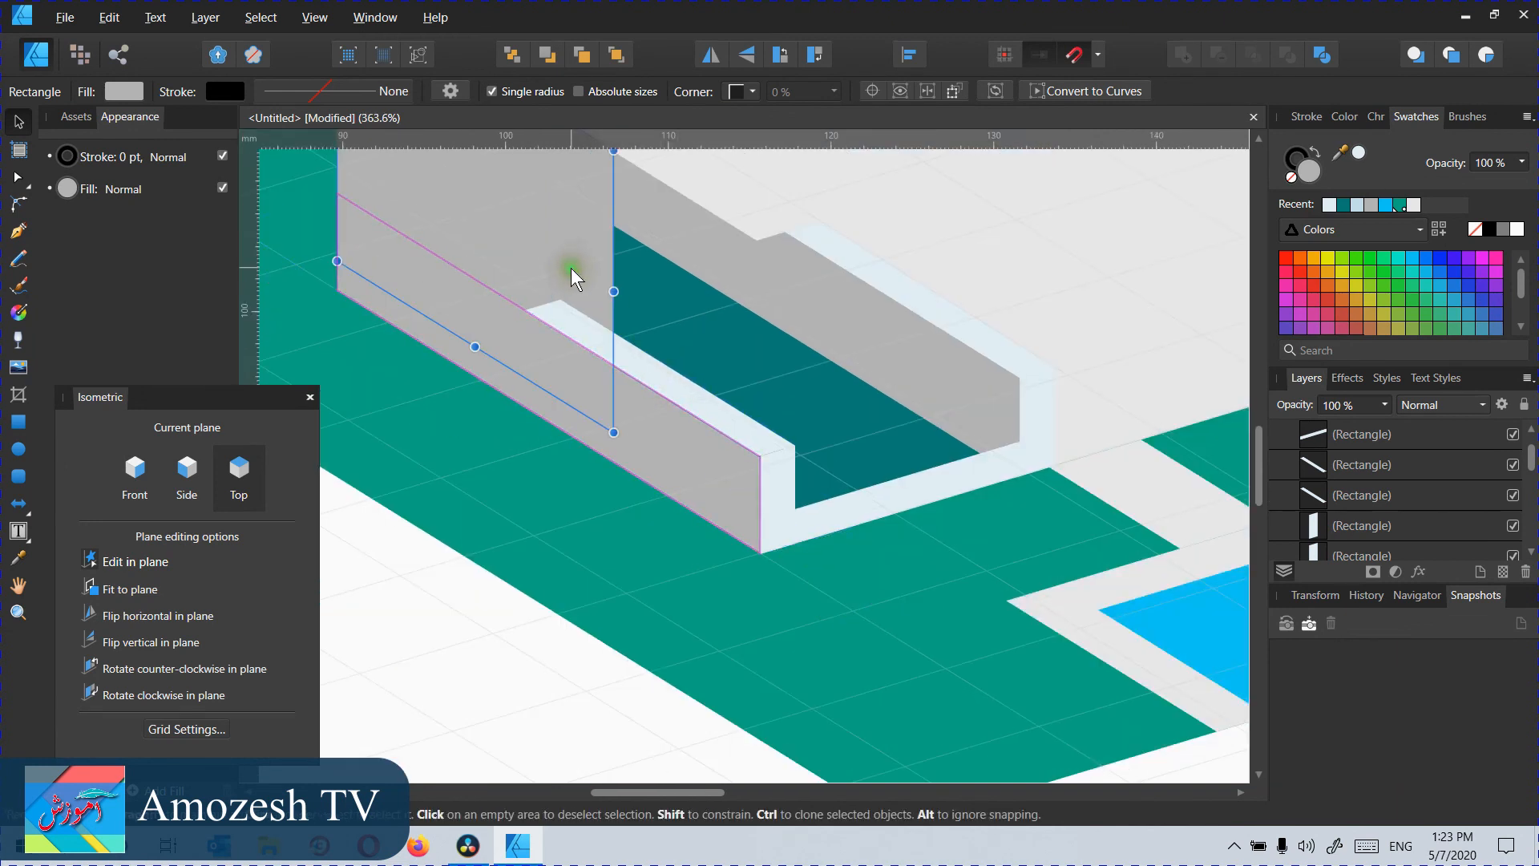
Step: Move the low front wall forward one level and the light pillar back one level
click(550, 55)
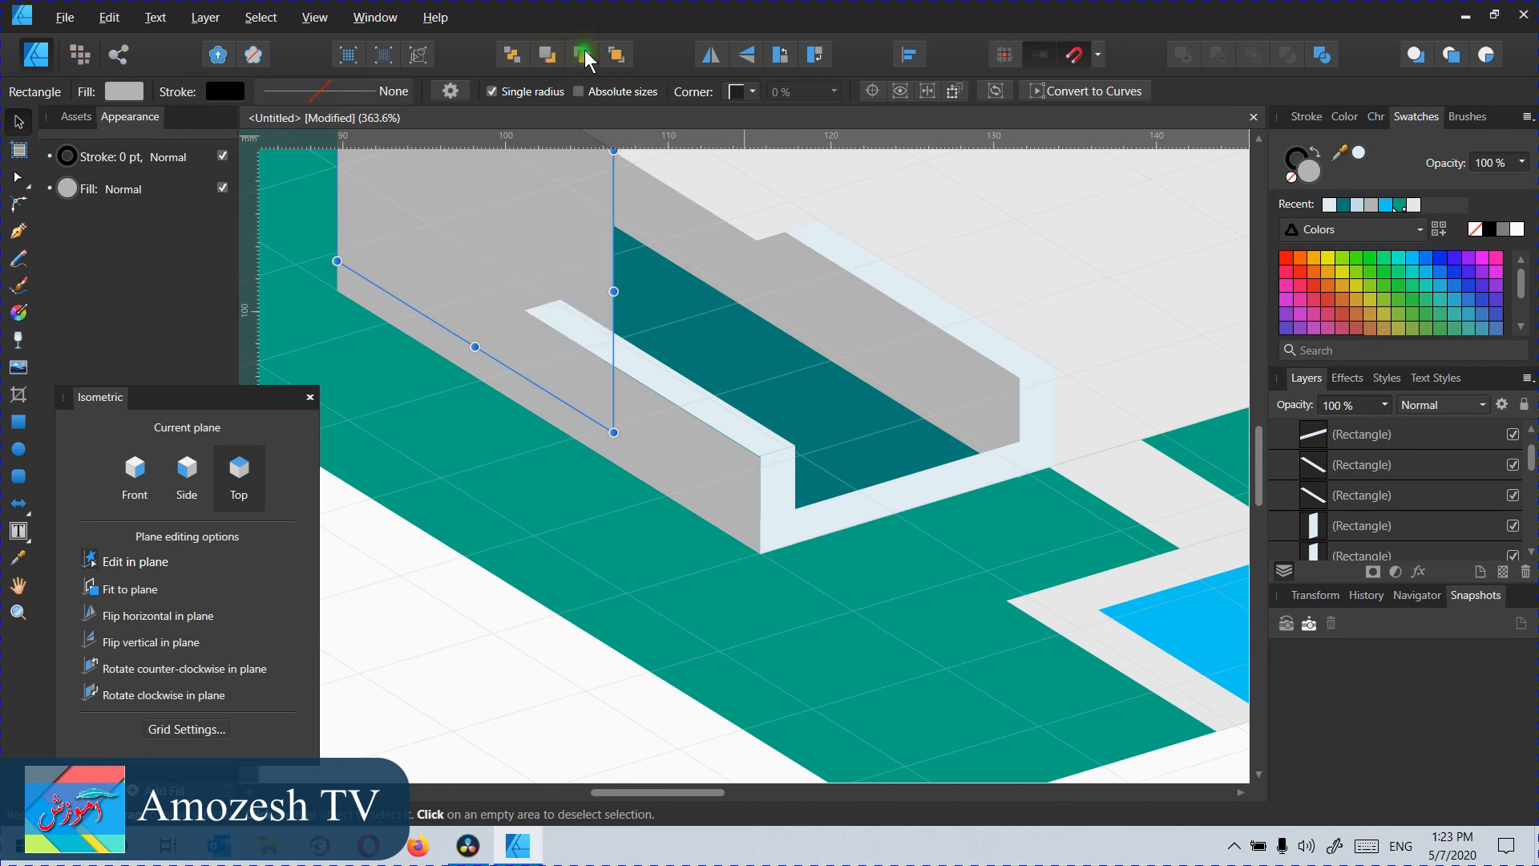
click(1361, 433)
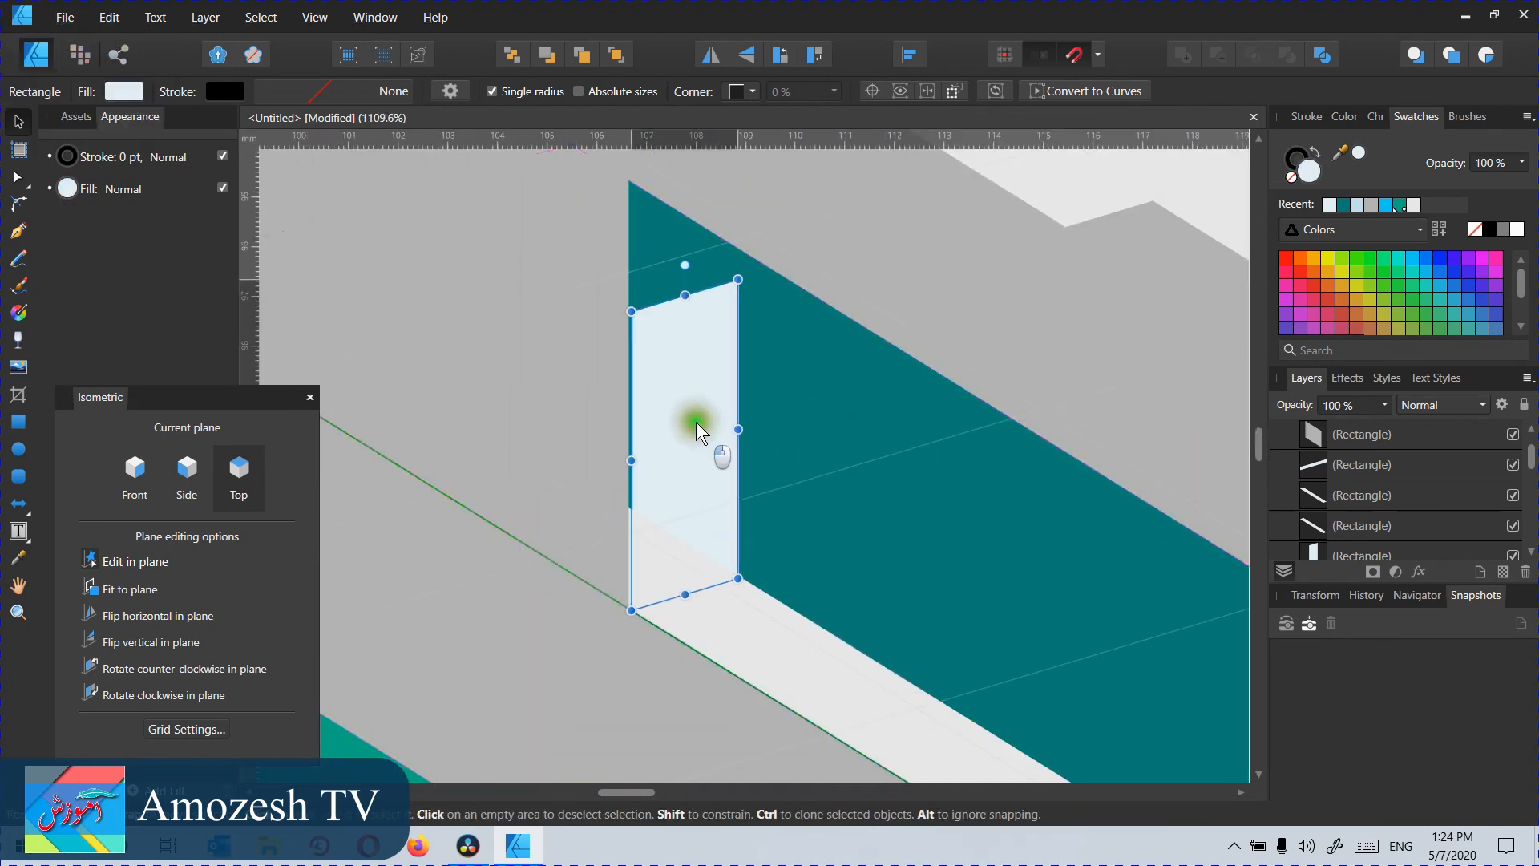
click(542, 55)
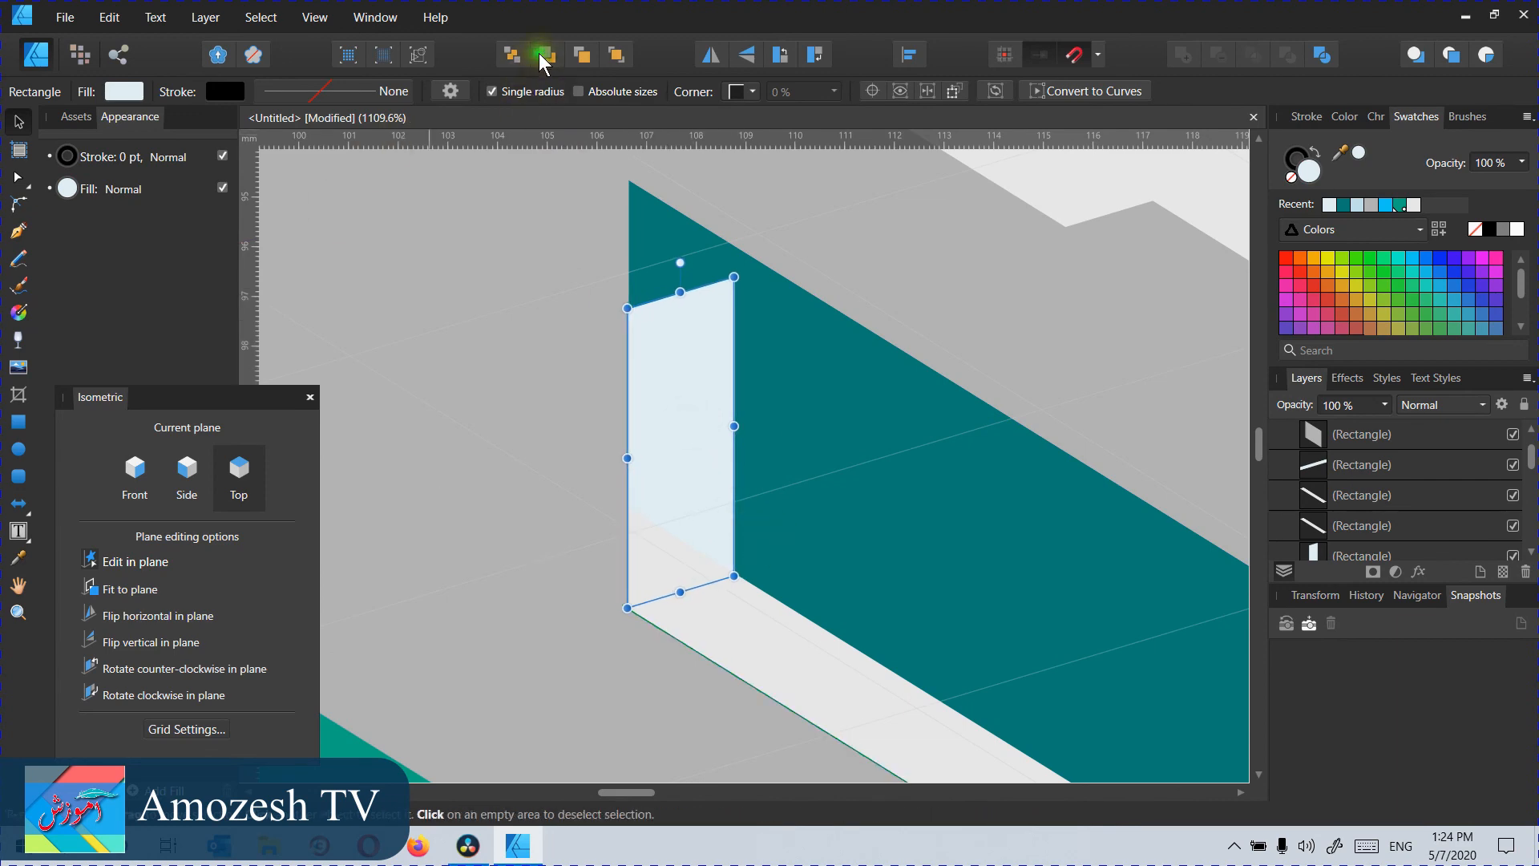